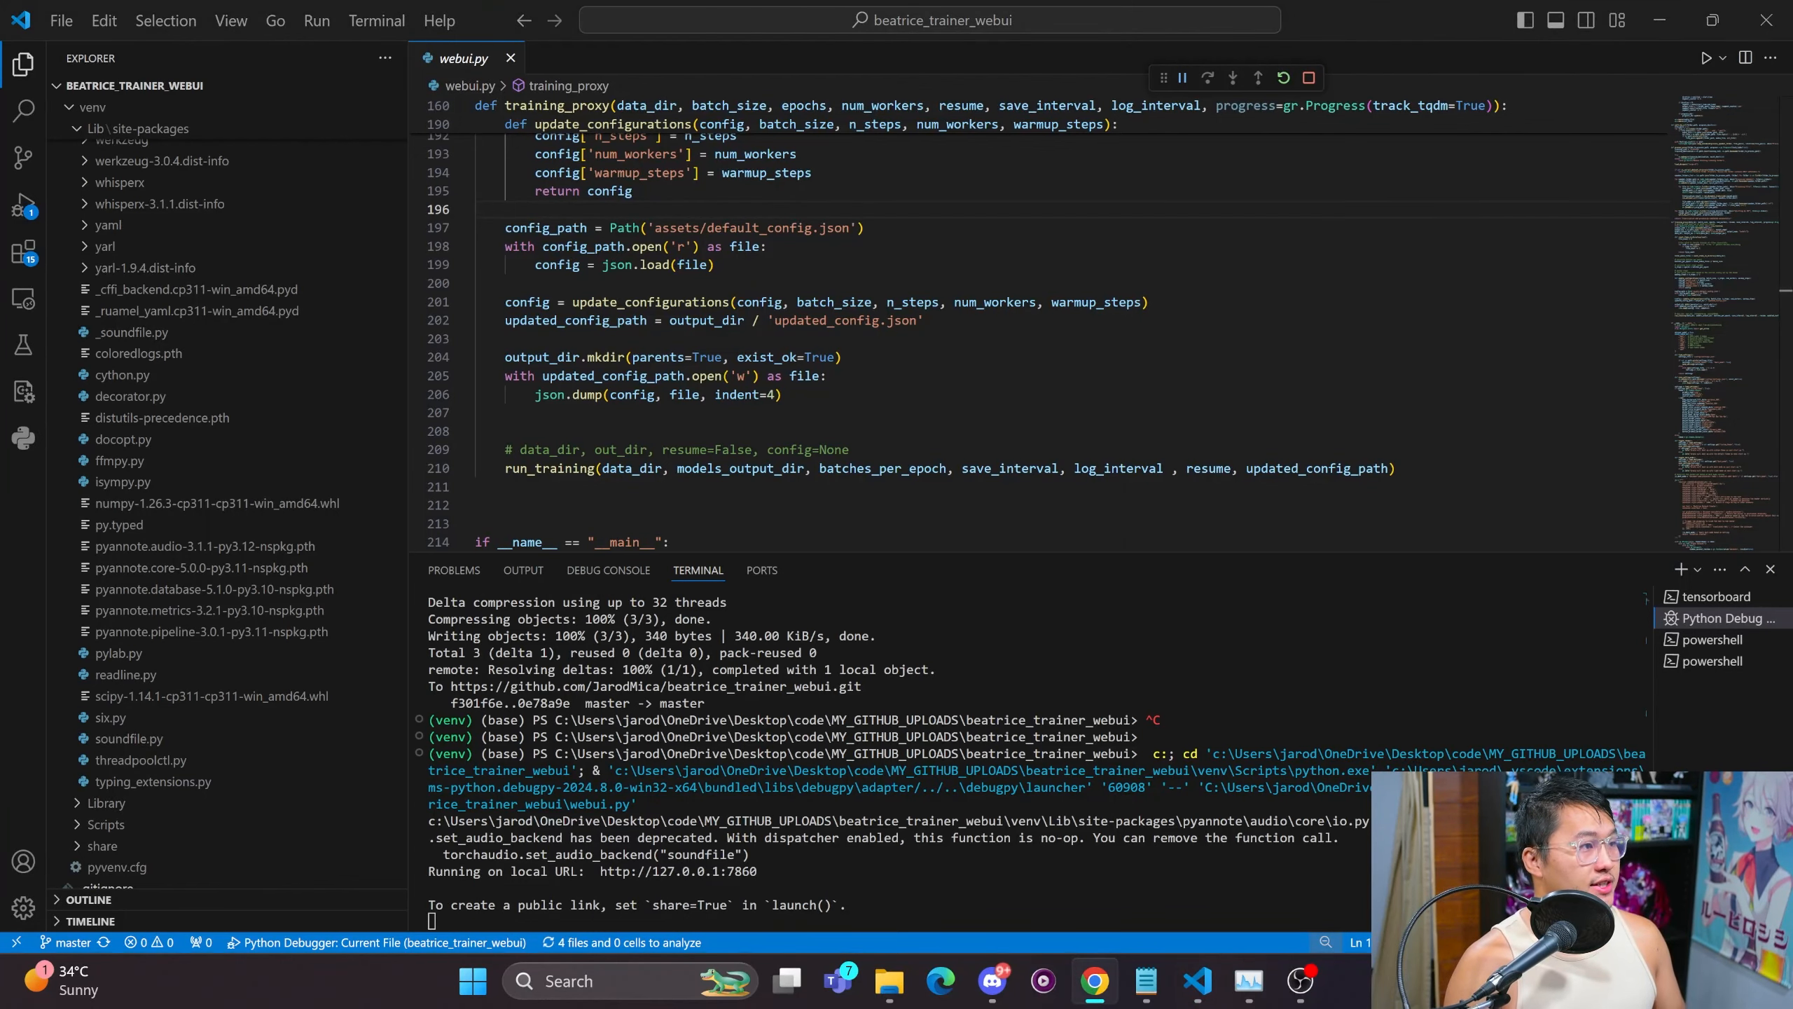
Switch to the Beatrice Dataset Creator at localhost:7860 and show model_1's Train settings.
click(1093, 980)
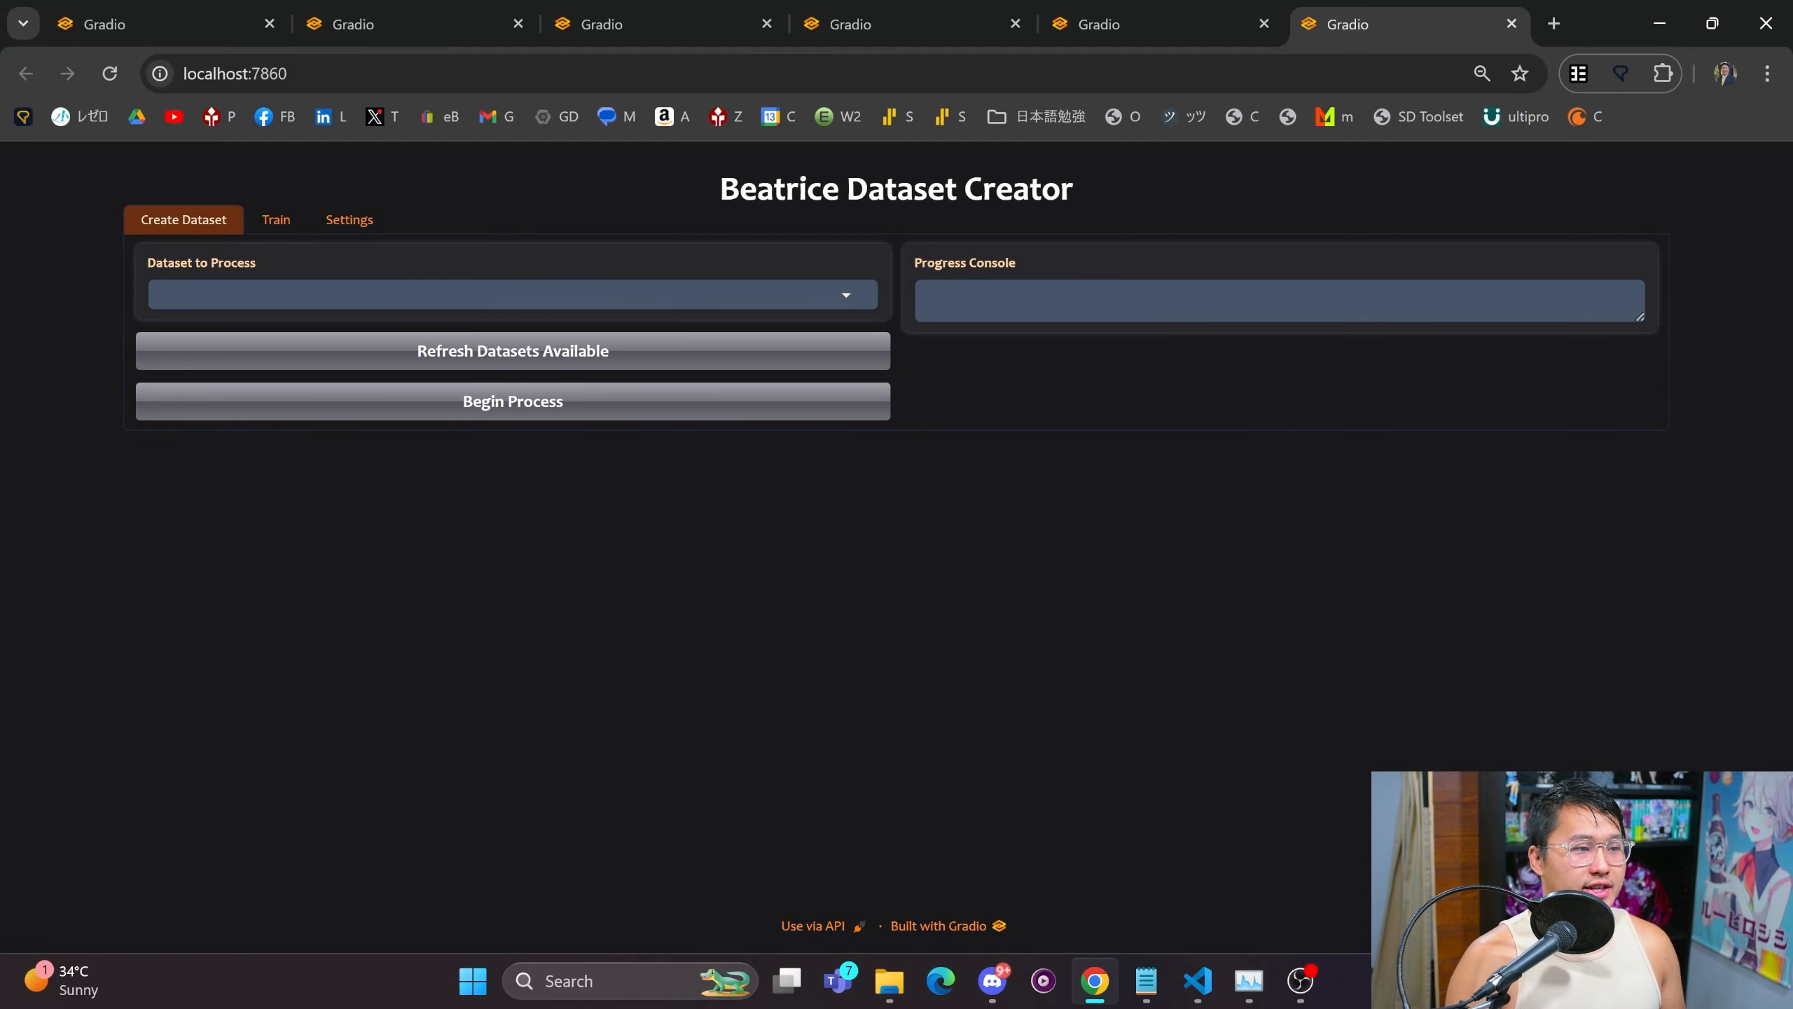
click(511, 294)
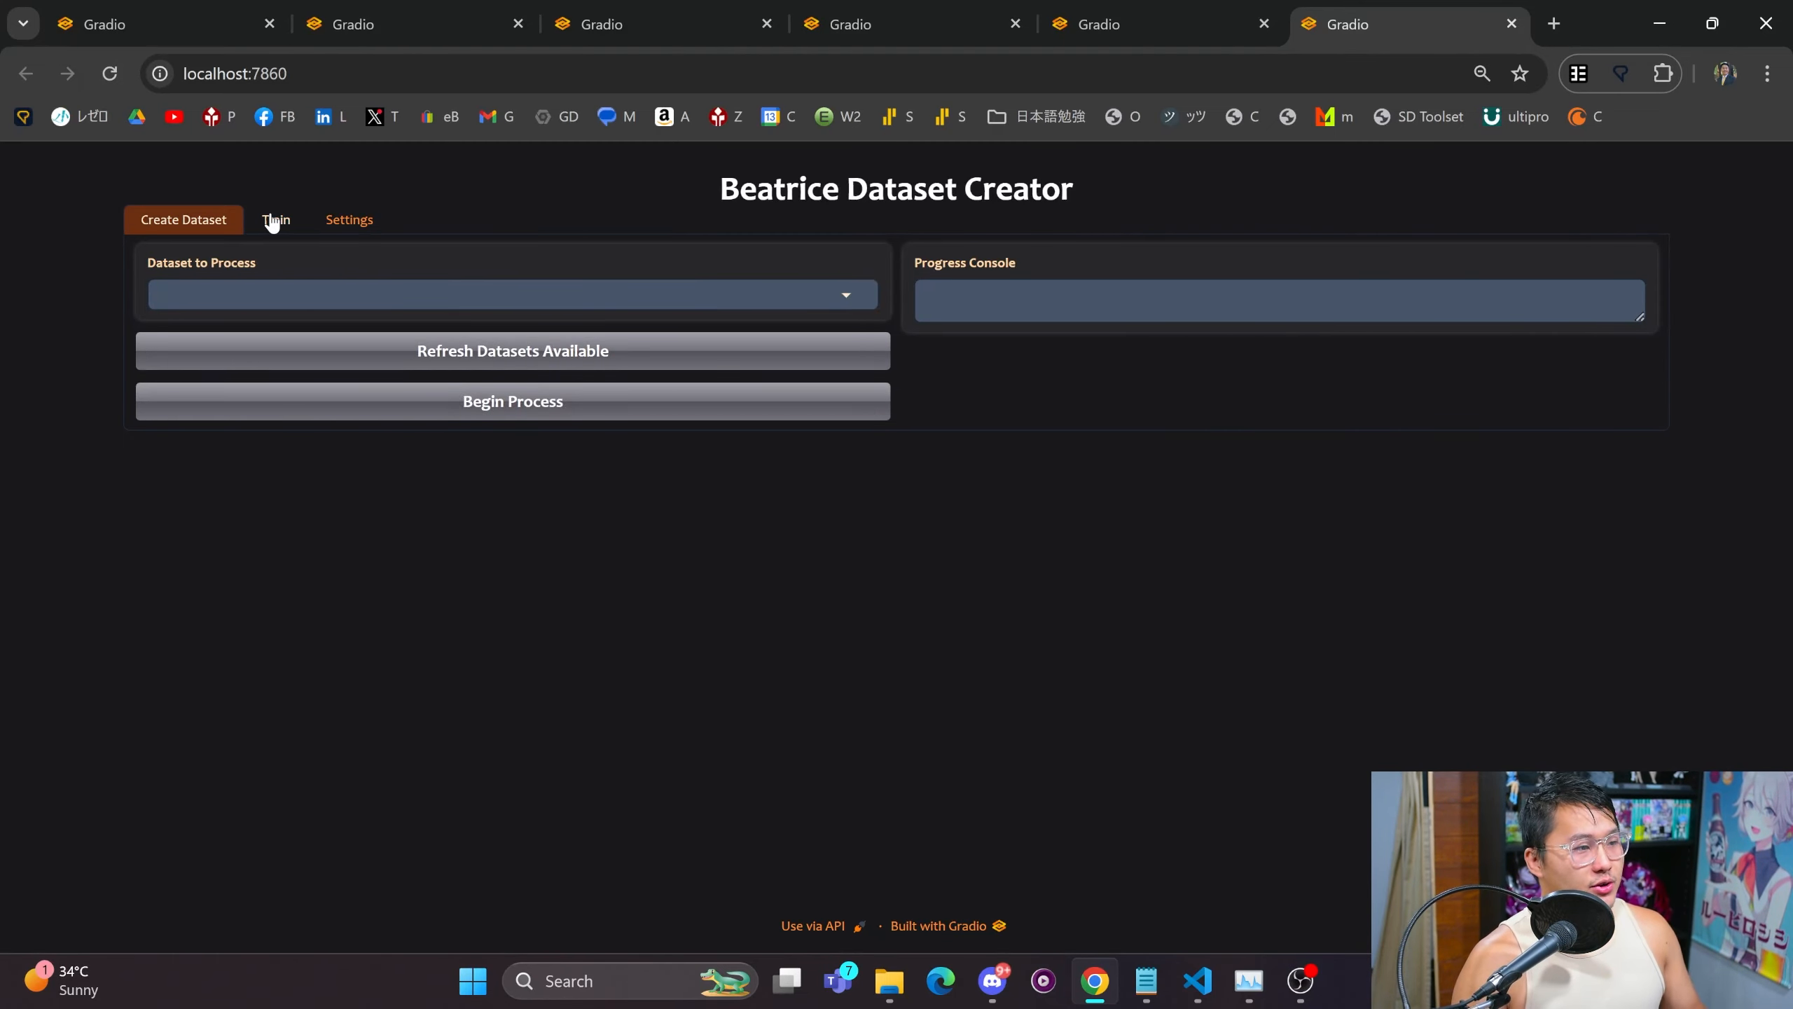
click(275, 219)
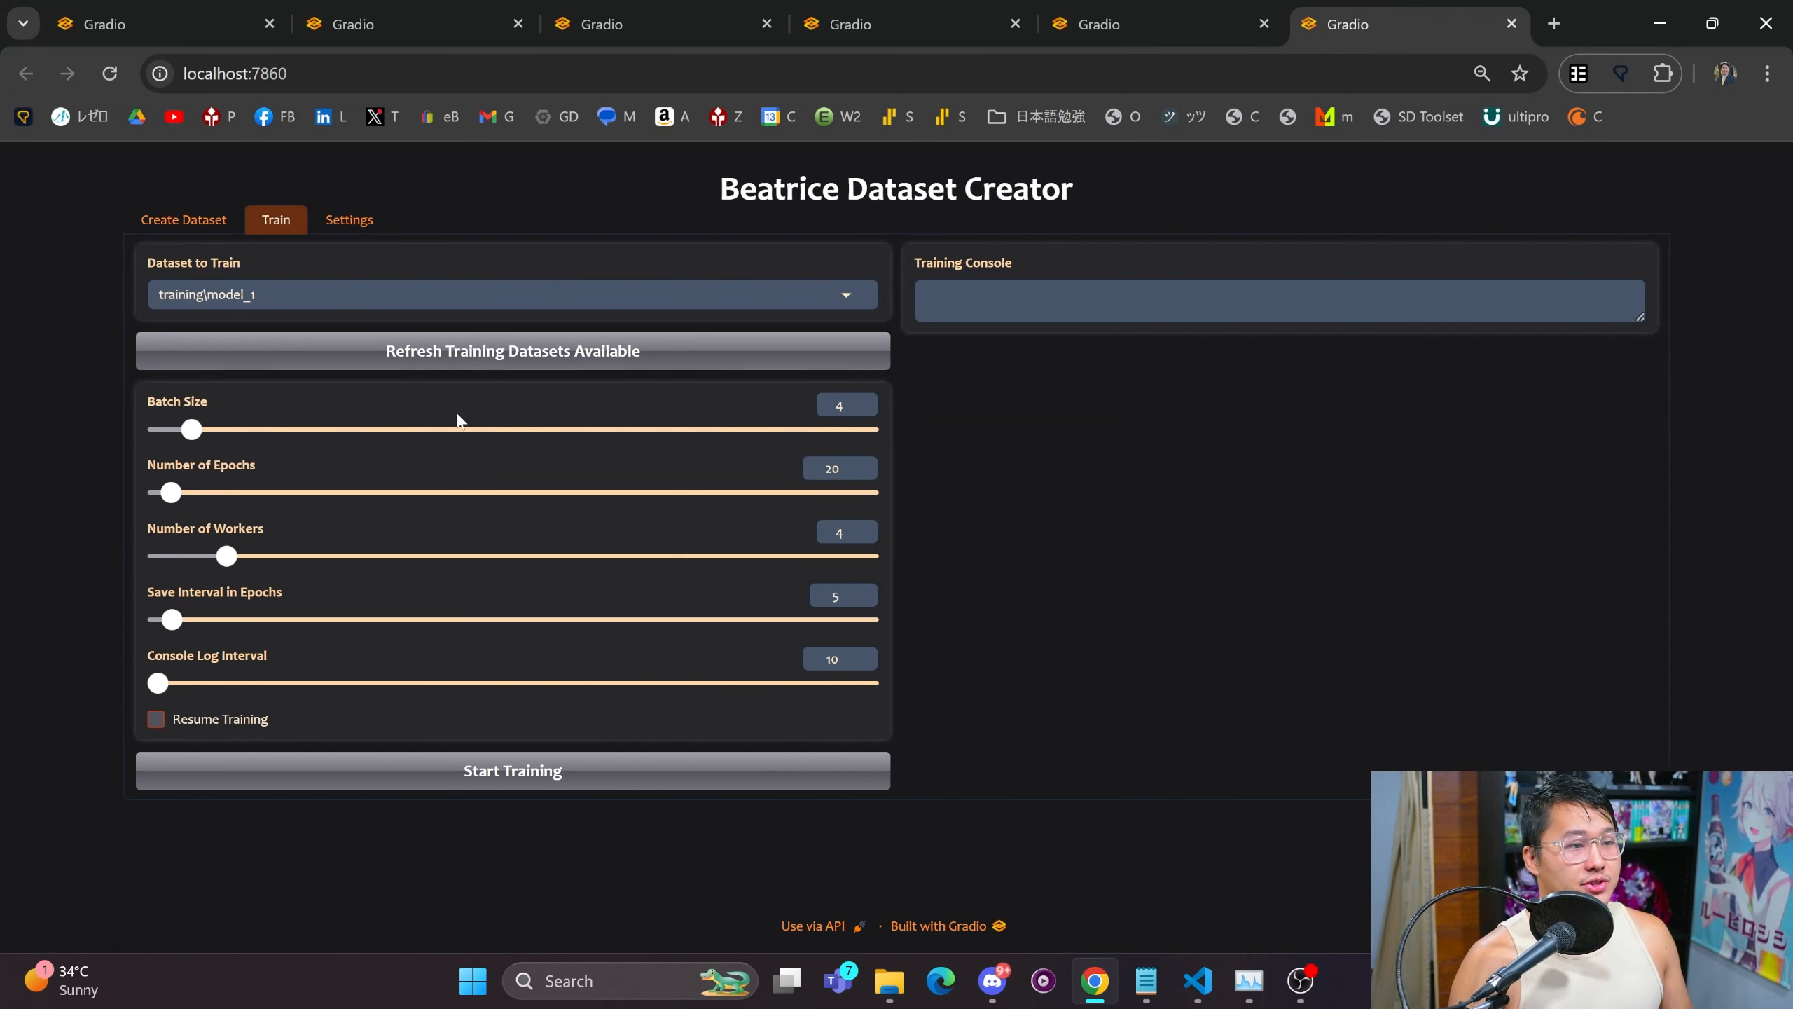
mouse_move(529, 262)
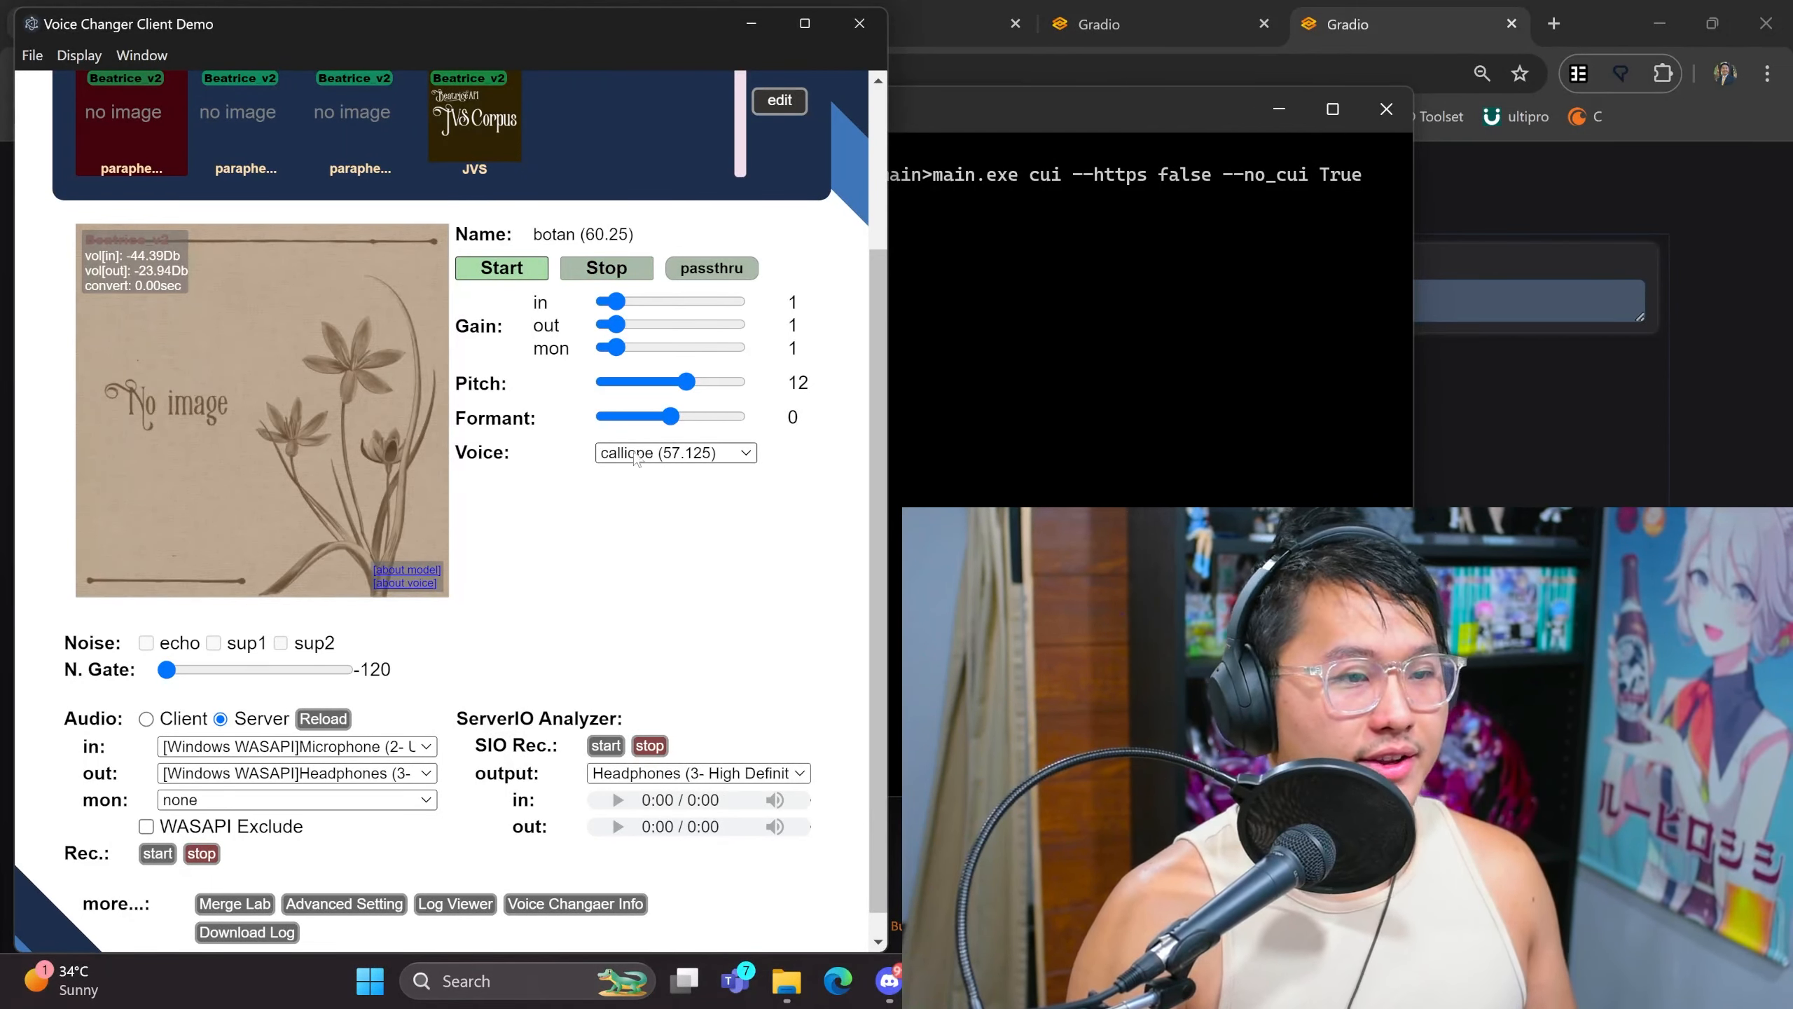
Try the gideon voice with pitch 0 and formant lowered to -1.
click(674, 451)
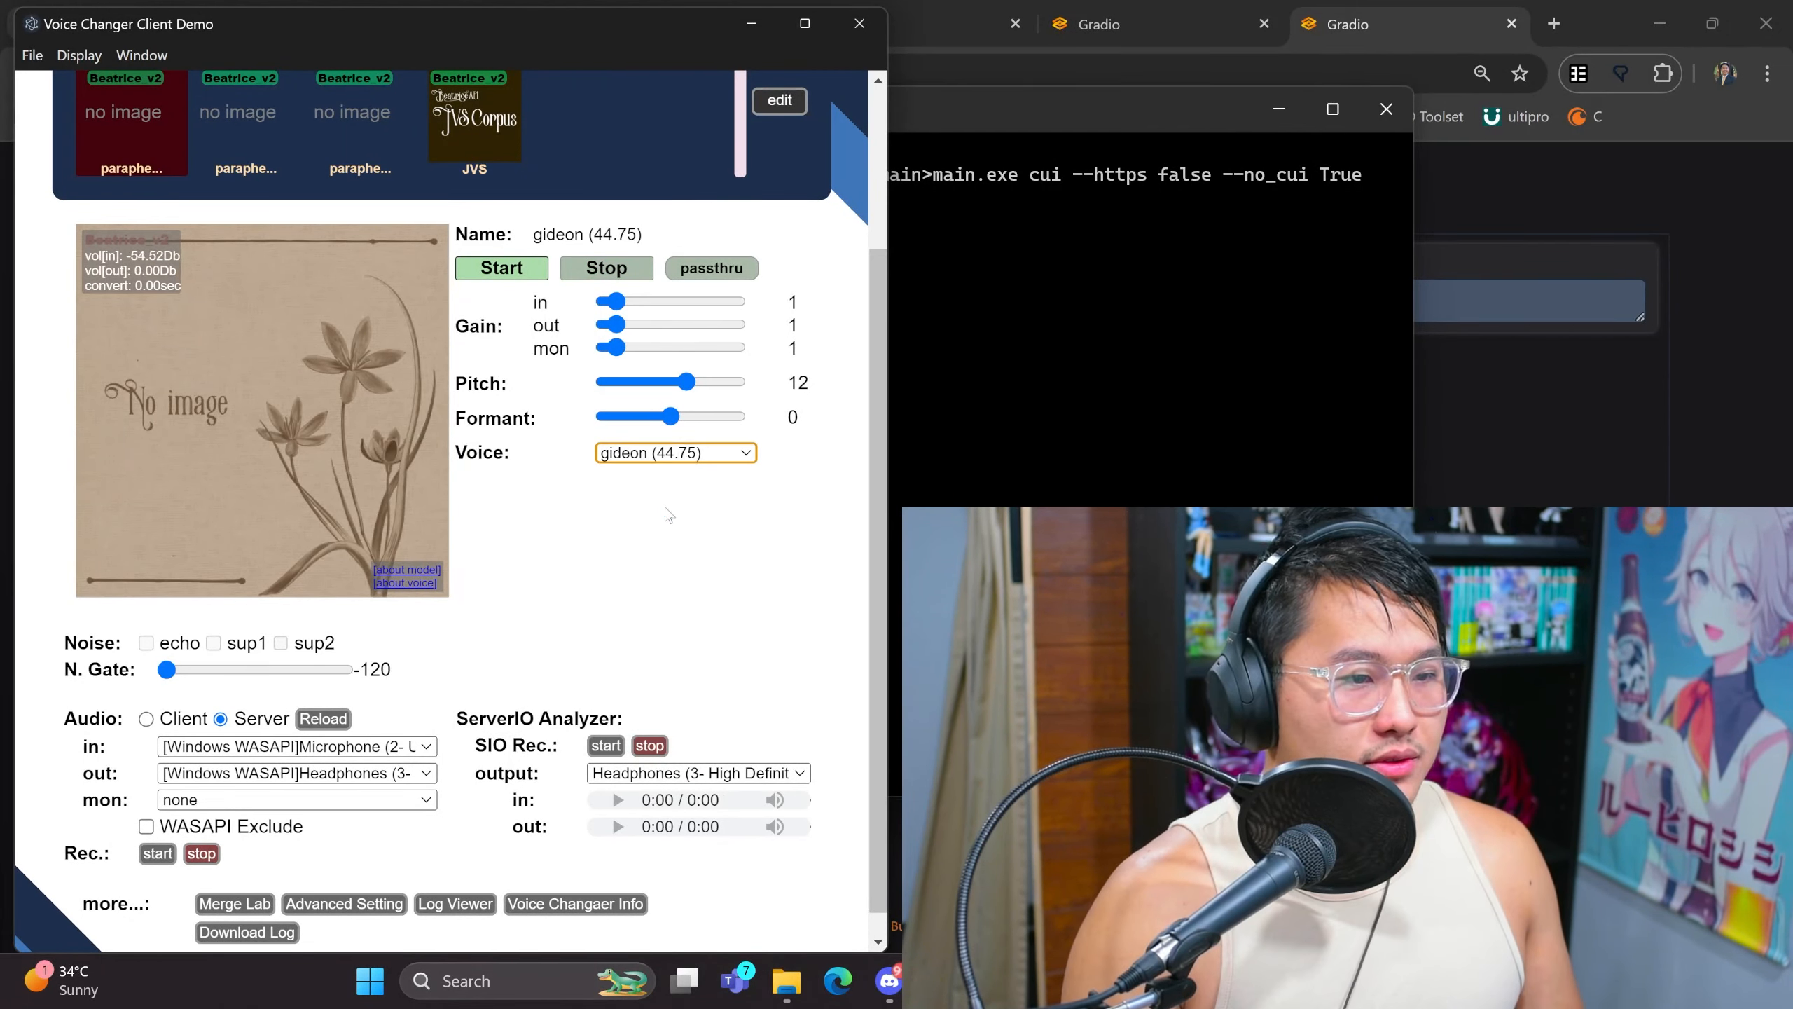
drag(682, 382, 689, 382)
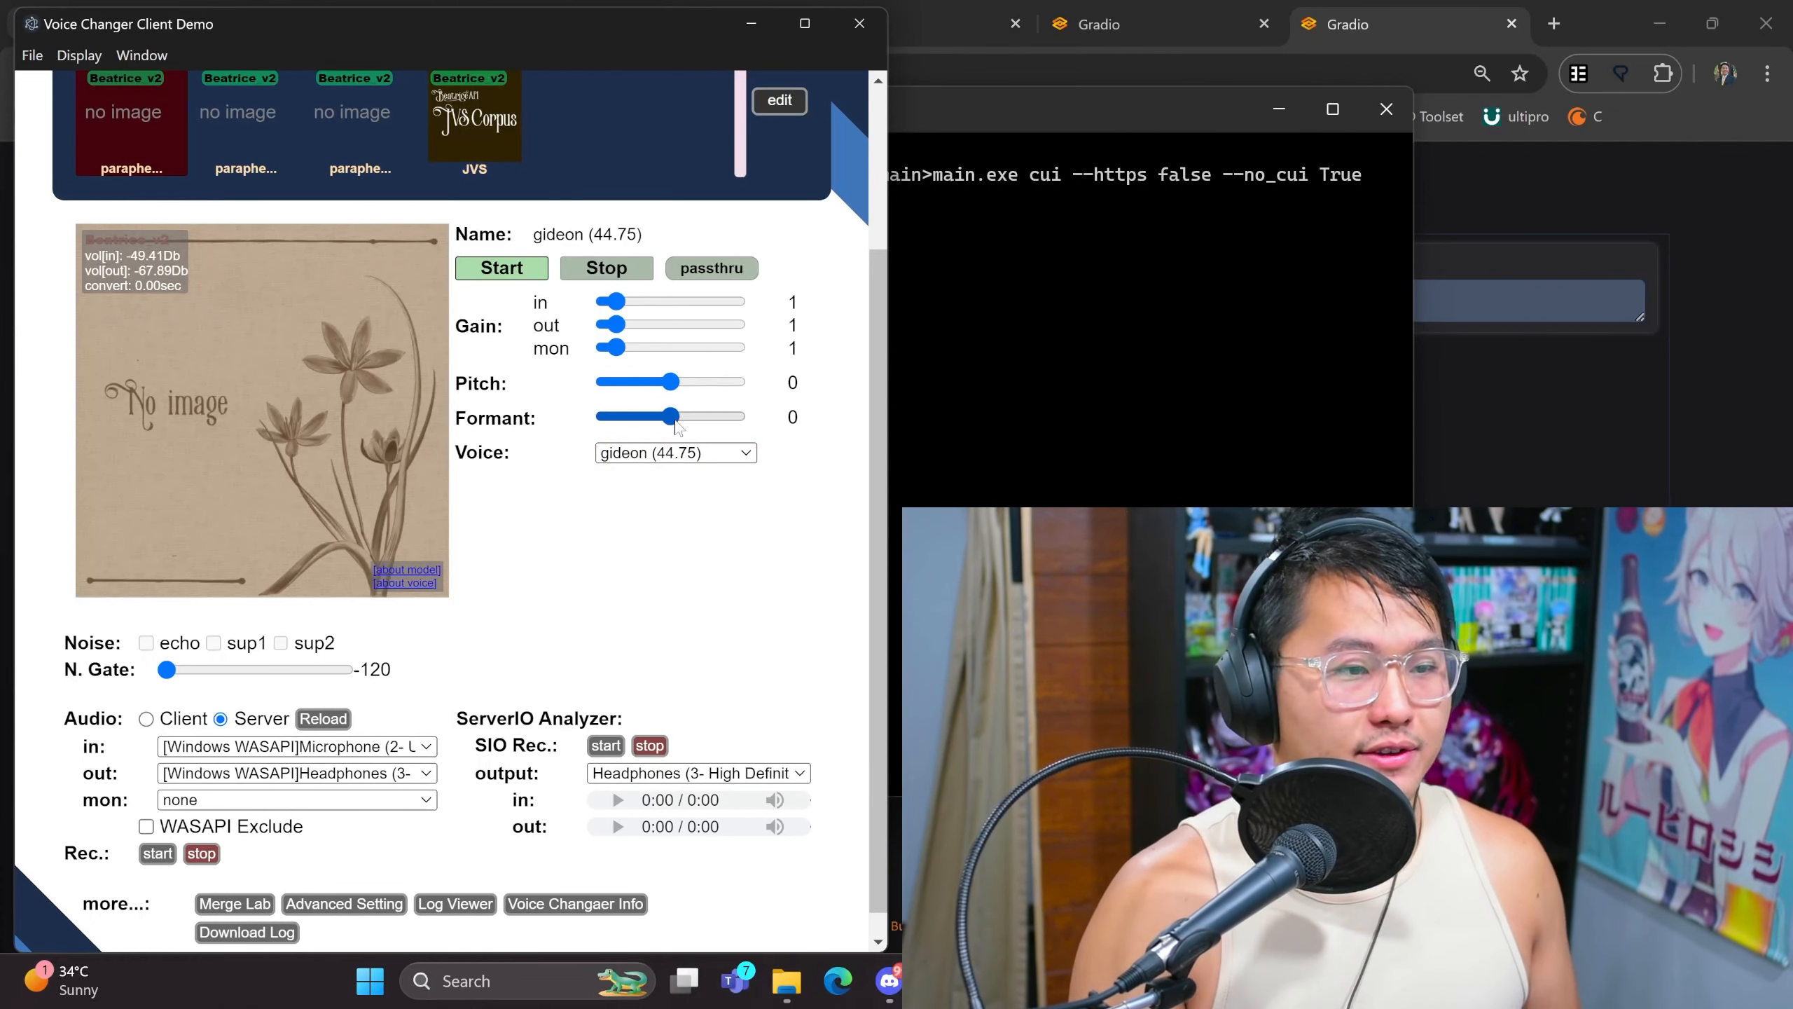
drag(673, 415, 656, 415)
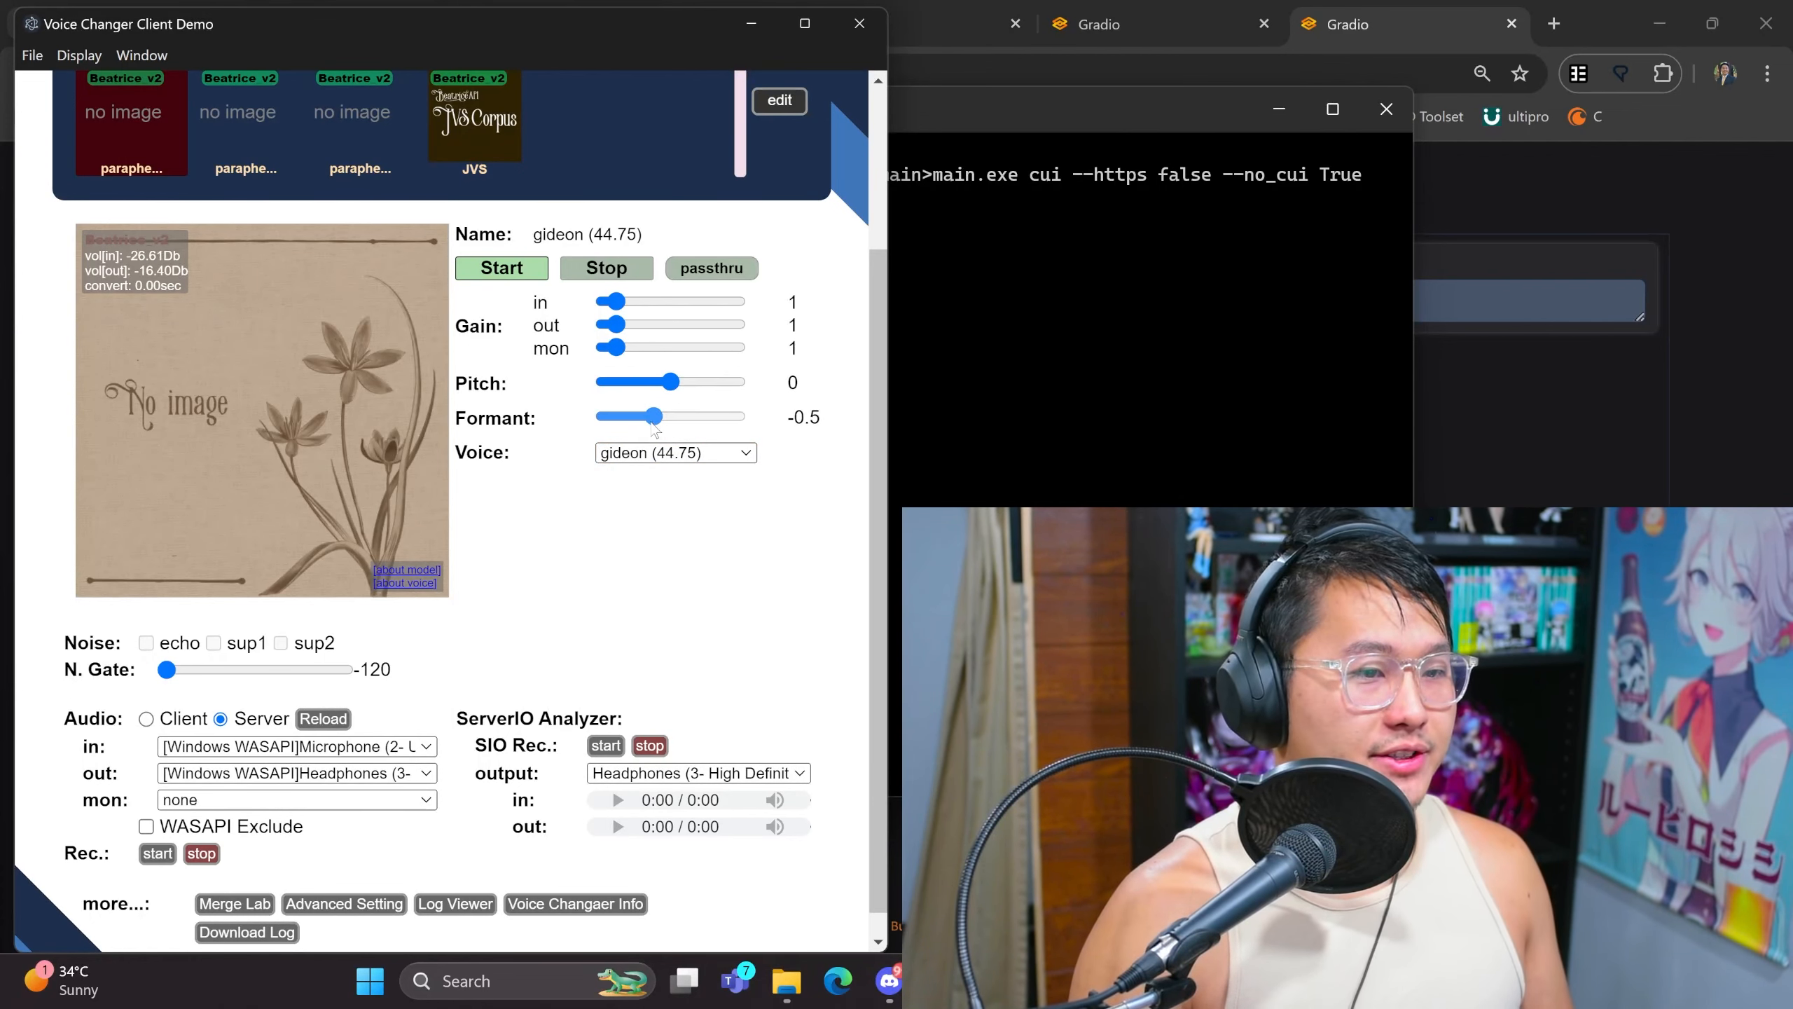
drag(655, 416, 636, 416)
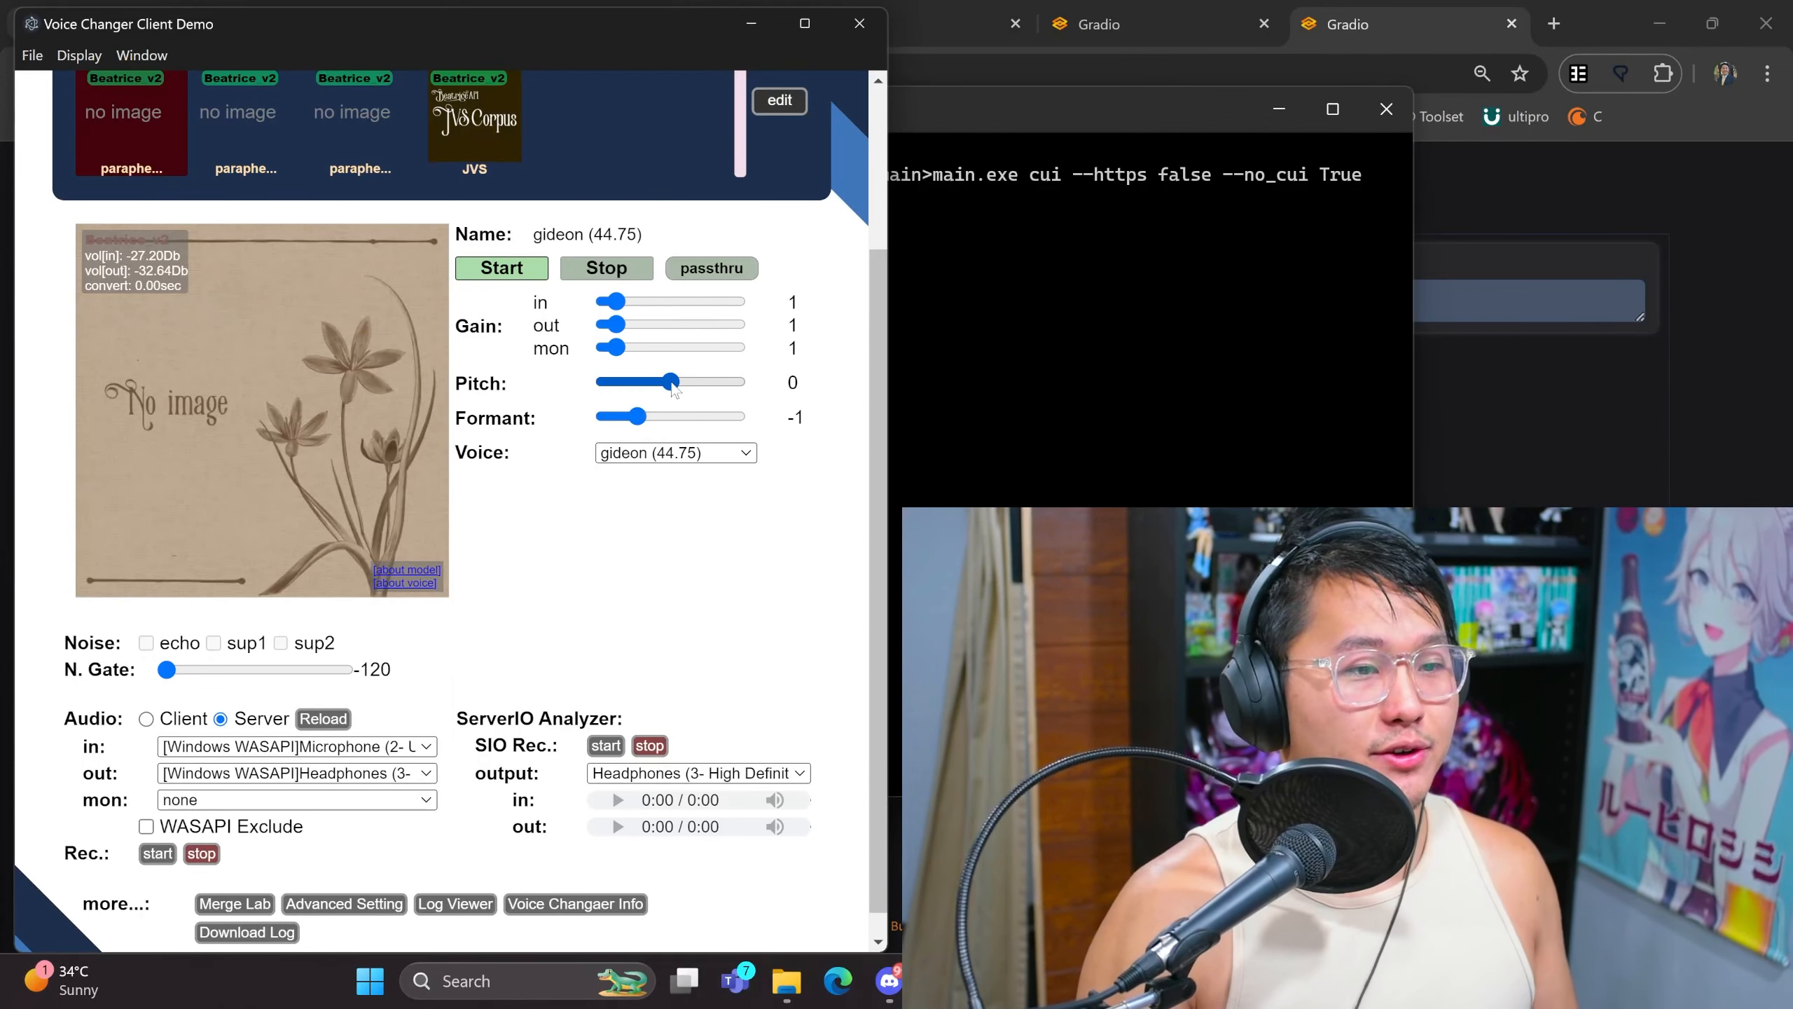
Try the inori voice with formant 1, then poruka with formant 0.5.
click(672, 453)
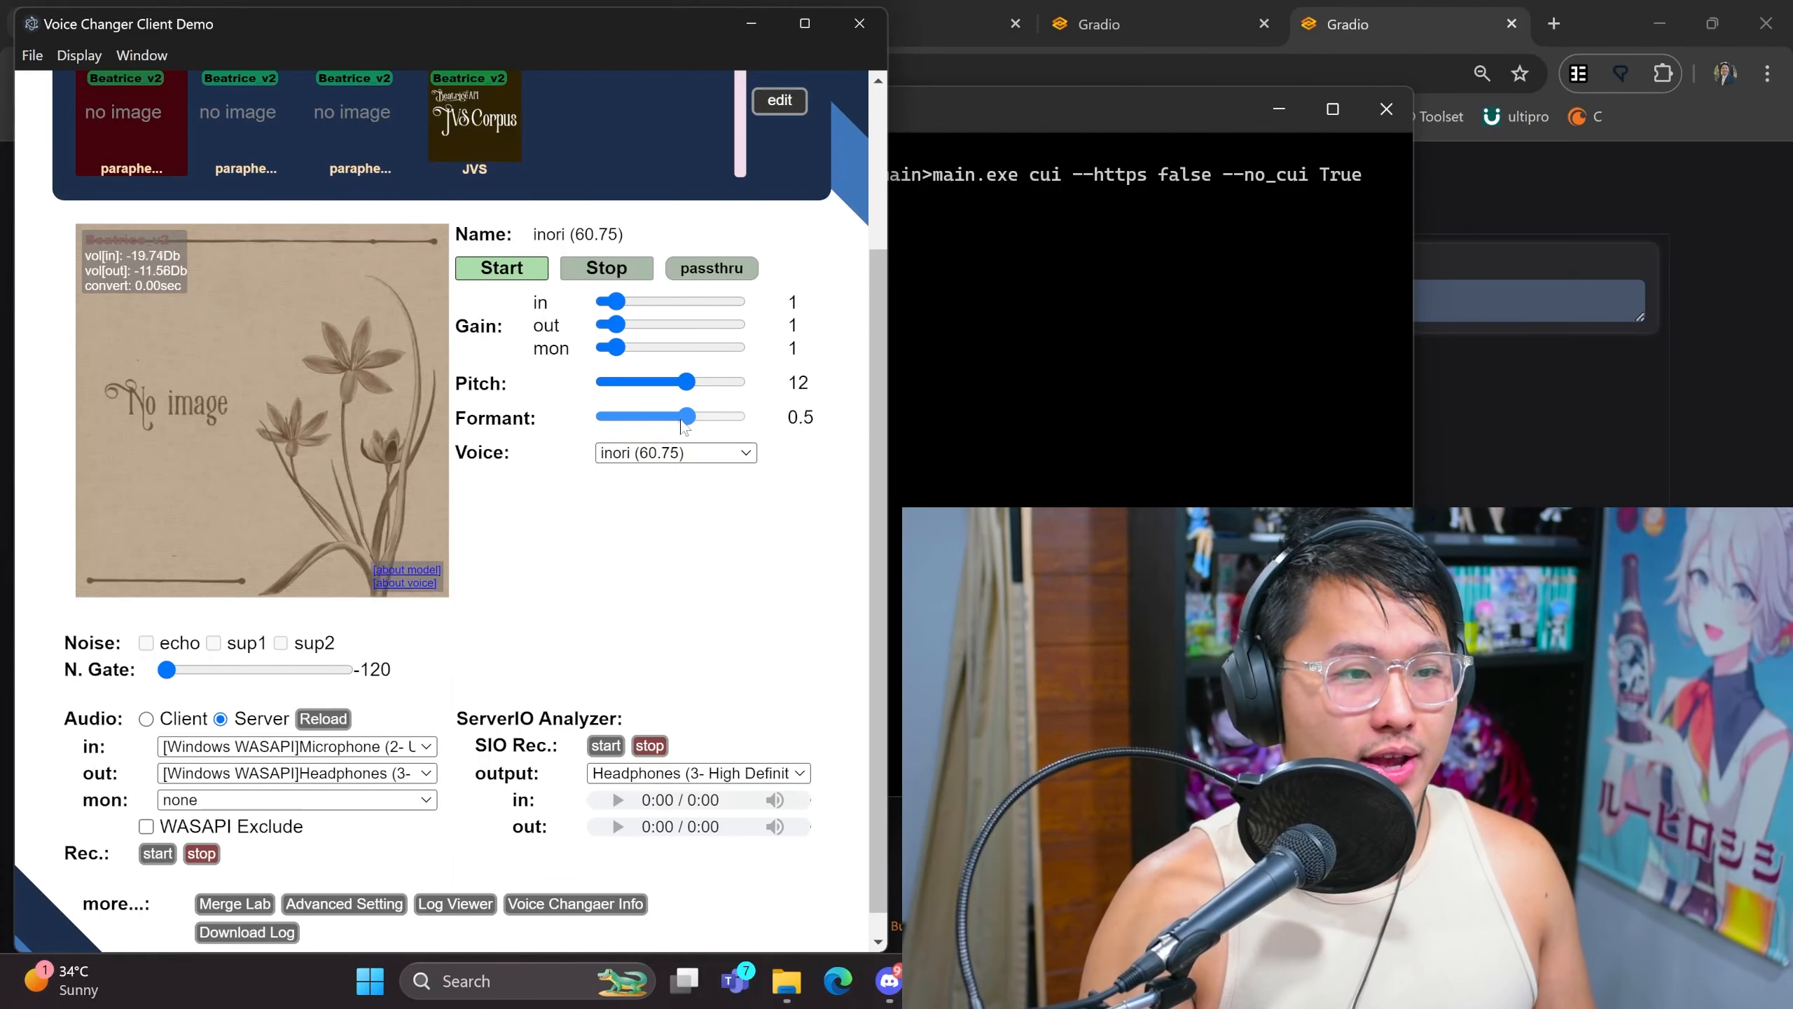
drag(687, 415, 705, 415)
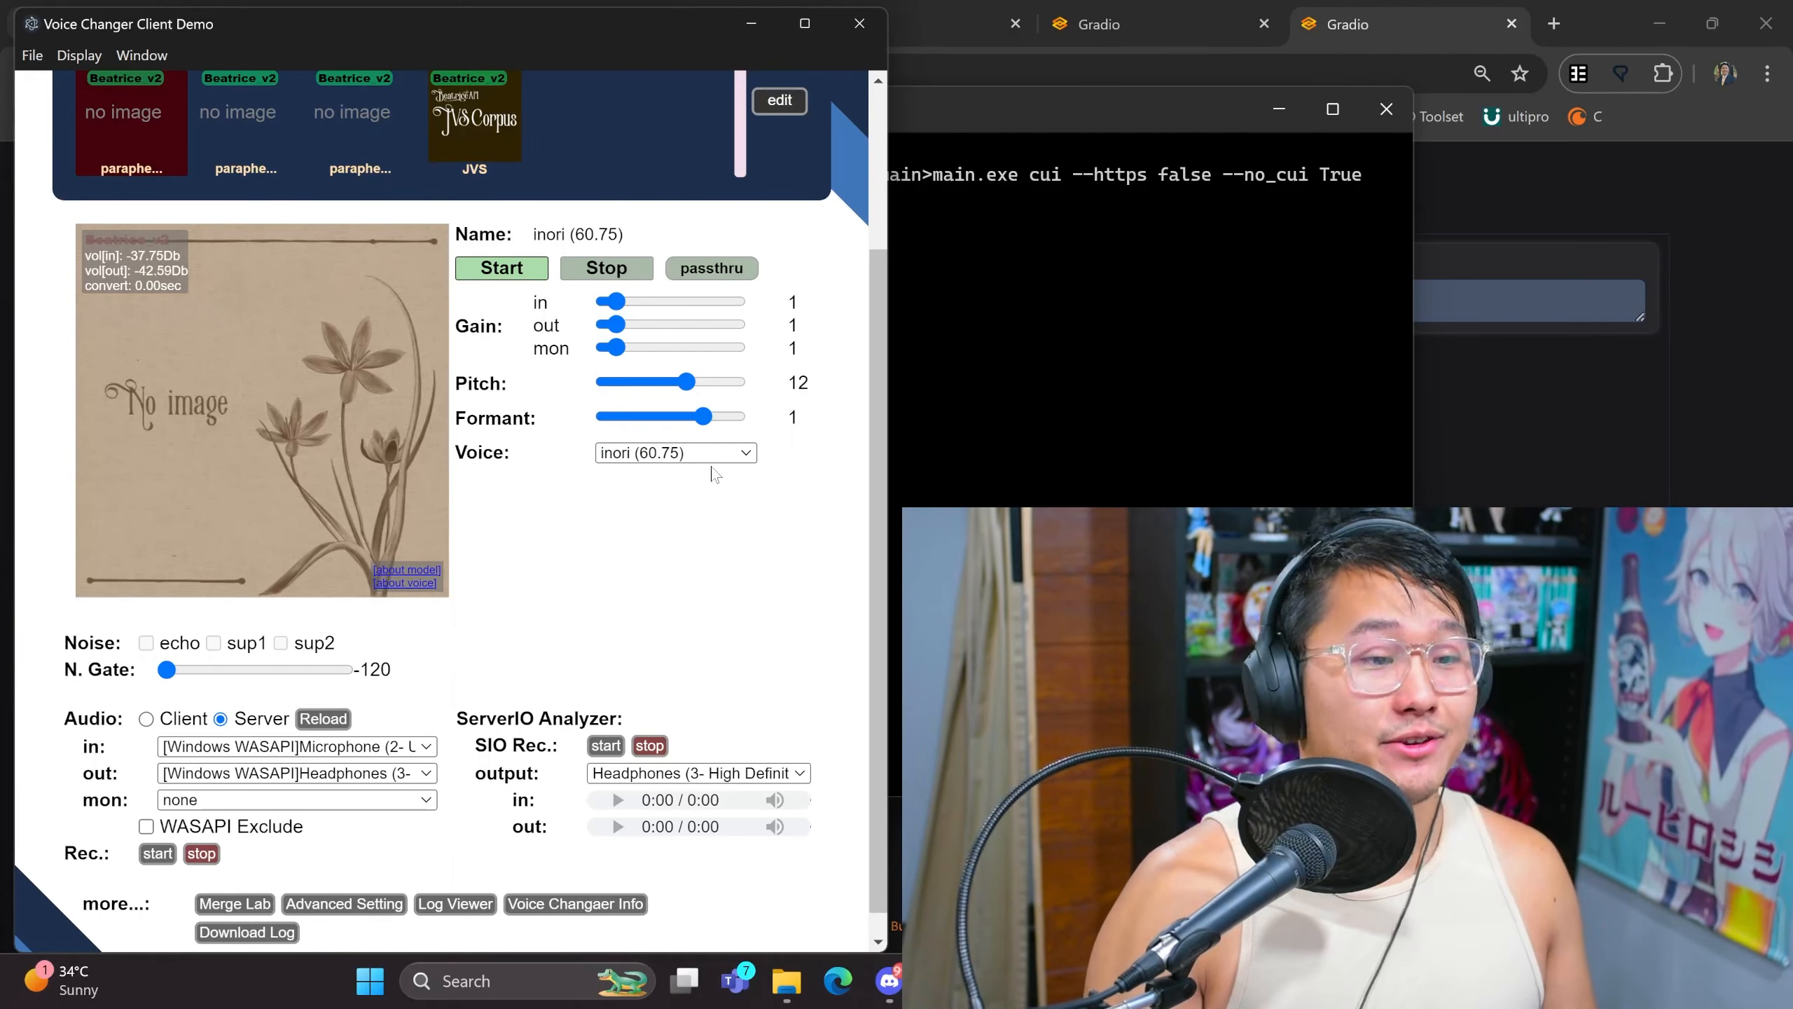
click(675, 452)
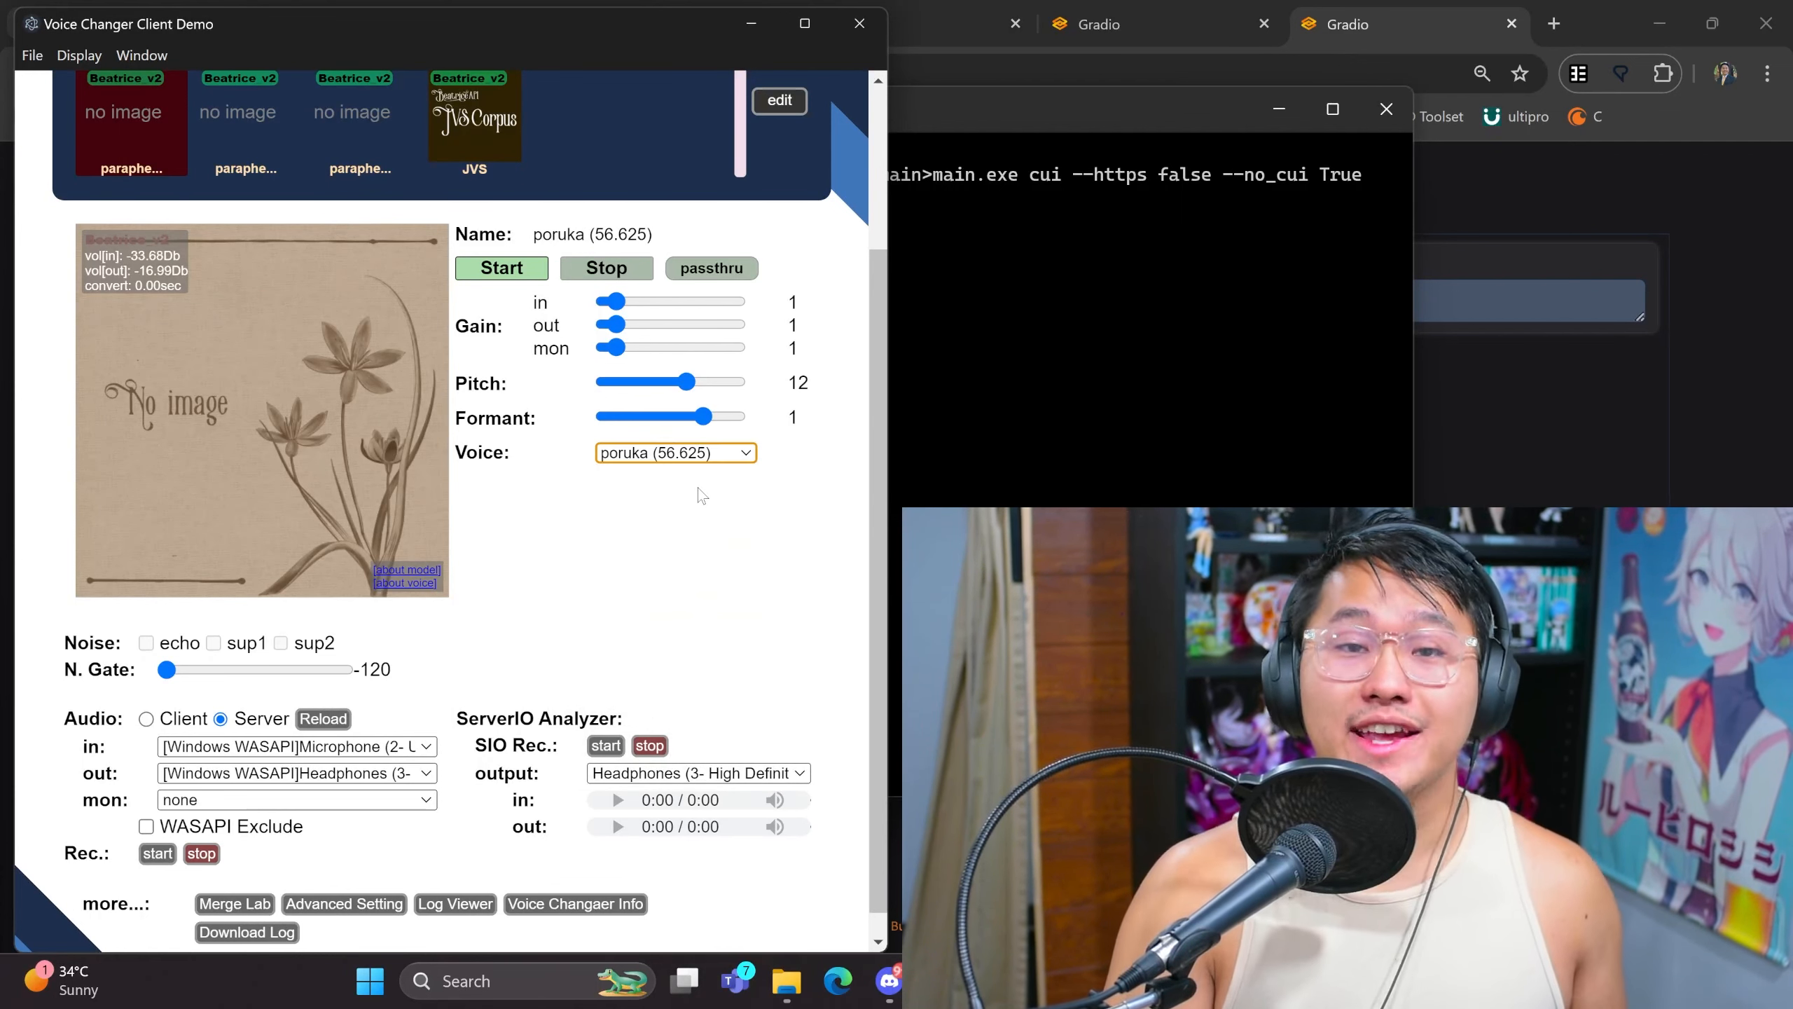
drag(705, 416, 687, 416)
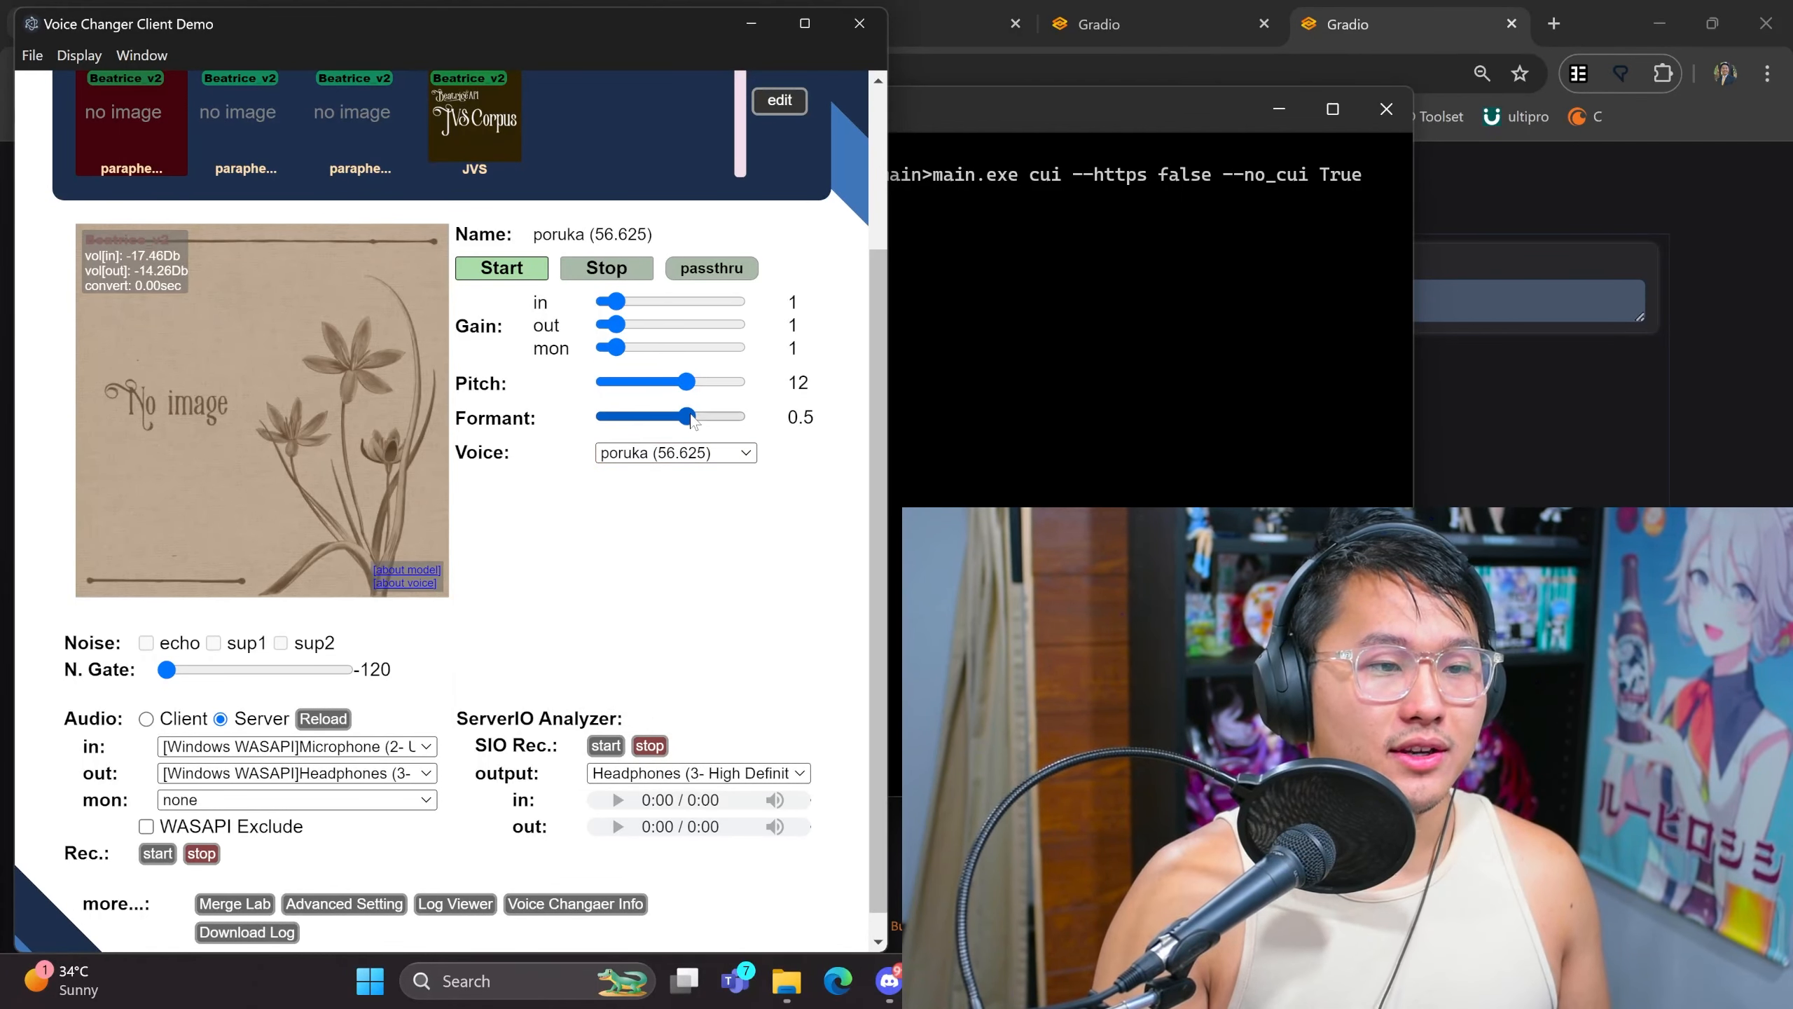
Switch to the rui voice and set its pitch to 12.
click(674, 453)
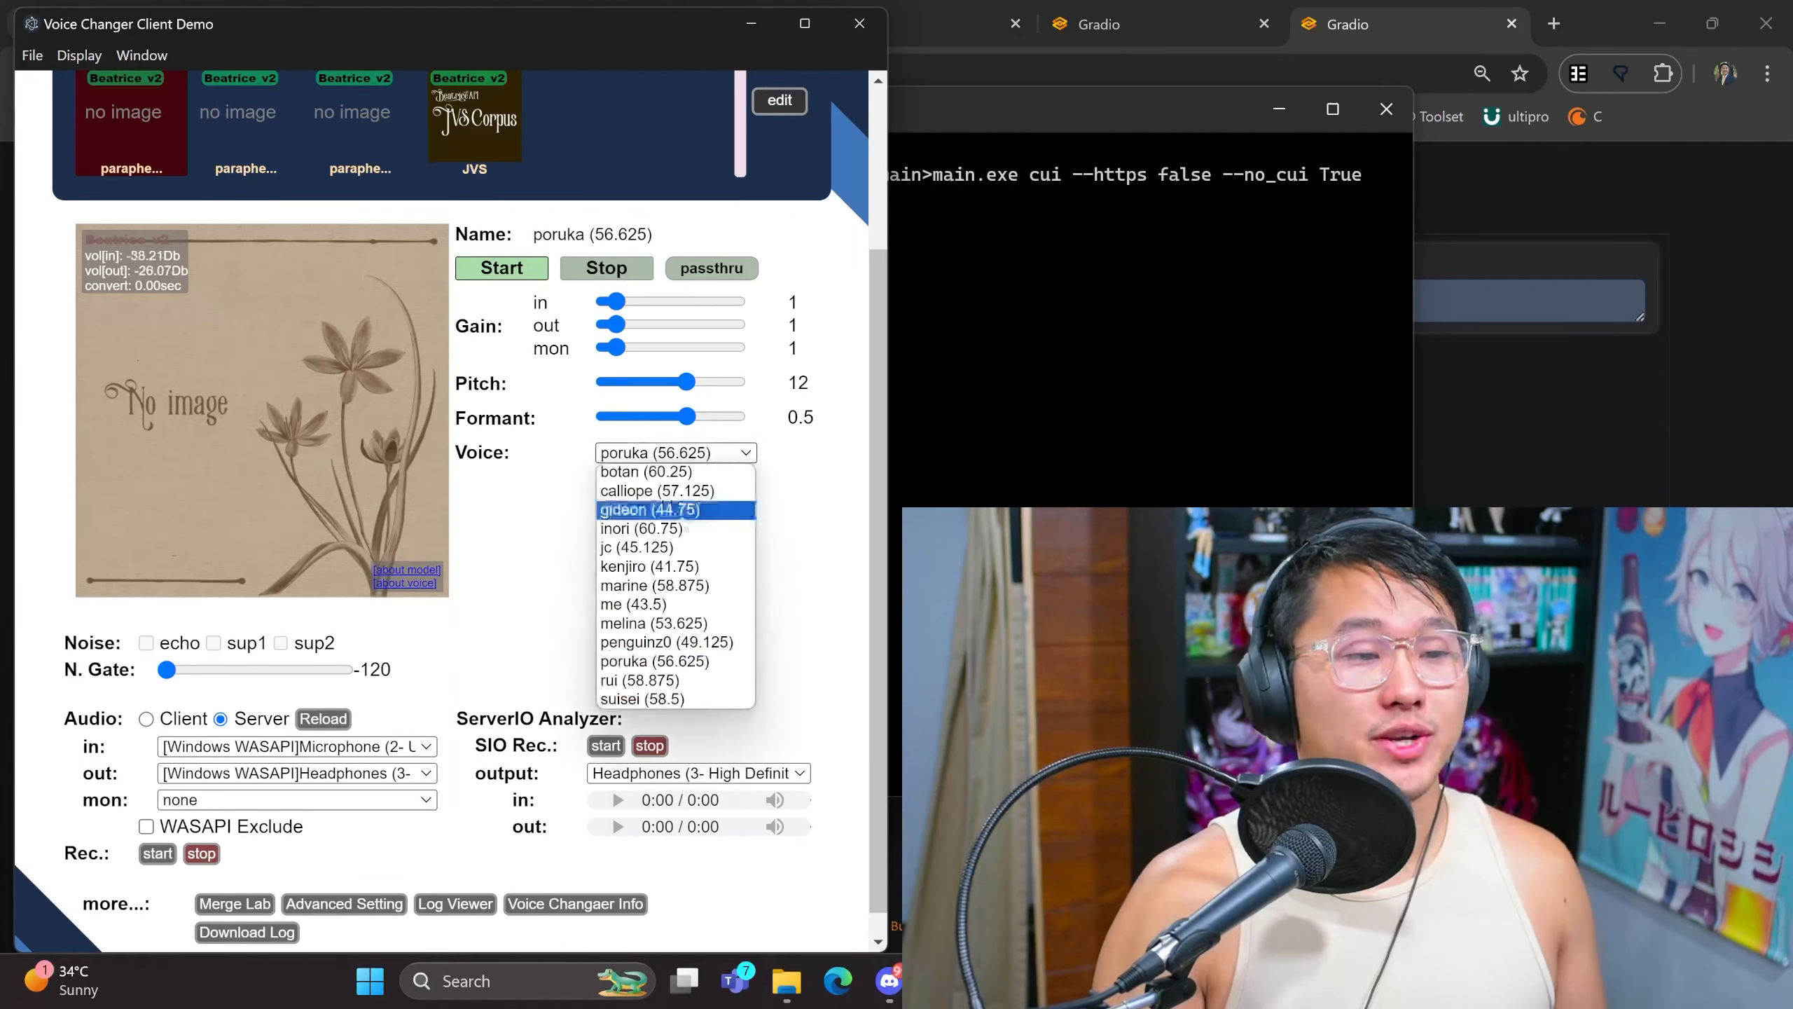
click(635, 680)
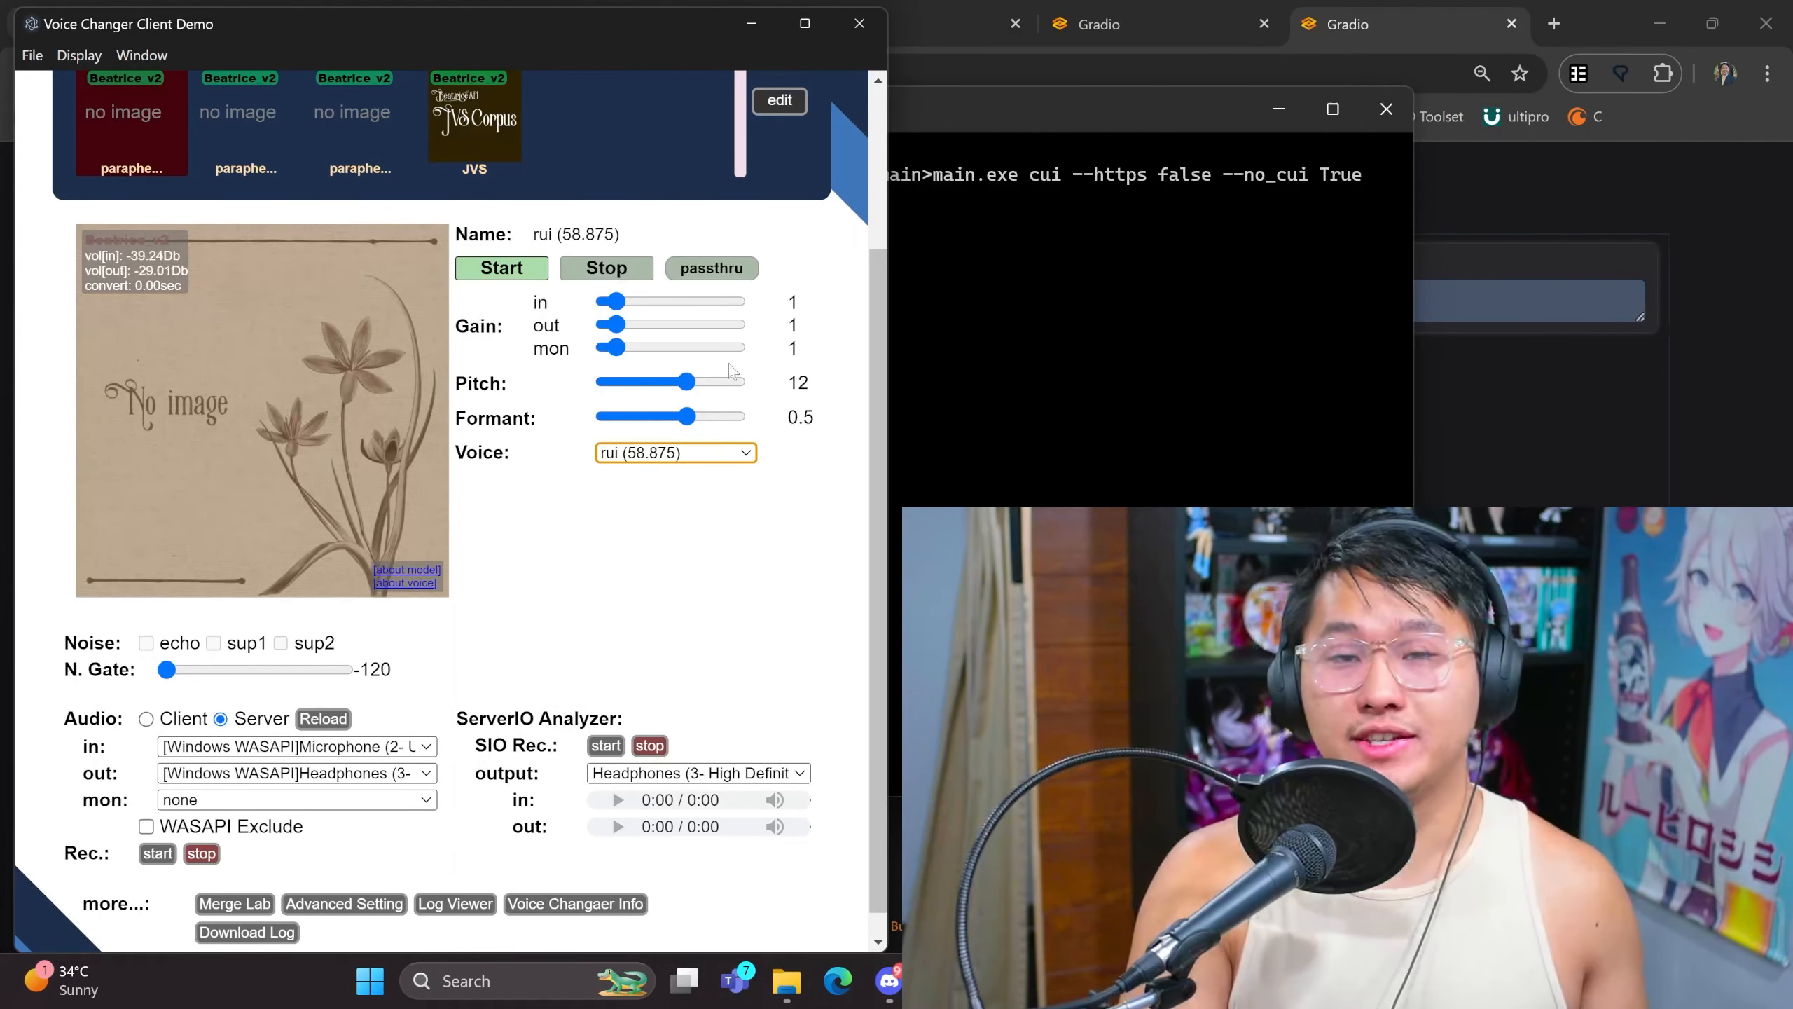
drag(680, 382, 602, 382)
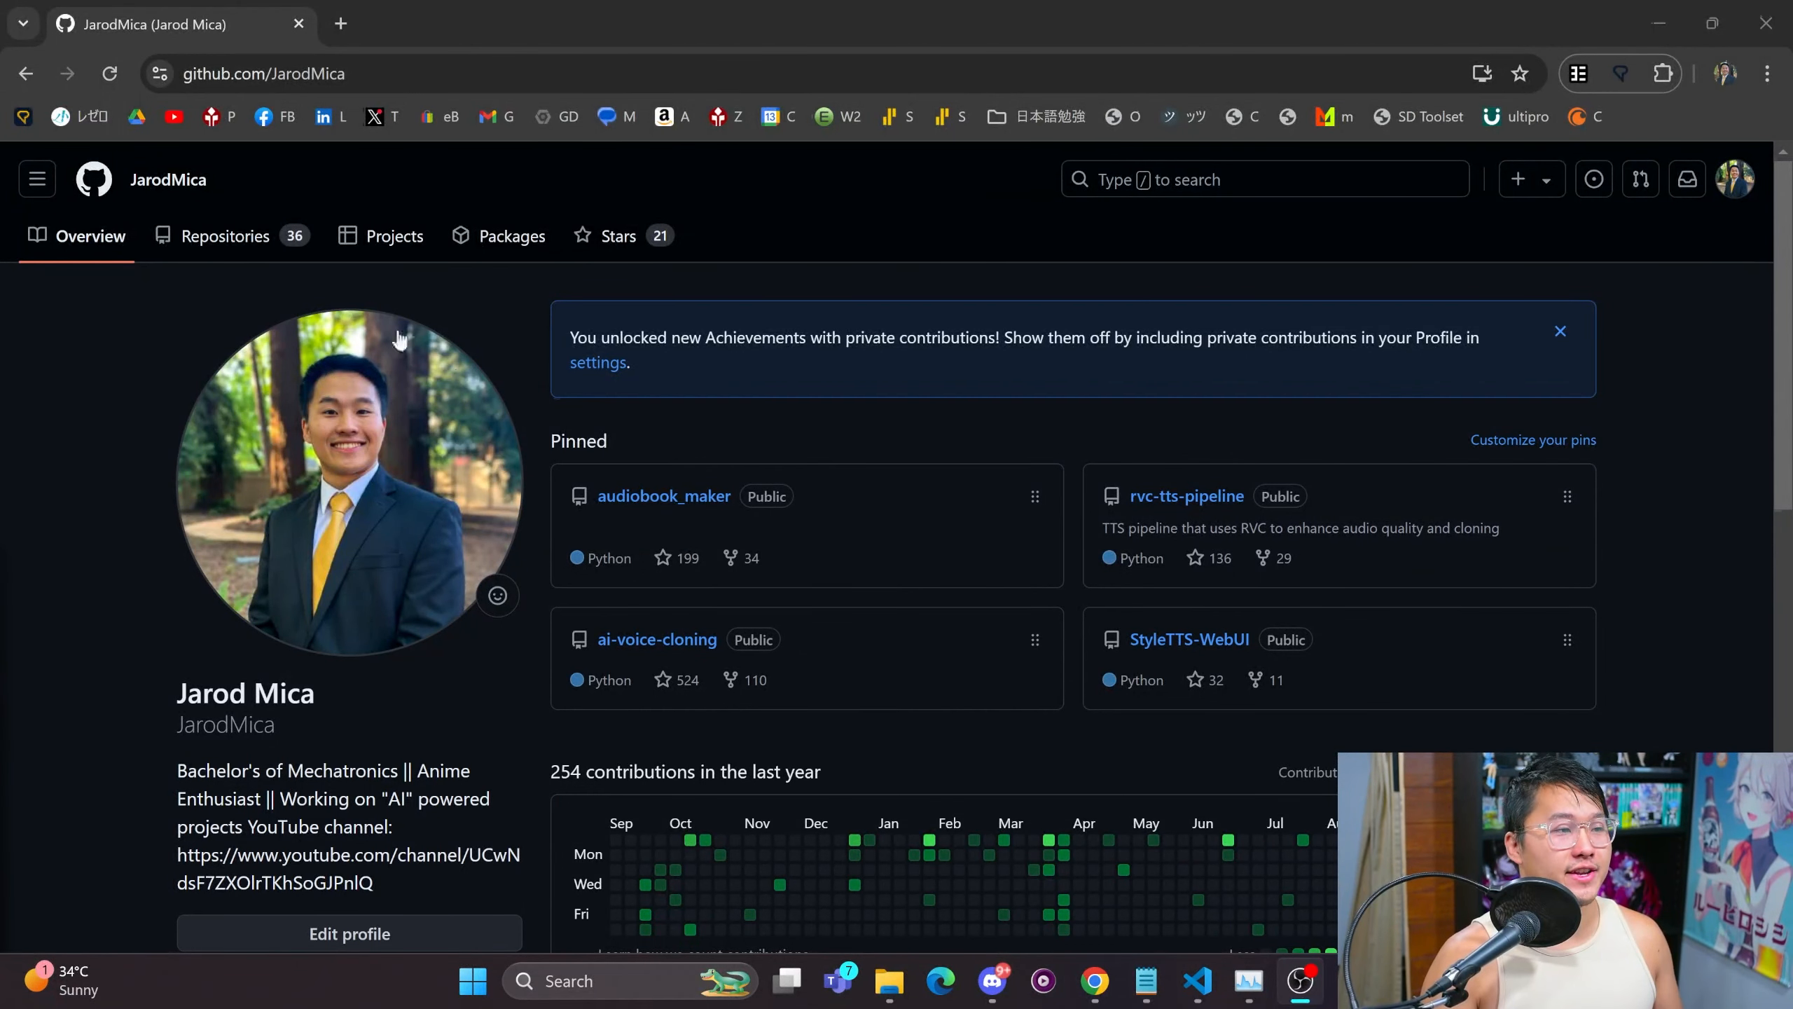
Open beatrice_trainer_webui from the Repositories list and browse its files like webui.py.
click(225, 236)
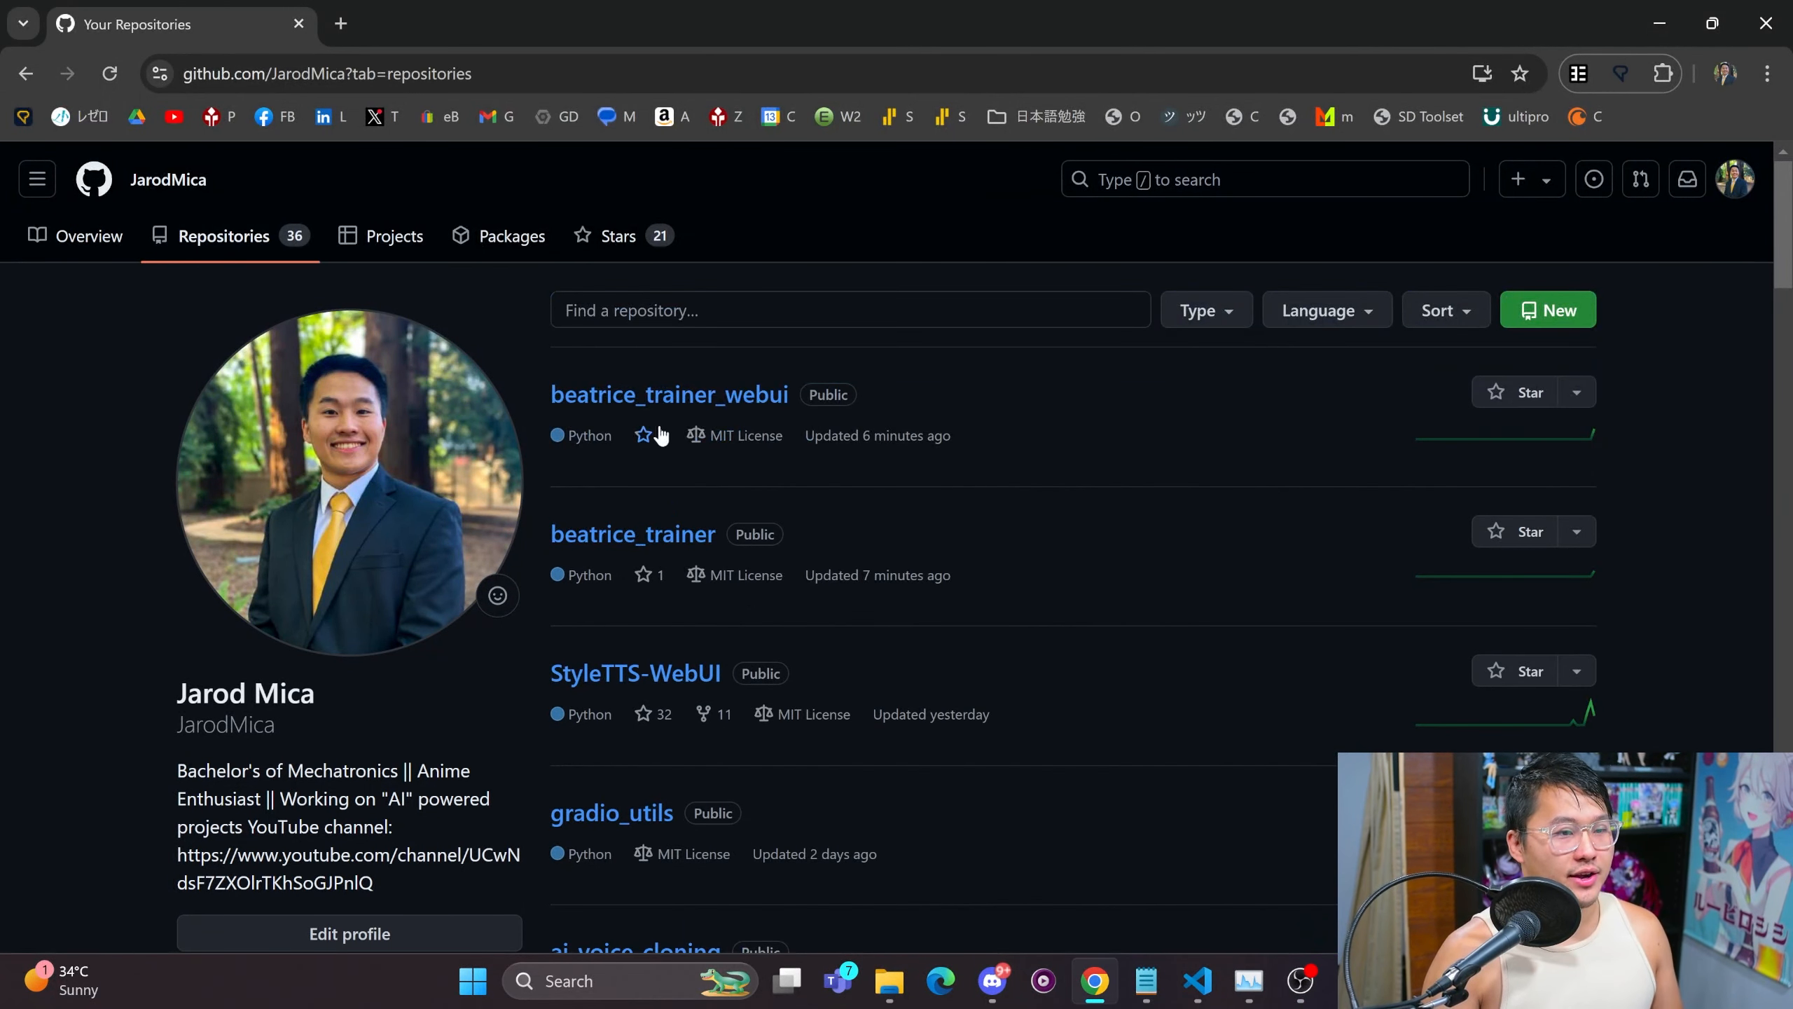
click(644, 434)
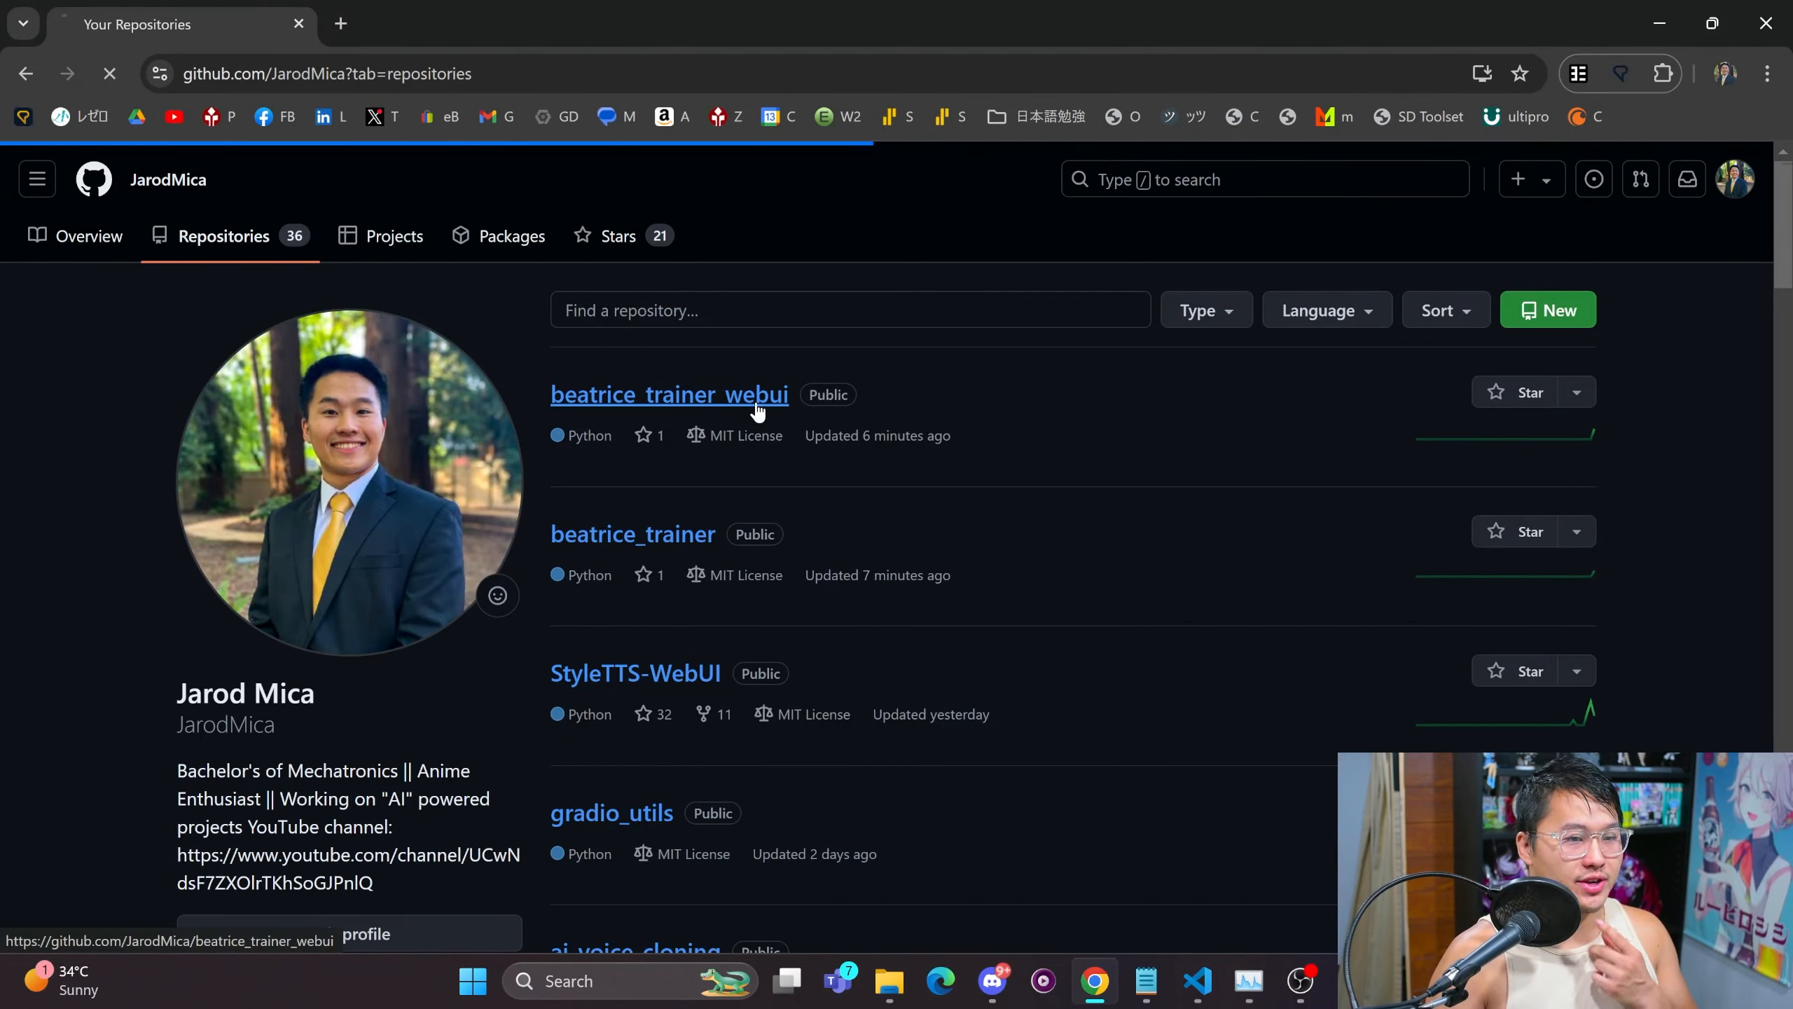
click(670, 394)
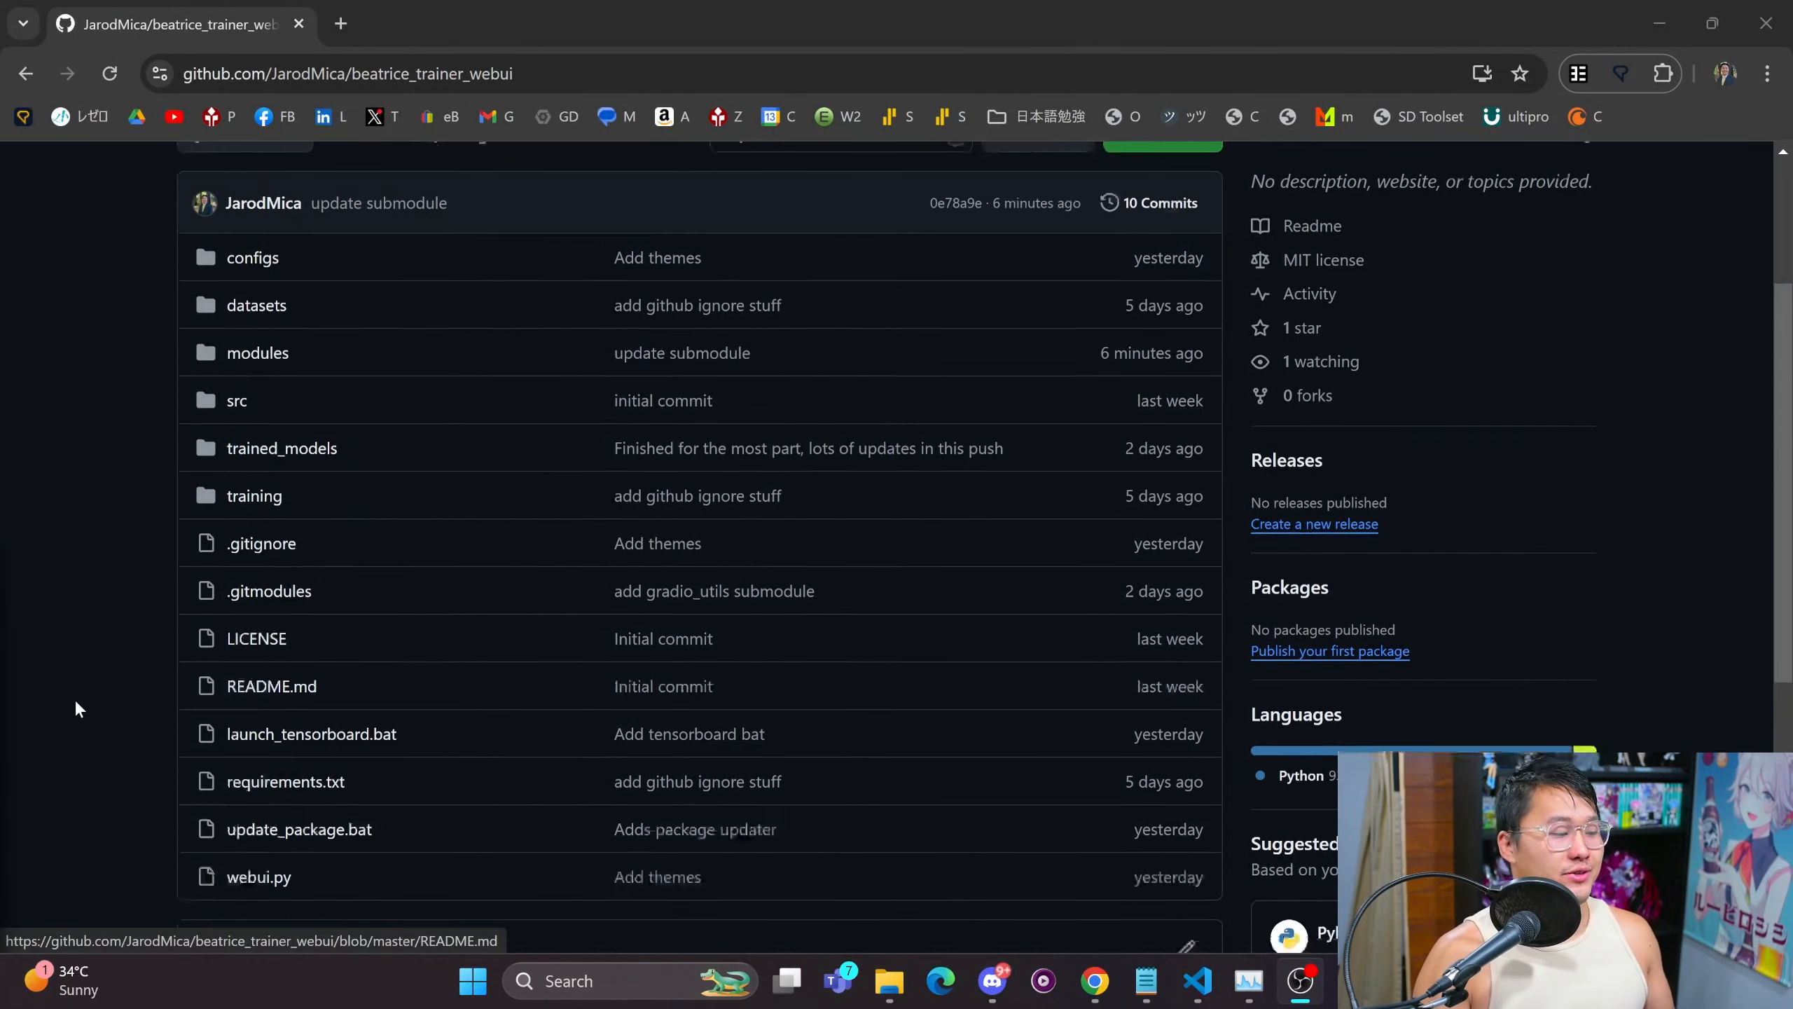
scroll(up, 3)
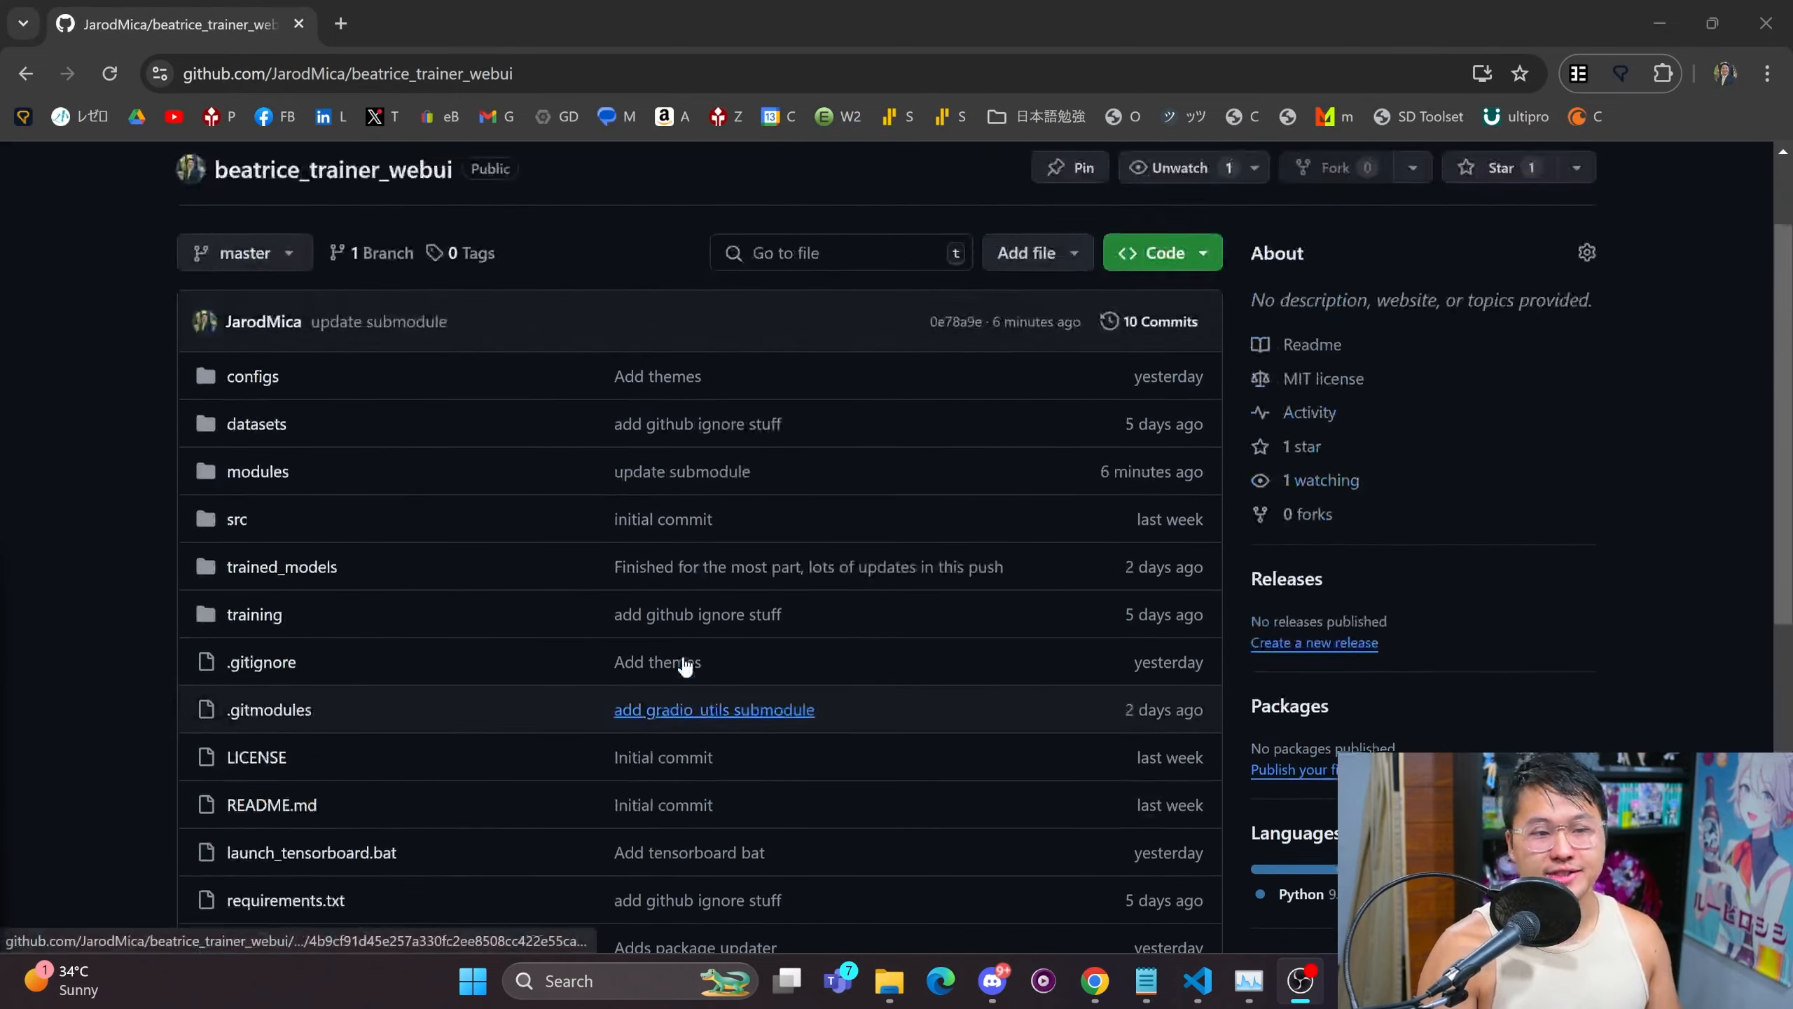
scroll(down, 3)
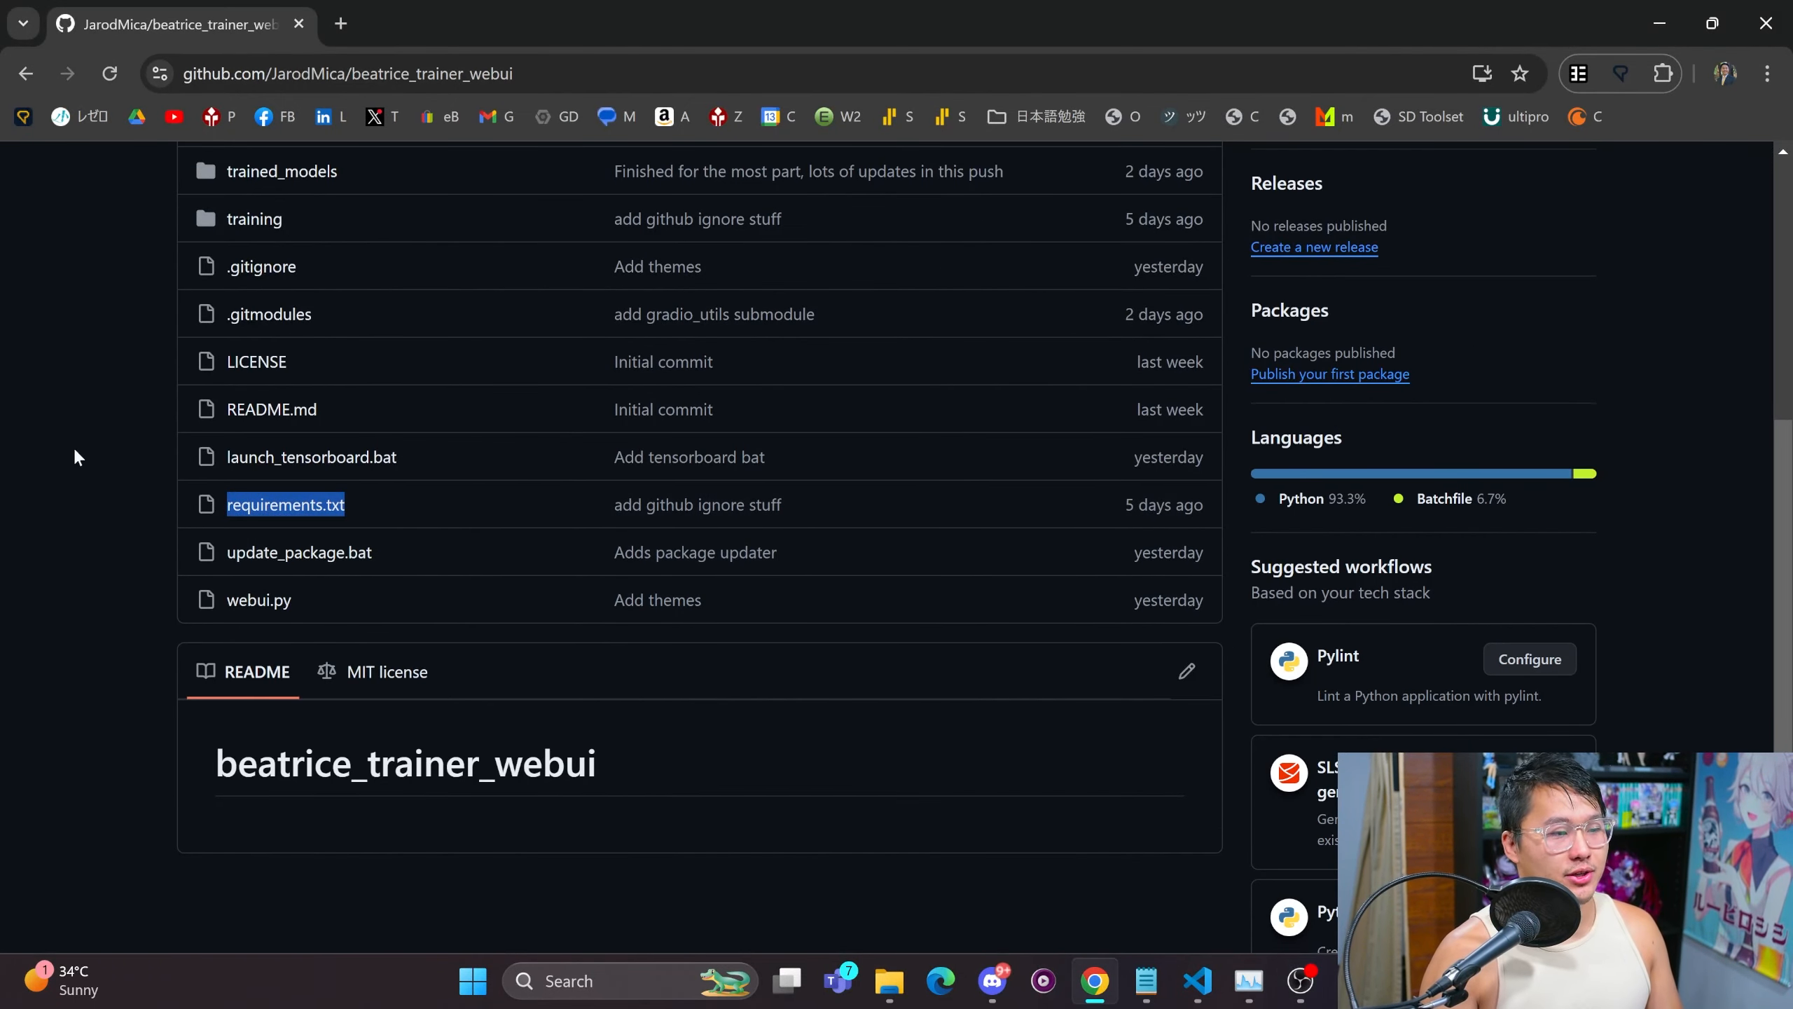
scroll(up, 3)
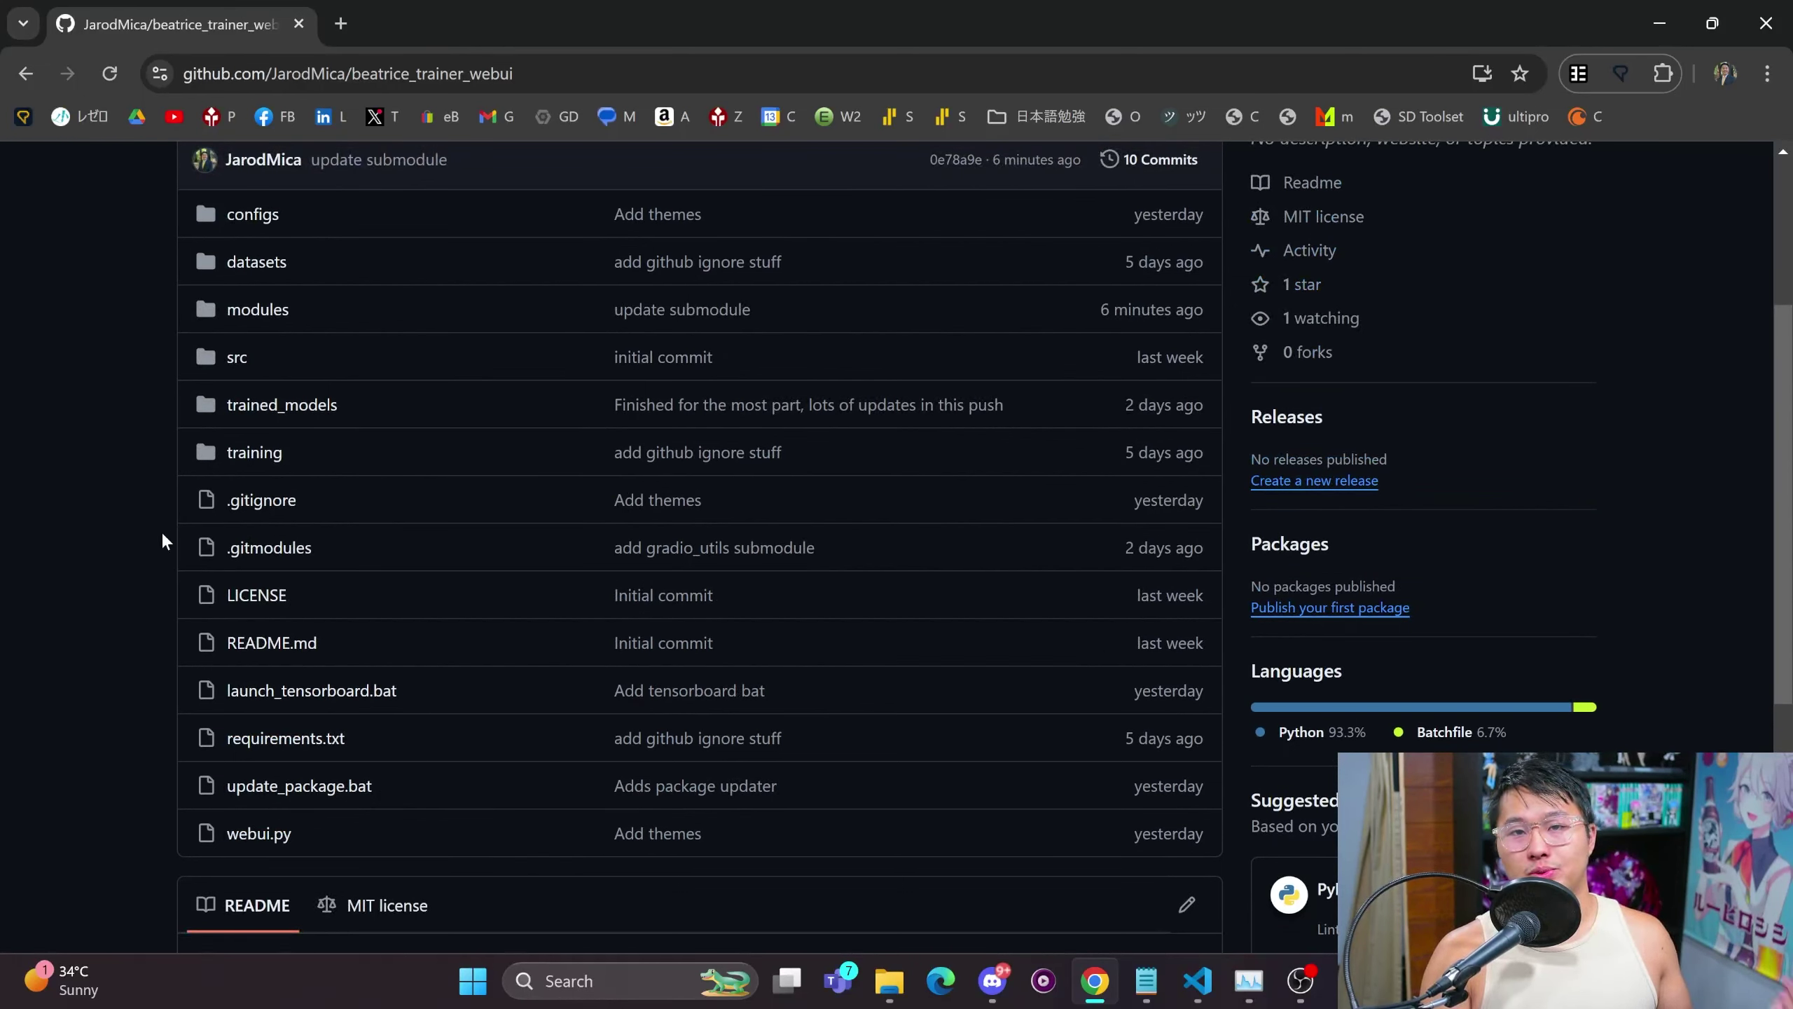
mouse_move(111, 571)
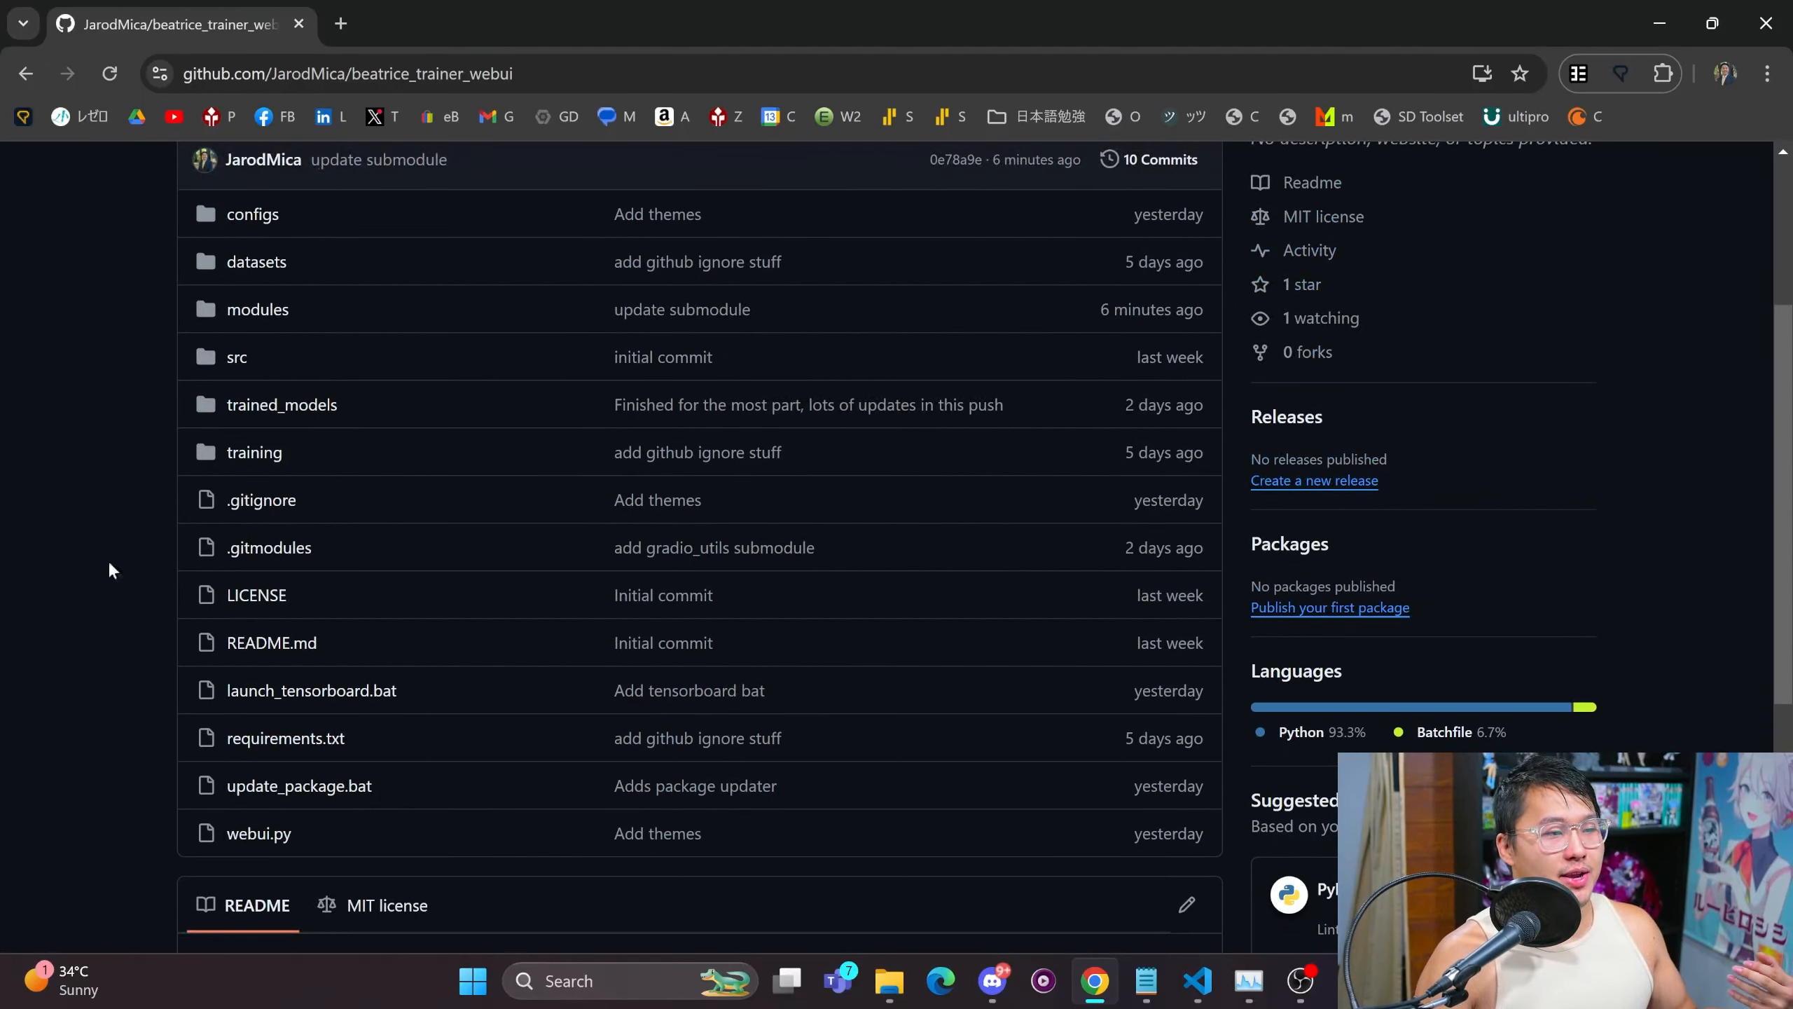
mouse_move(53, 584)
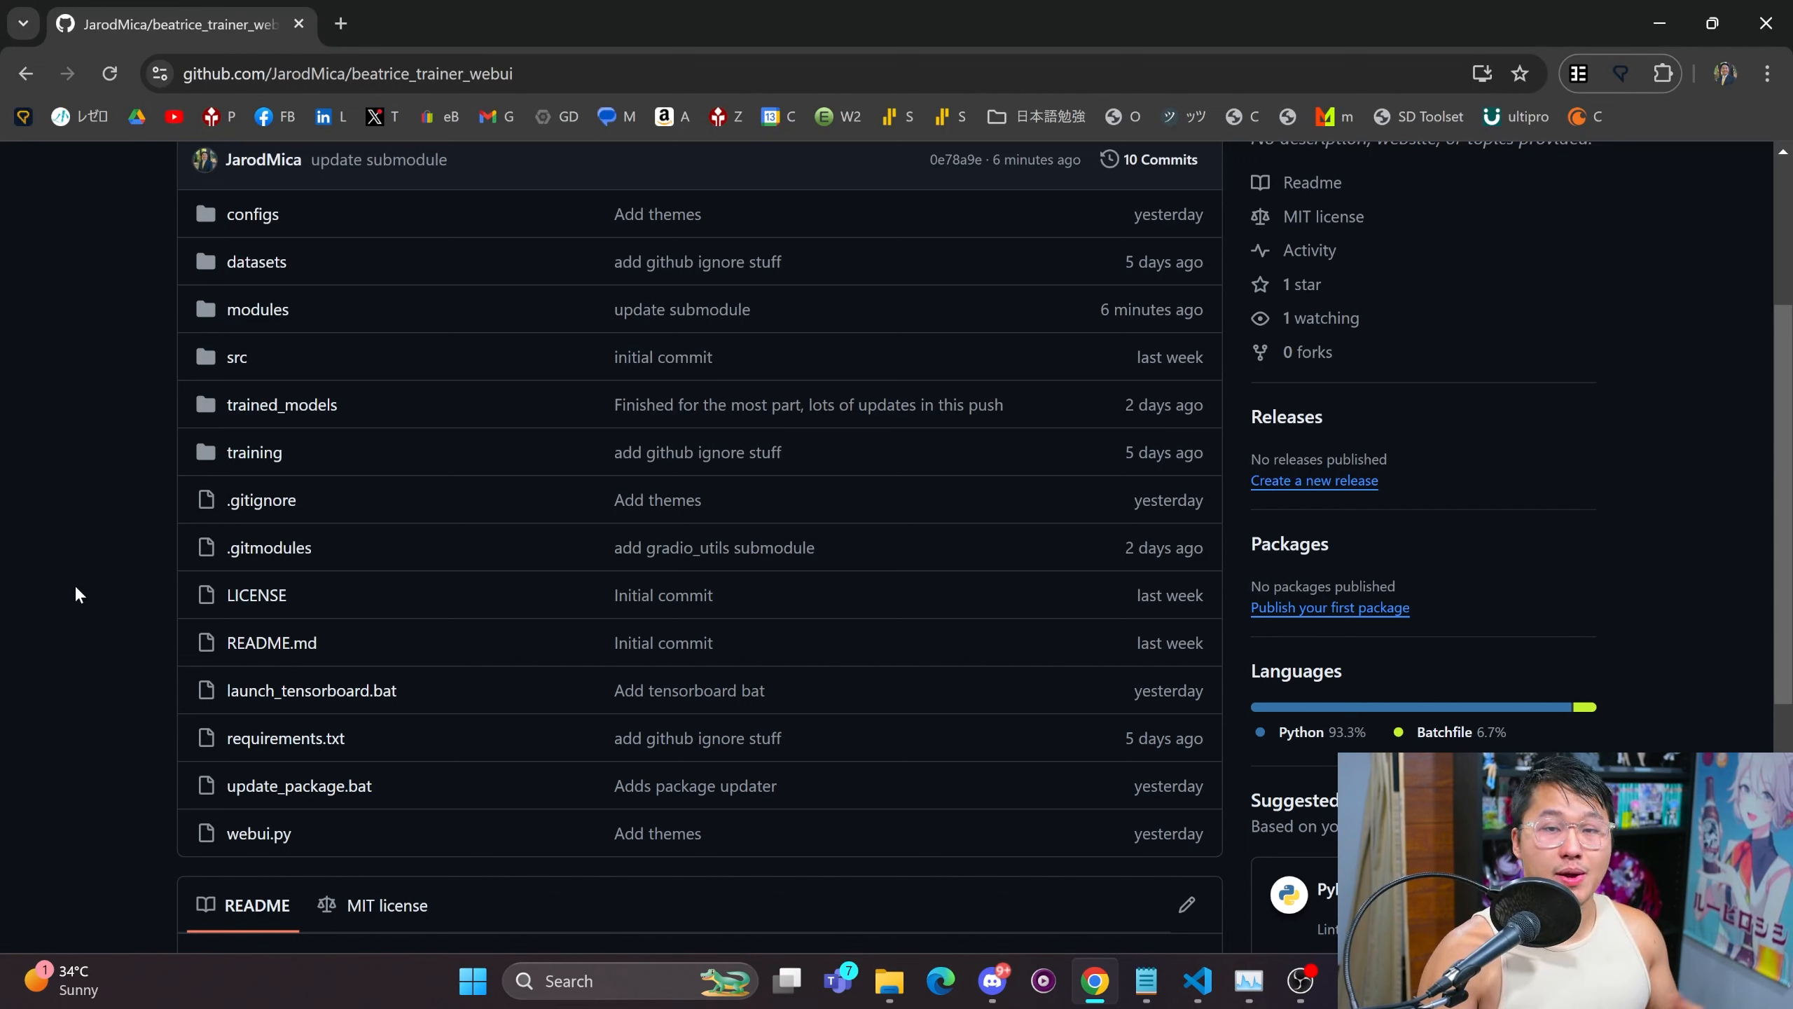
mouse_move(103, 667)
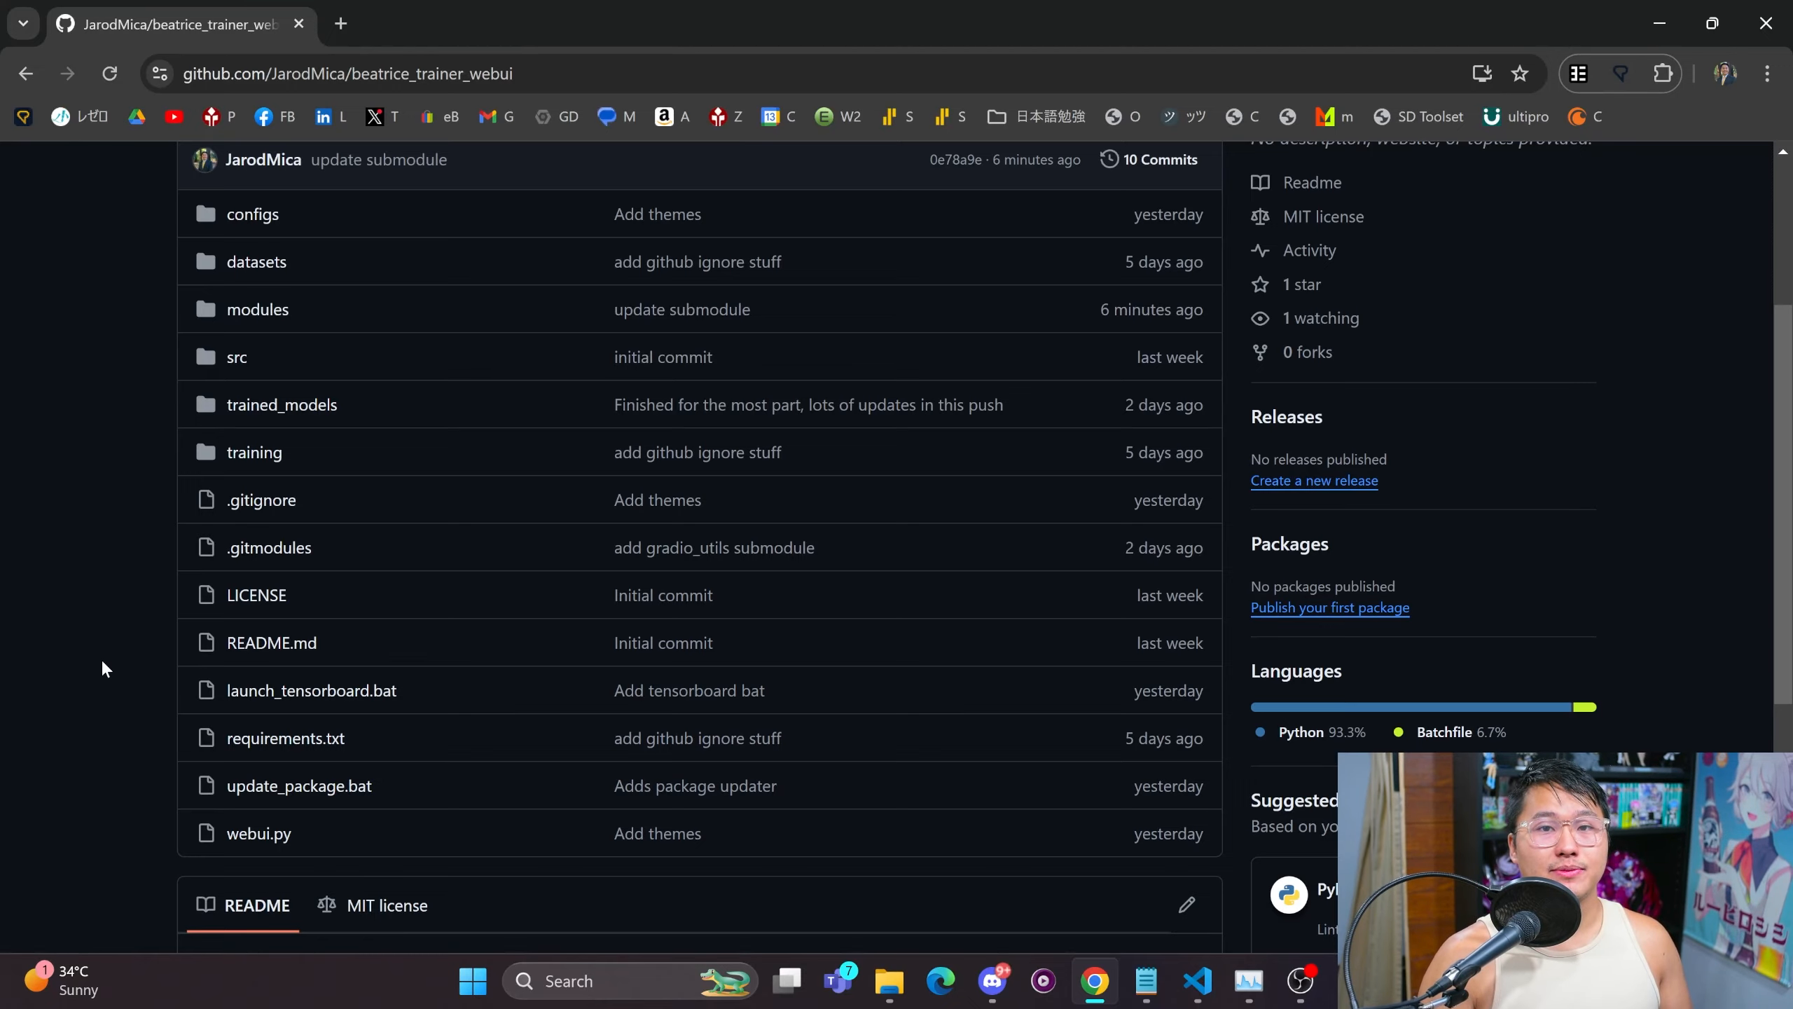
Compare perks of the $14.99 Supporter (Packages) and $4.99 Supporter membership tiers.
click(452, 24)
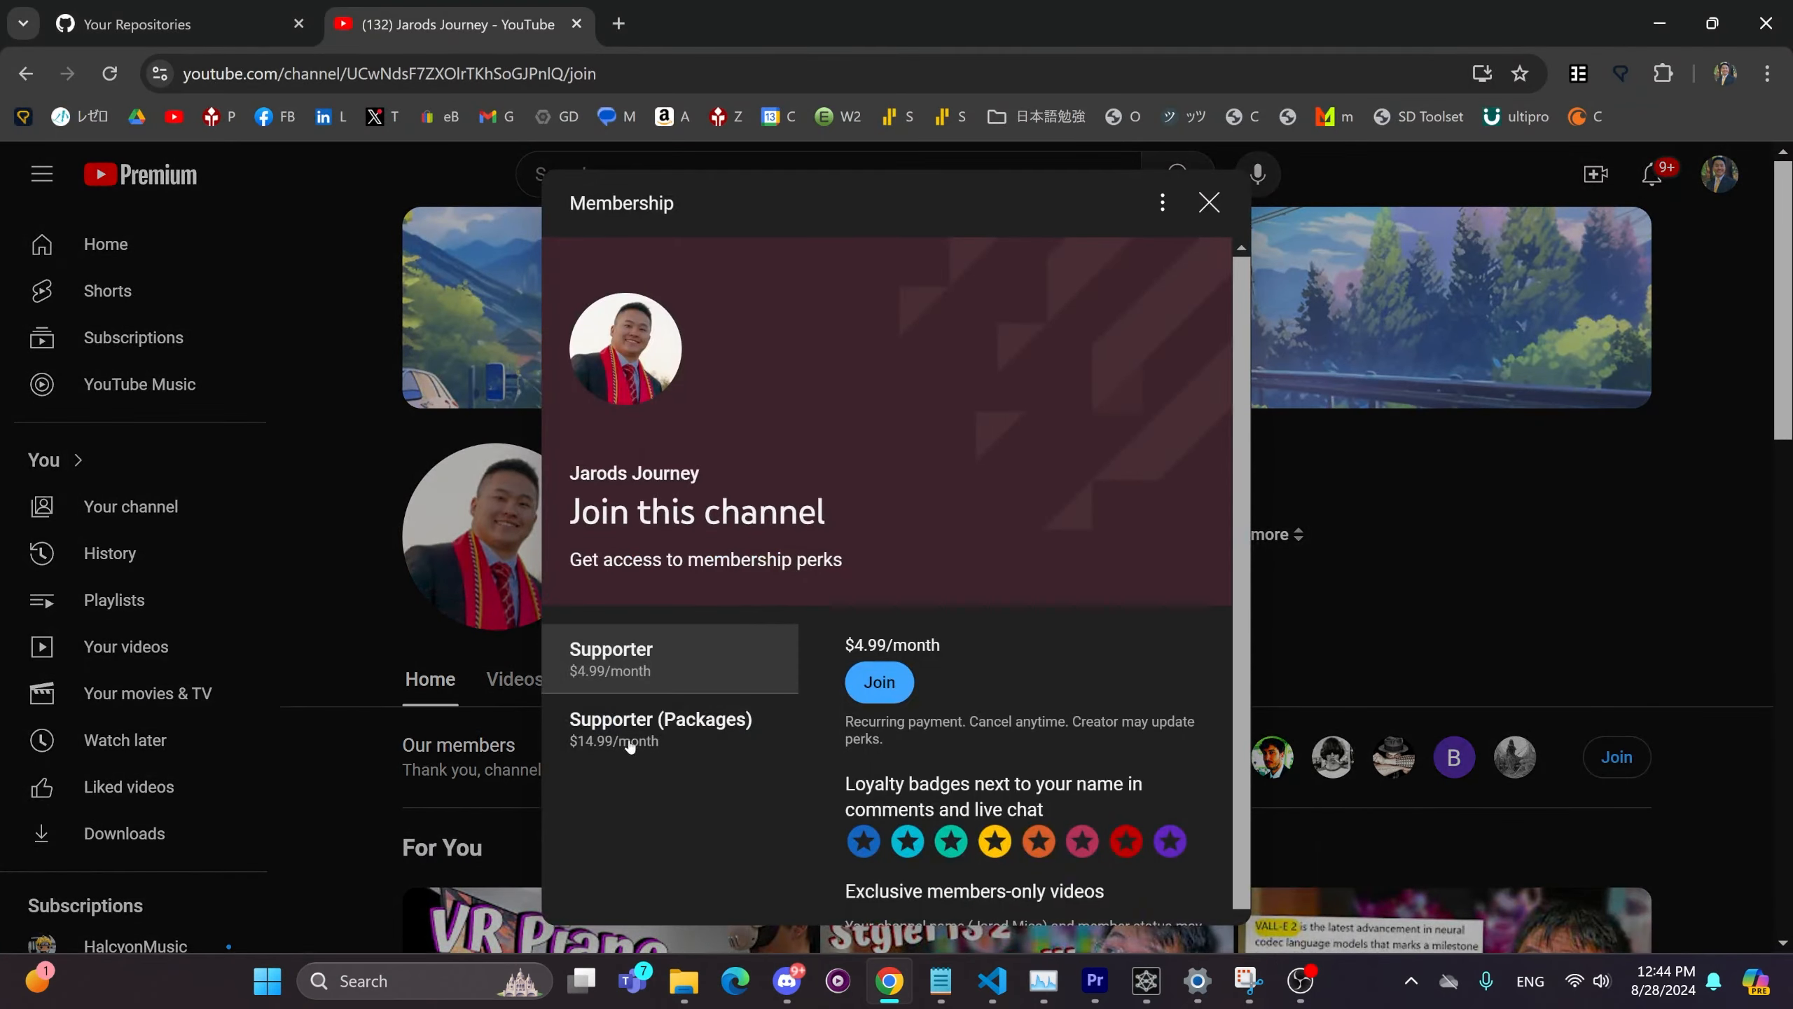
click(660, 728)
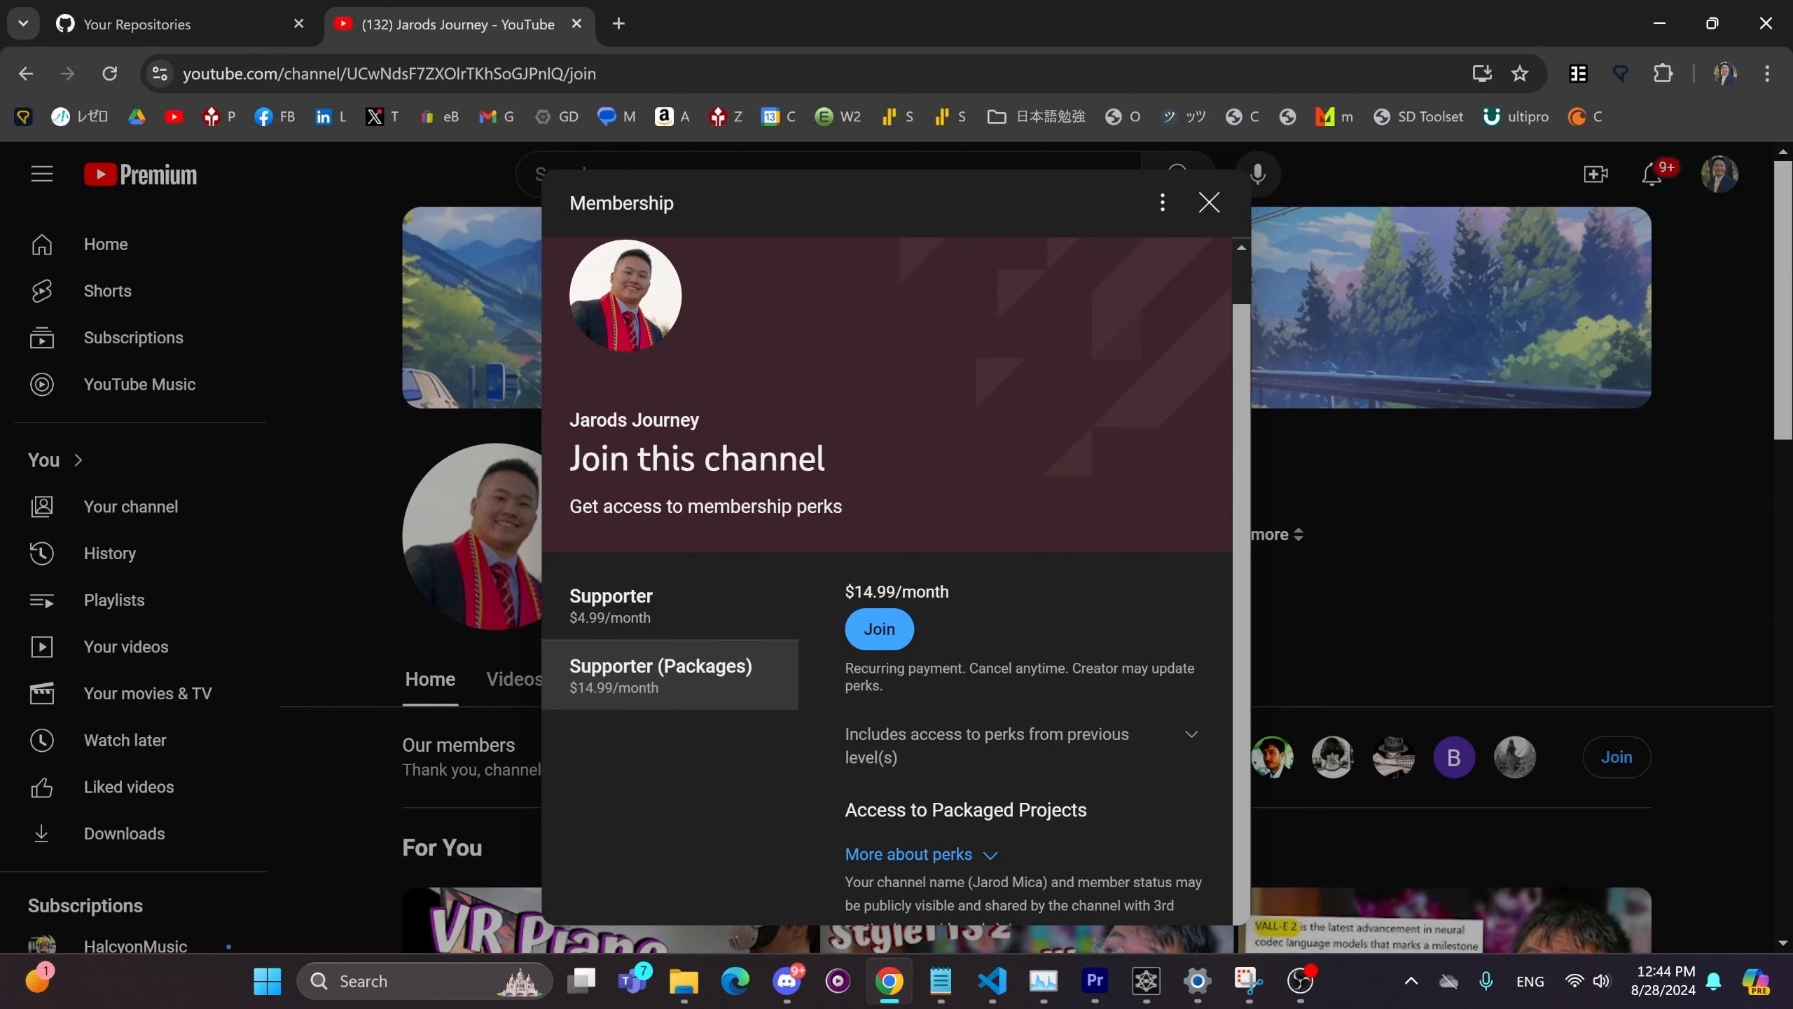
mouse_move(944, 799)
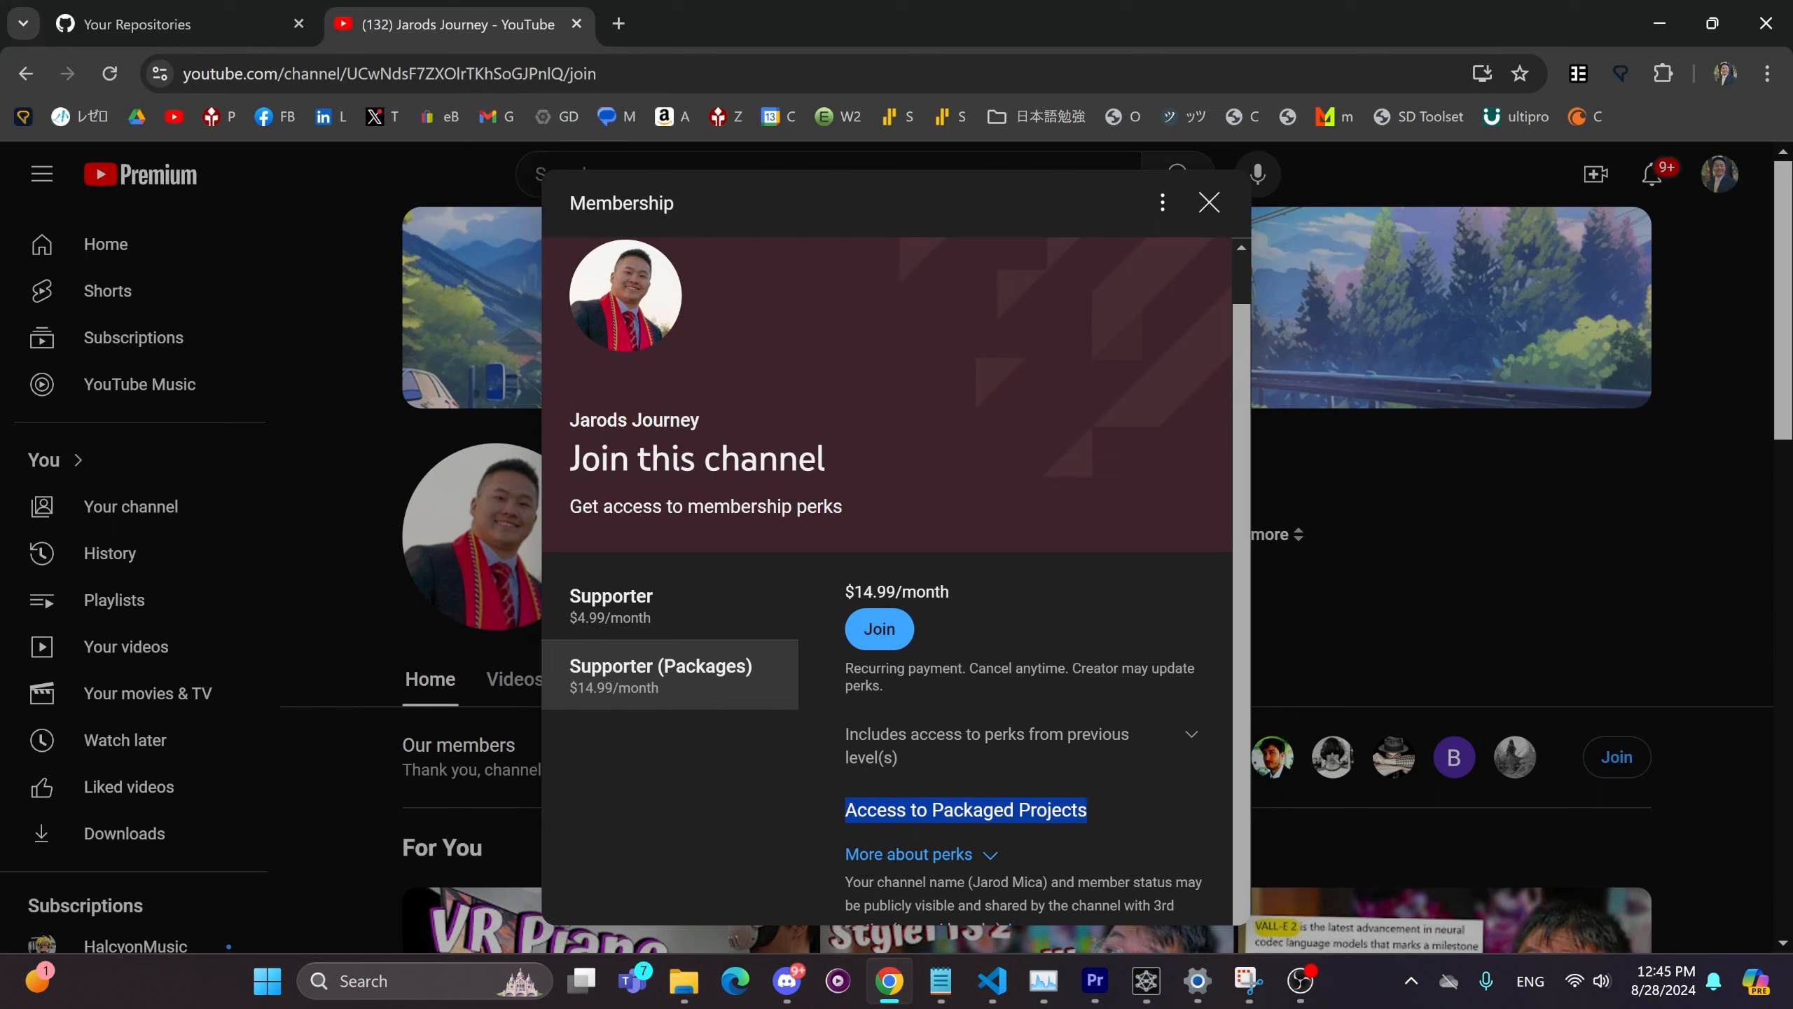
mouse_move(1209, 203)
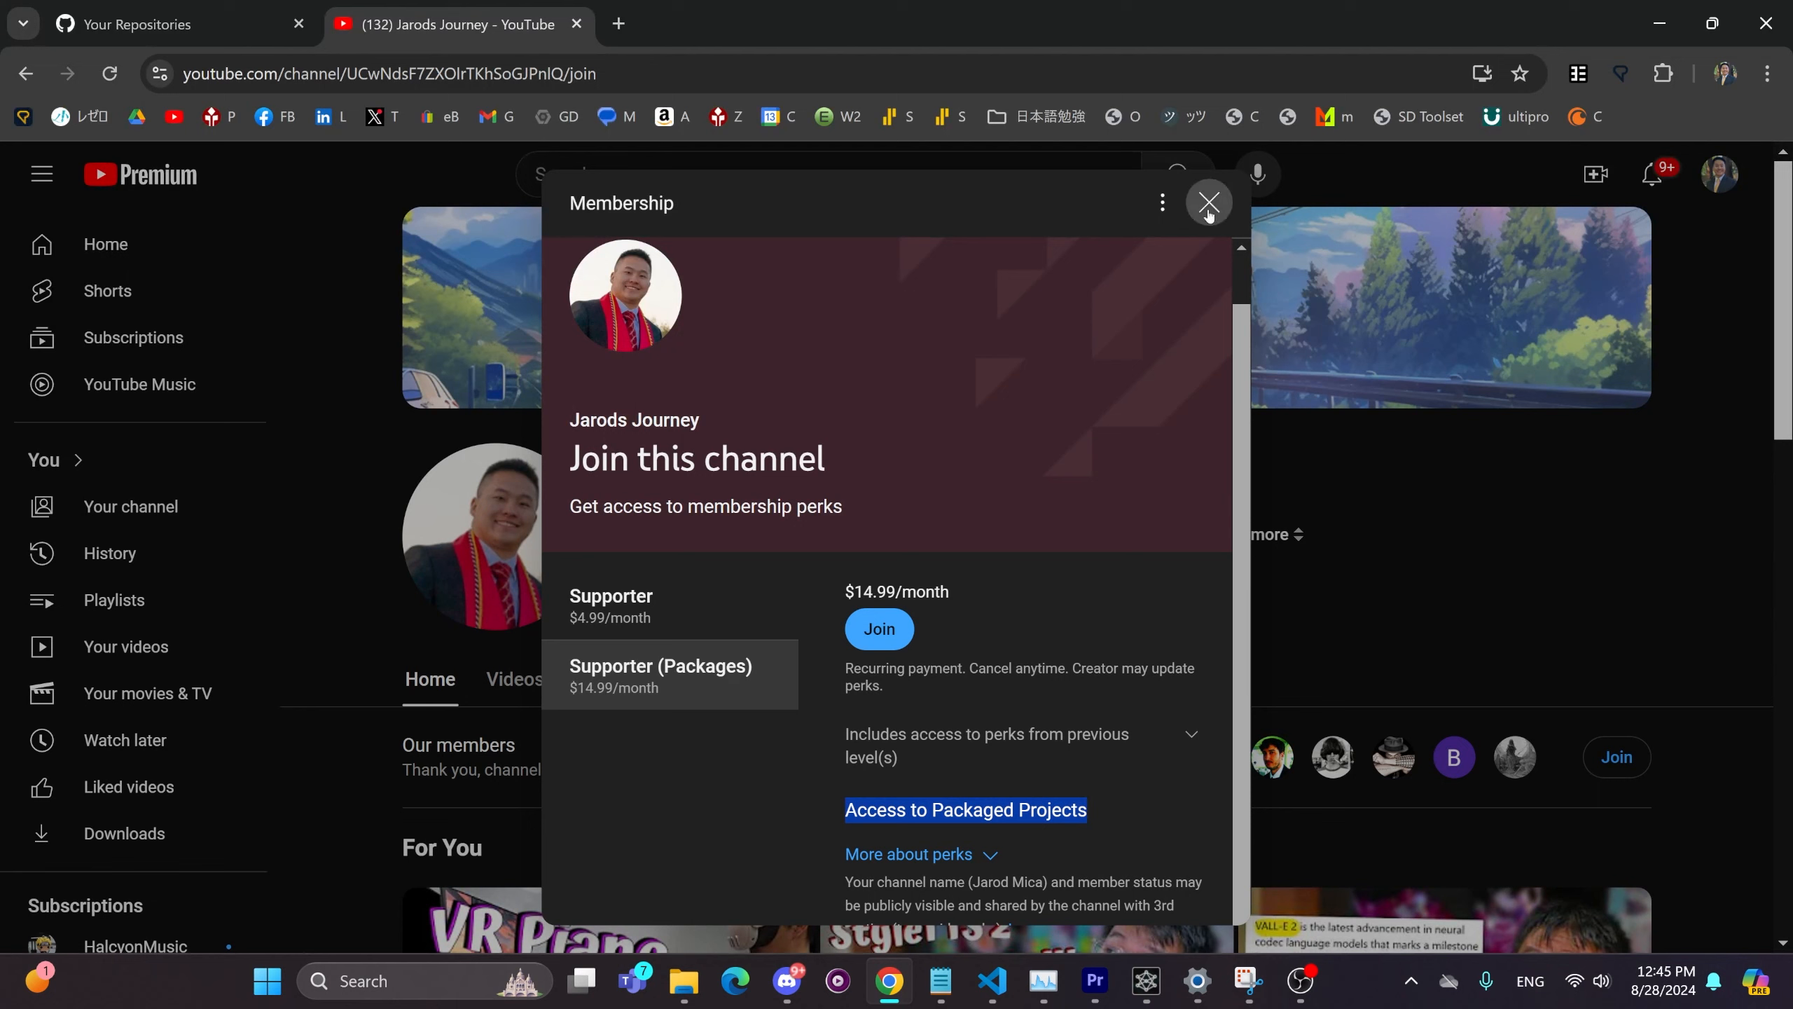
click(611, 605)
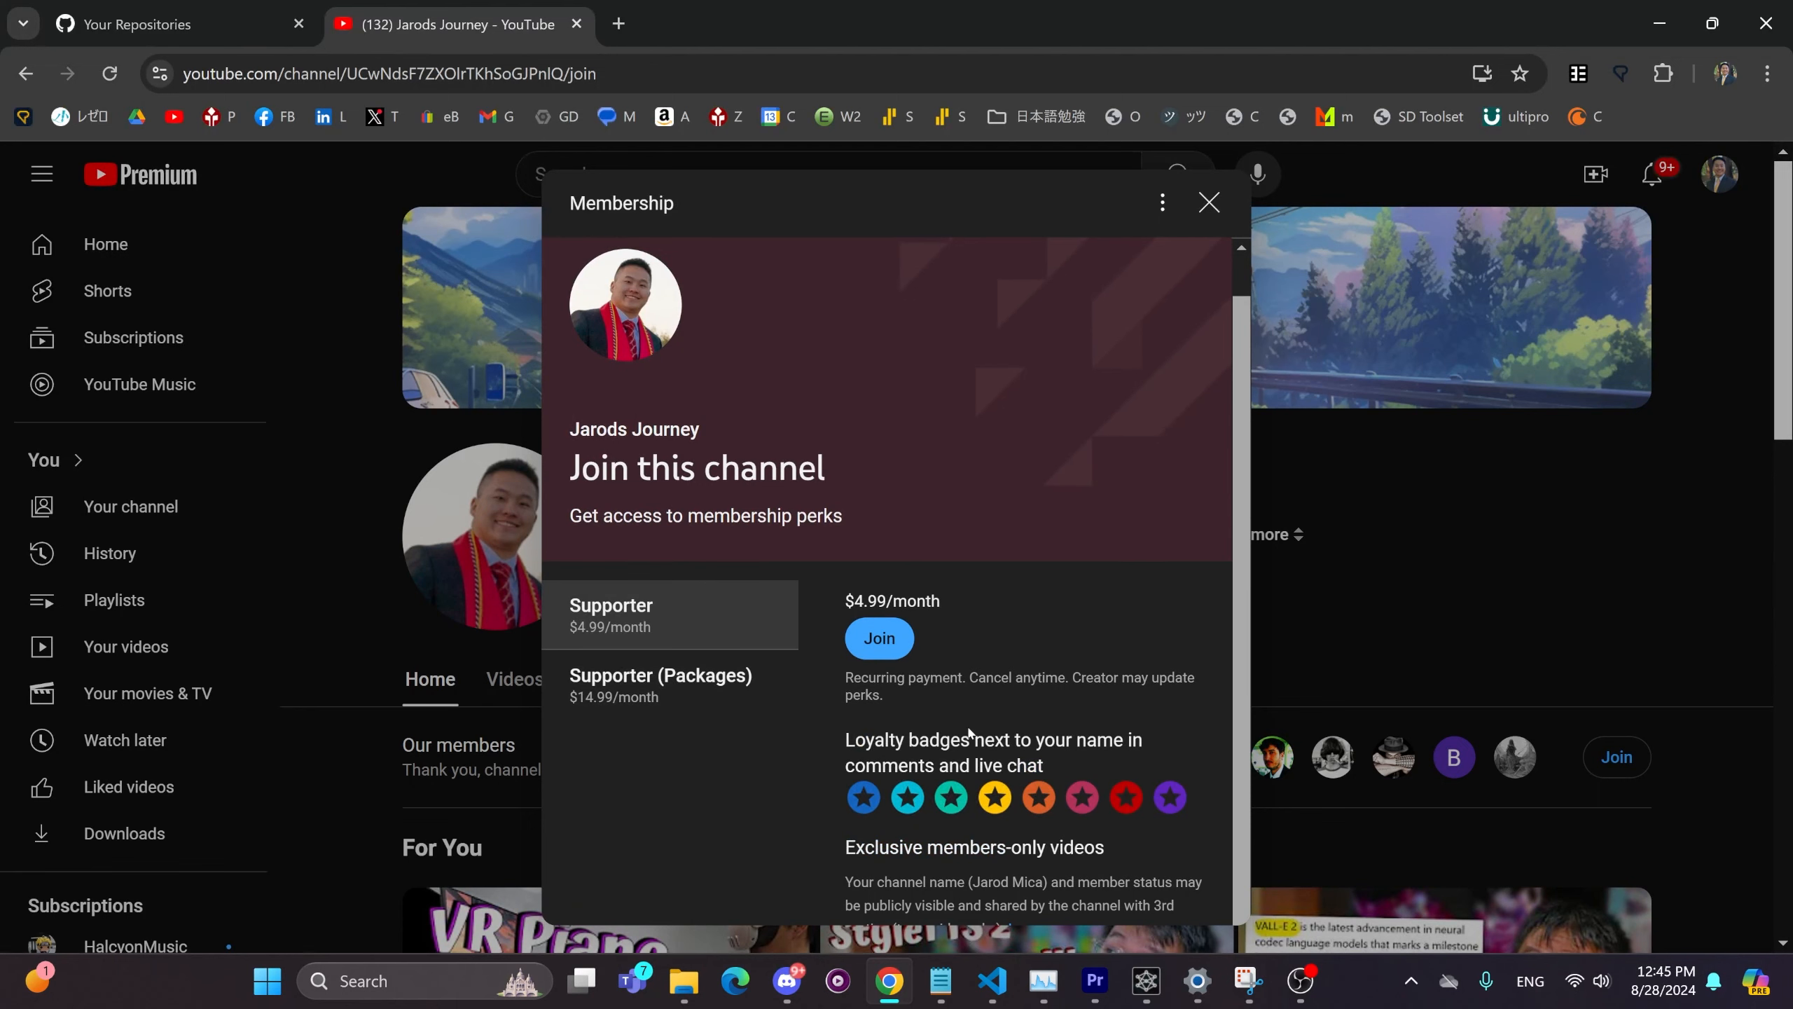
mouse_move(968, 734)
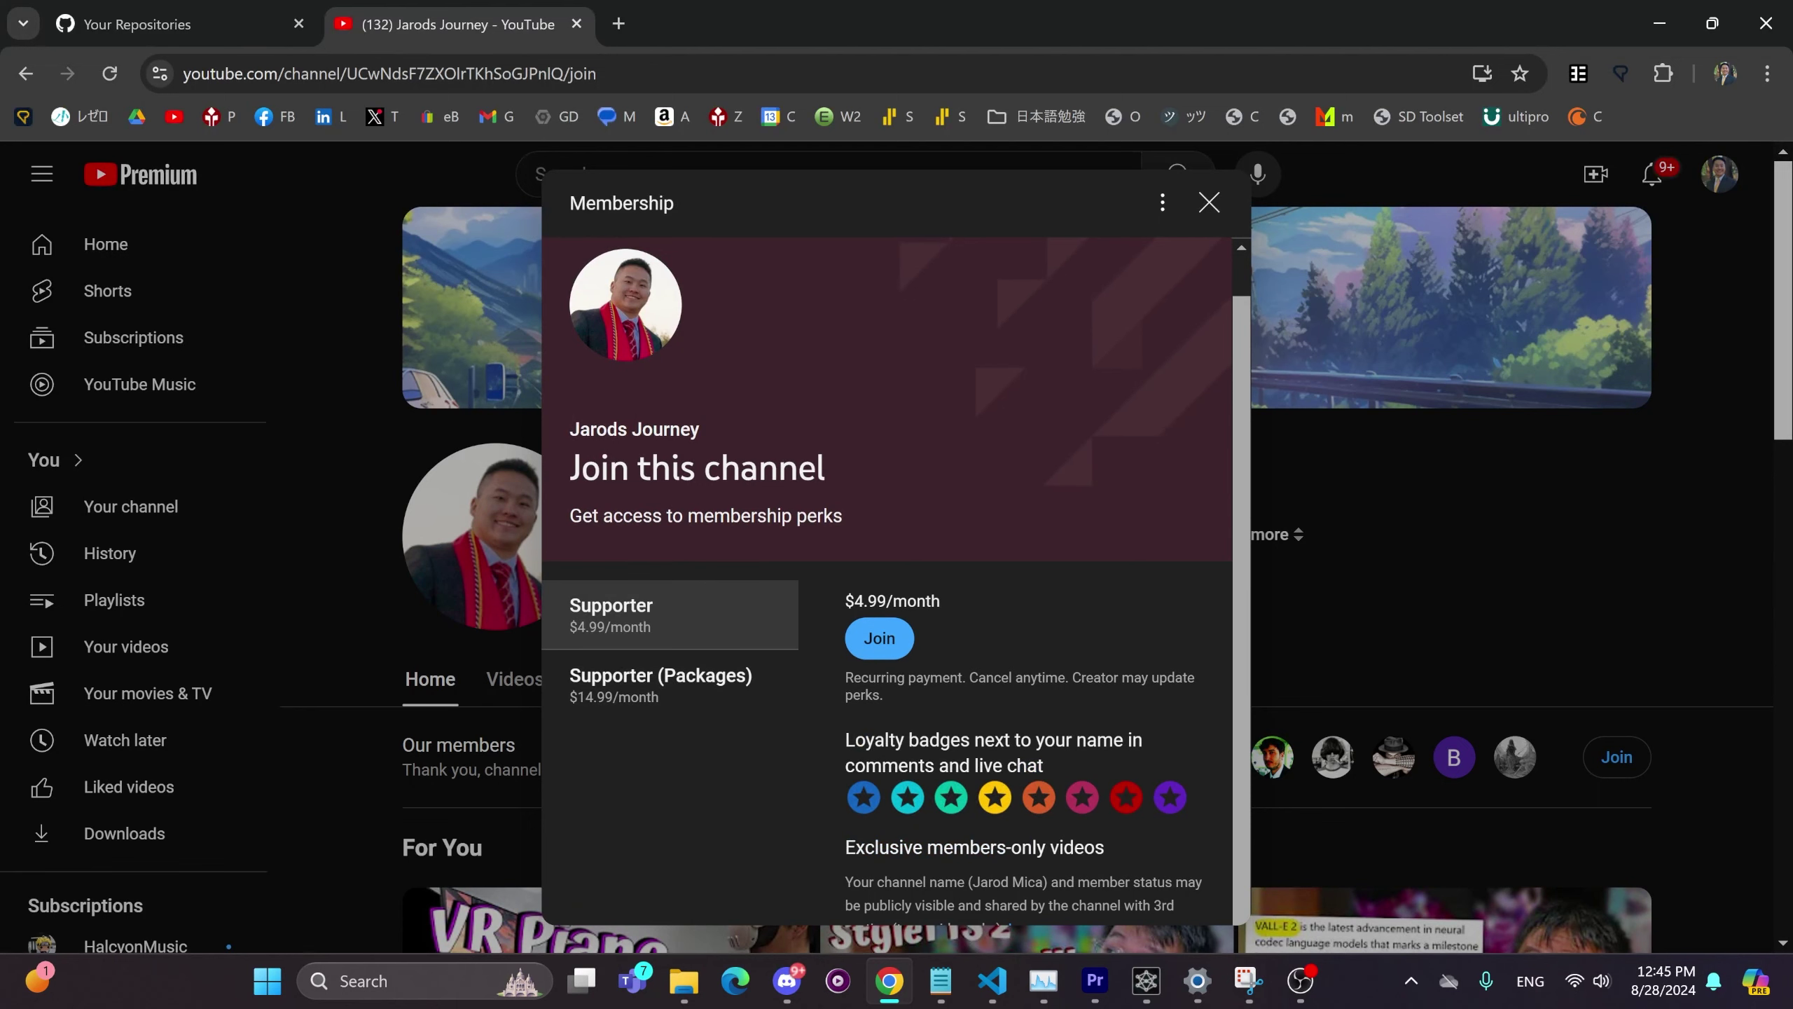
mouse_move(830, 695)
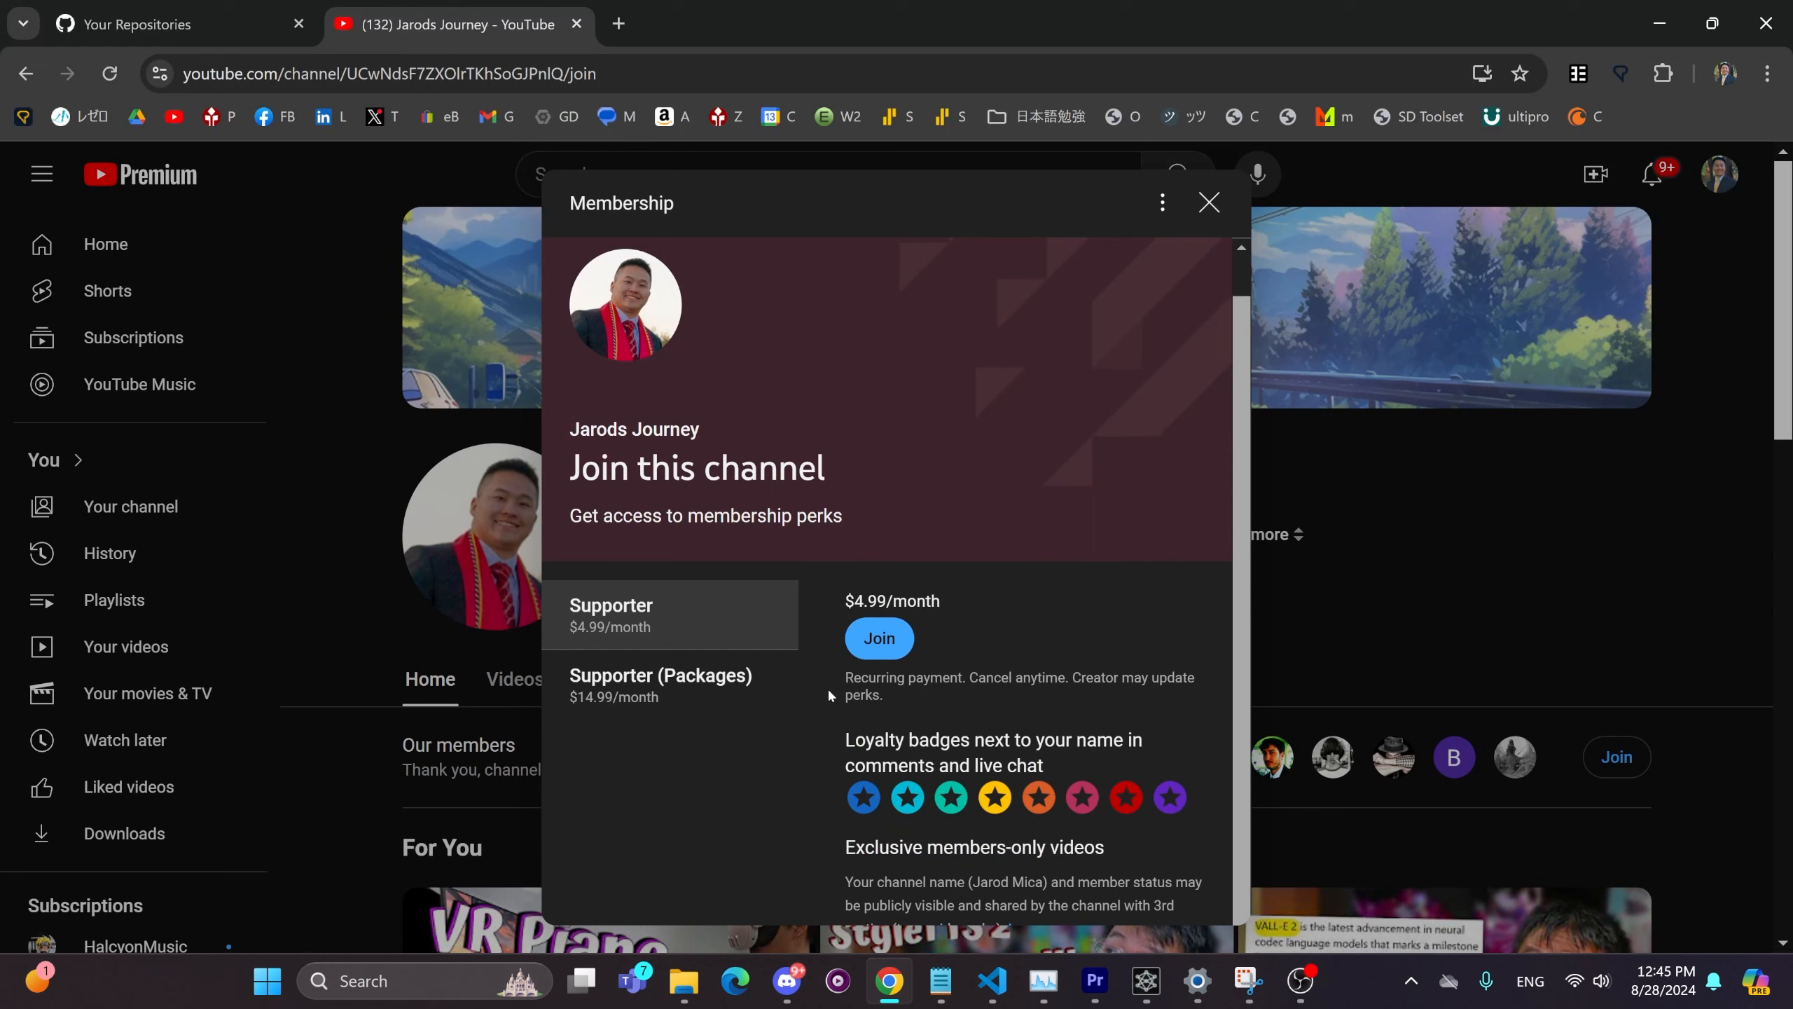
click(661, 685)
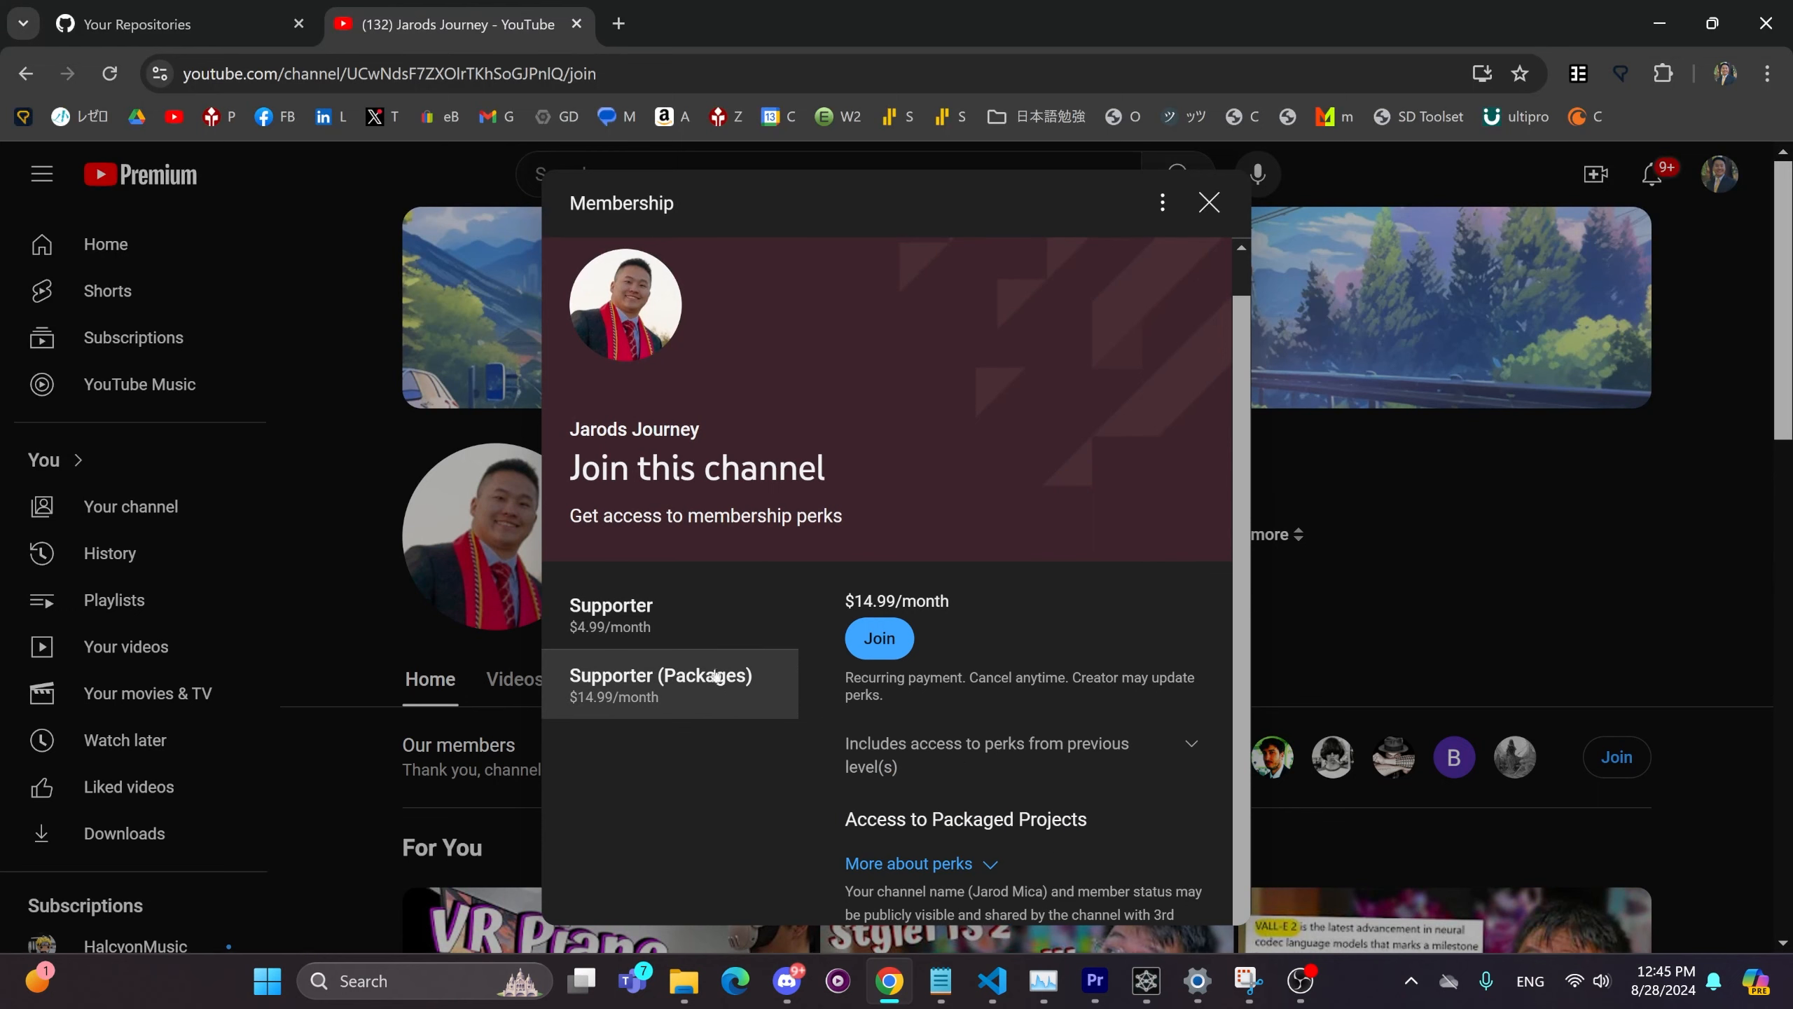
click(611, 614)
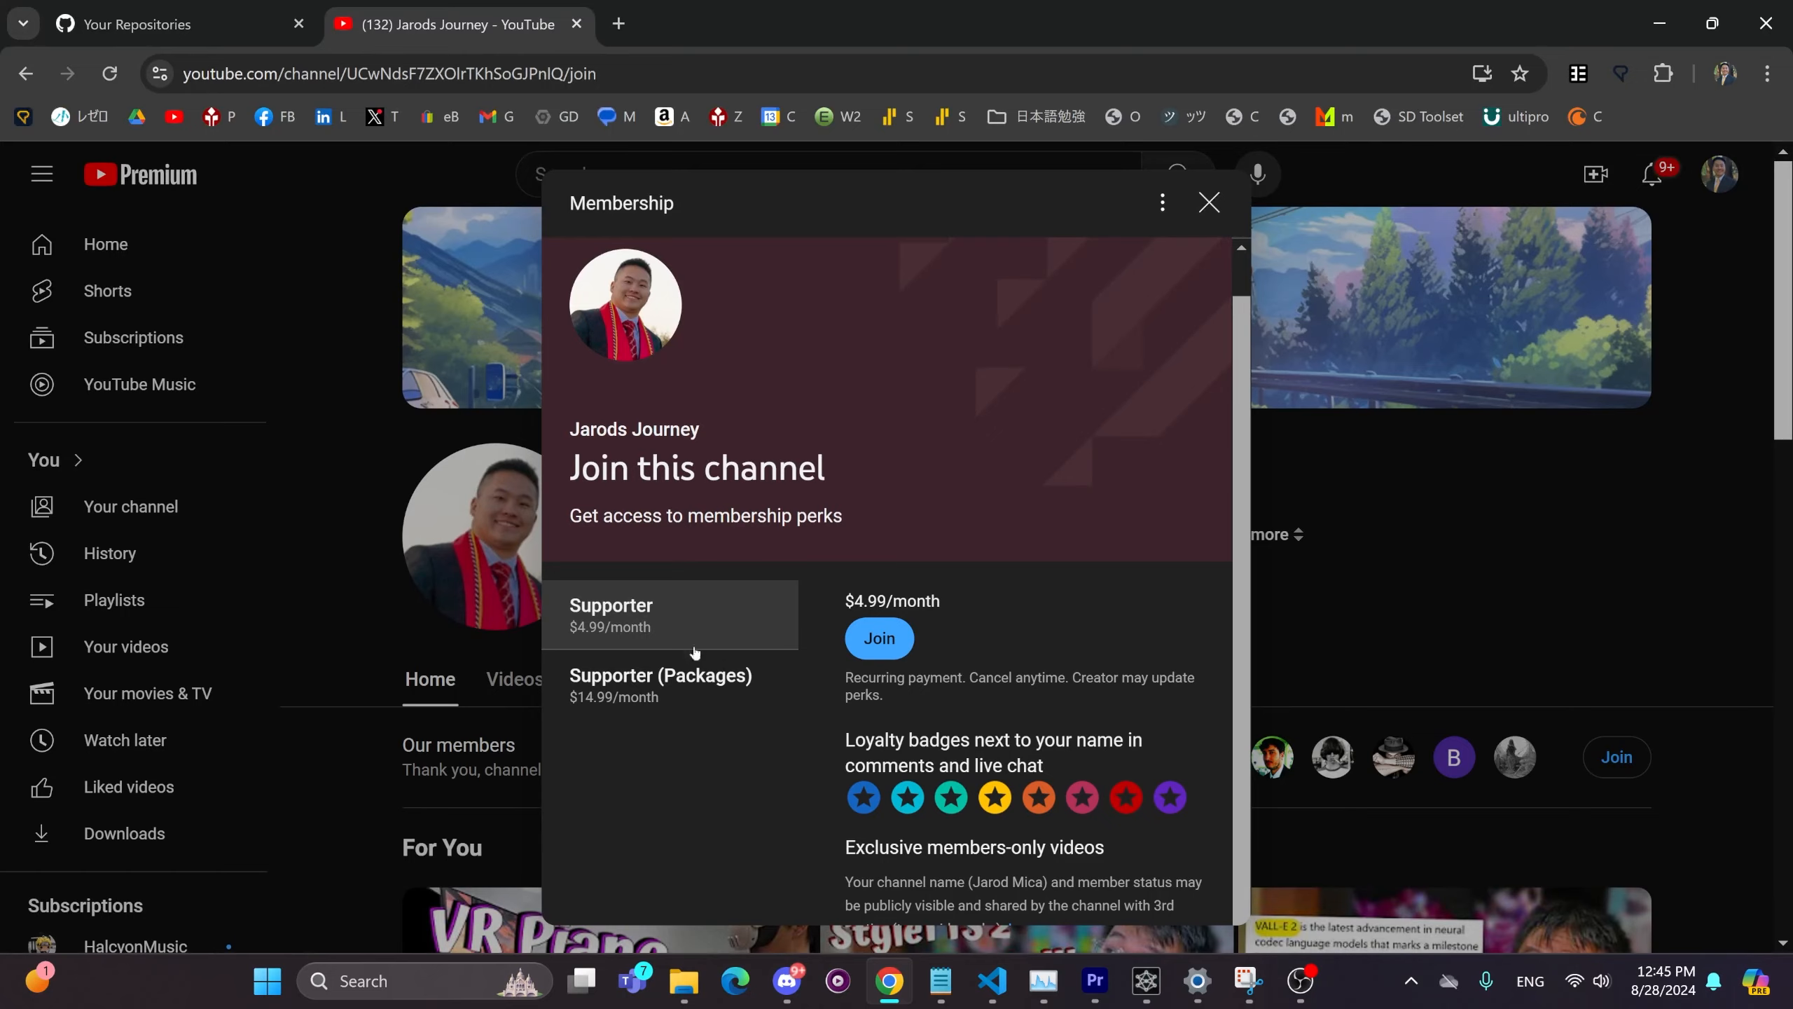
mouse_move(768, 592)
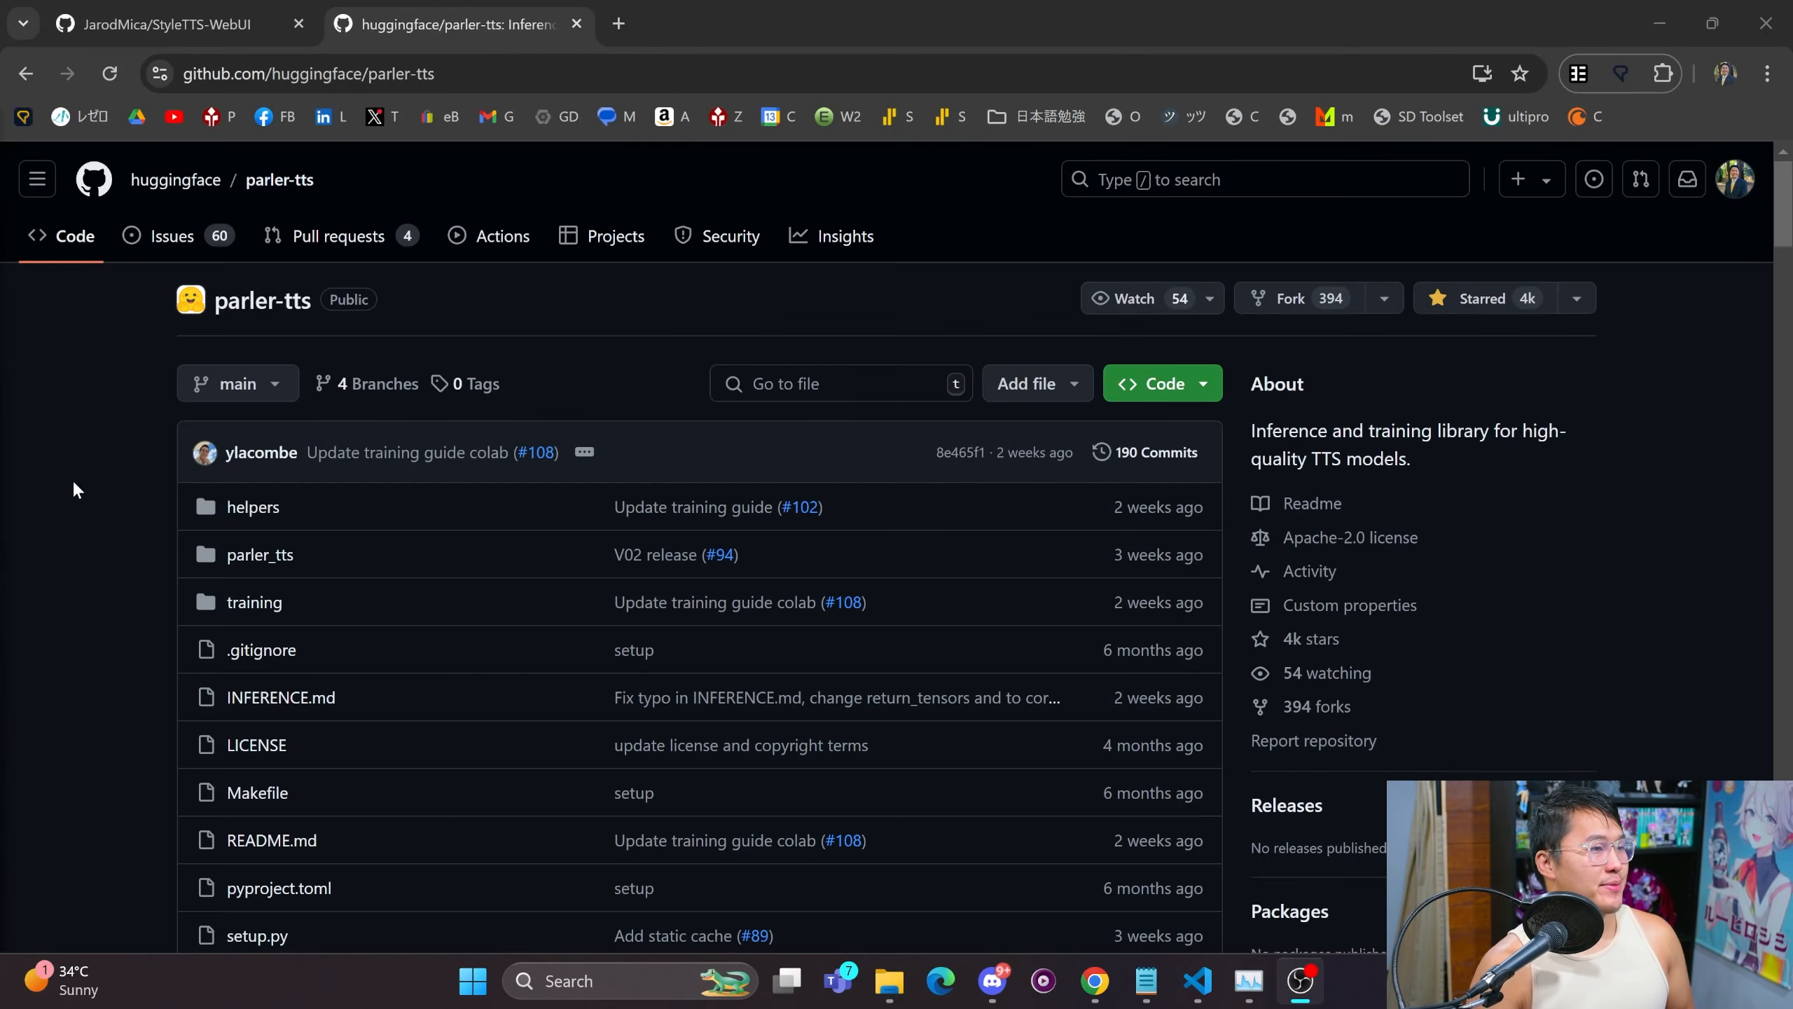
Highlight the parler-tts repo name and scroll the README through Installation and Usage.
double_click(262, 300)
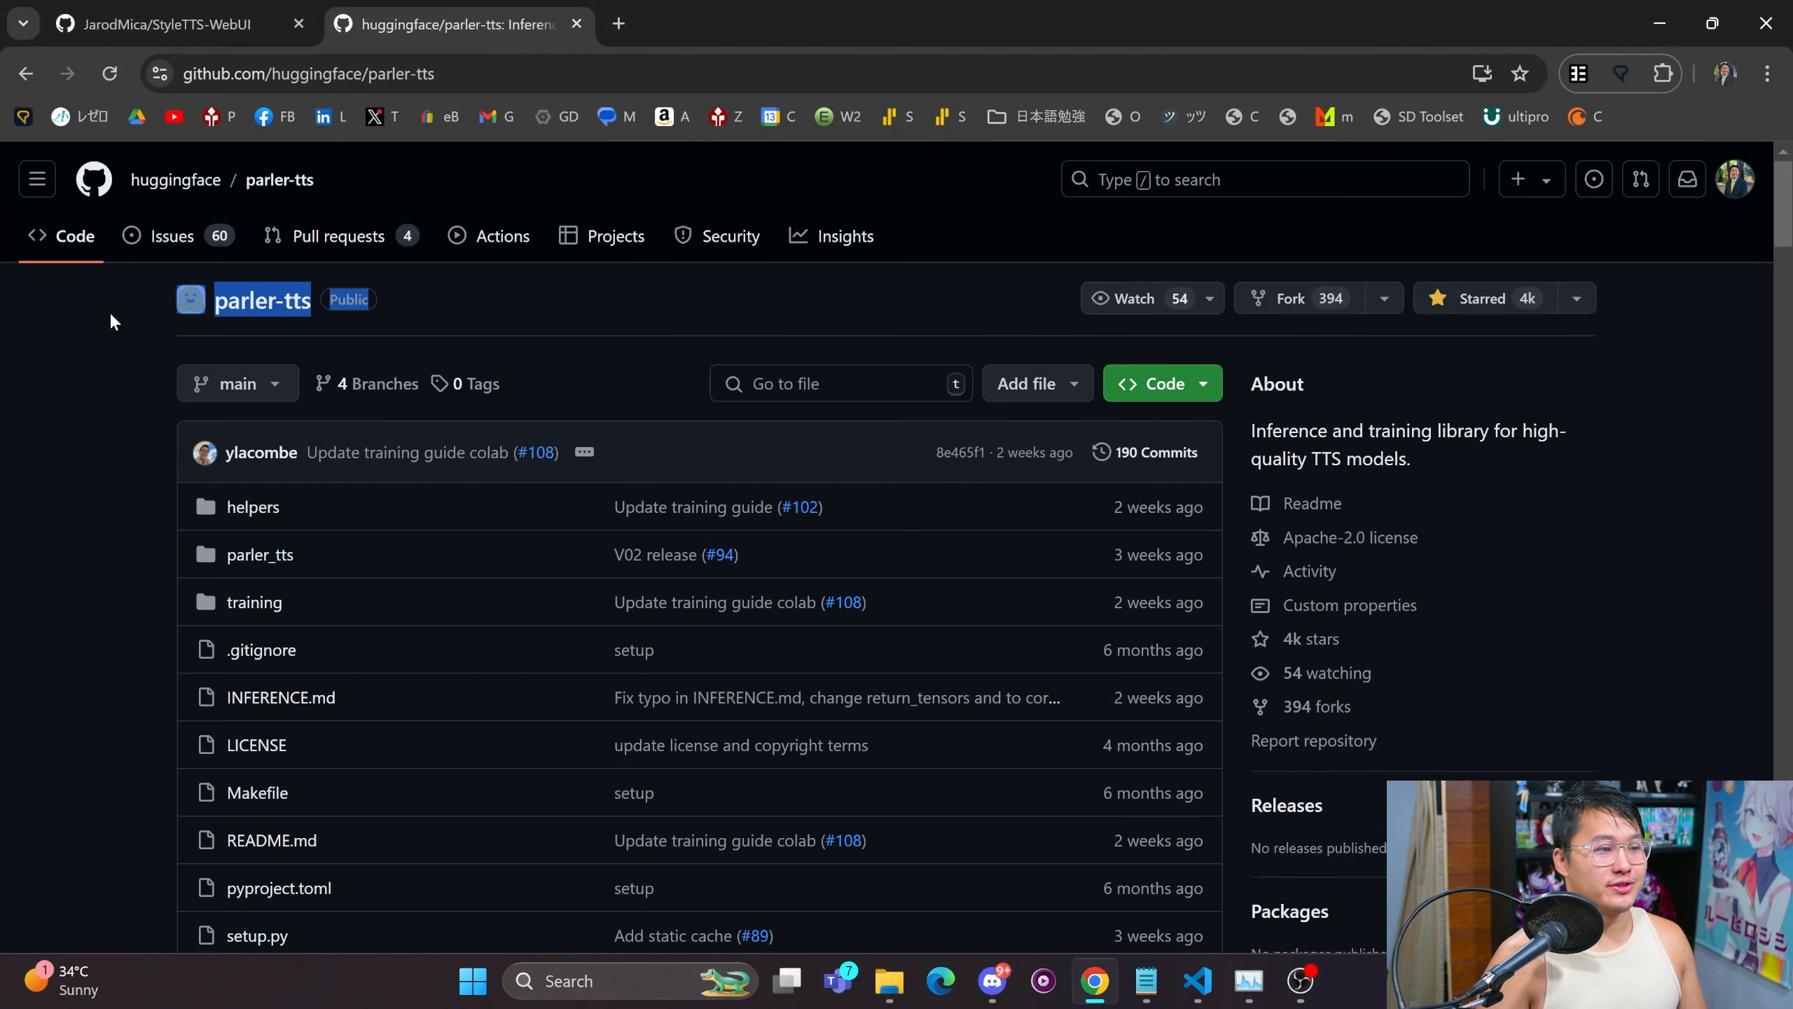
scroll(down, 3)
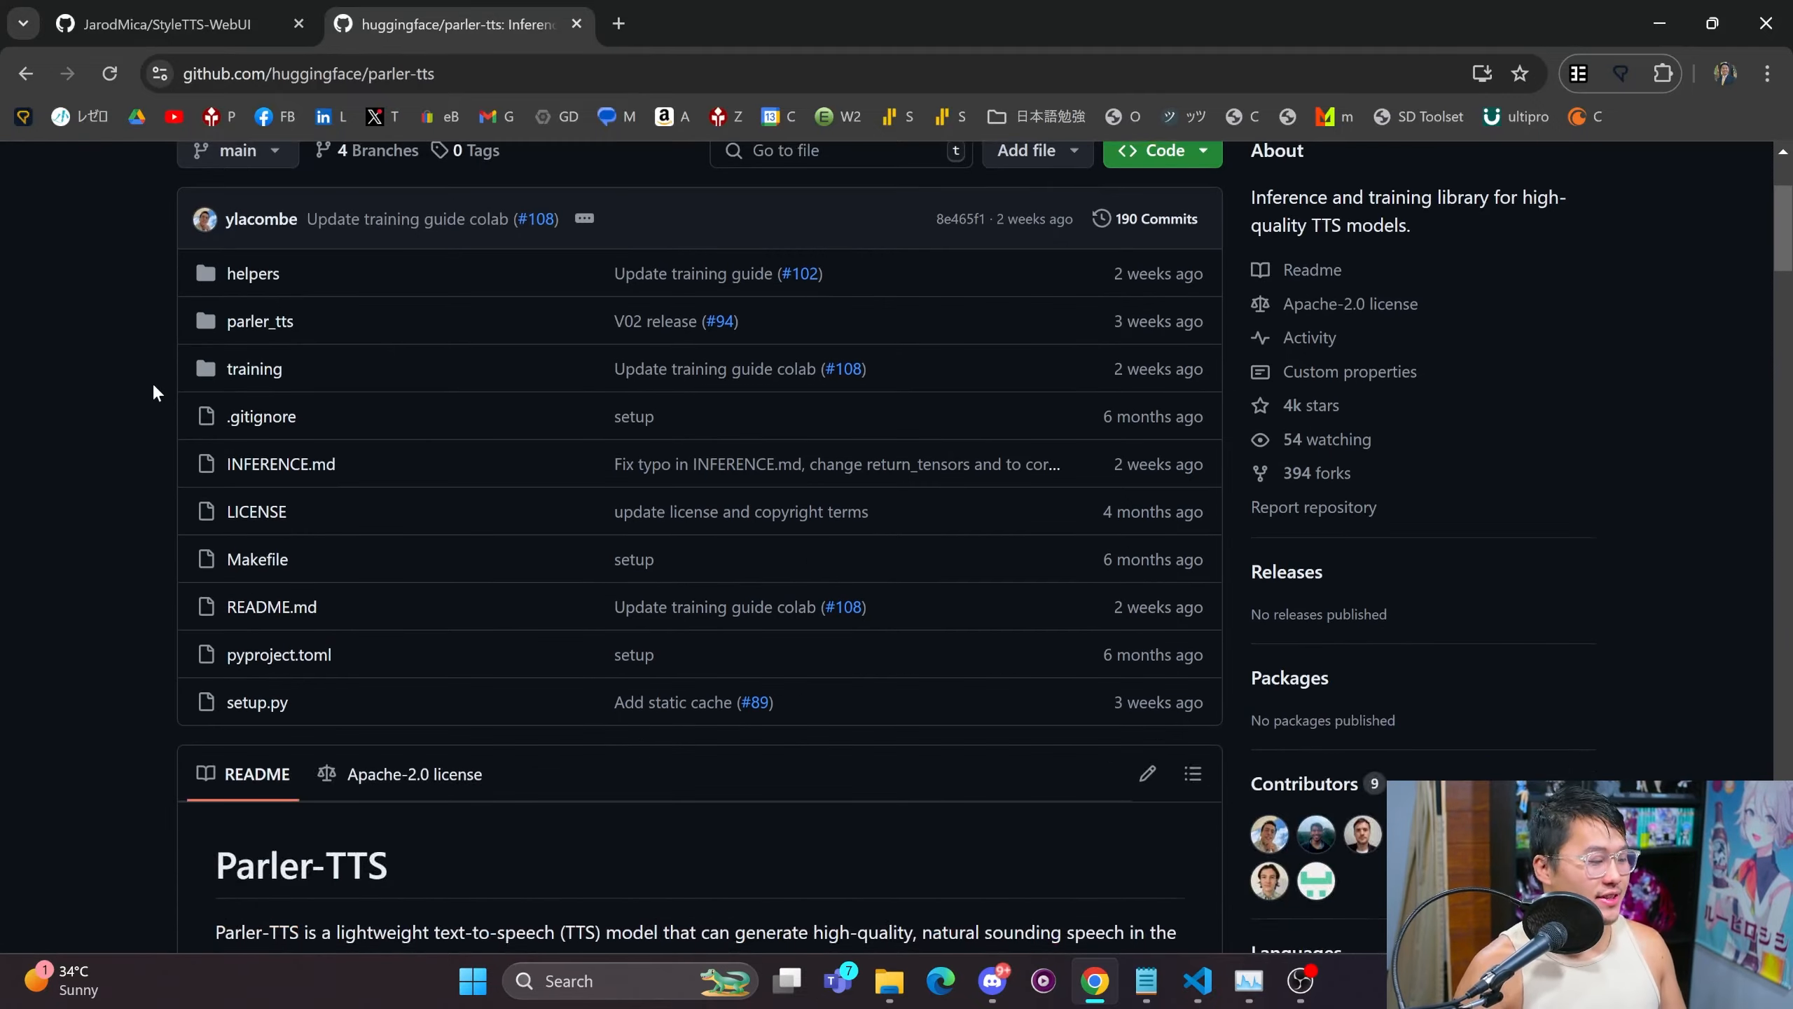
scroll(down, 3)
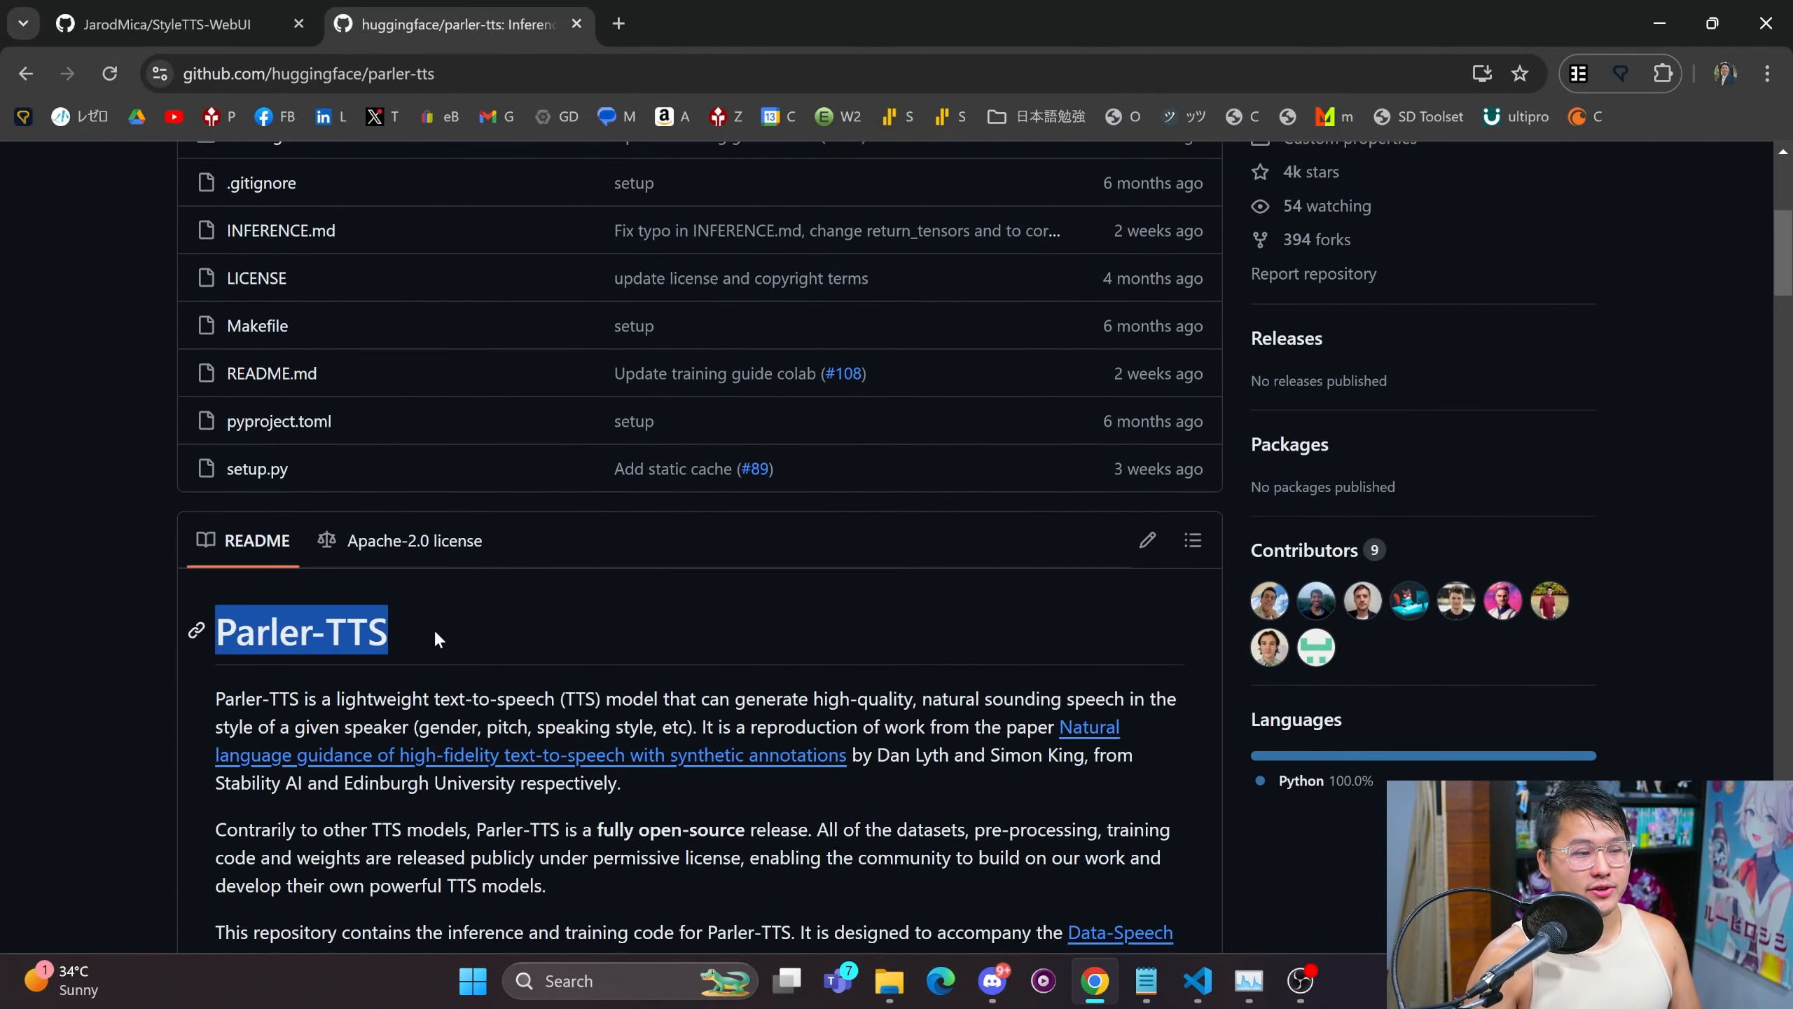
scroll(up, 3)
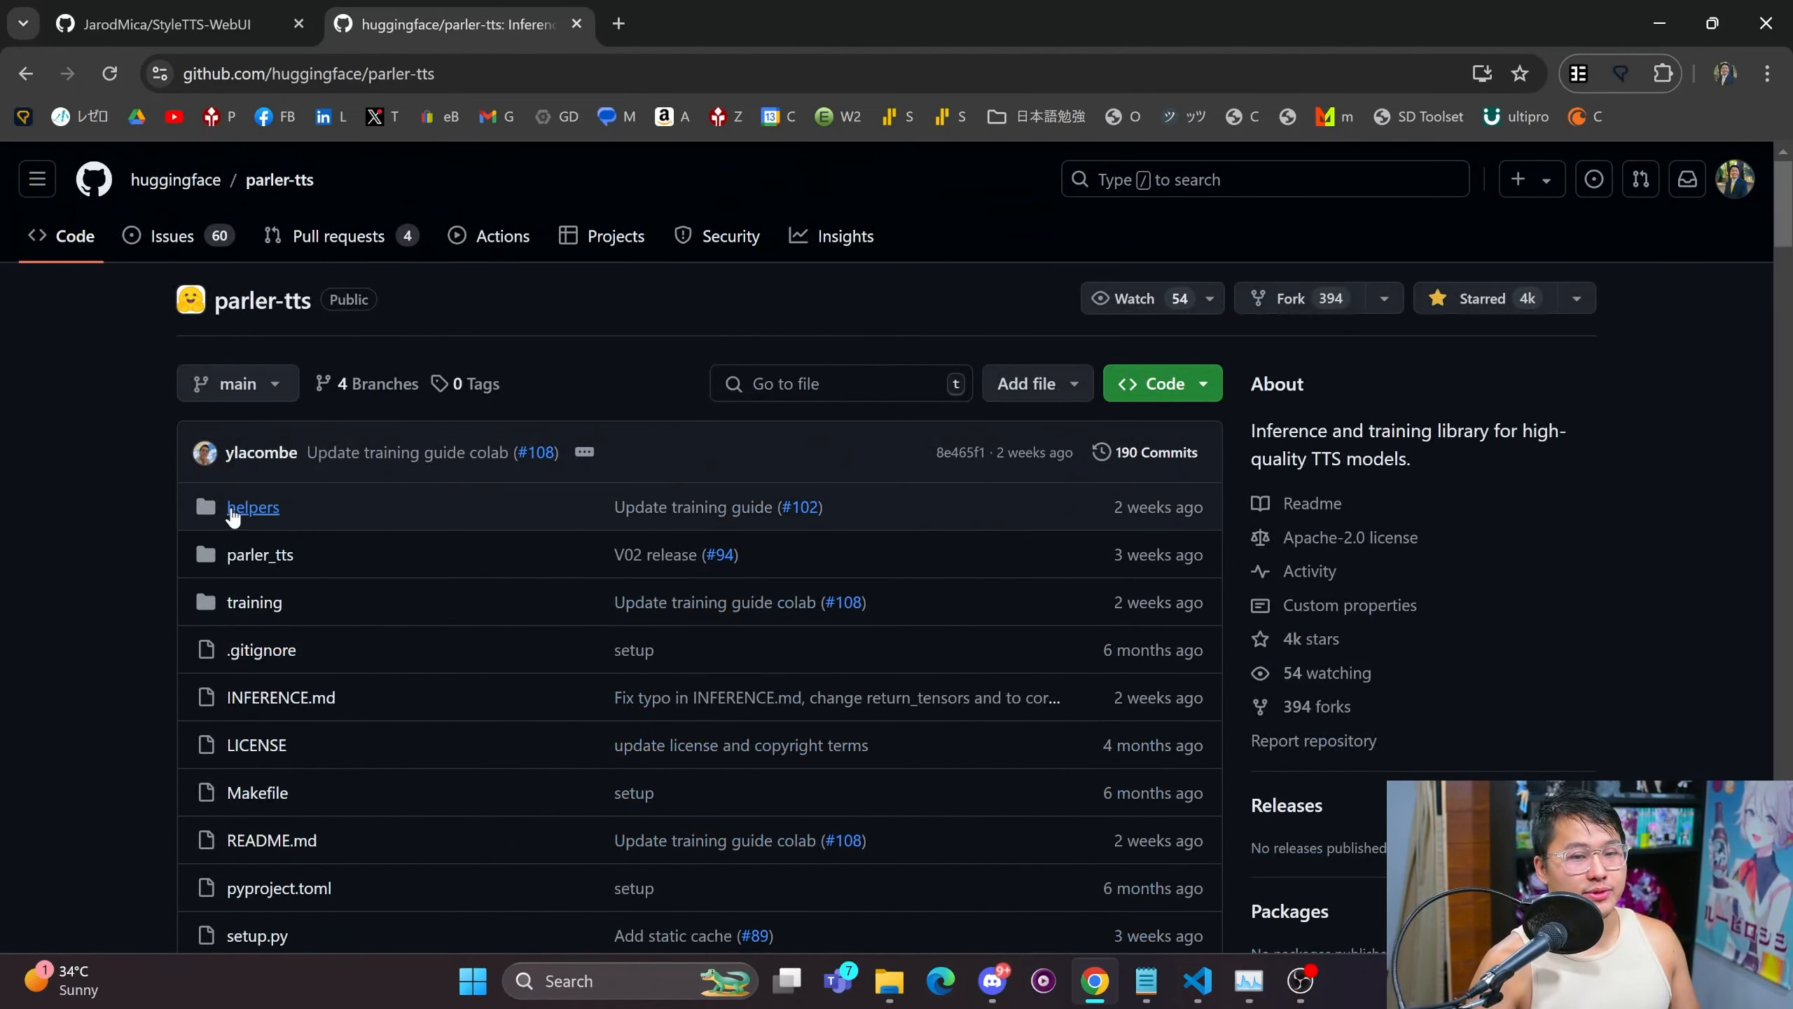
scroll(down, 3)
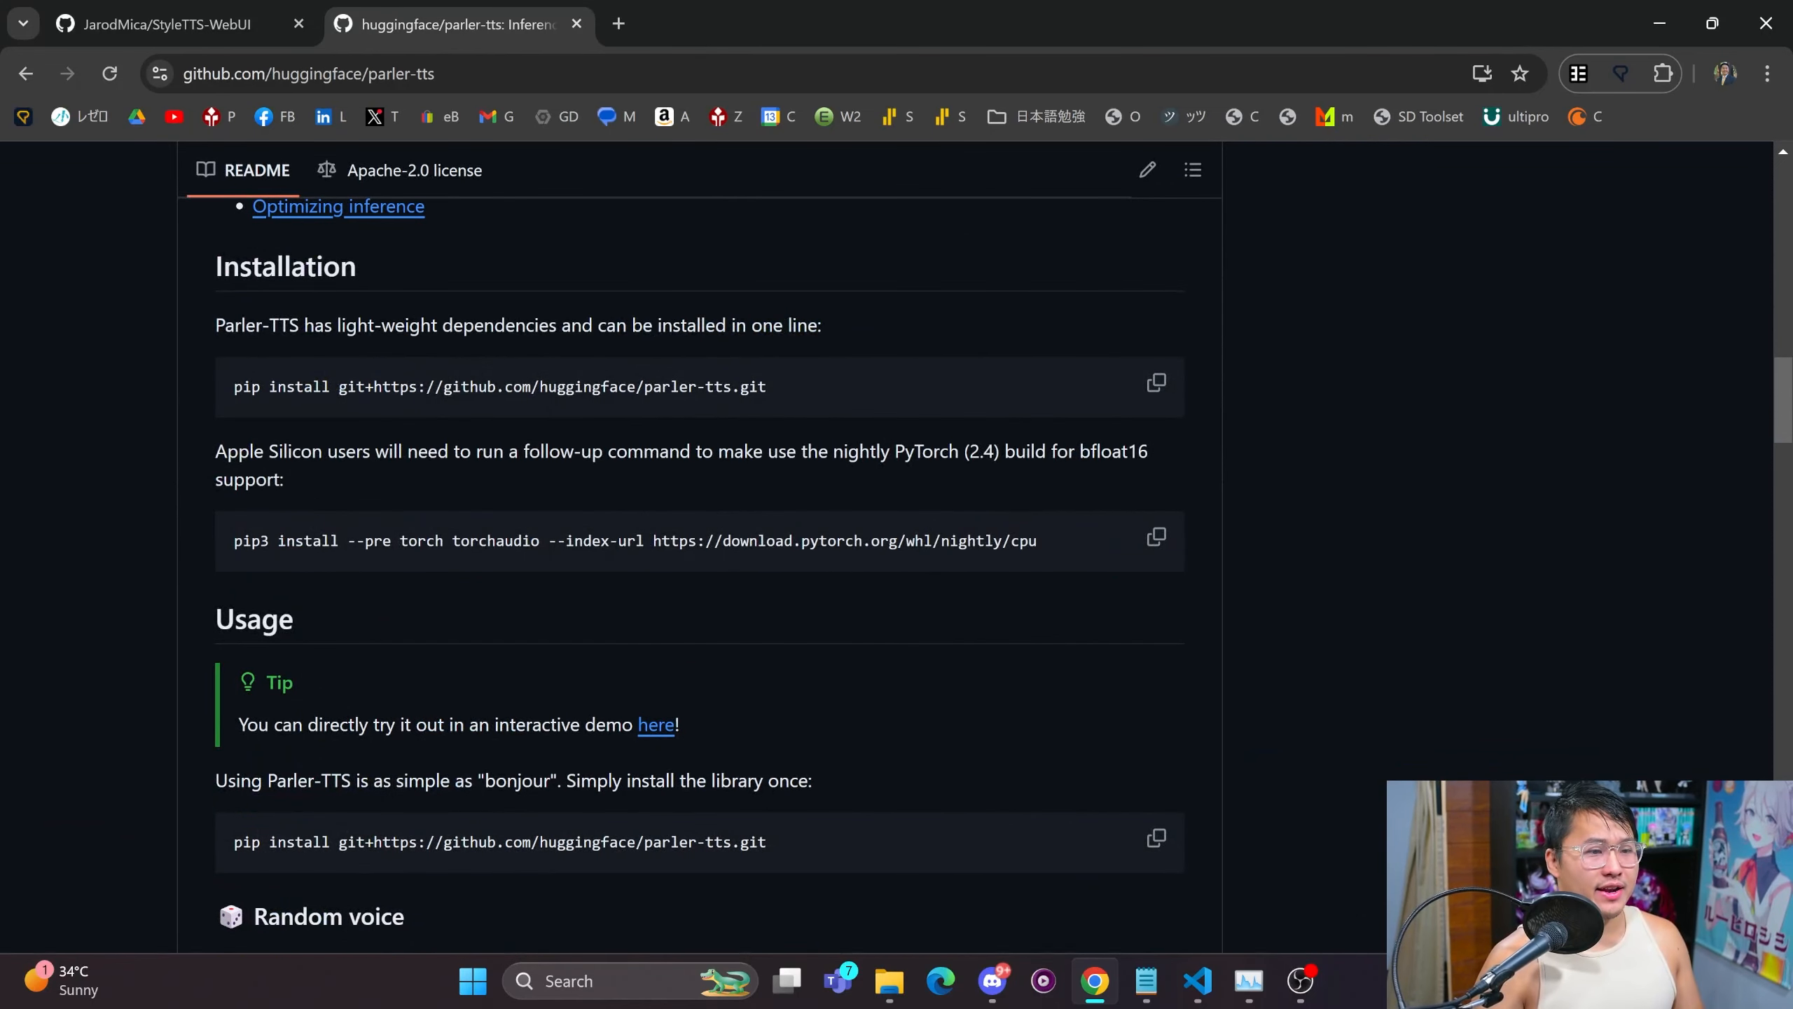
mouse_move(986, 527)
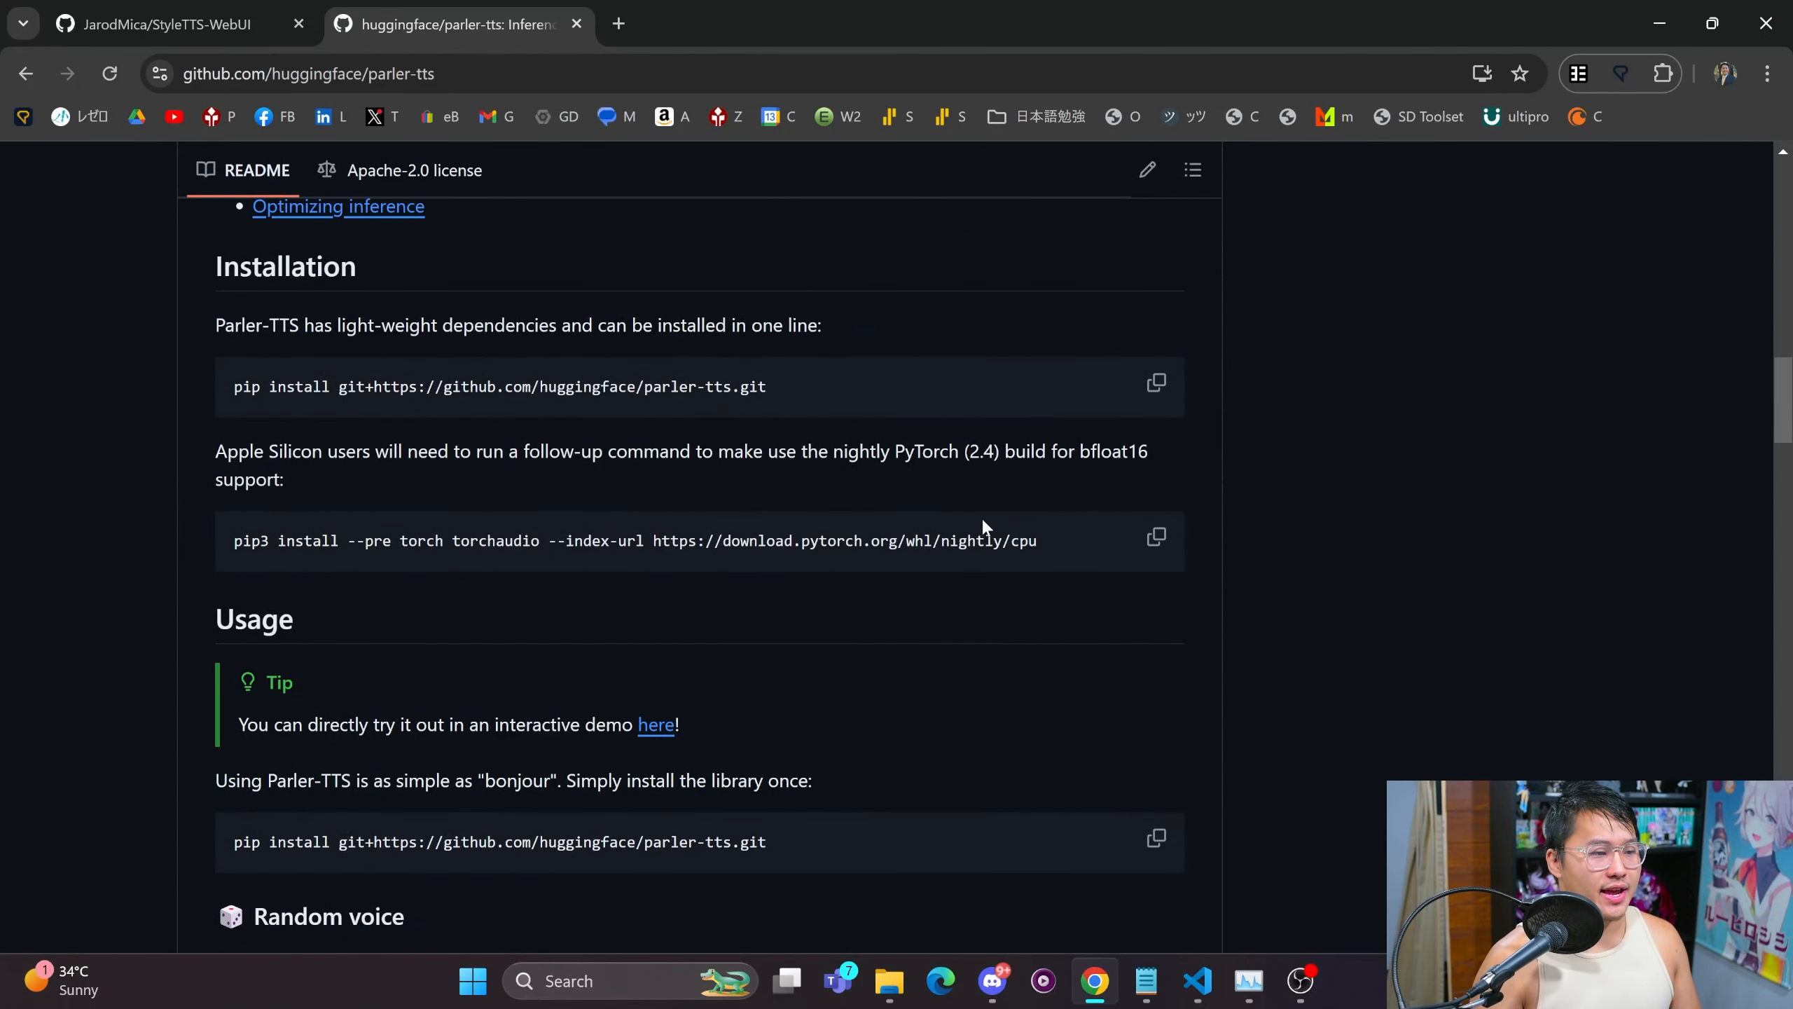
mouse_move(868, 591)
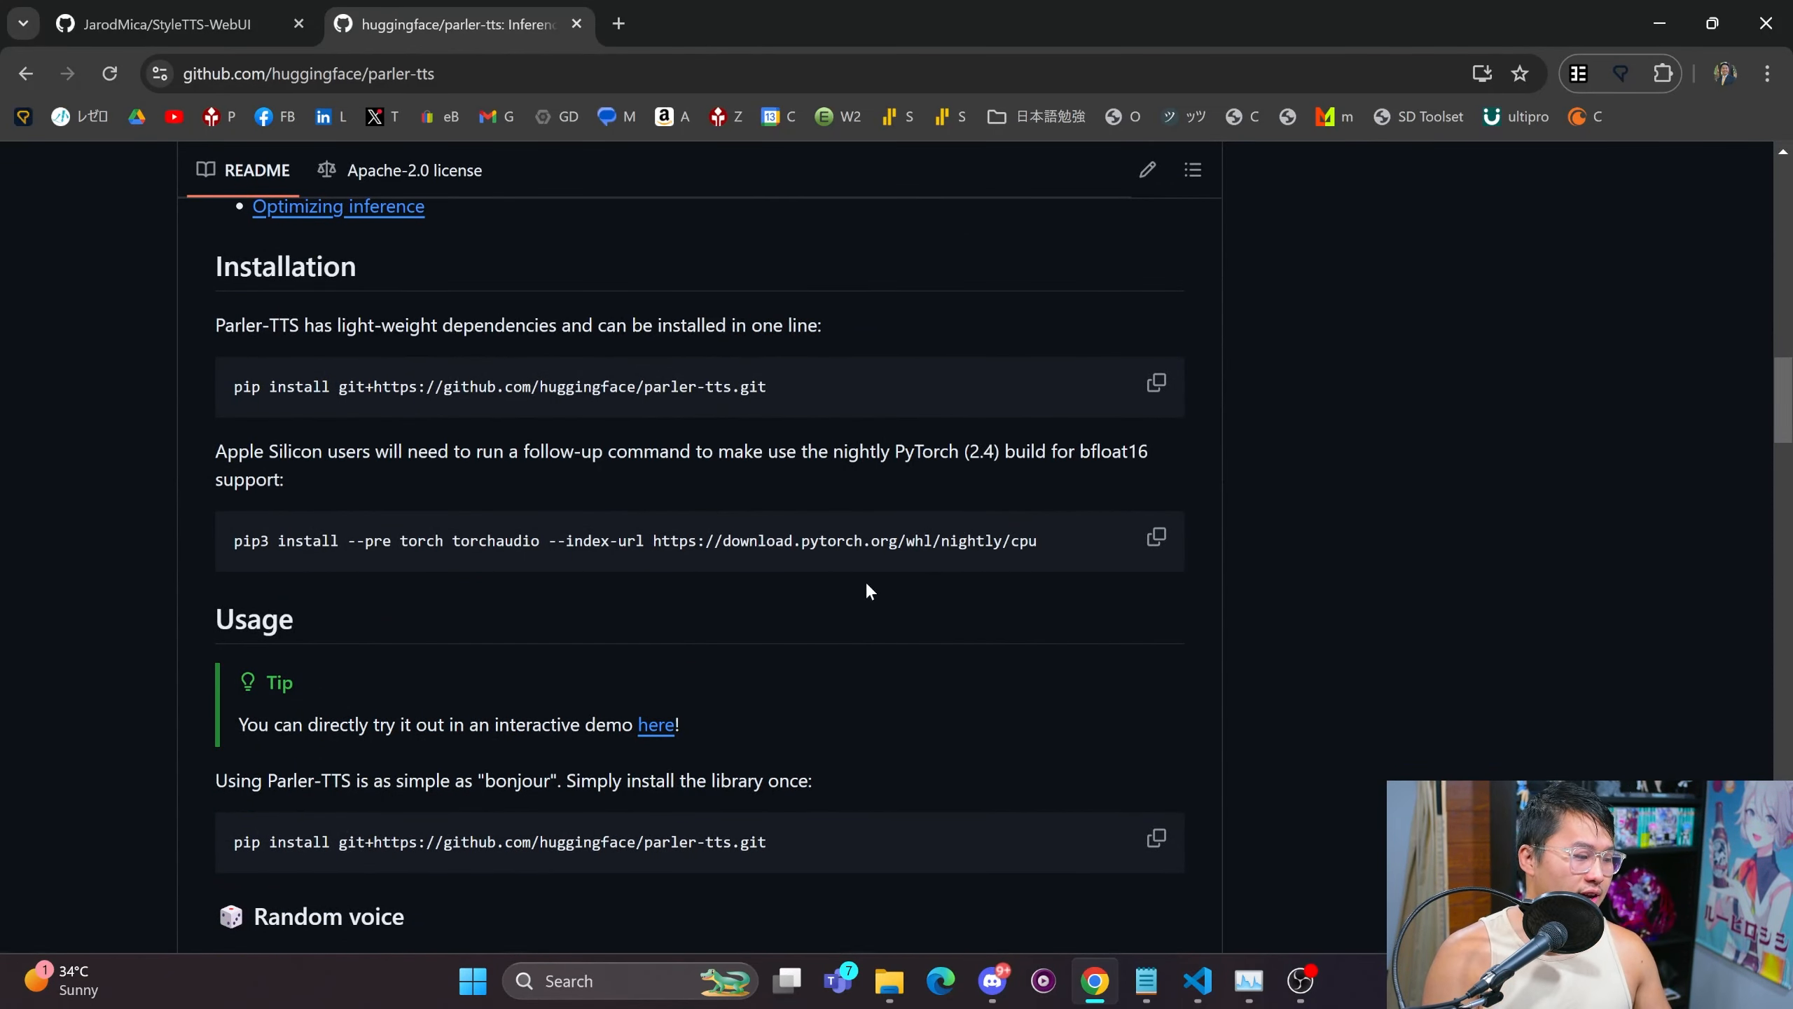
mouse_move(765, 573)
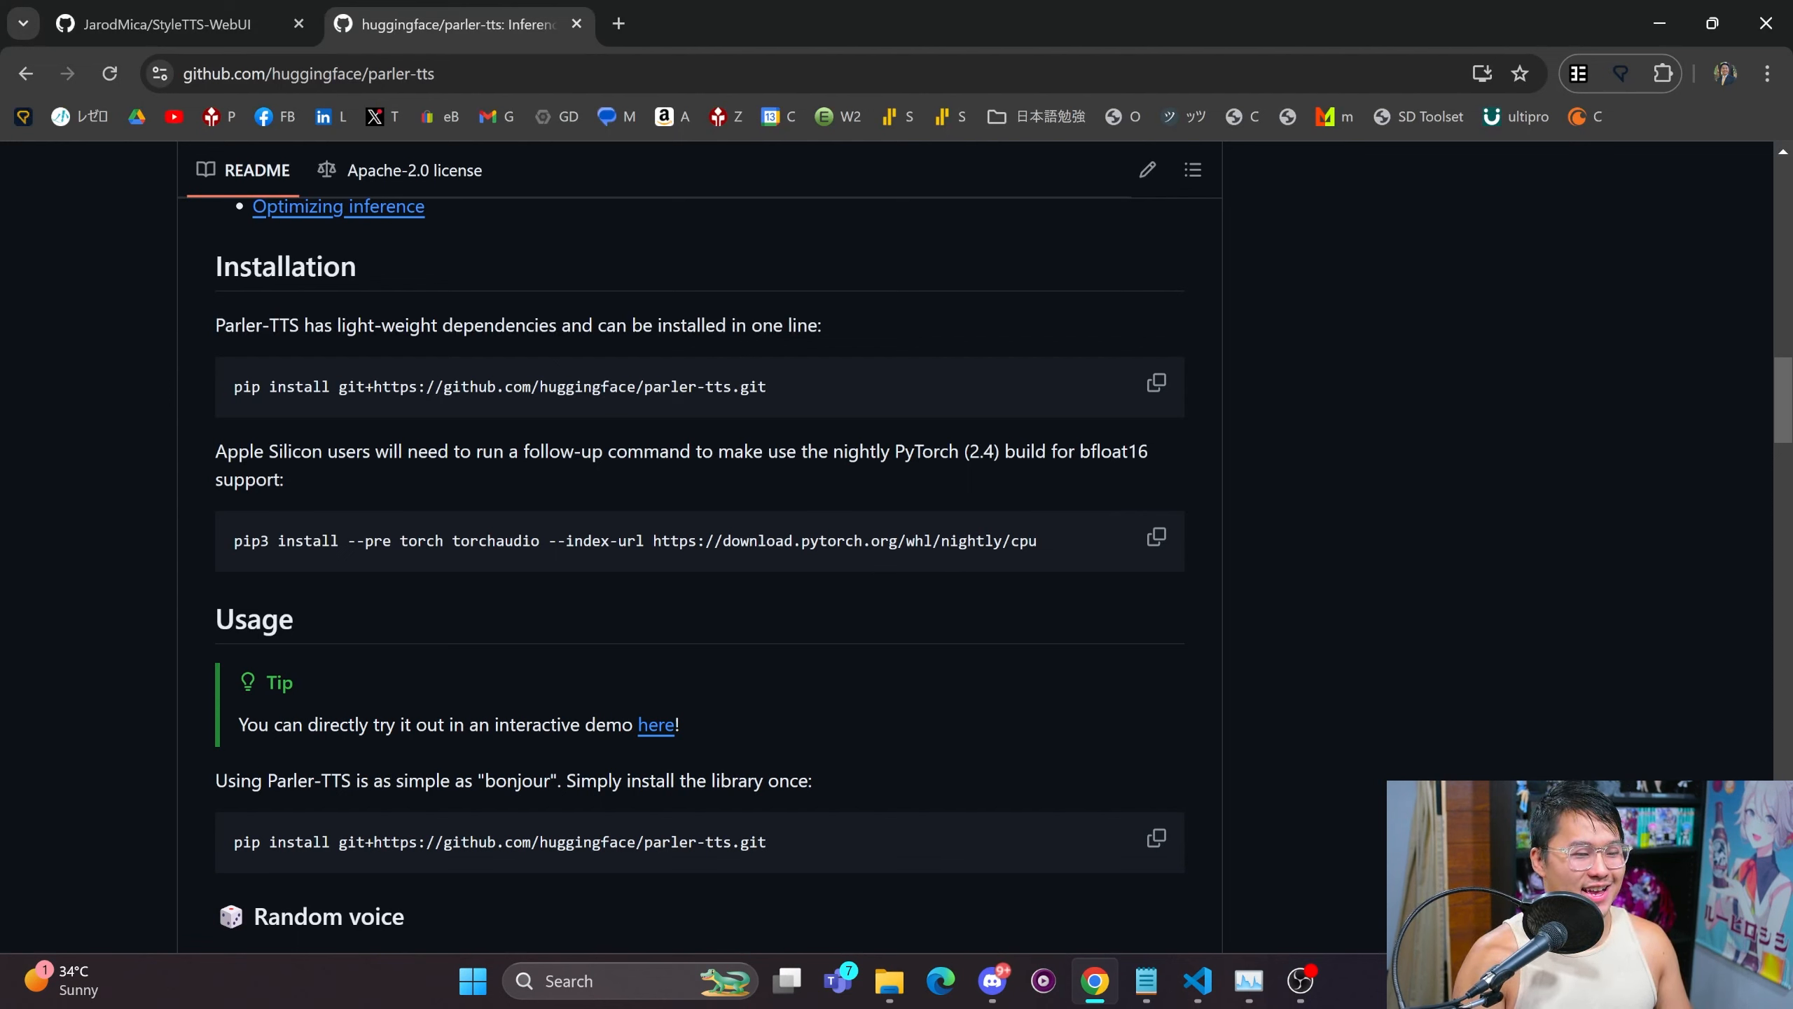
mouse_move(575, 562)
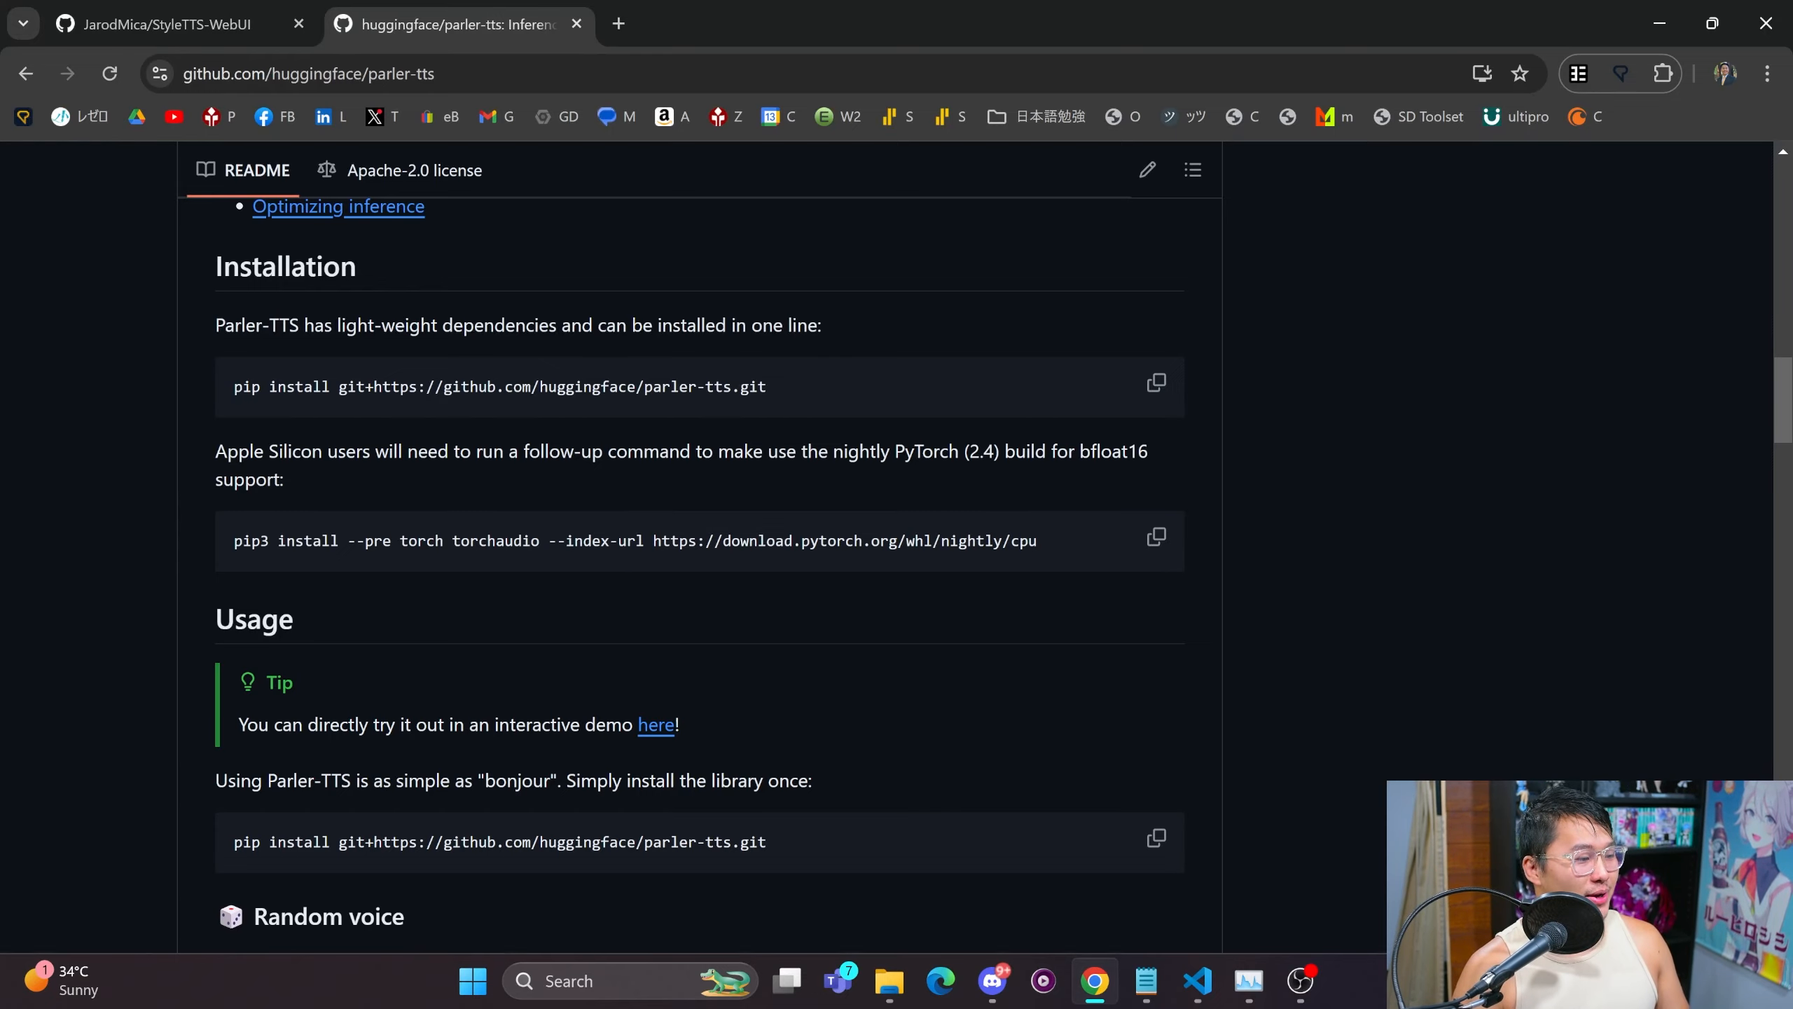
scroll(up, 3)
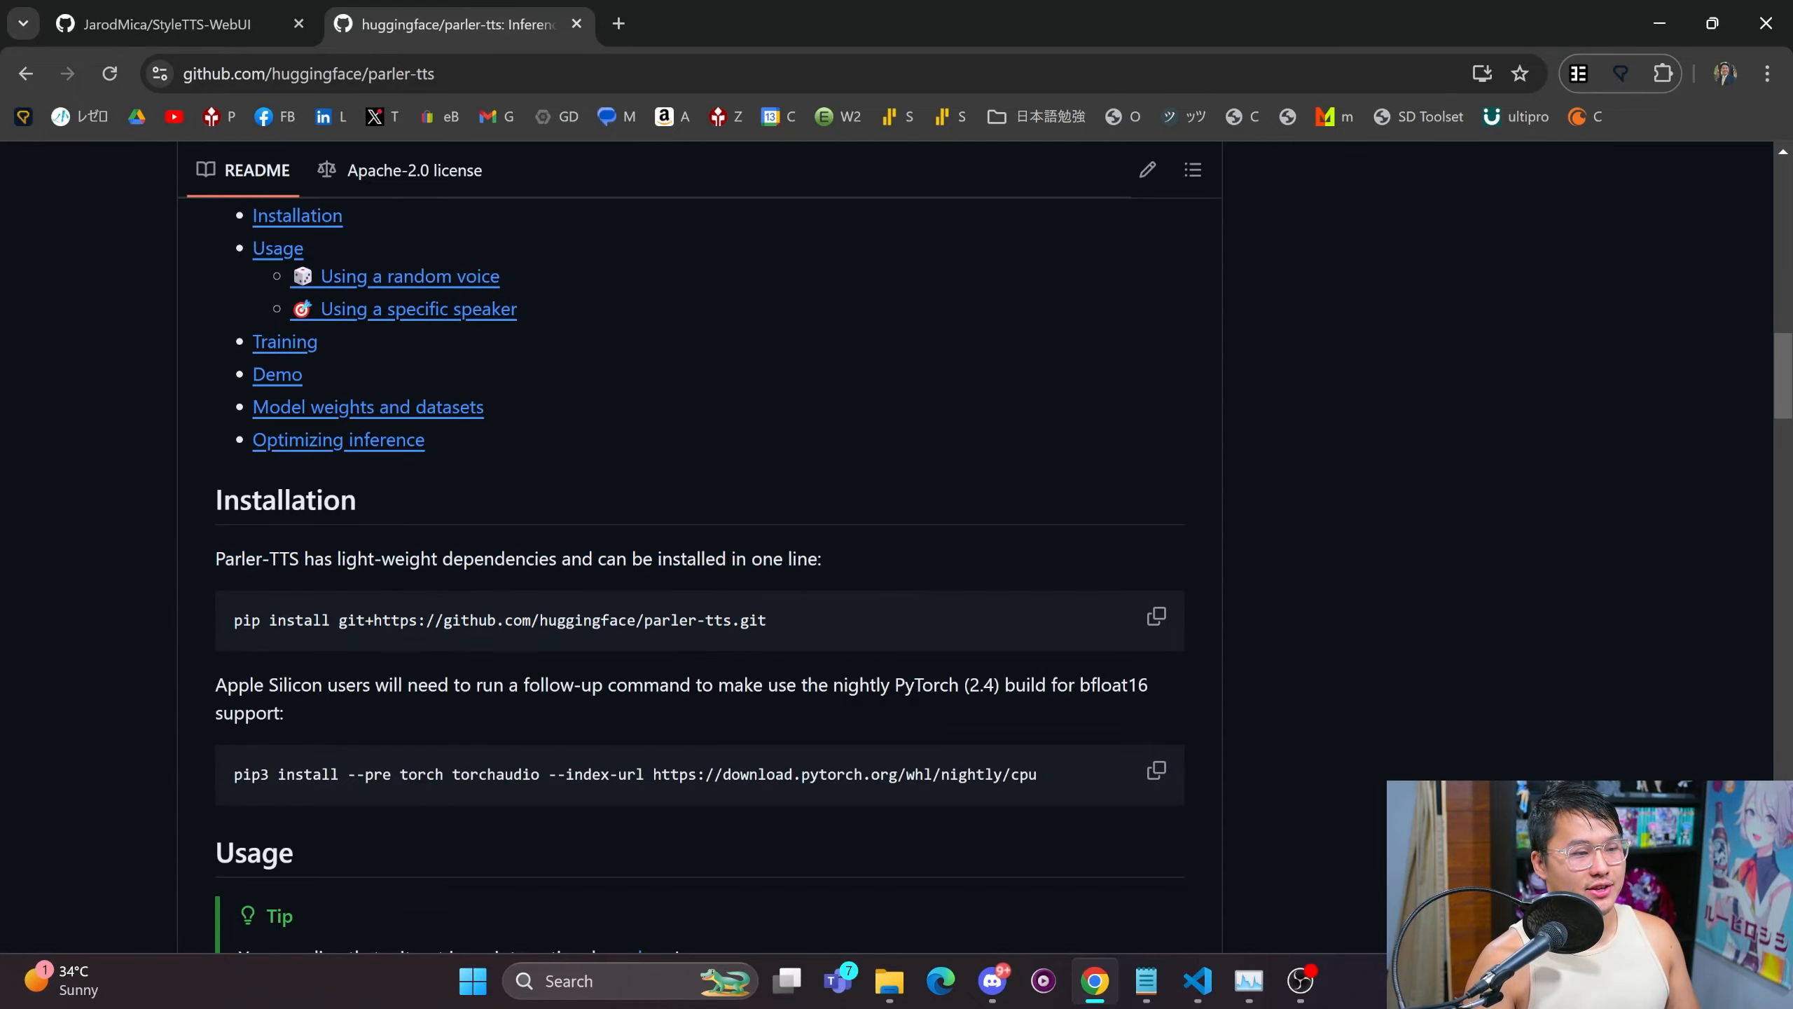
scroll(down, 3)
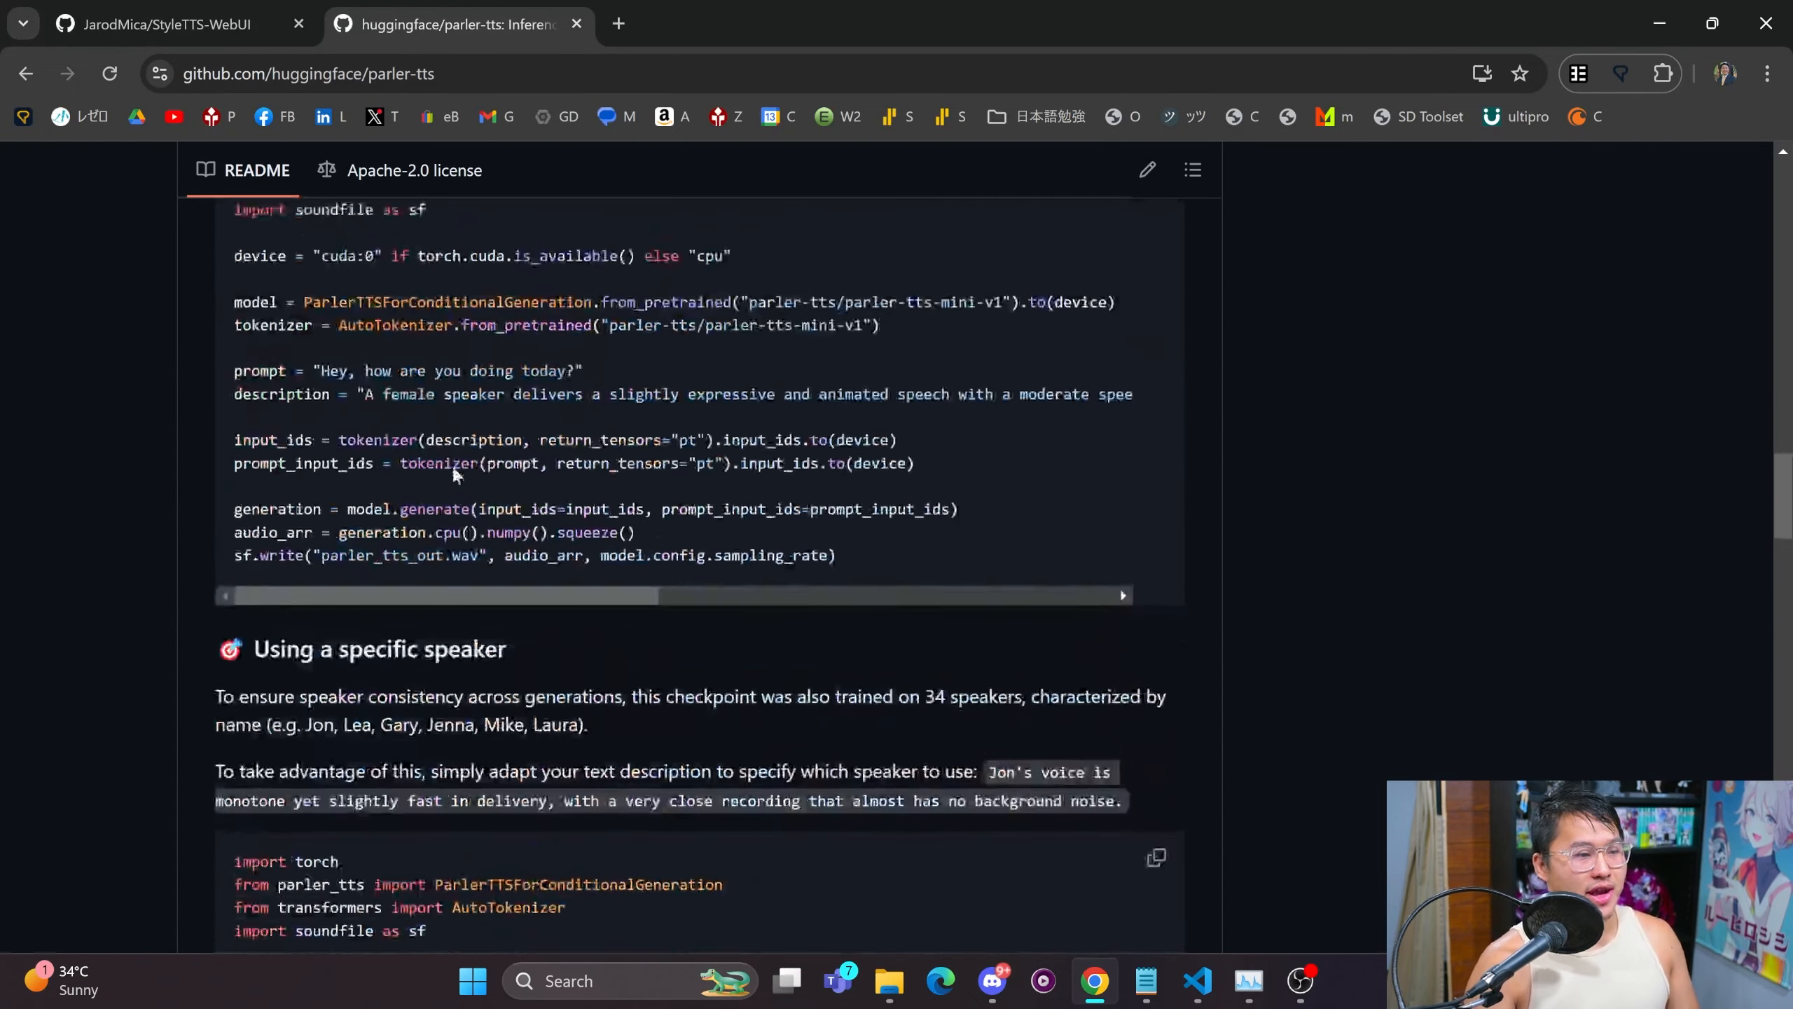
scroll(up, 3)
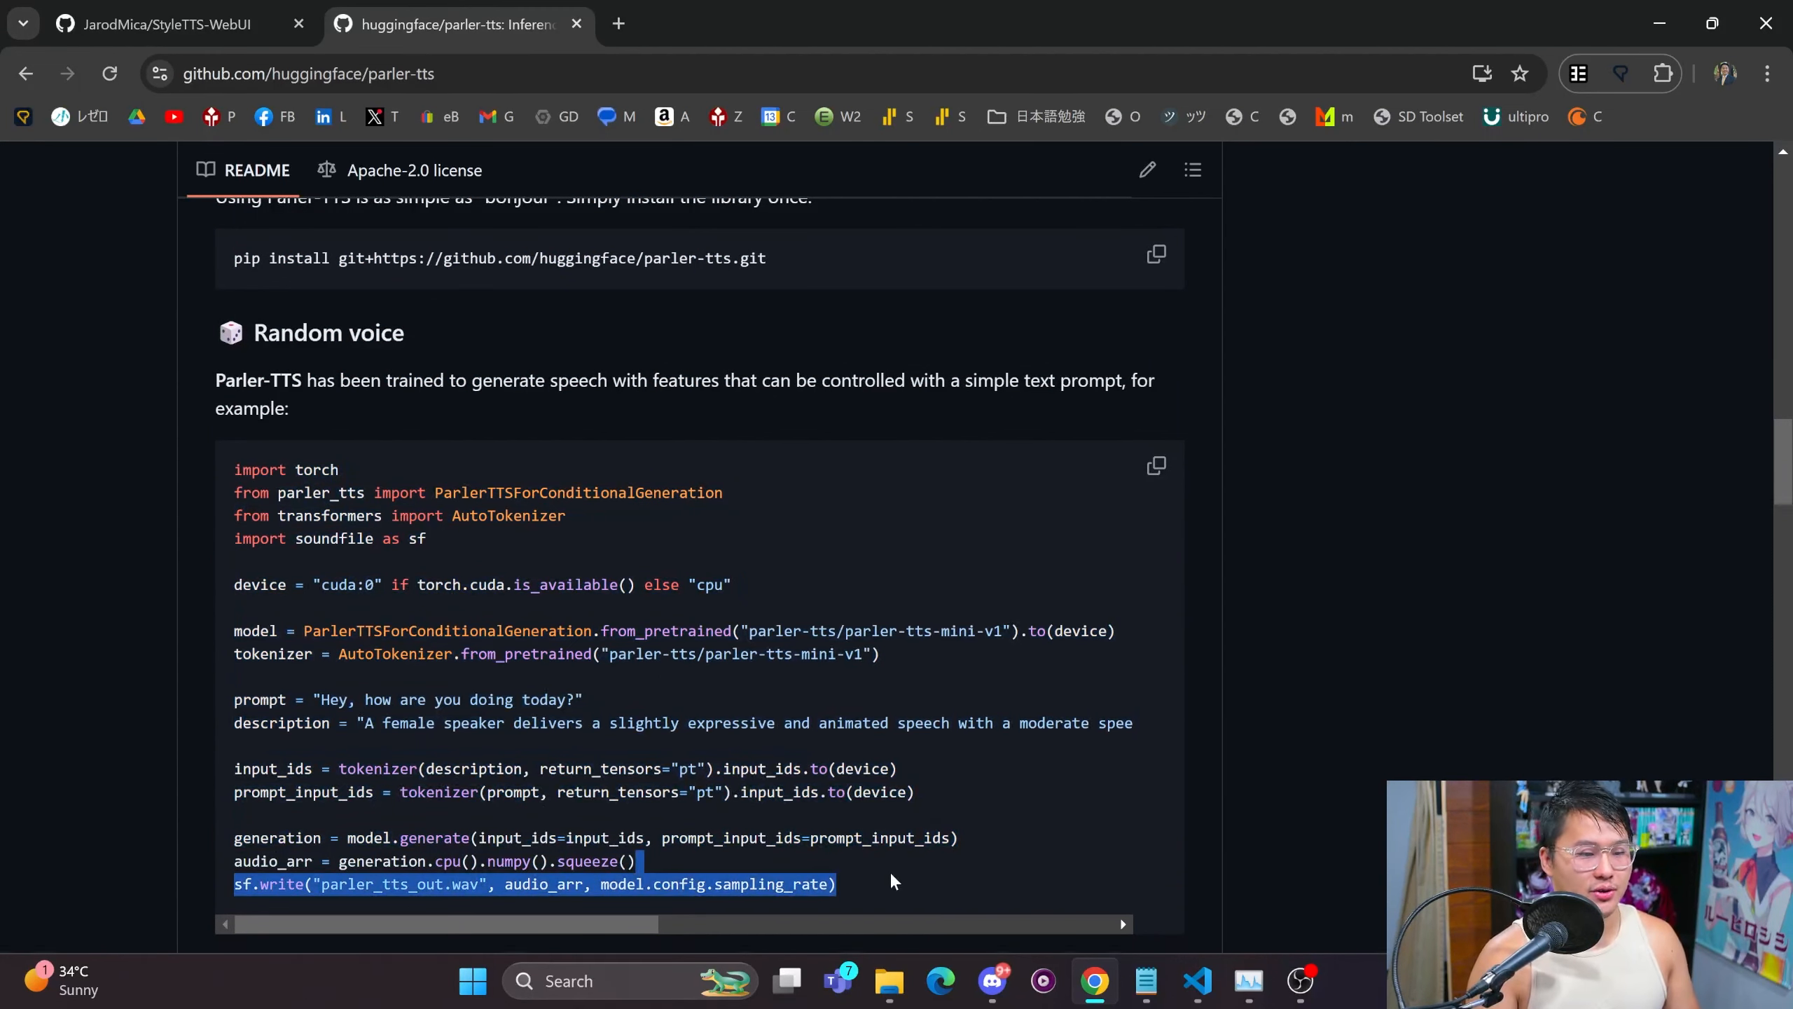
Browse the README's training section, then bring up the local test project folder.
click(857, 826)
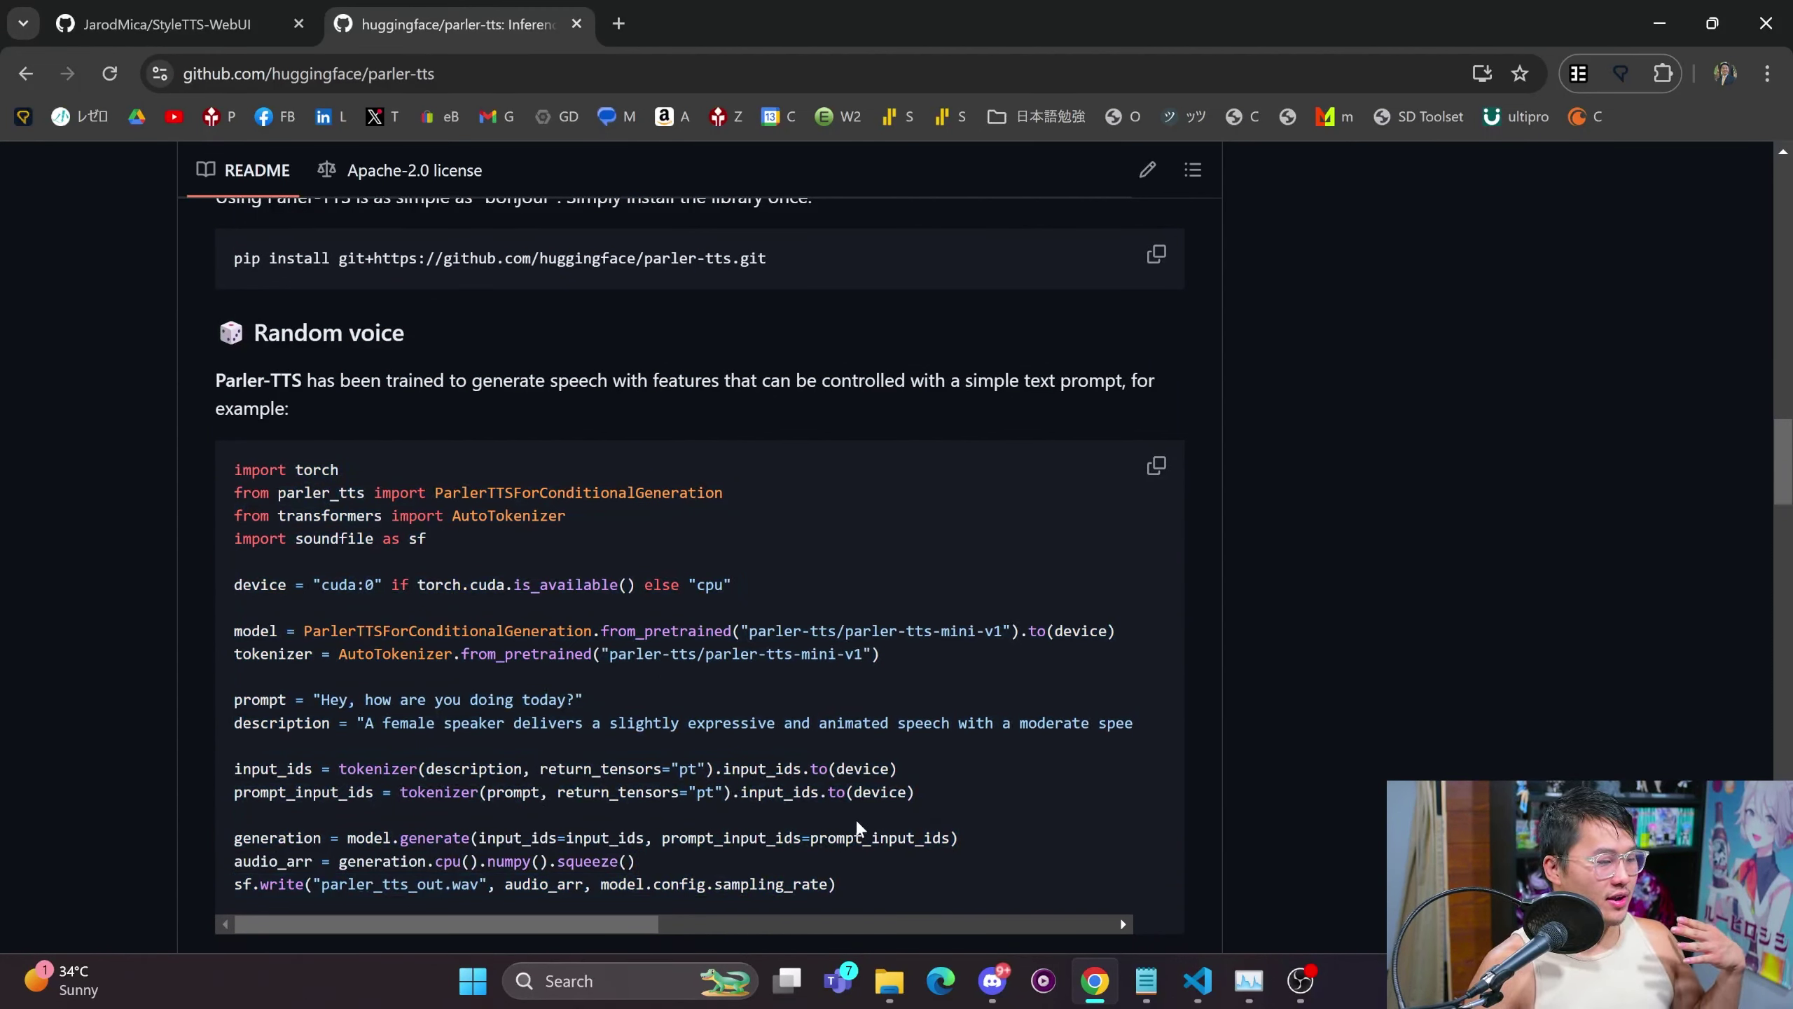
mouse_move(824, 743)
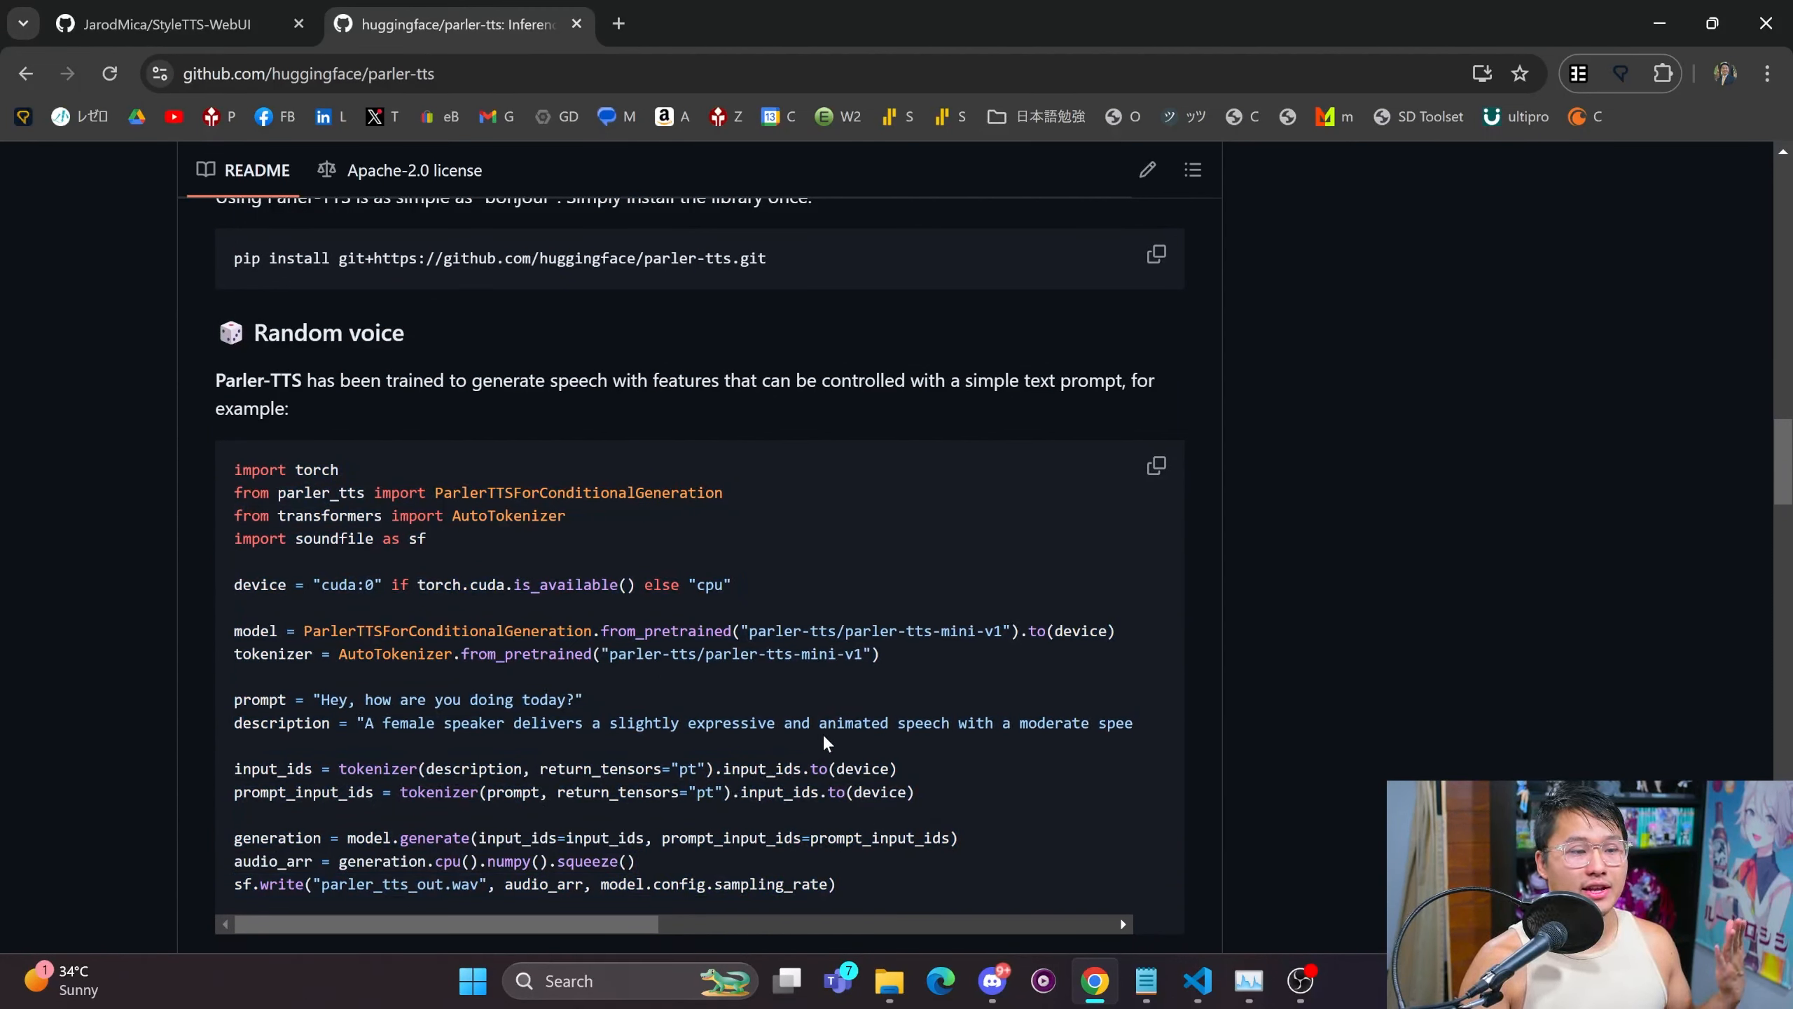
scroll(down, 3)
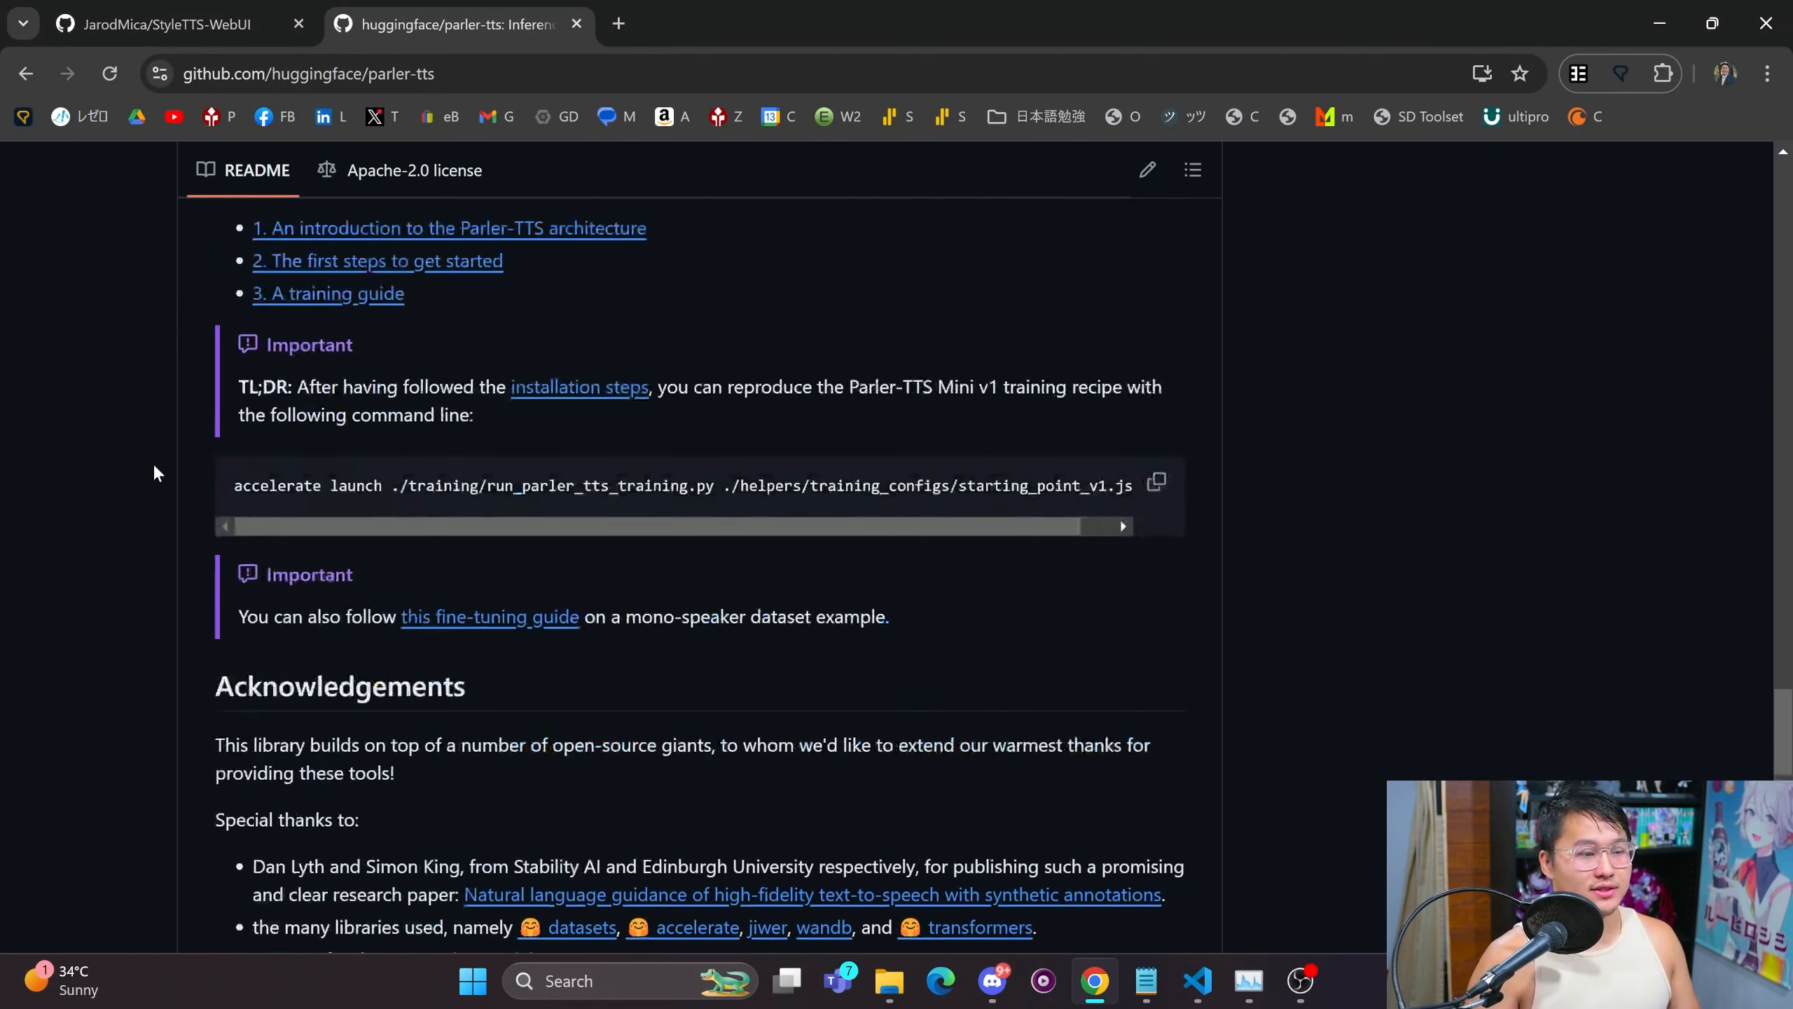
scroll(up, 3)
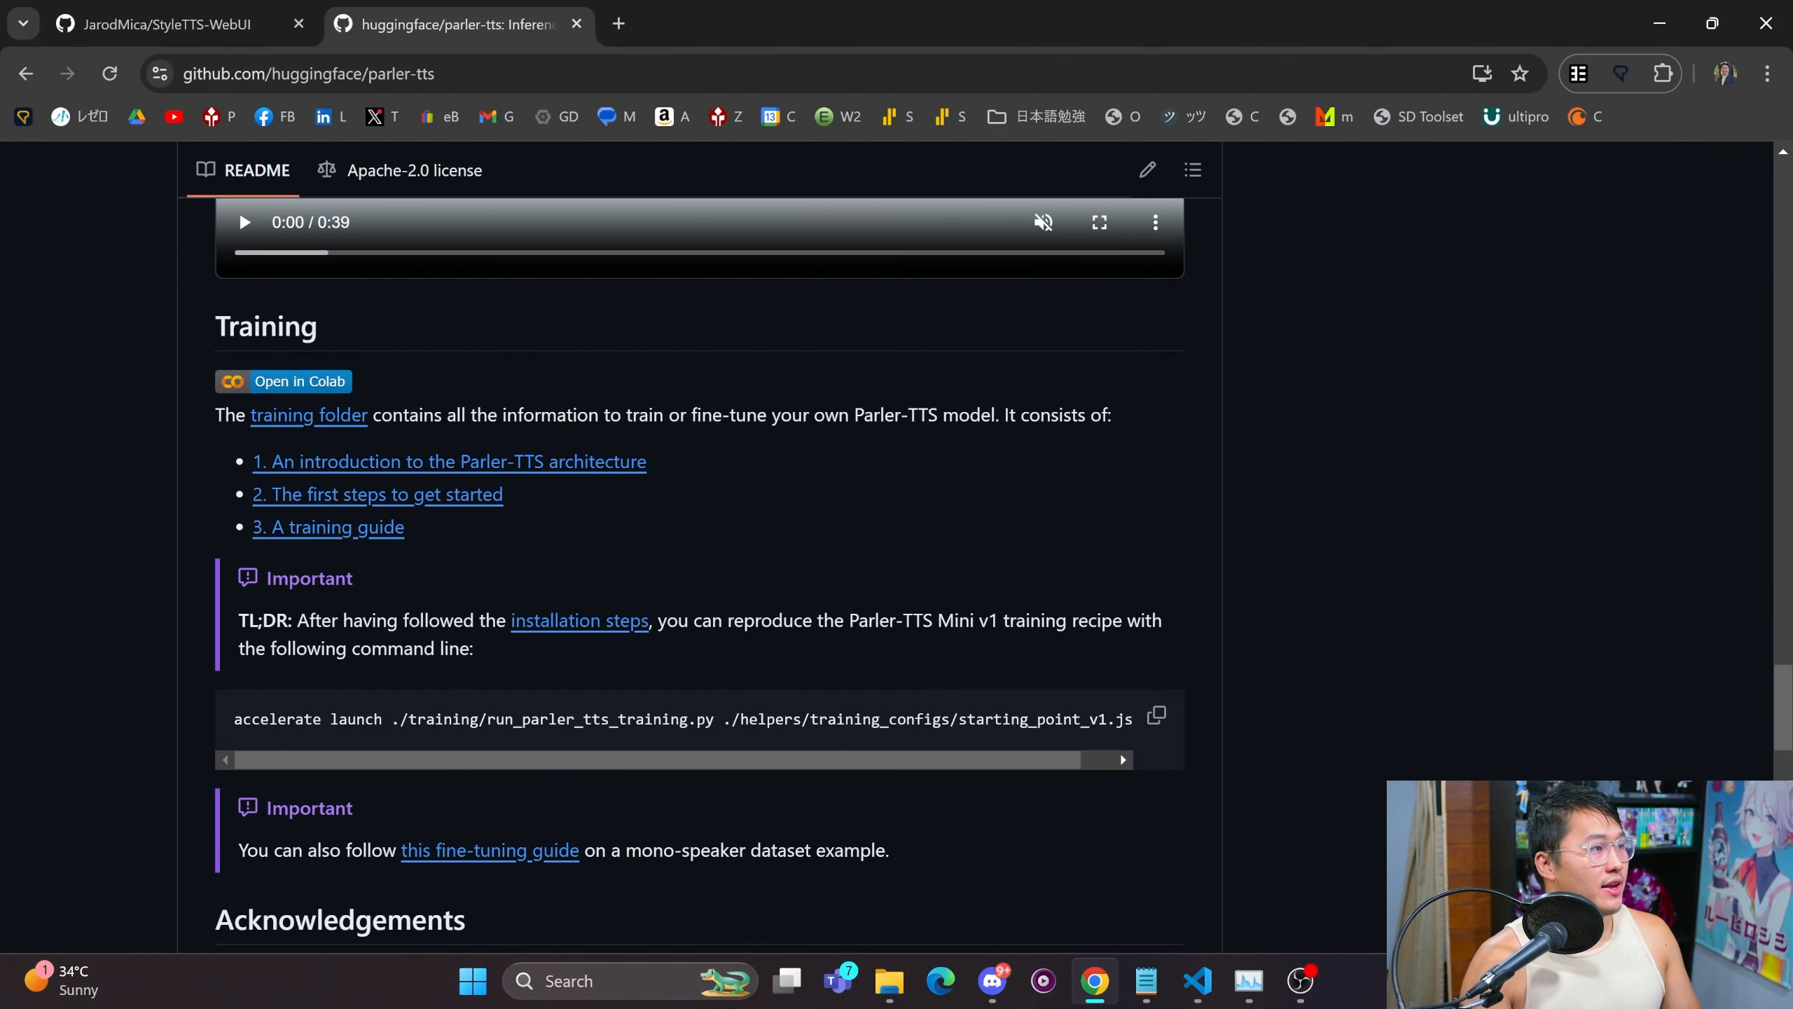
click(890, 980)
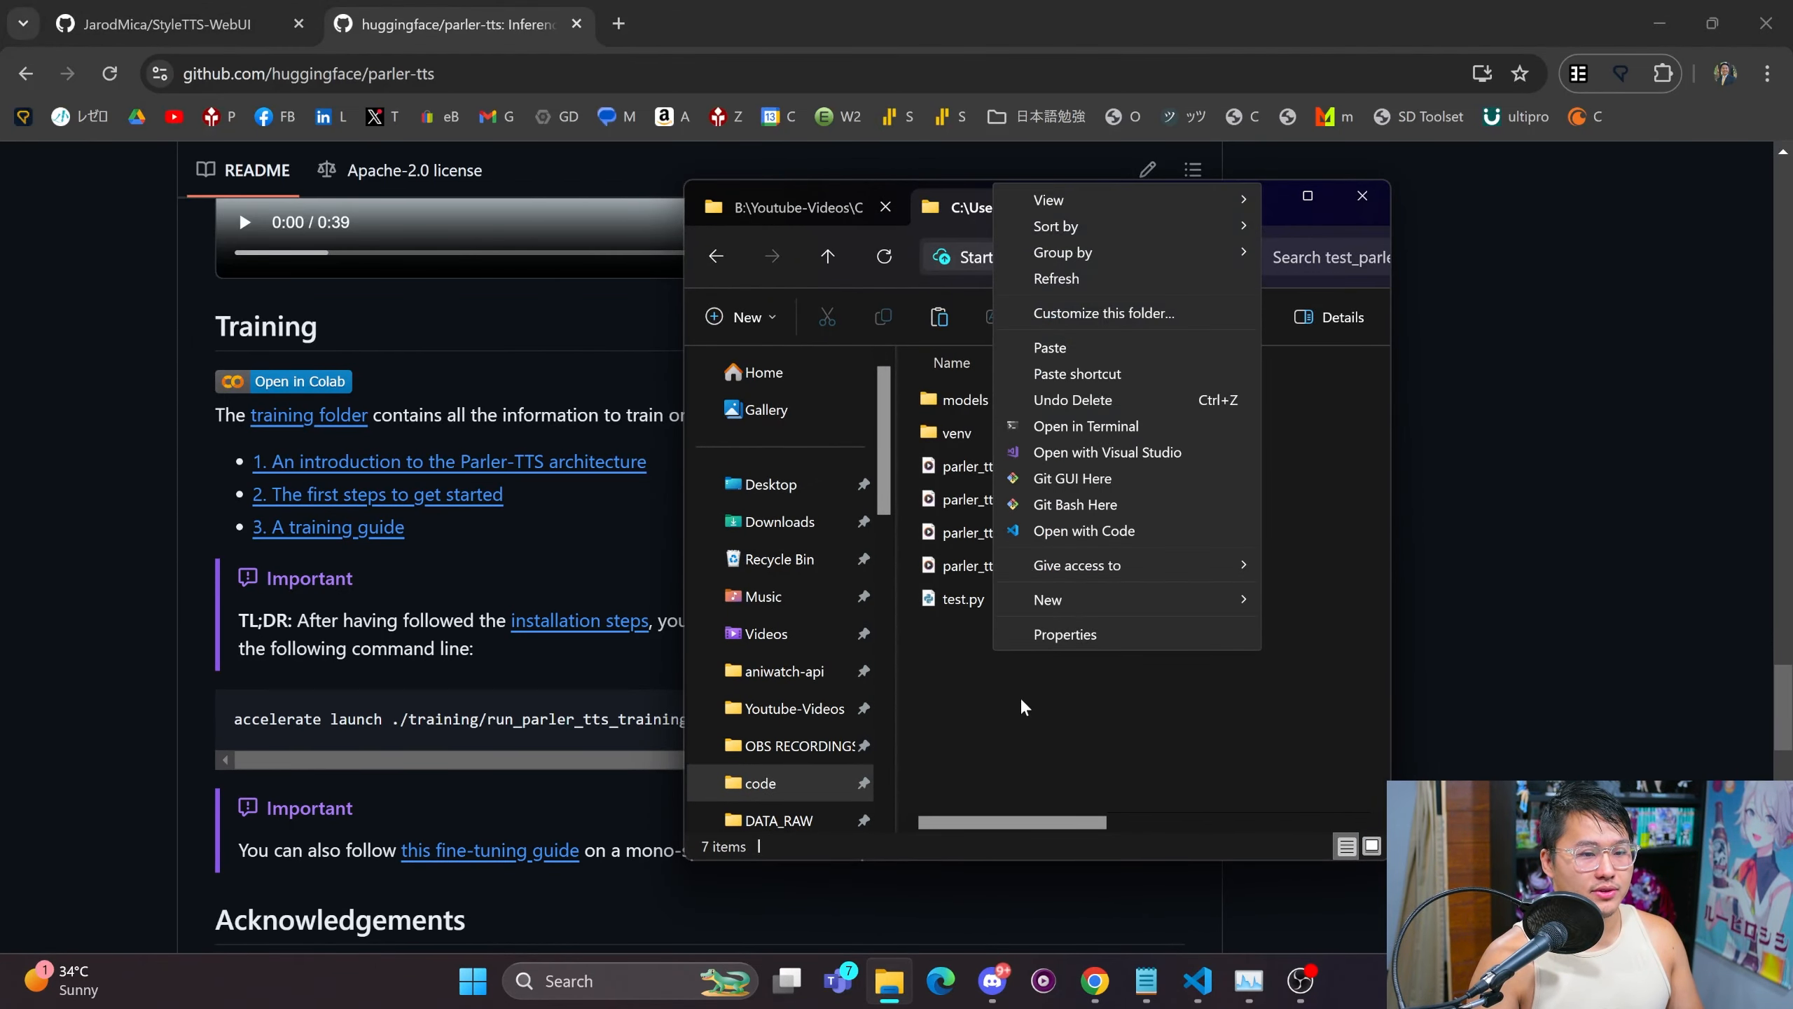
Open the project folder in a maximized VS Code with the audio preview tabs closed.
click(1085, 530)
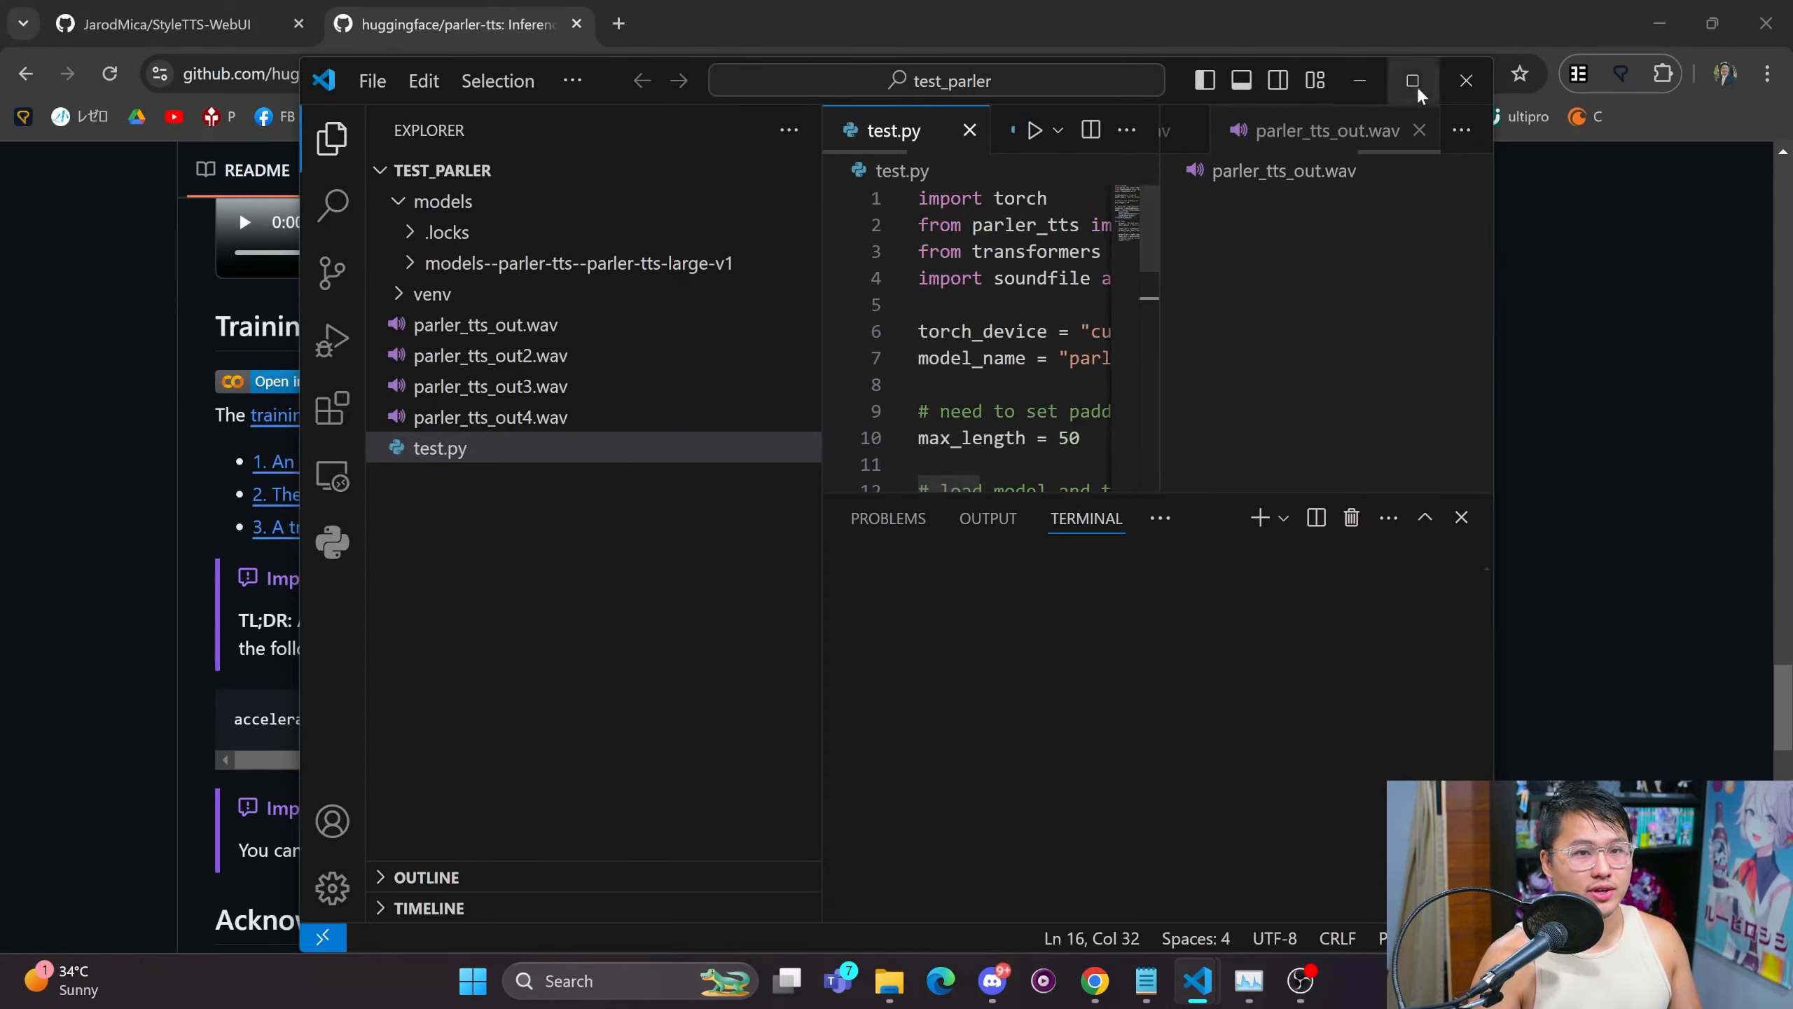
click(1415, 80)
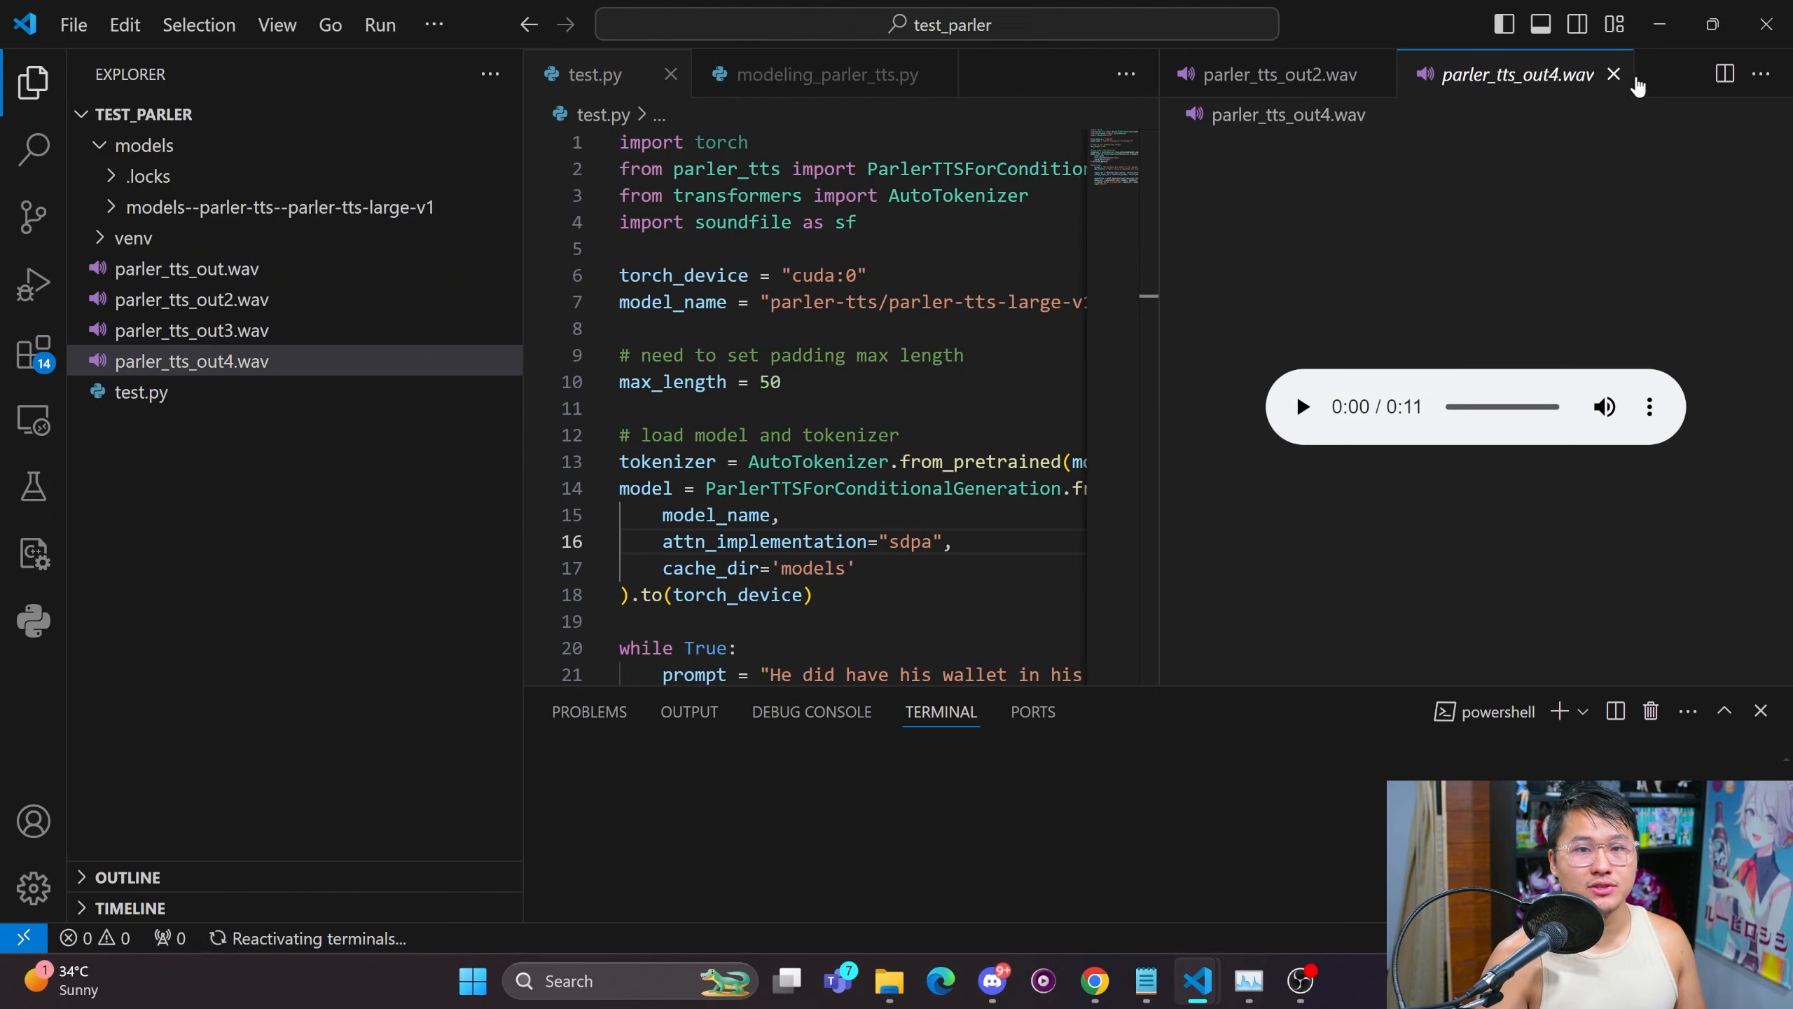
click(1614, 74)
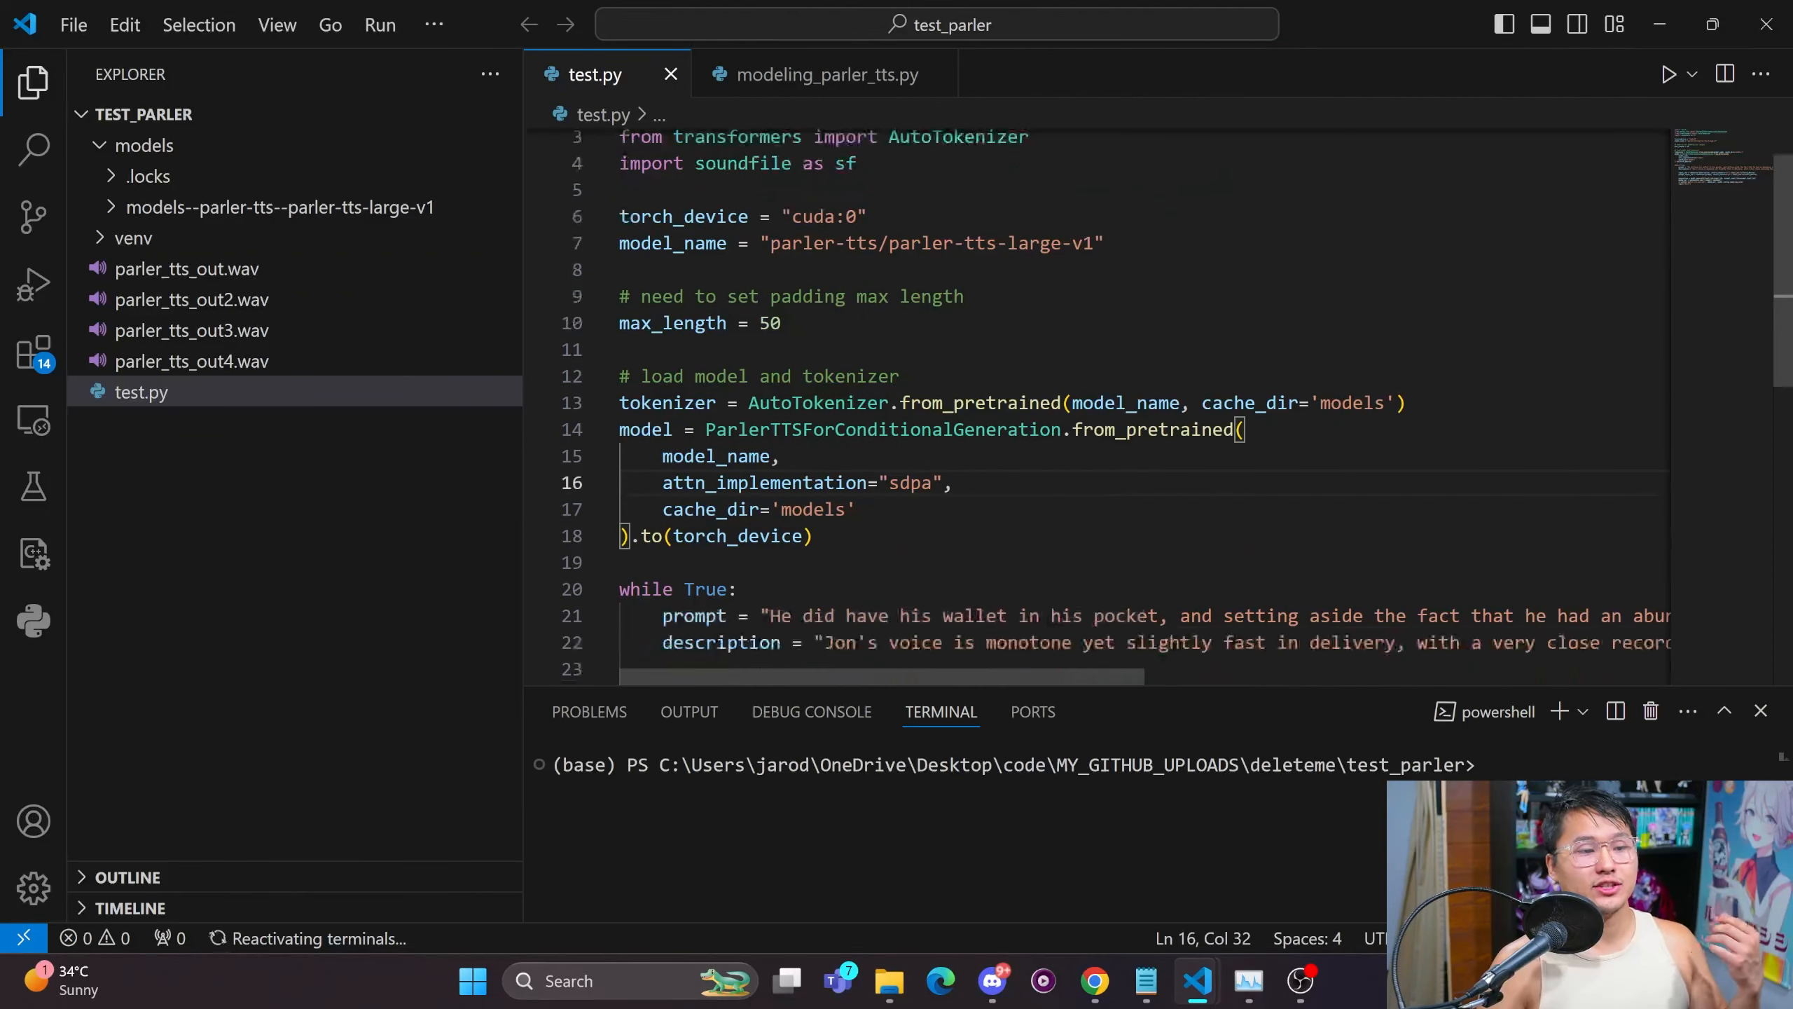
scroll(down, 3)
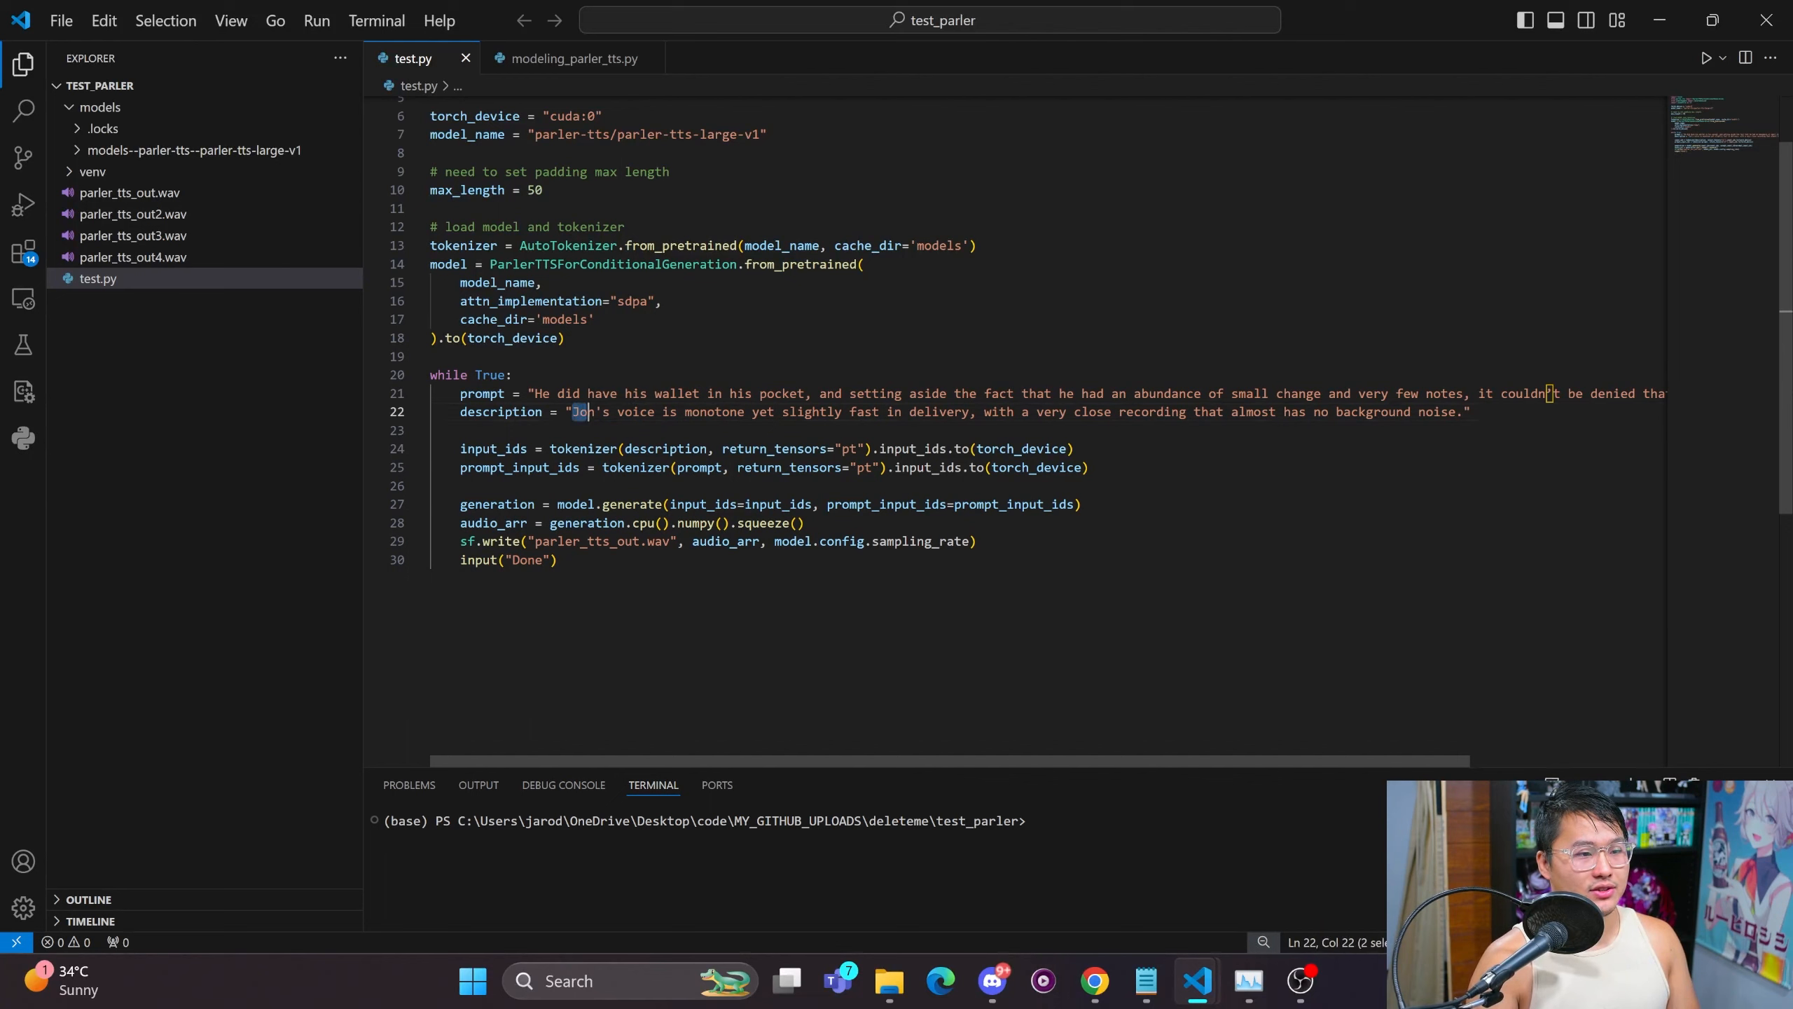
Set test.py's description to 'a mans voice', run it, and open parler_tts_out.wav.
text(a mans)
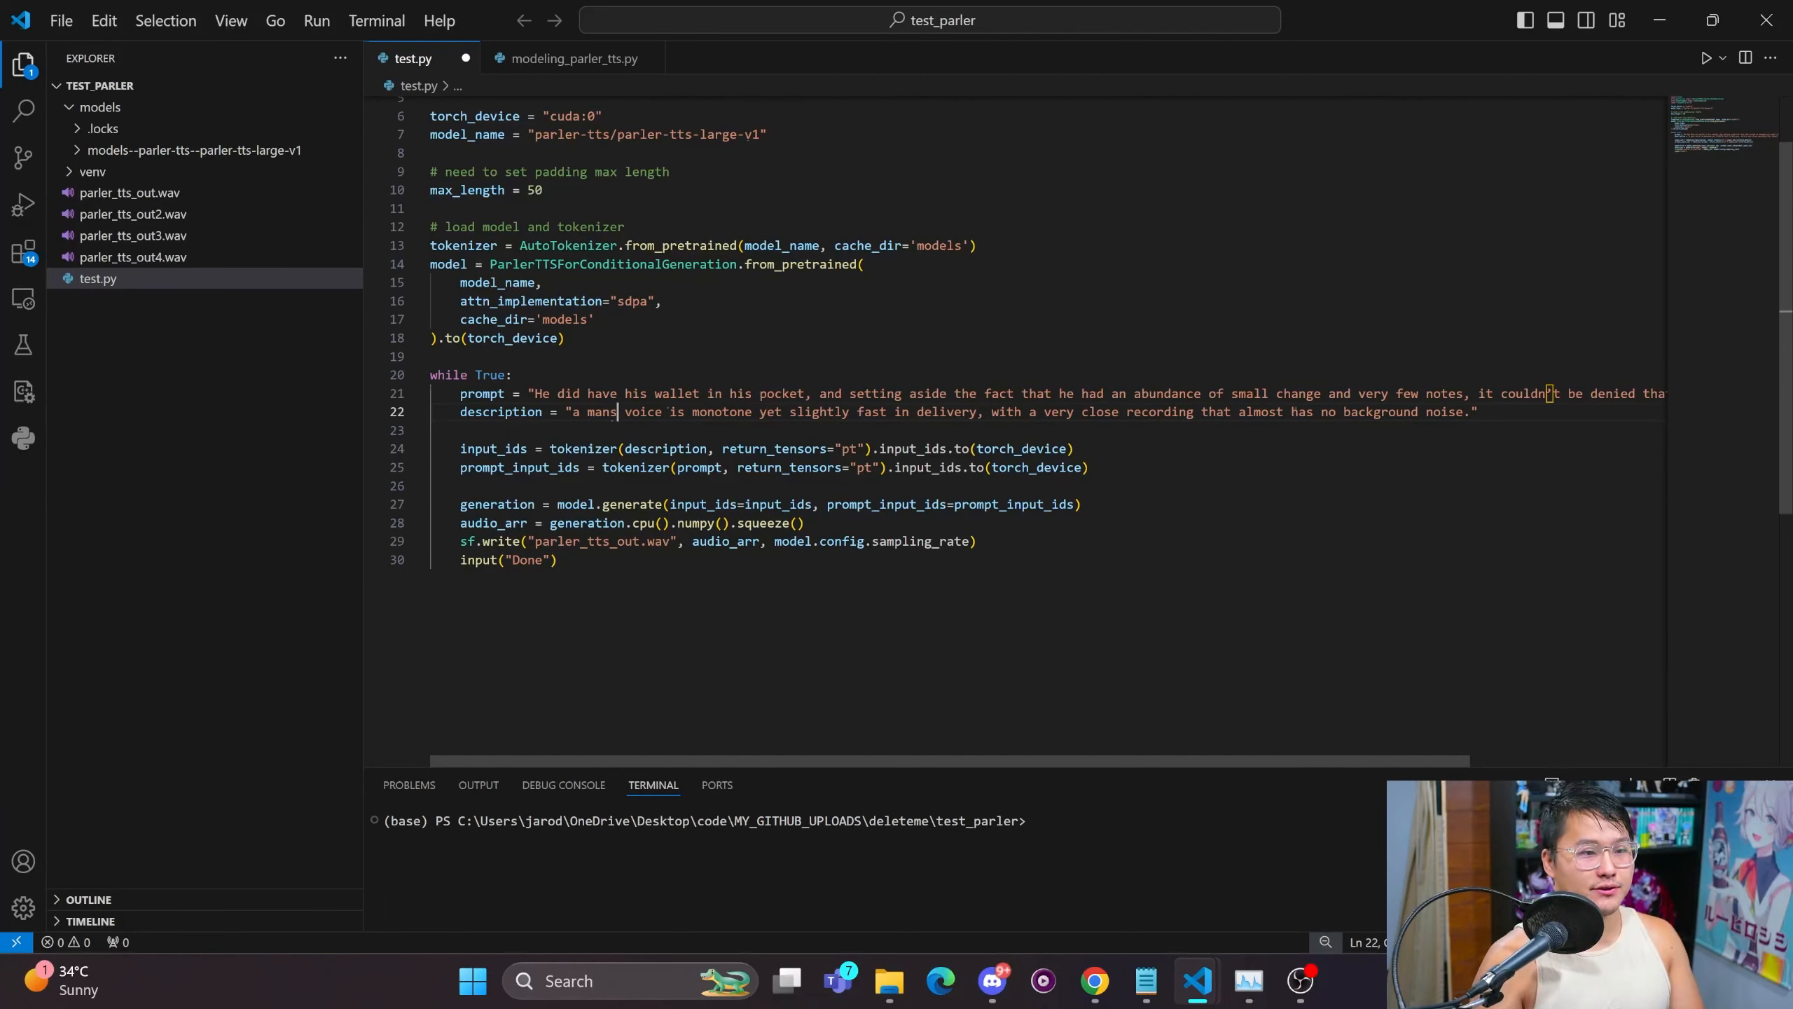
click(515, 374)
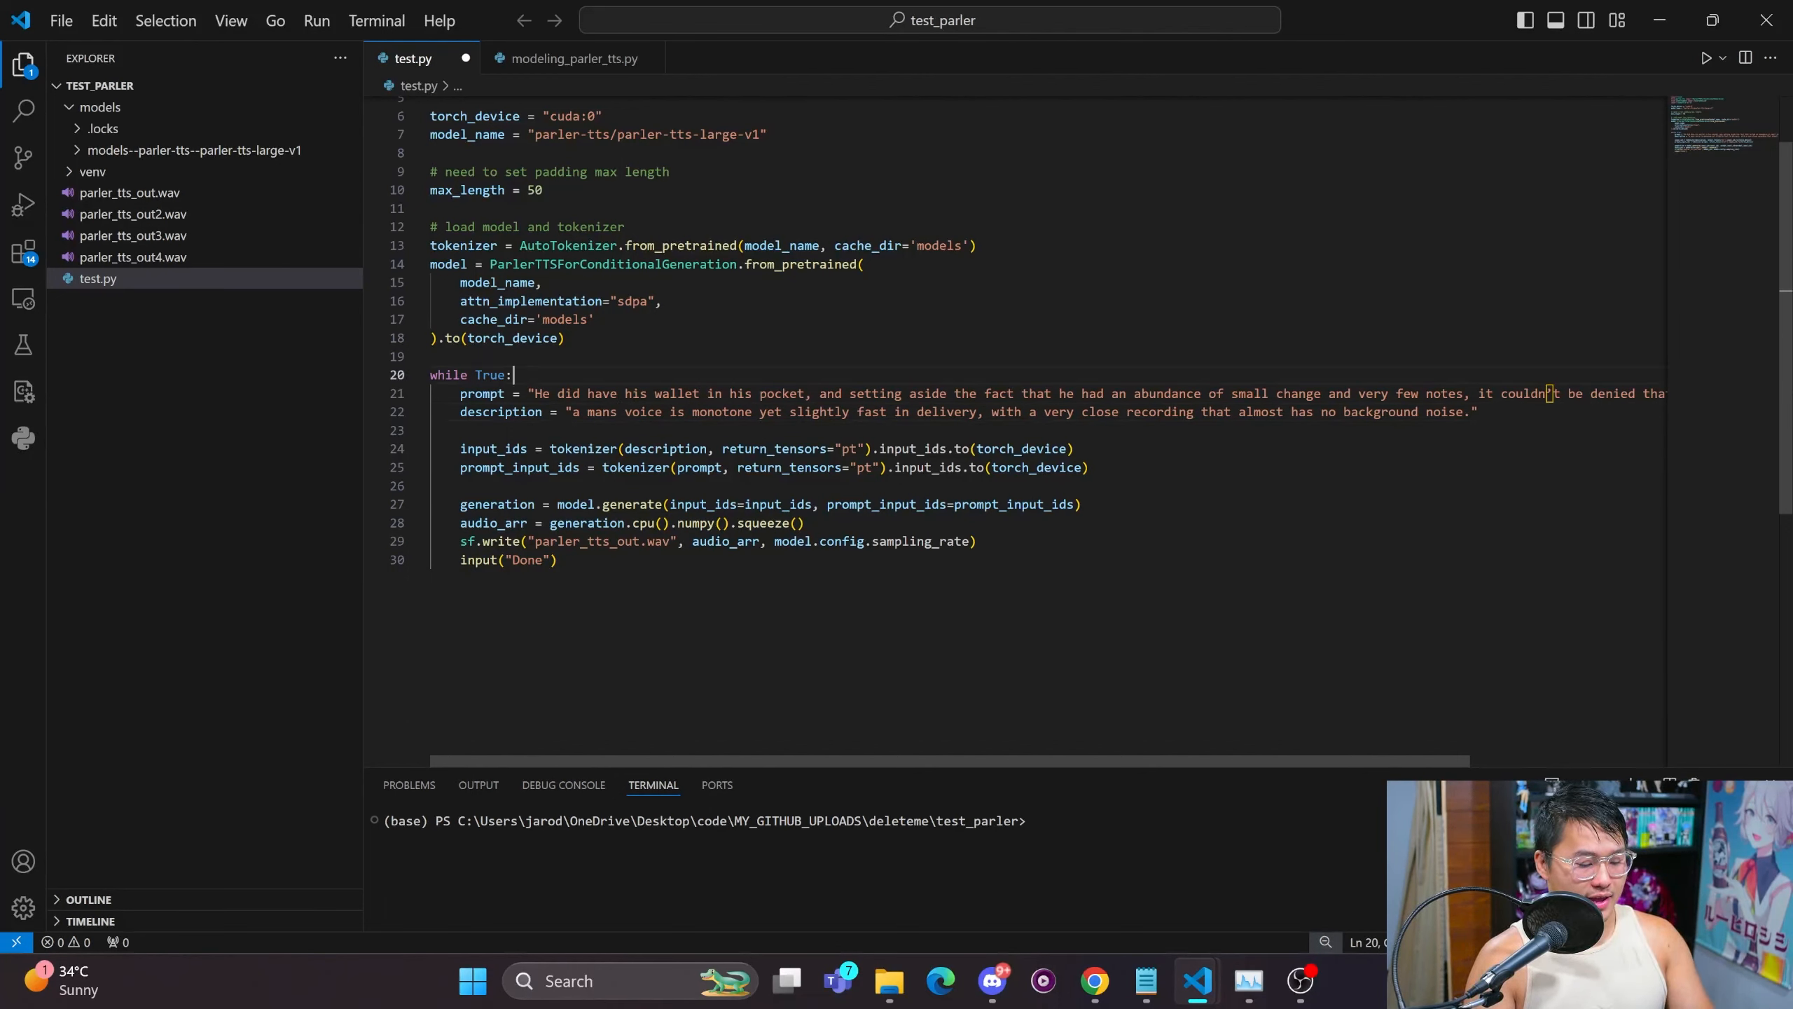
click(1705, 57)
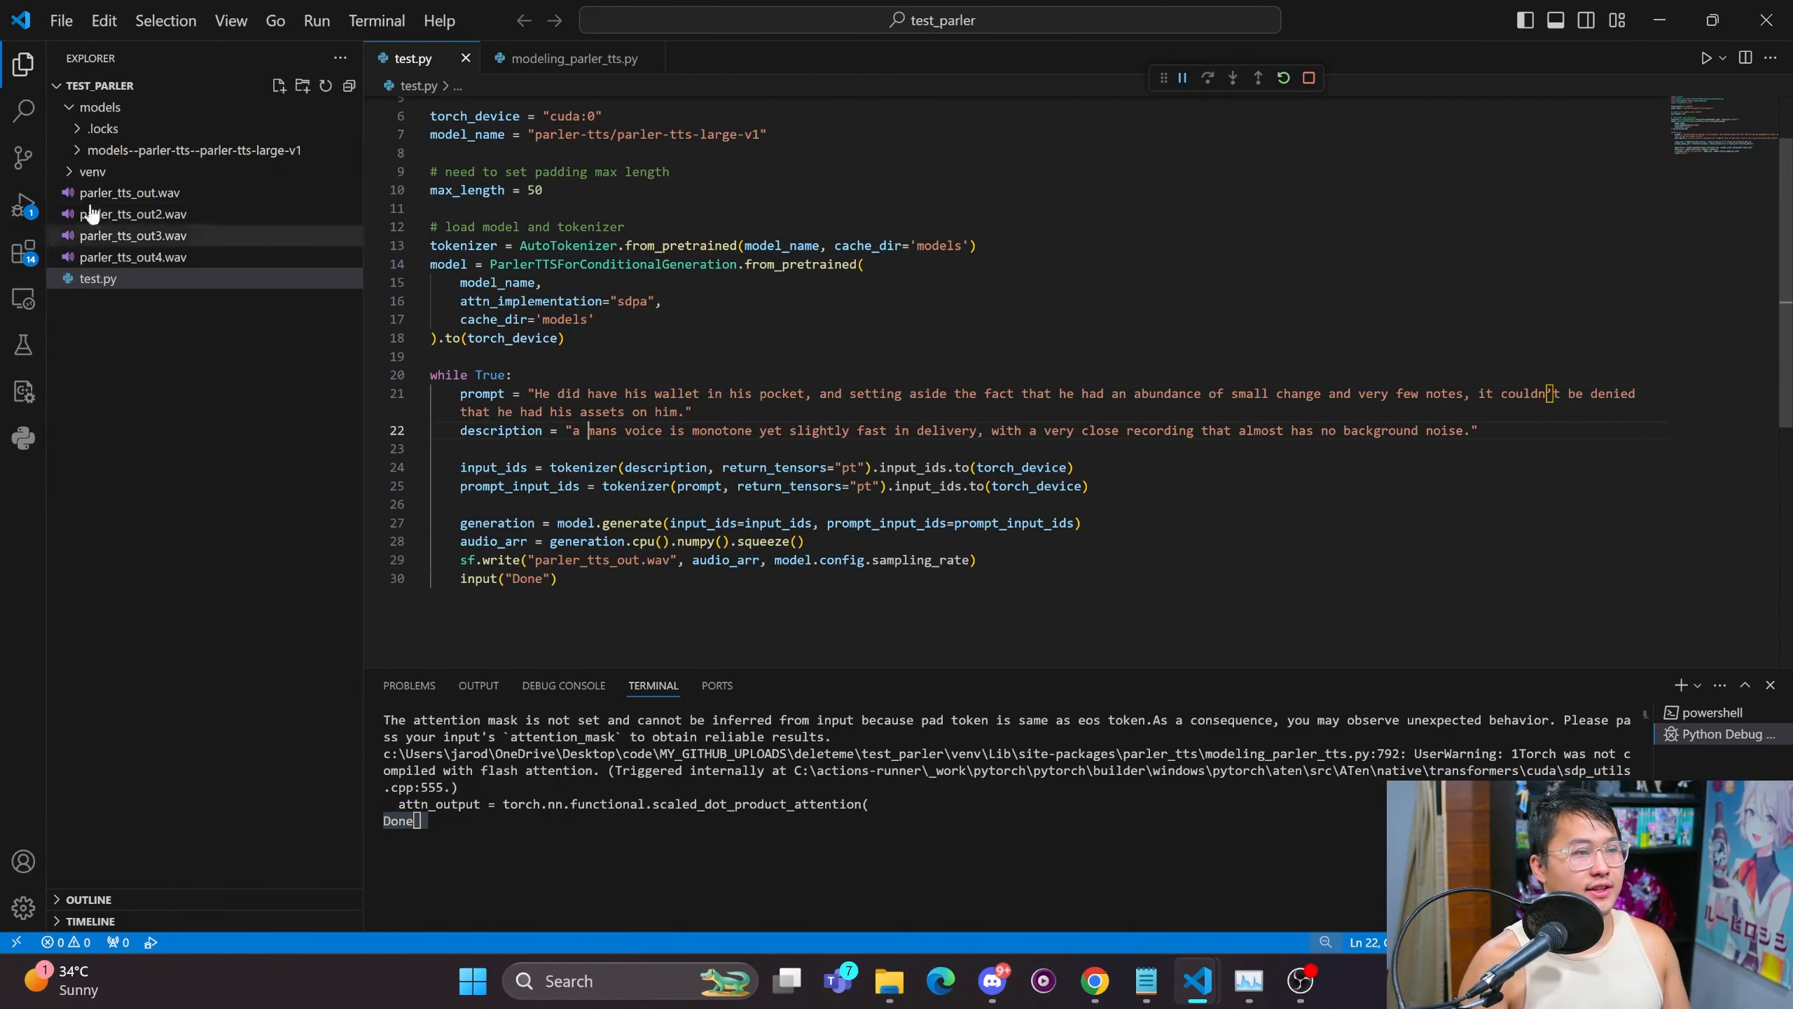
click(129, 192)
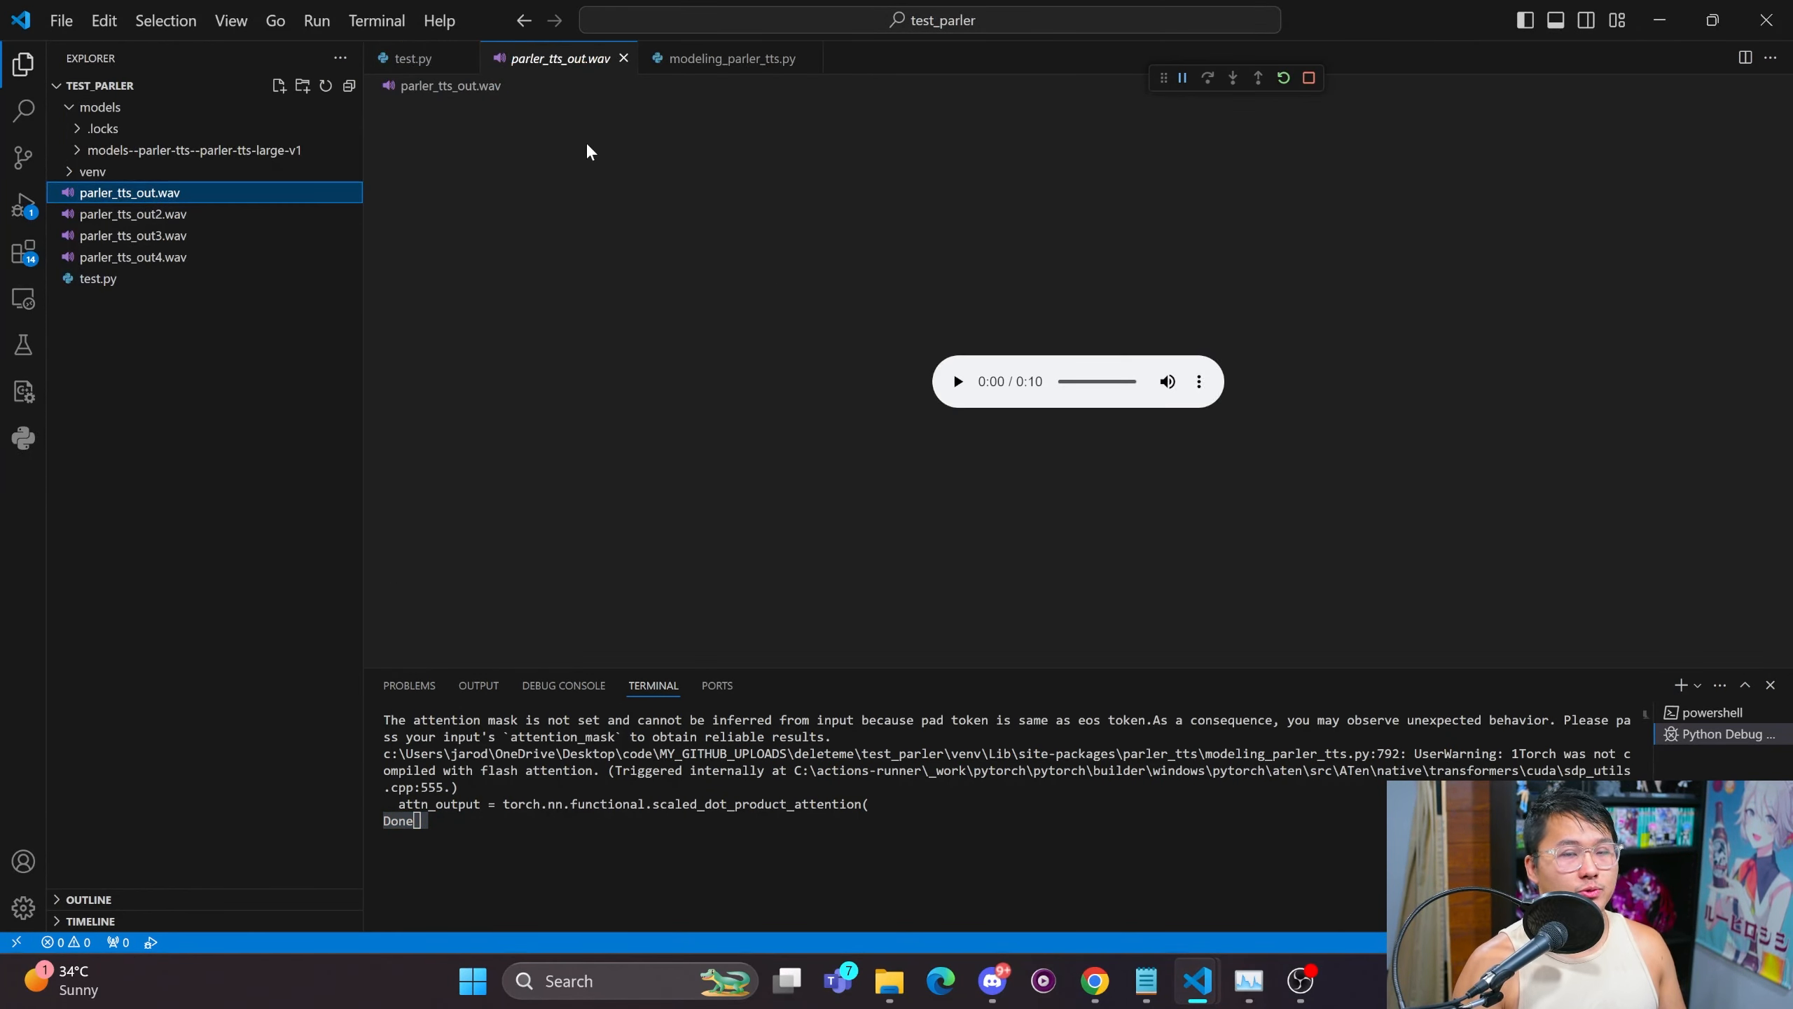
mouse_move(899, 295)
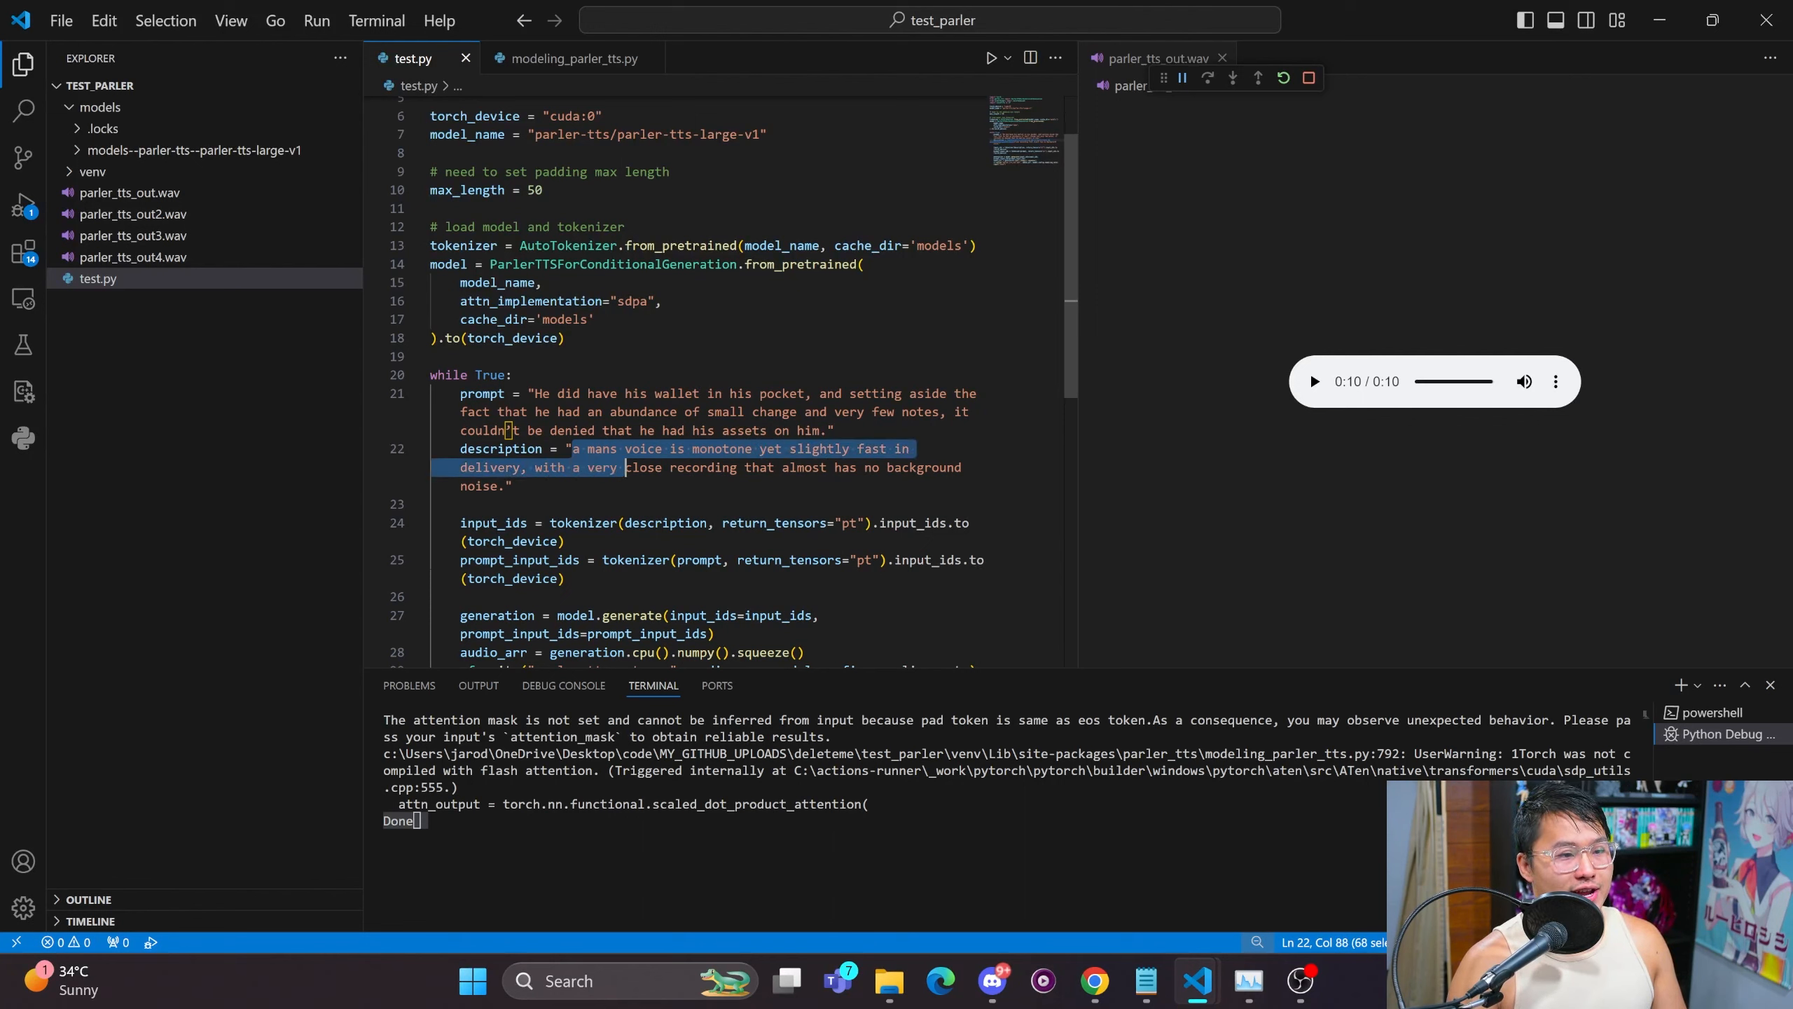
Replace test.py's description with the README's expressive, moderate speed-and-pitch example.
double_click(722, 448)
text(excited and)
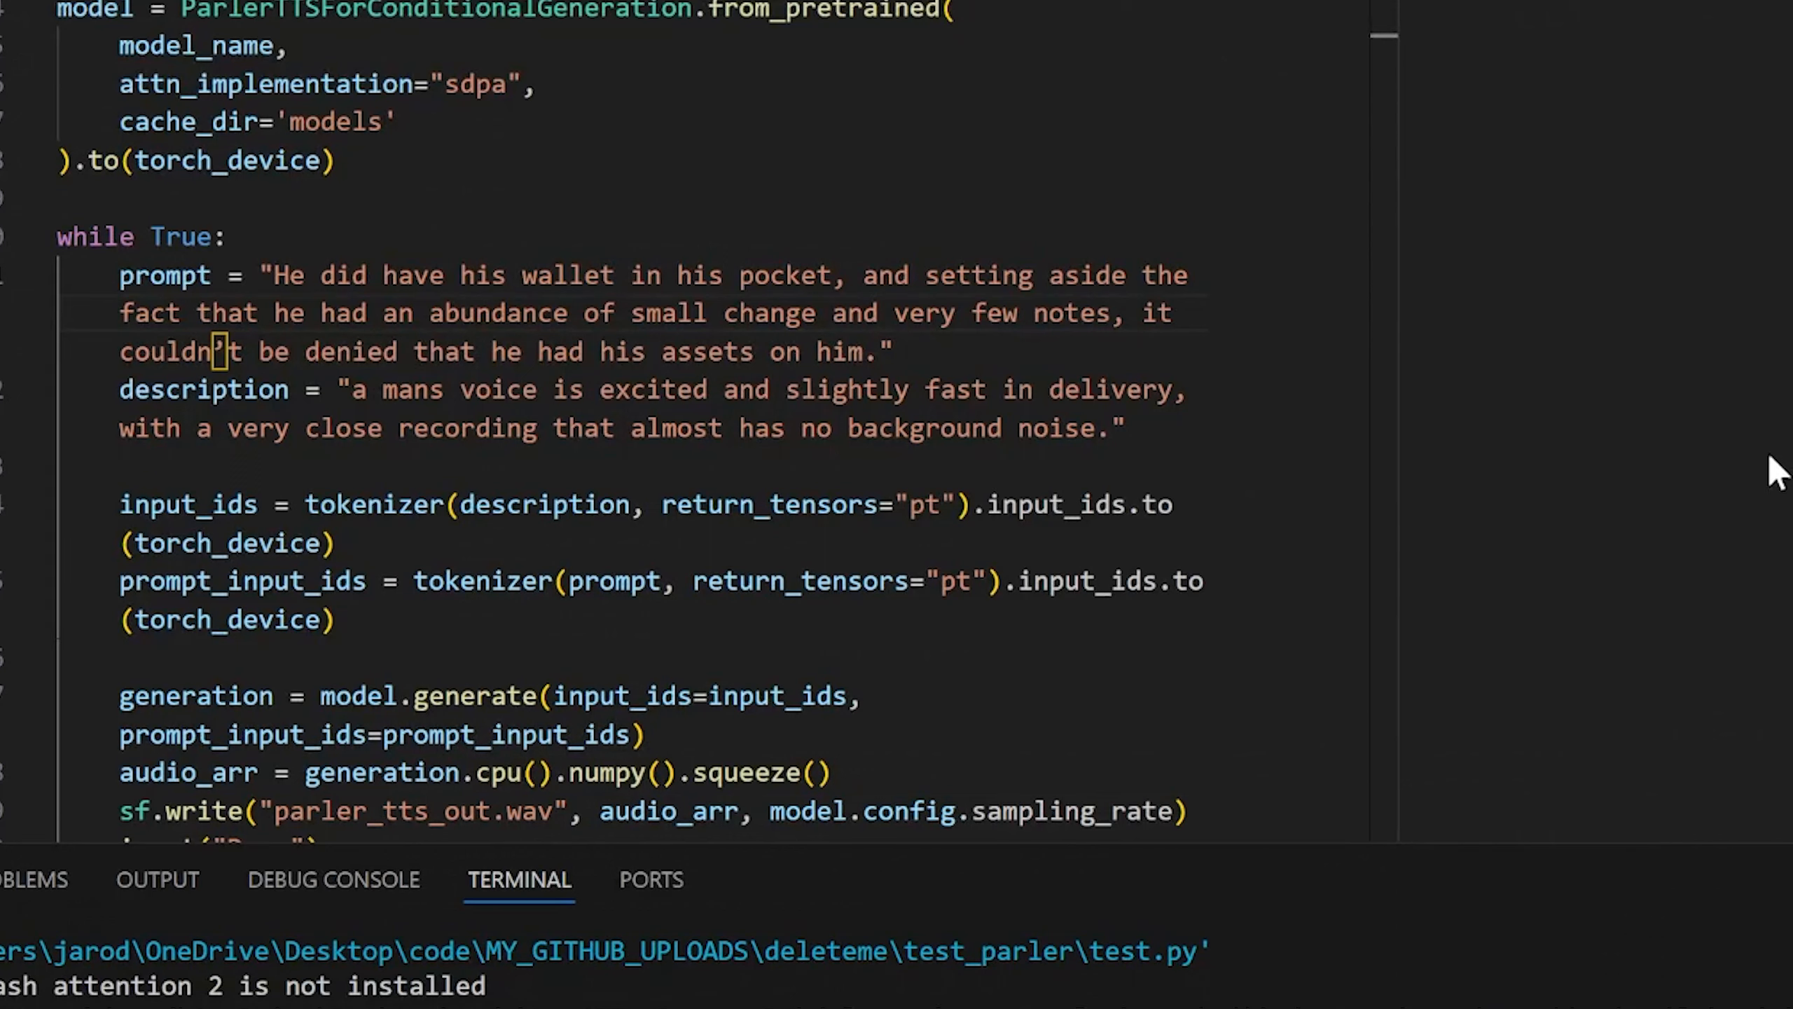
mouse_move(1740, 467)
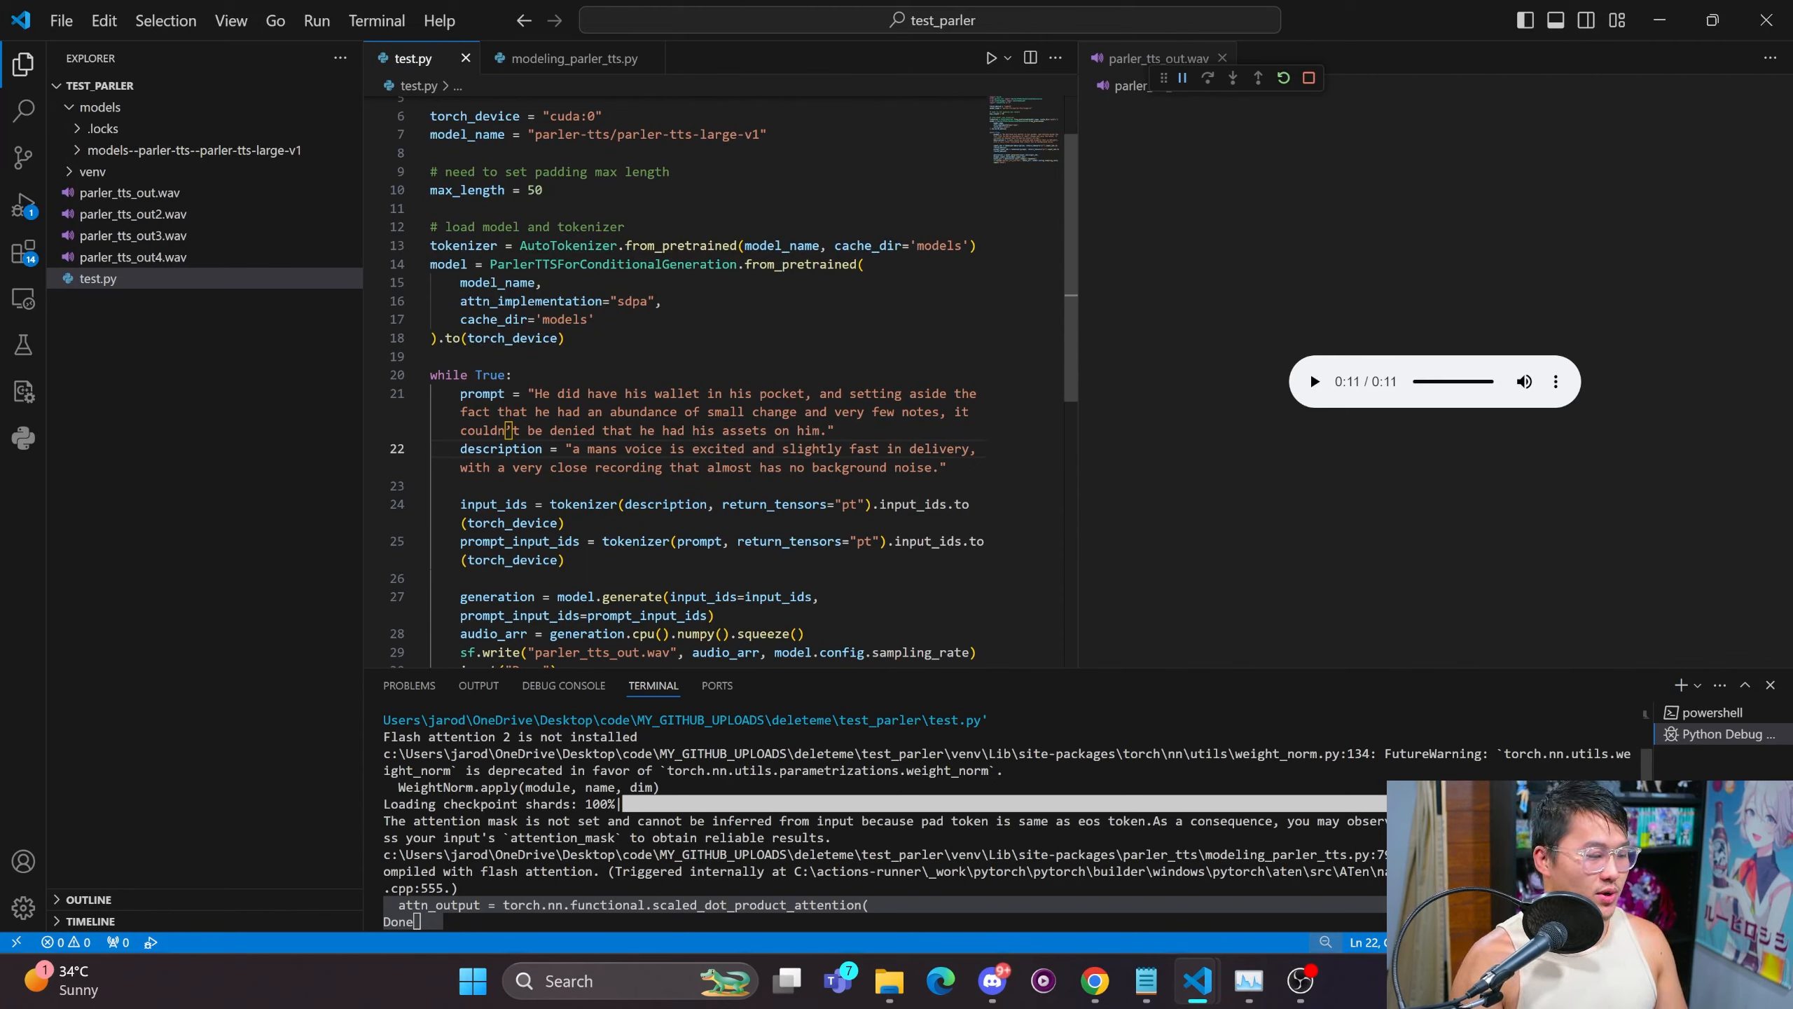
click(1092, 979)
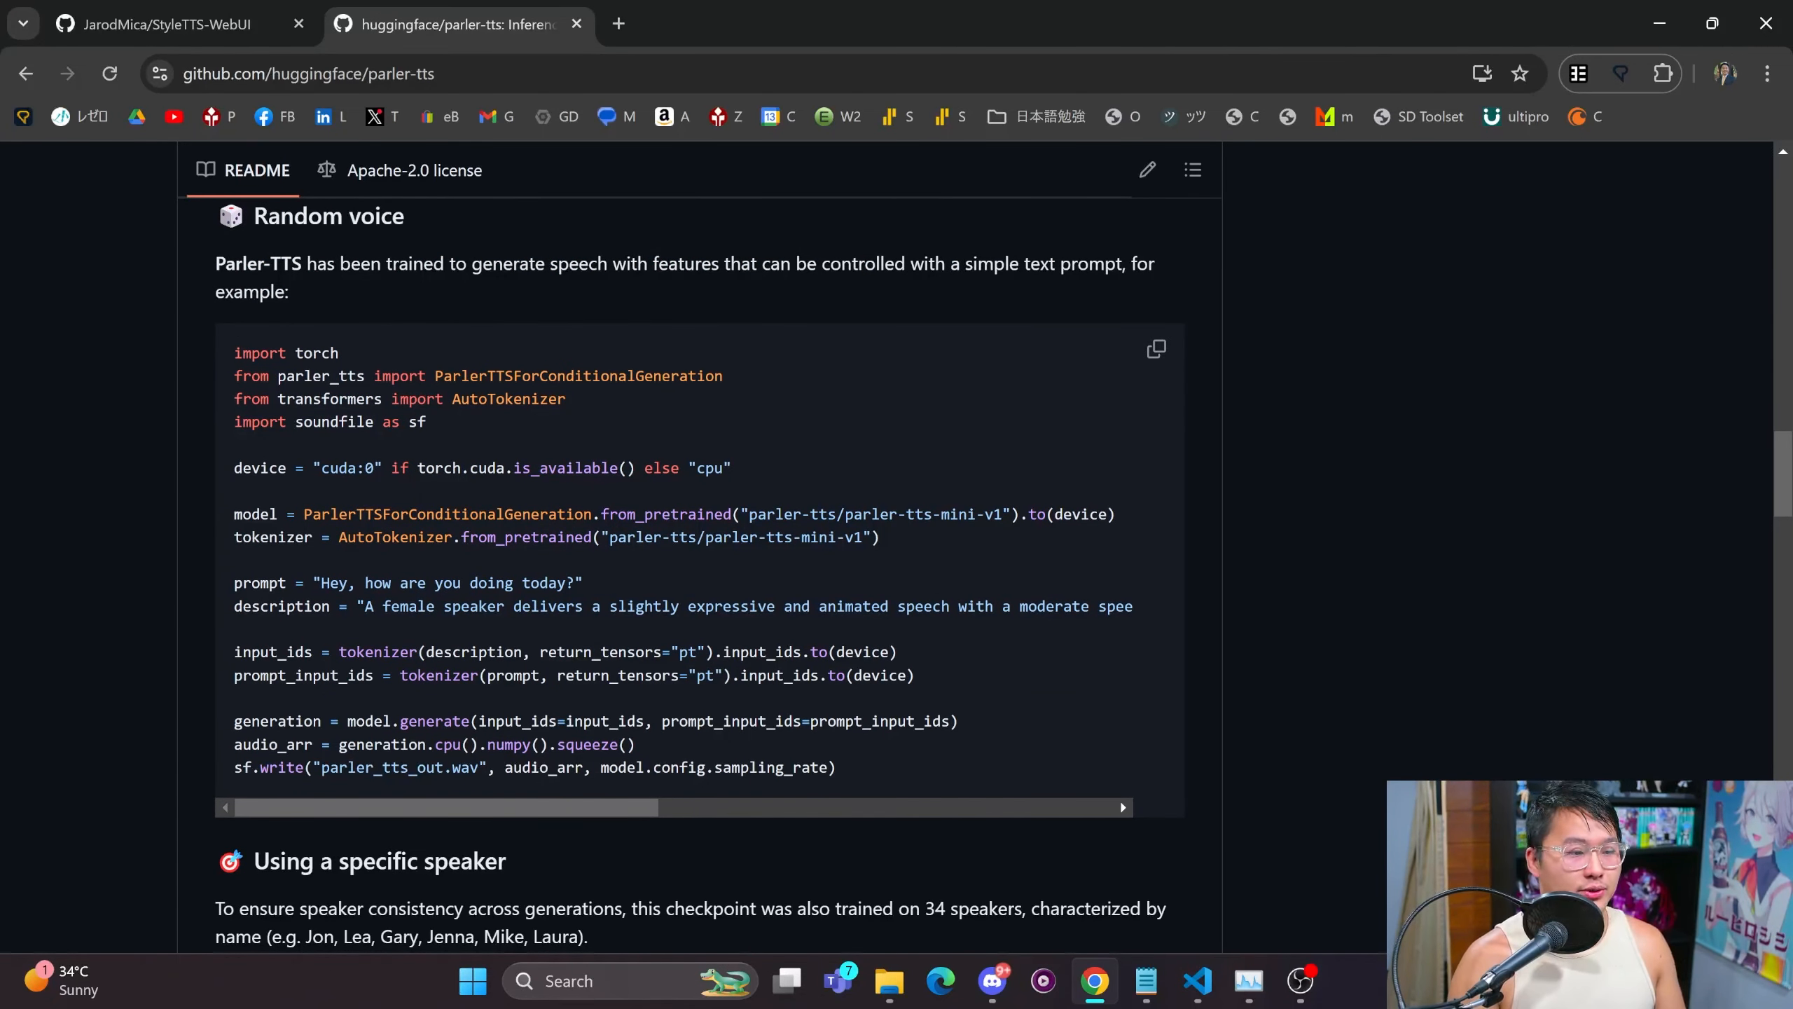
scroll(right, 3)
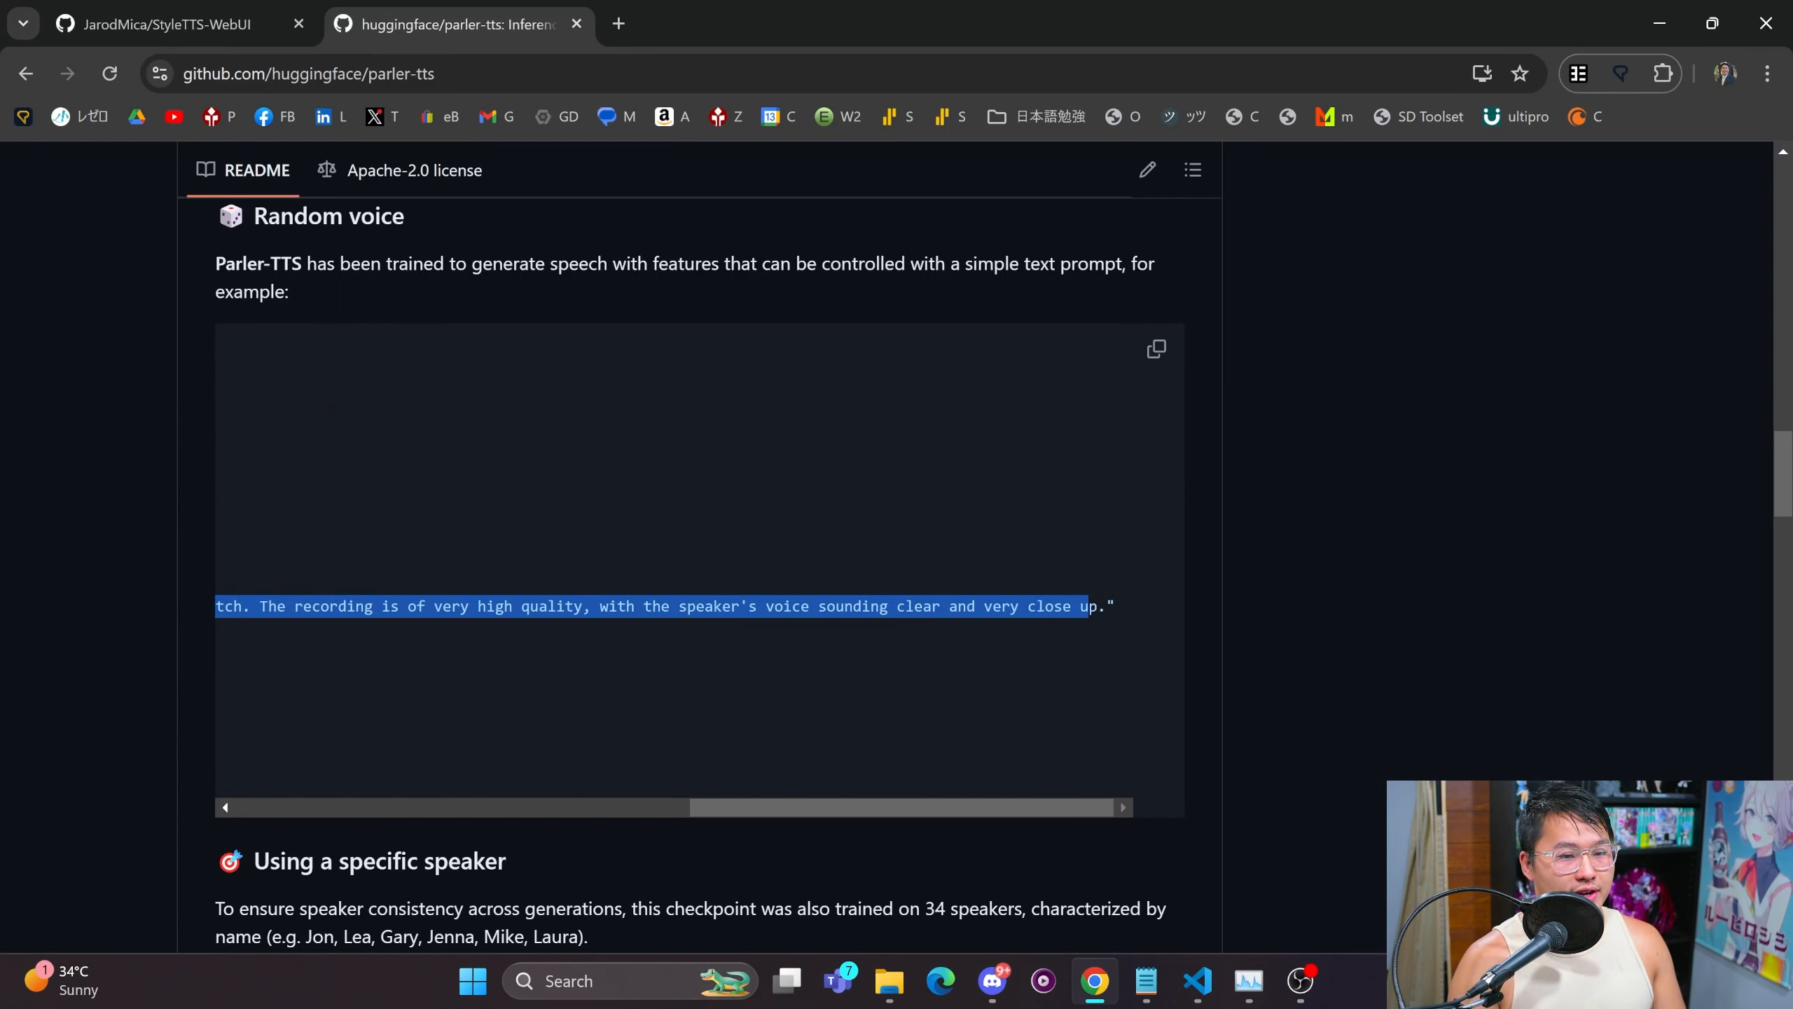
click(1196, 980)
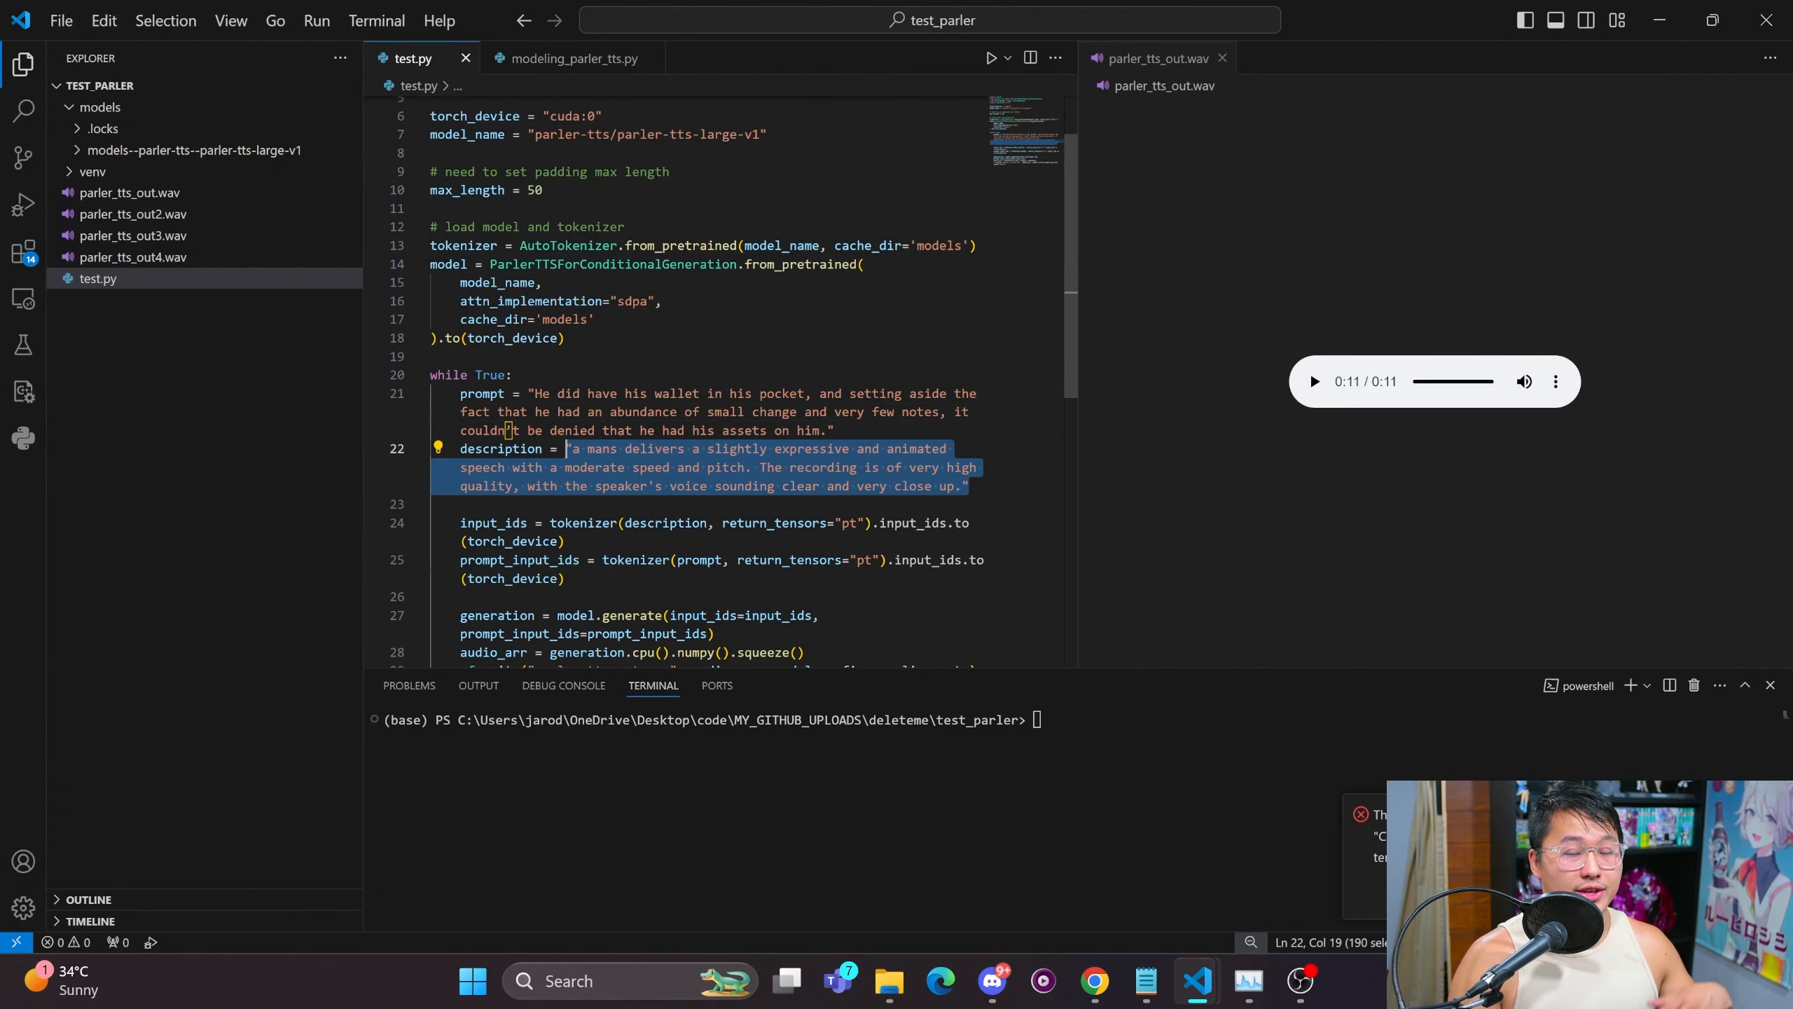
Run test.py until 'Done' and play the 14-second parler_tts_out.wav clip.
click(687, 412)
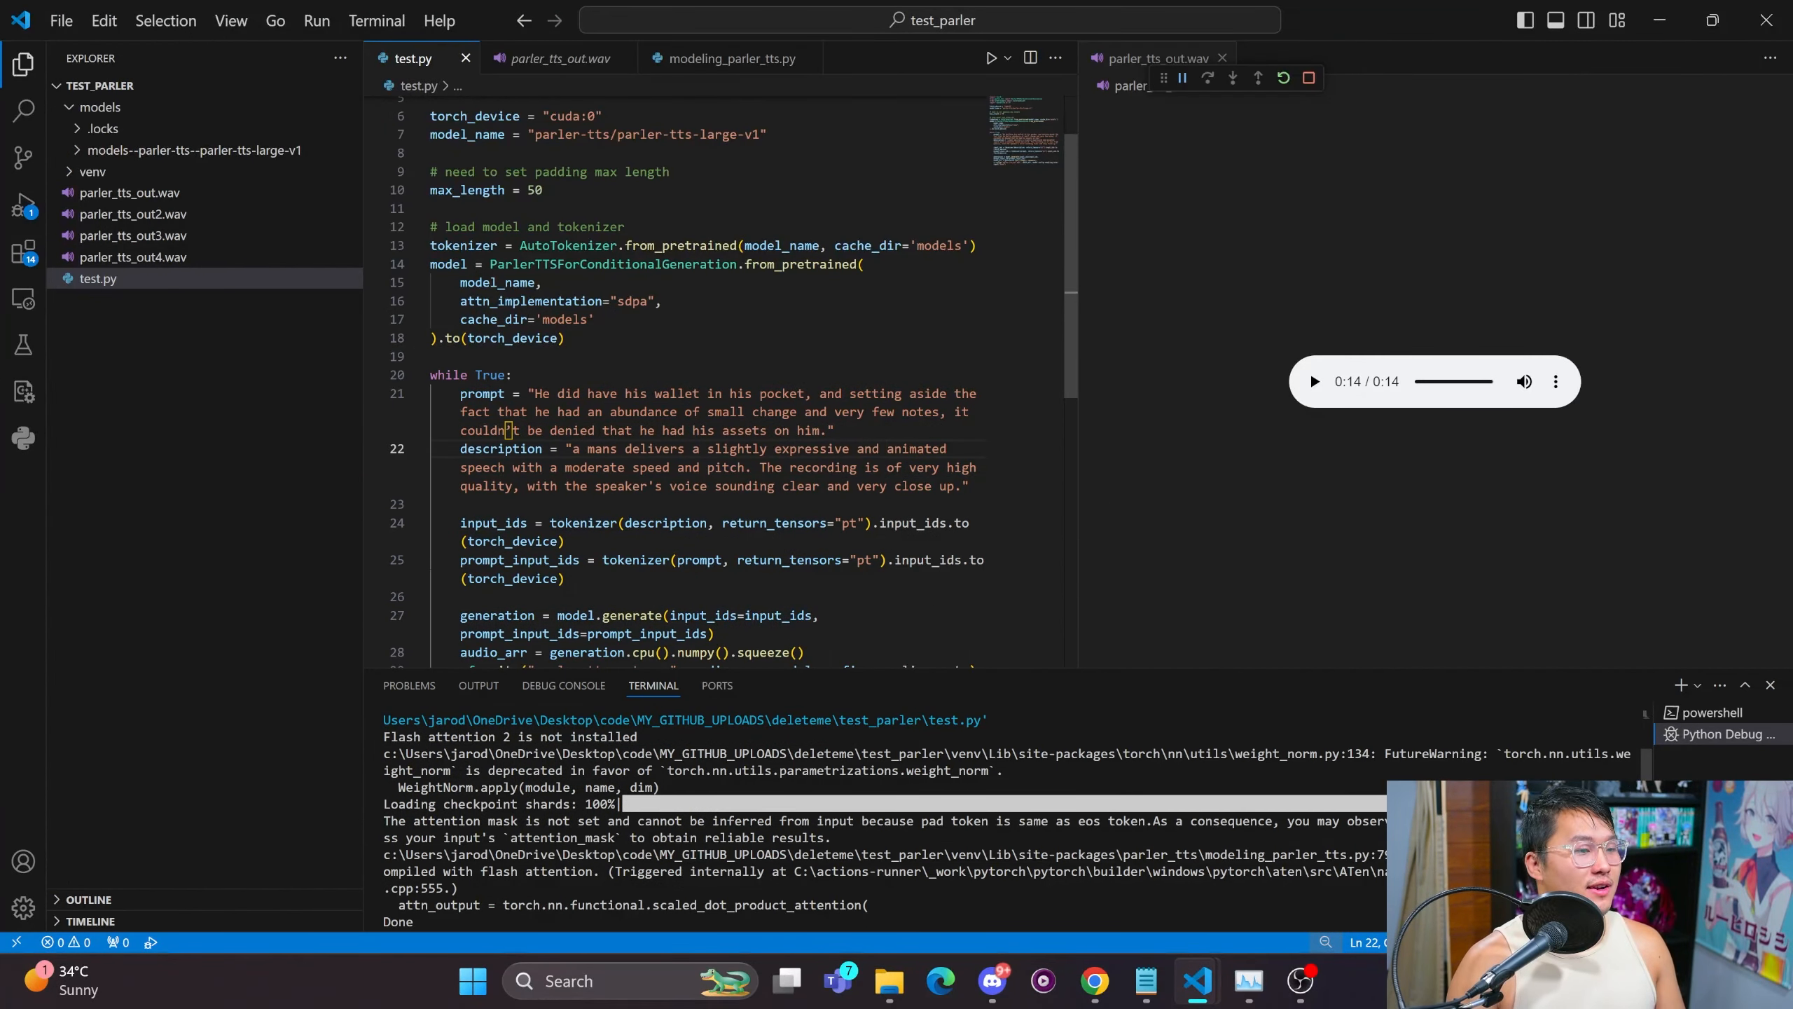
scroll(up, 3)
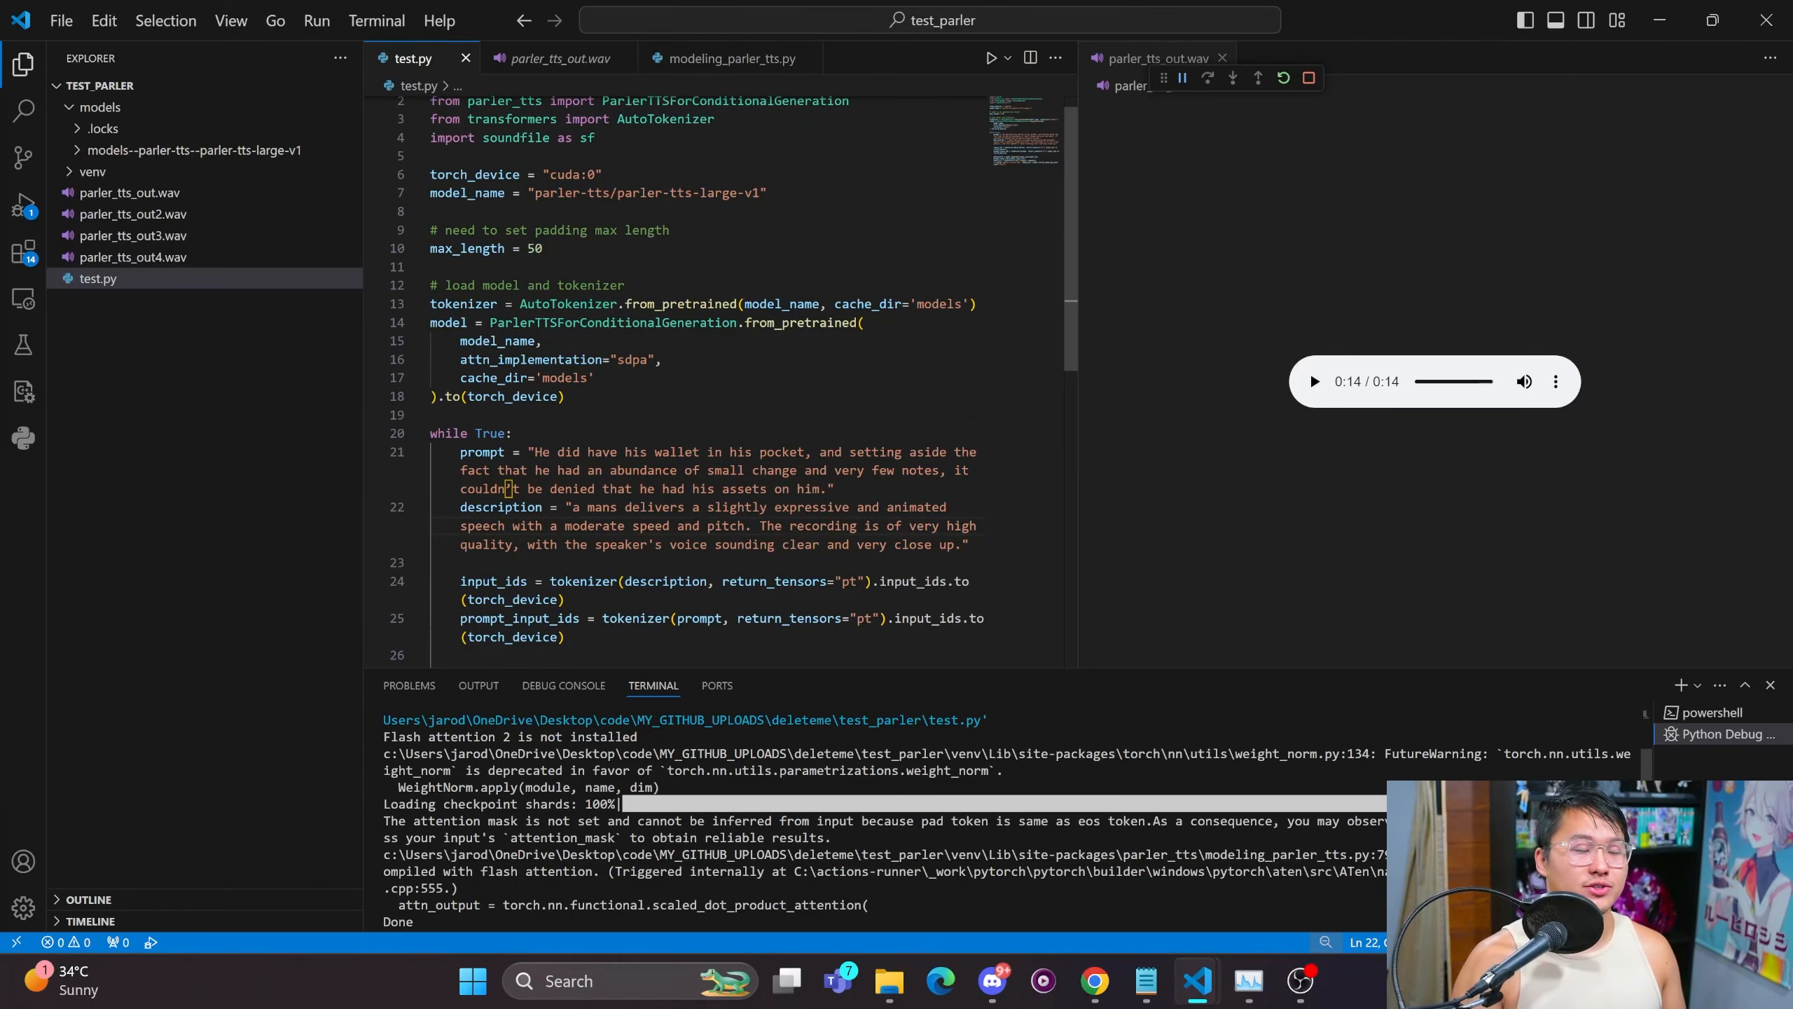
Scroll the parler-tts README to 'Using a specific speaker' and its Jon's voice example.
click(1094, 980)
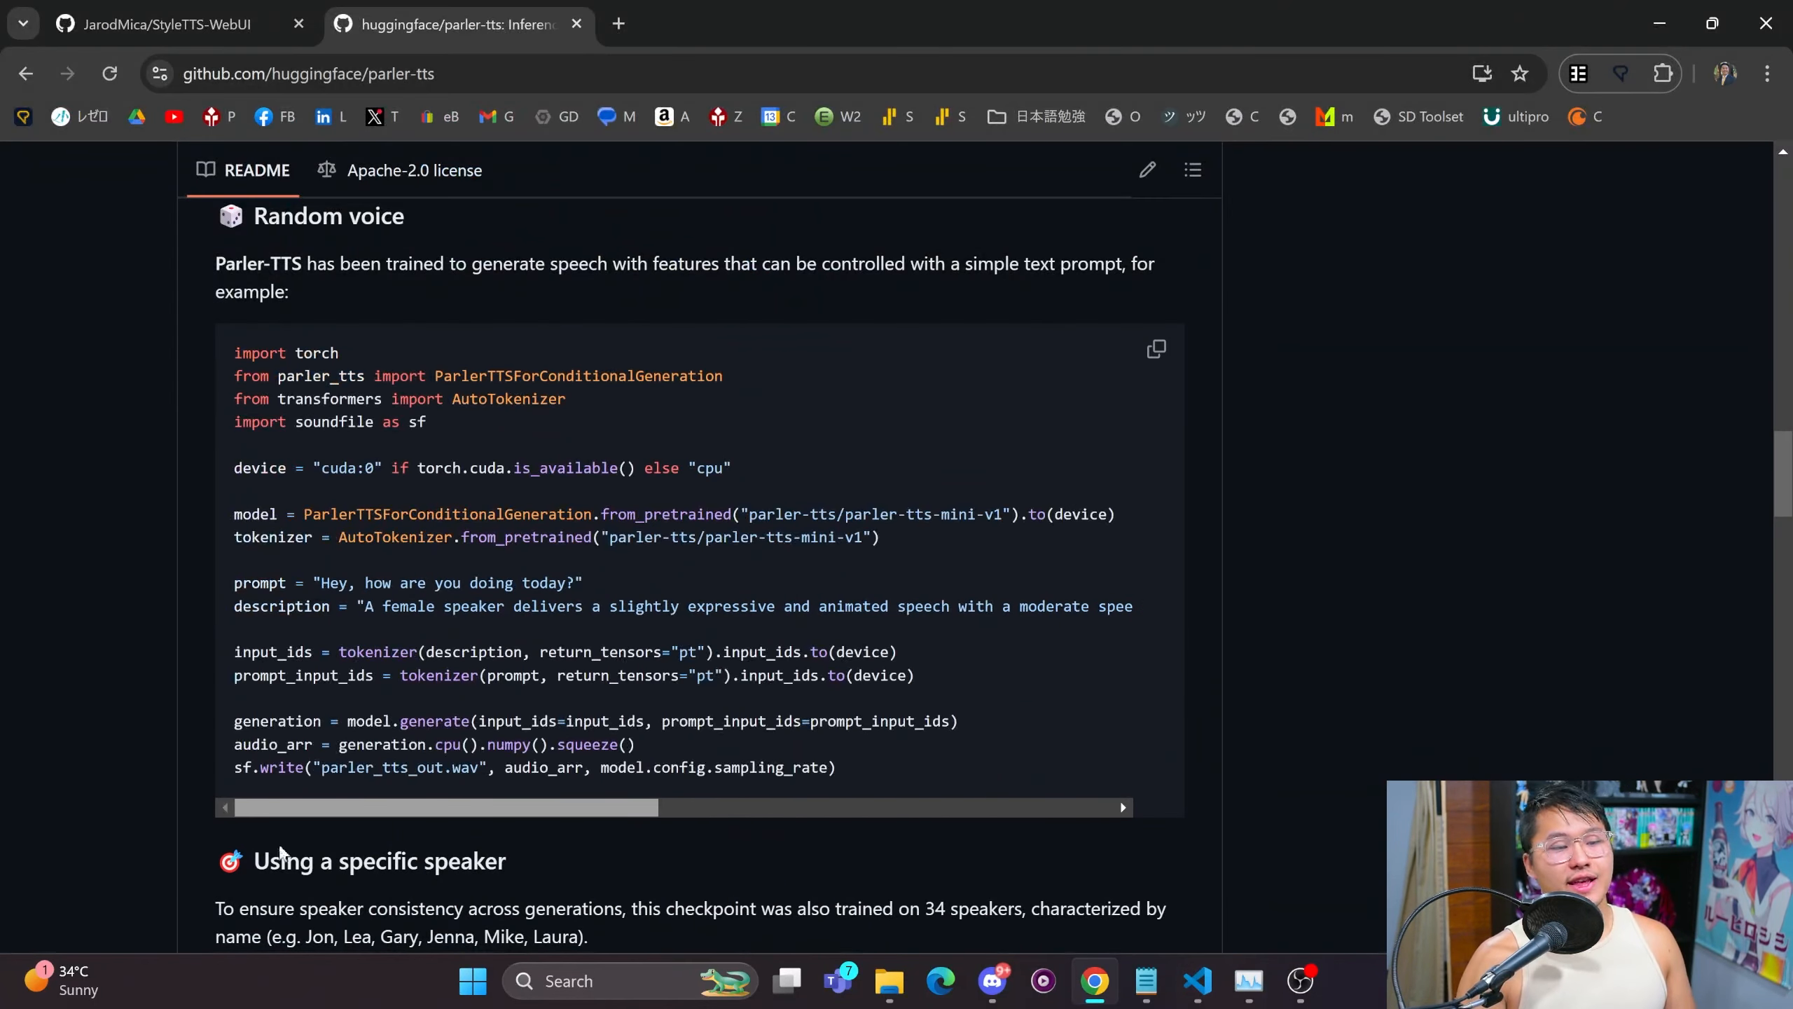
scroll(down, 3)
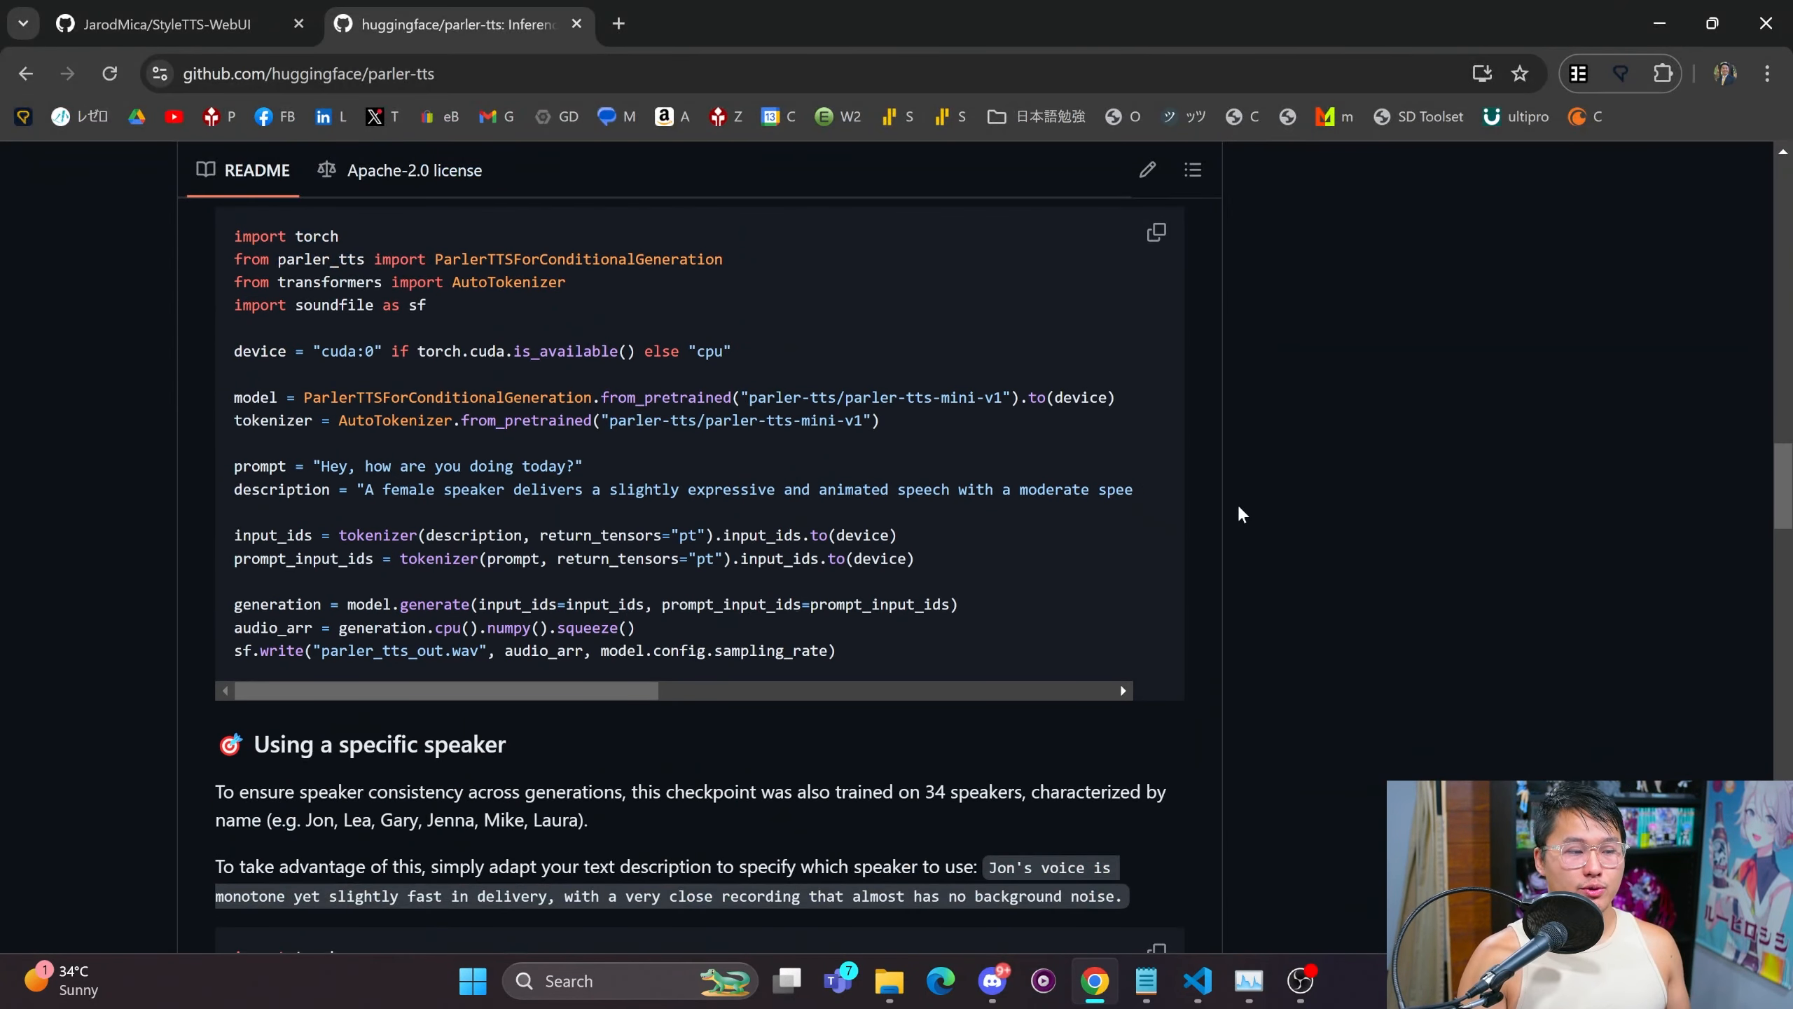
mouse_move(1232, 569)
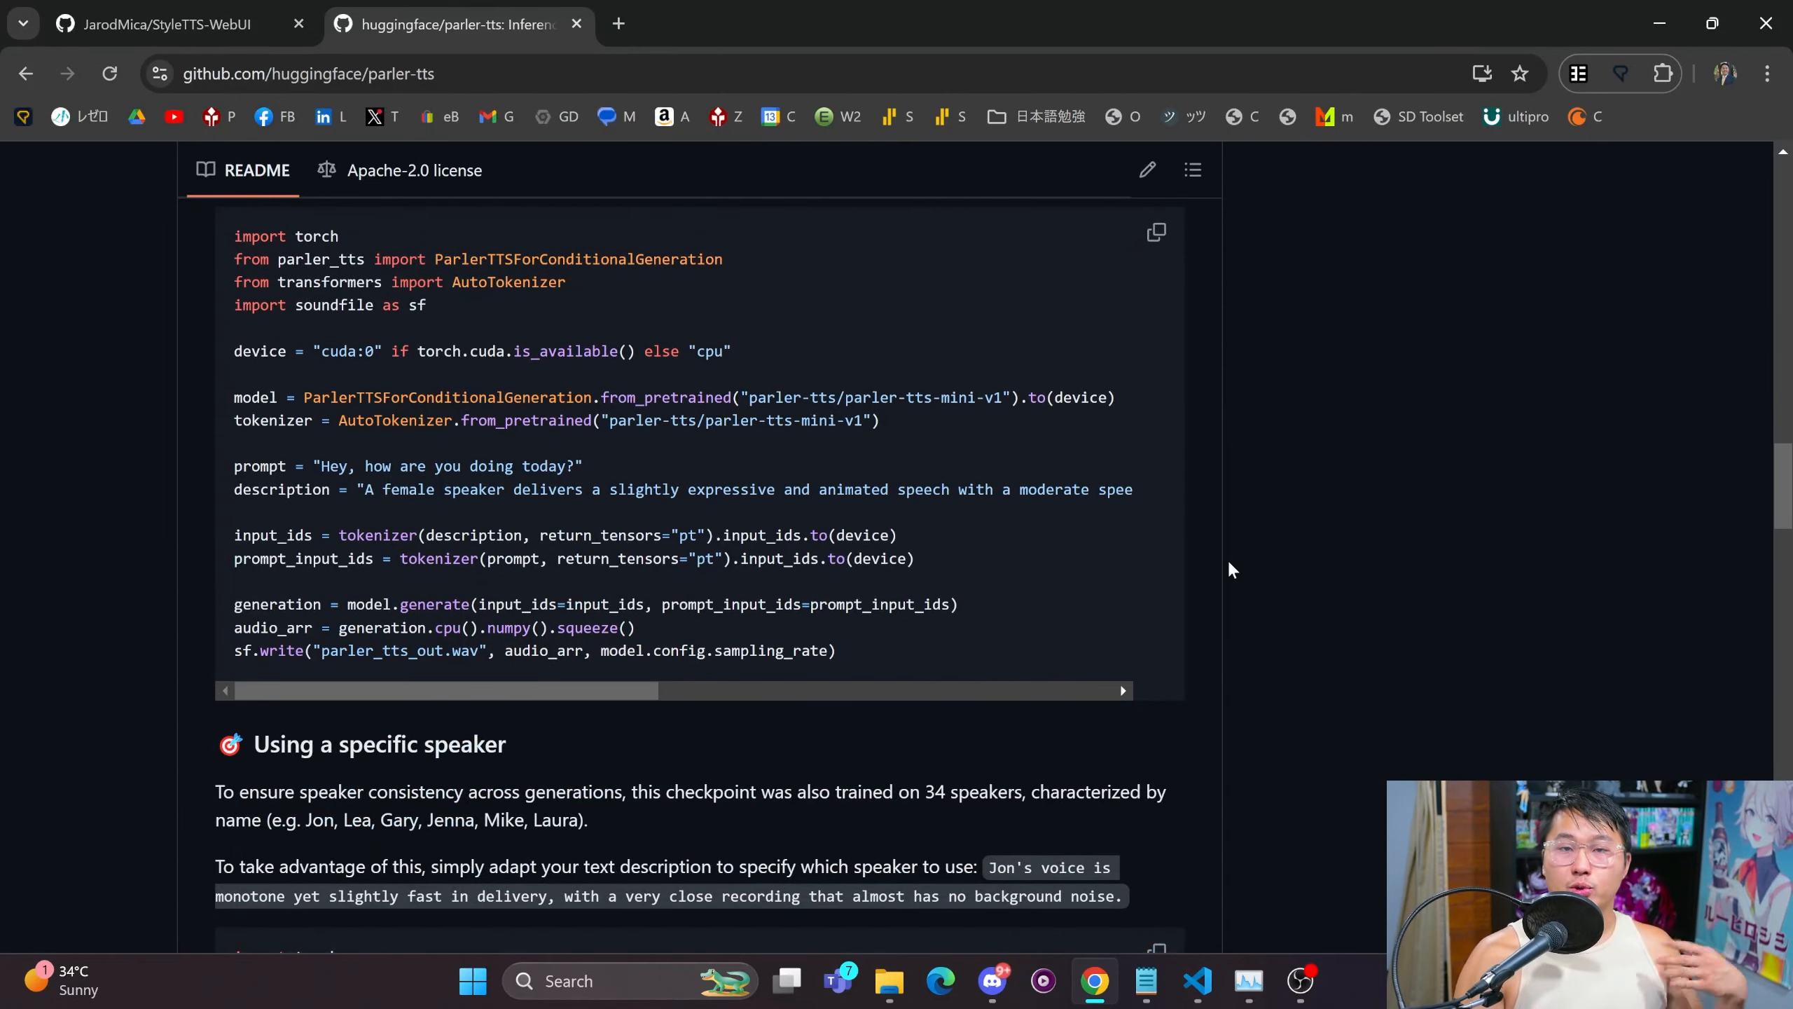
scroll(down, 3)
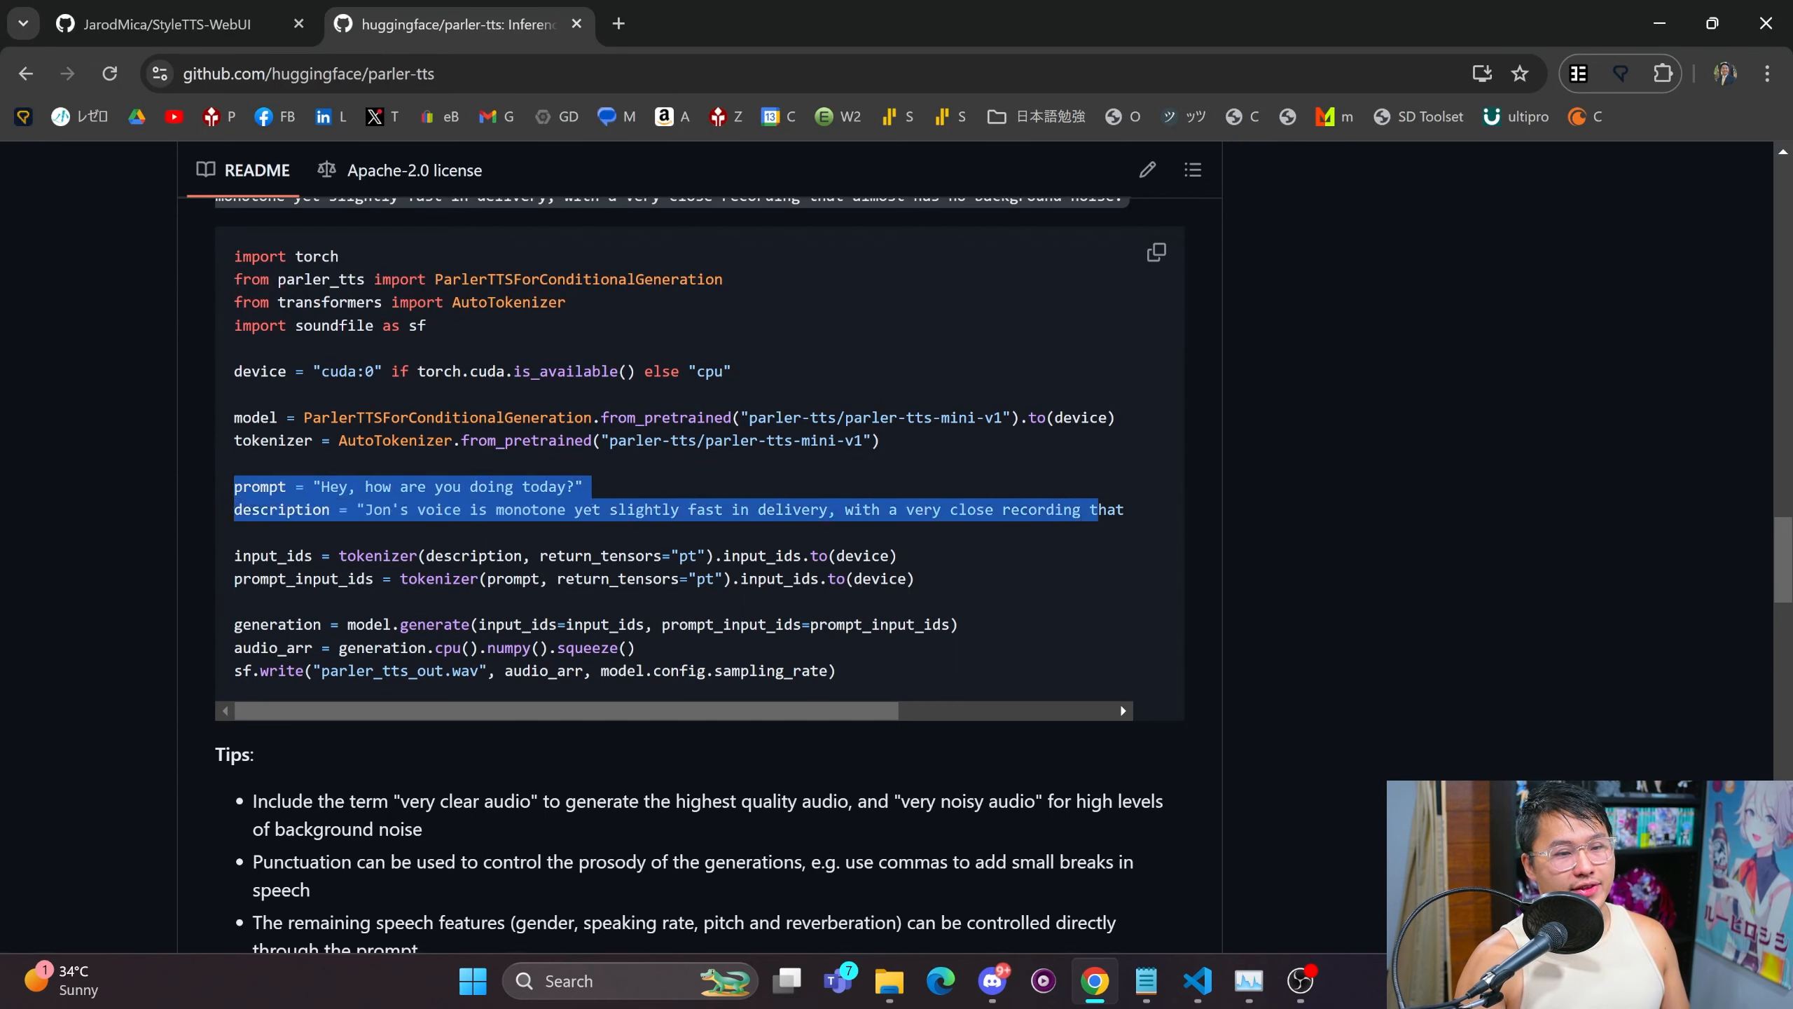
click(444, 732)
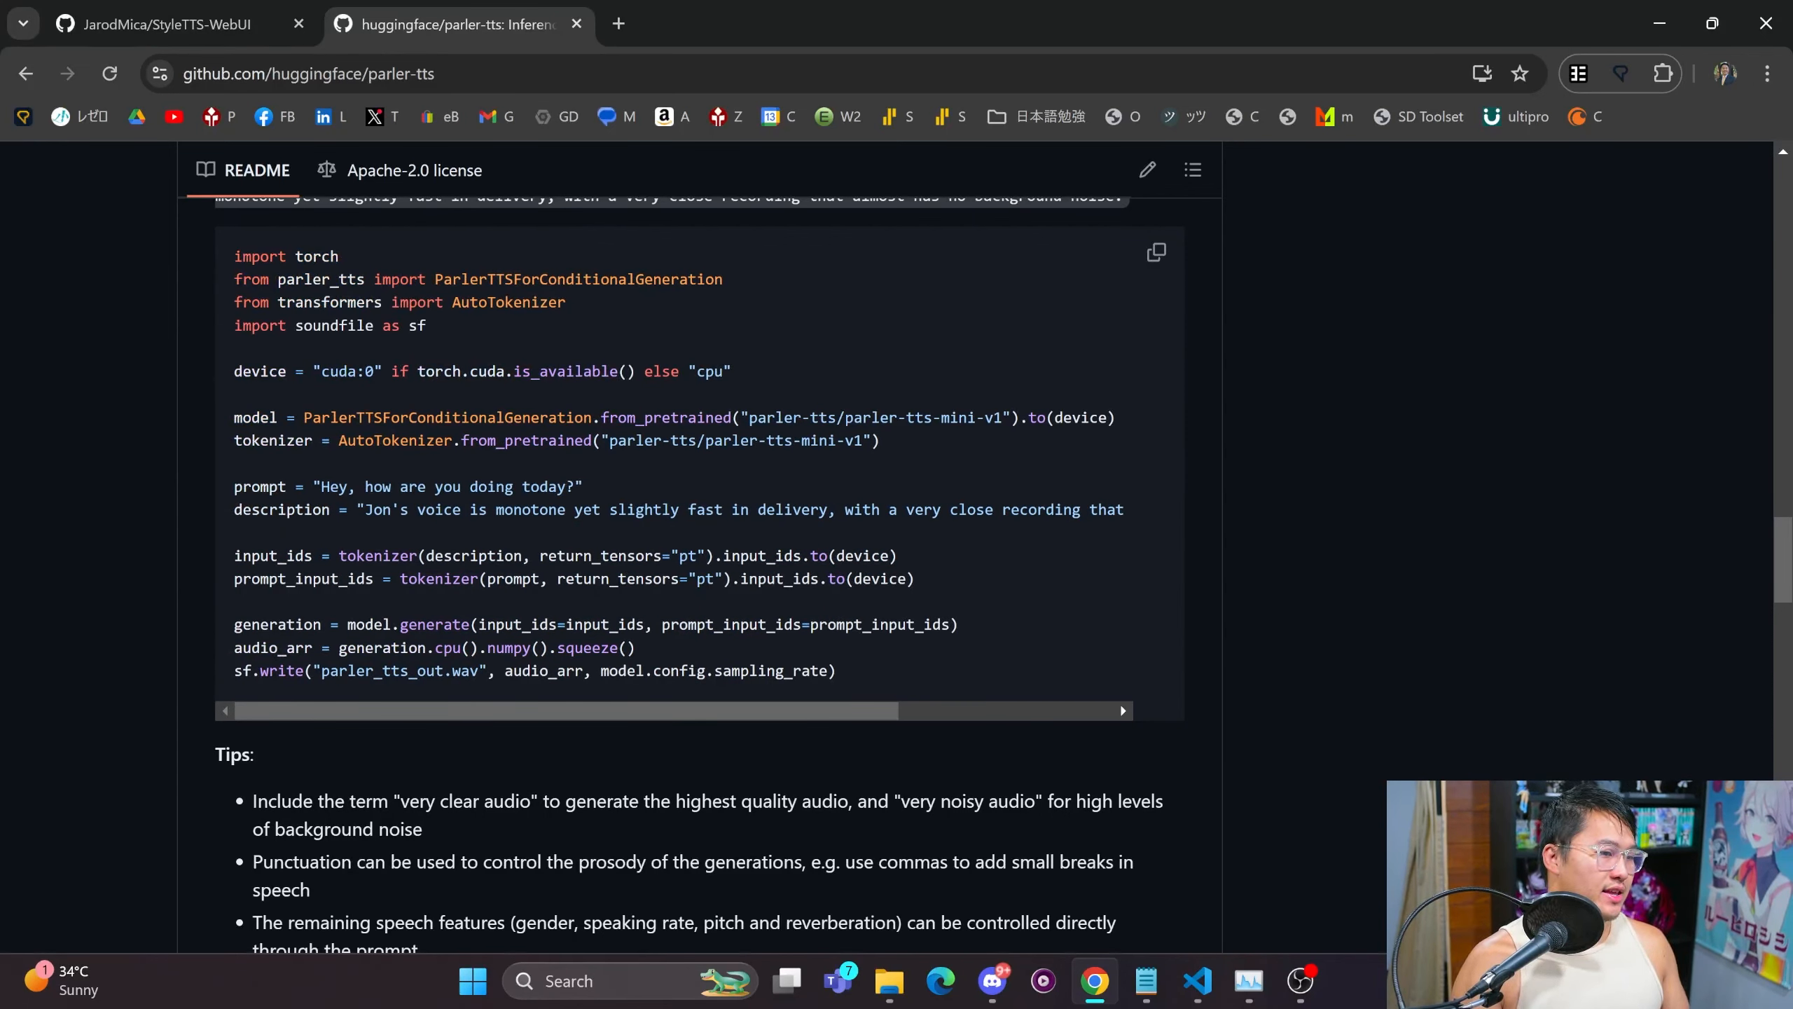
mouse_move(807, 534)
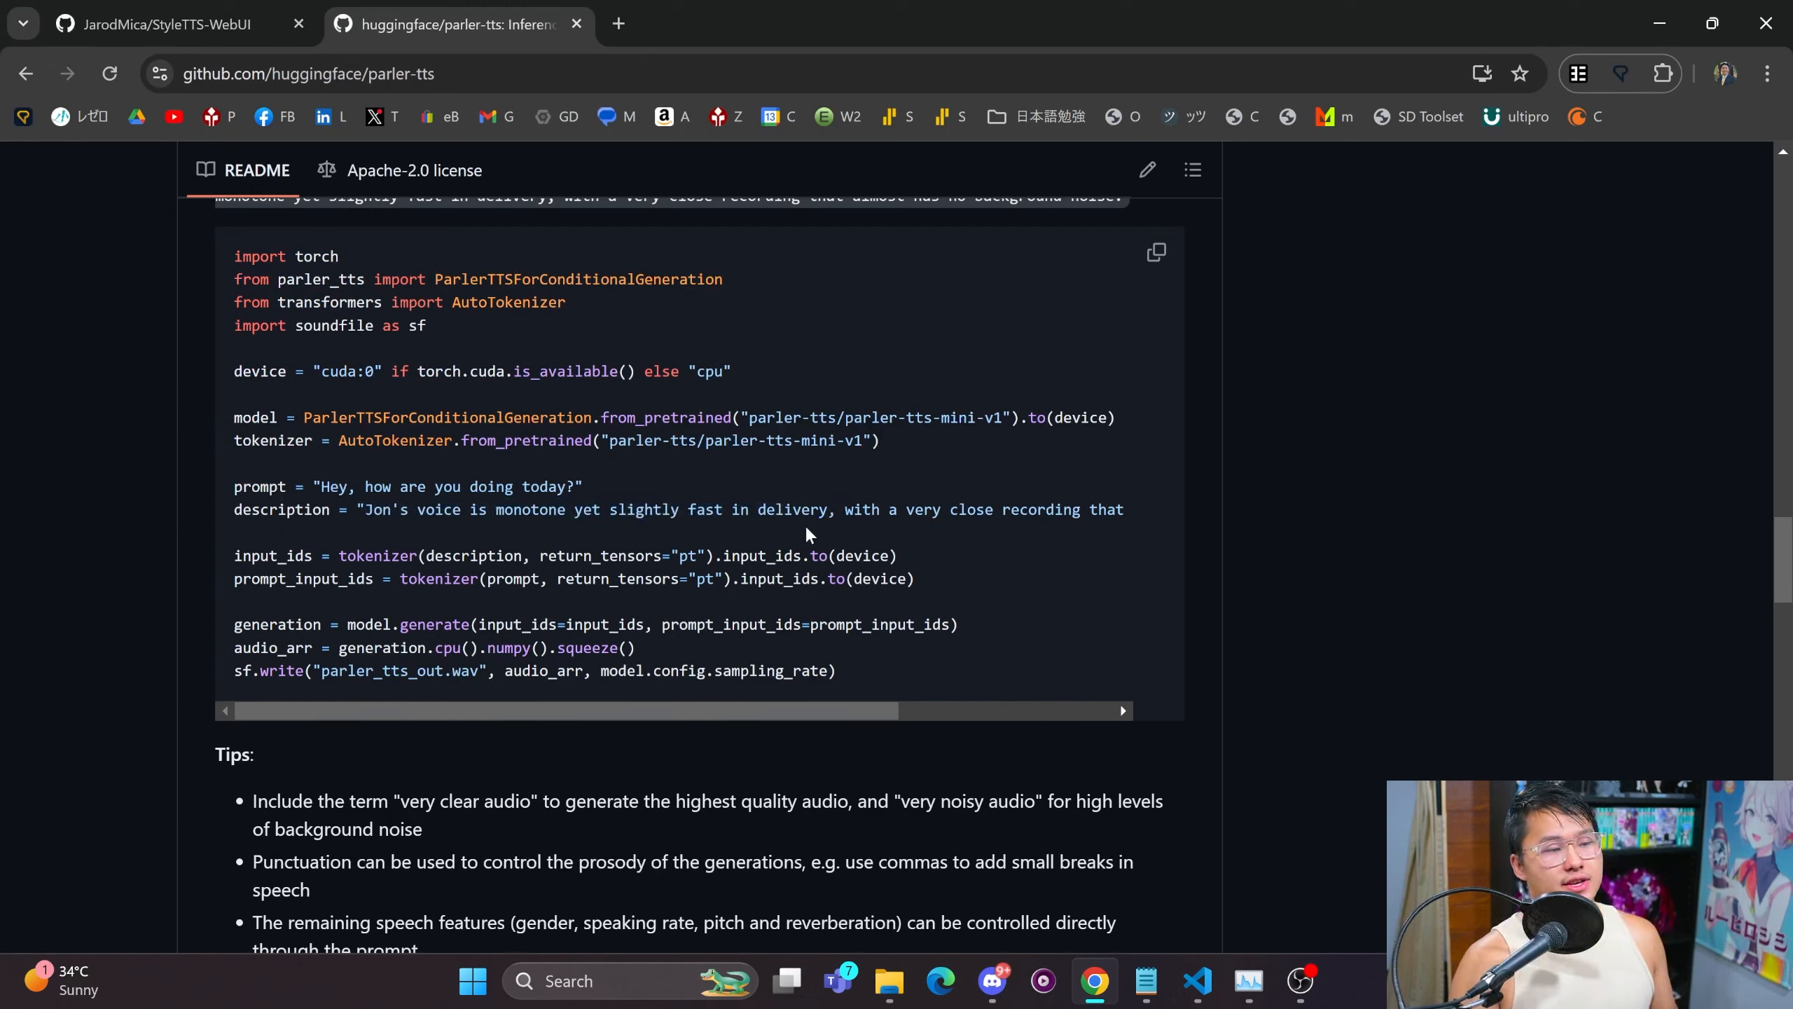
mouse_move(787, 600)
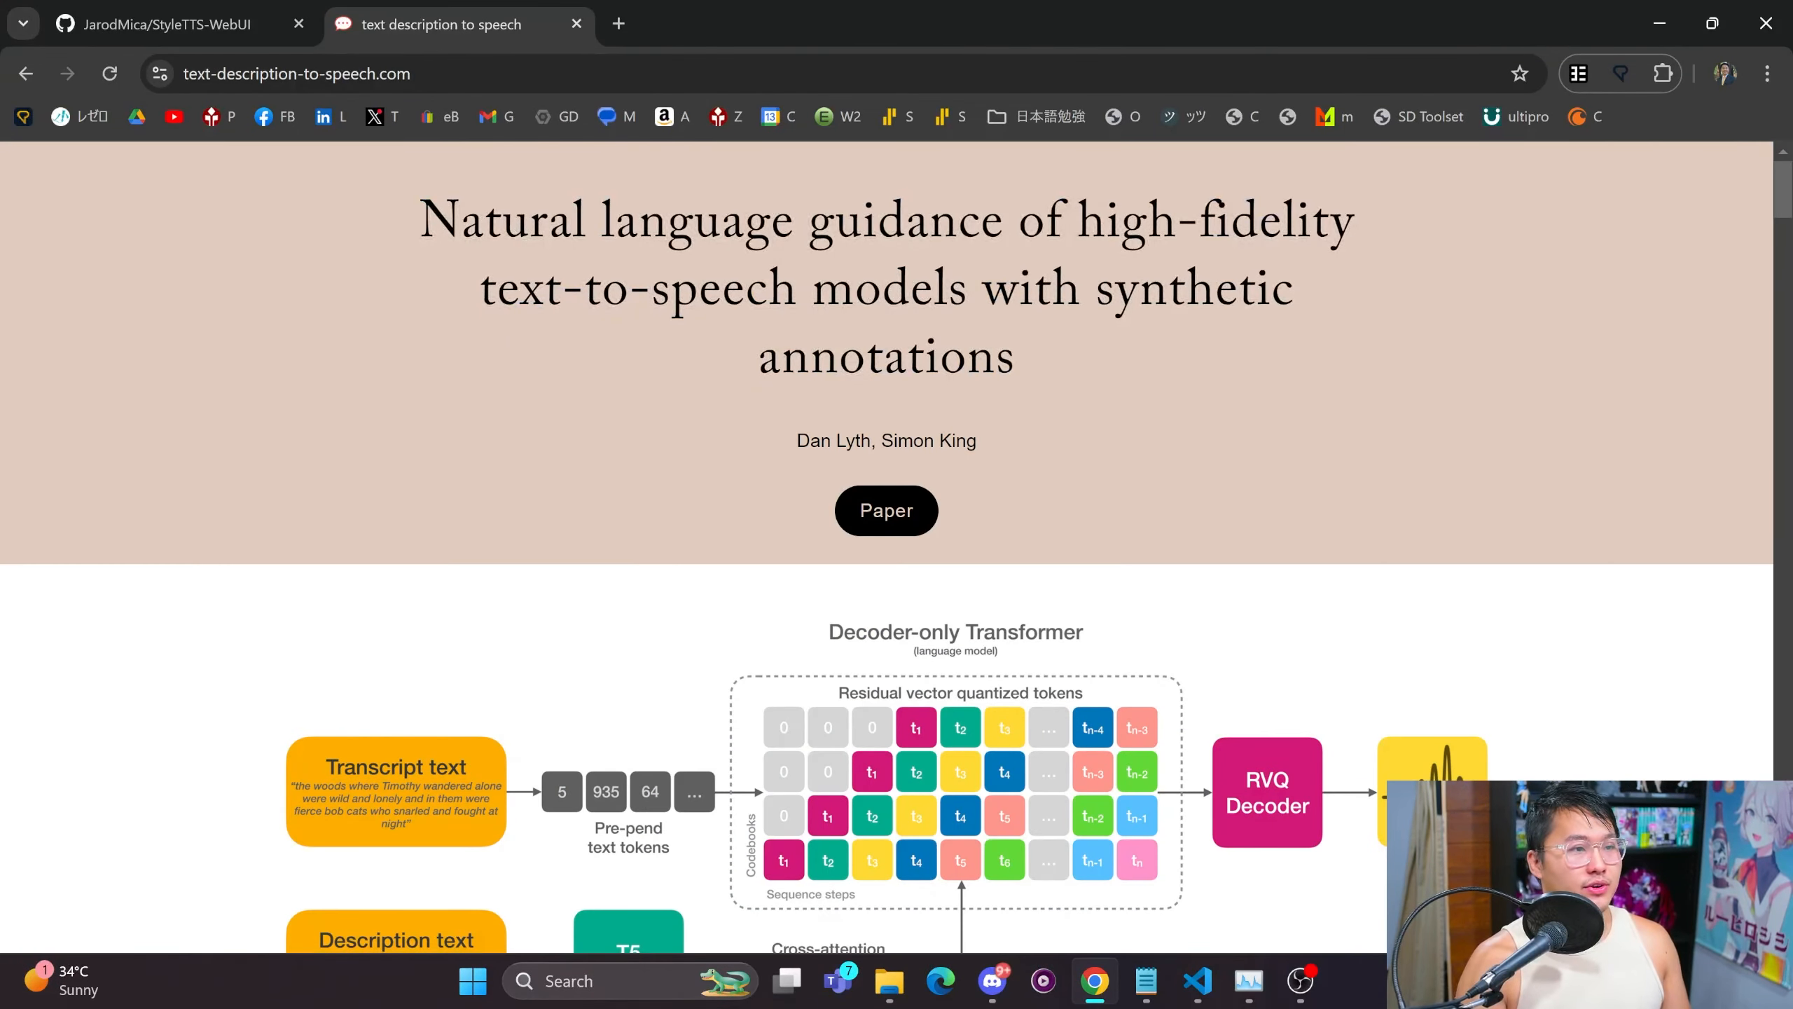
Scroll the demo page down to 'Controlling specific attributes' with the Gender and speaker pitch examples.
scroll(down, 3)
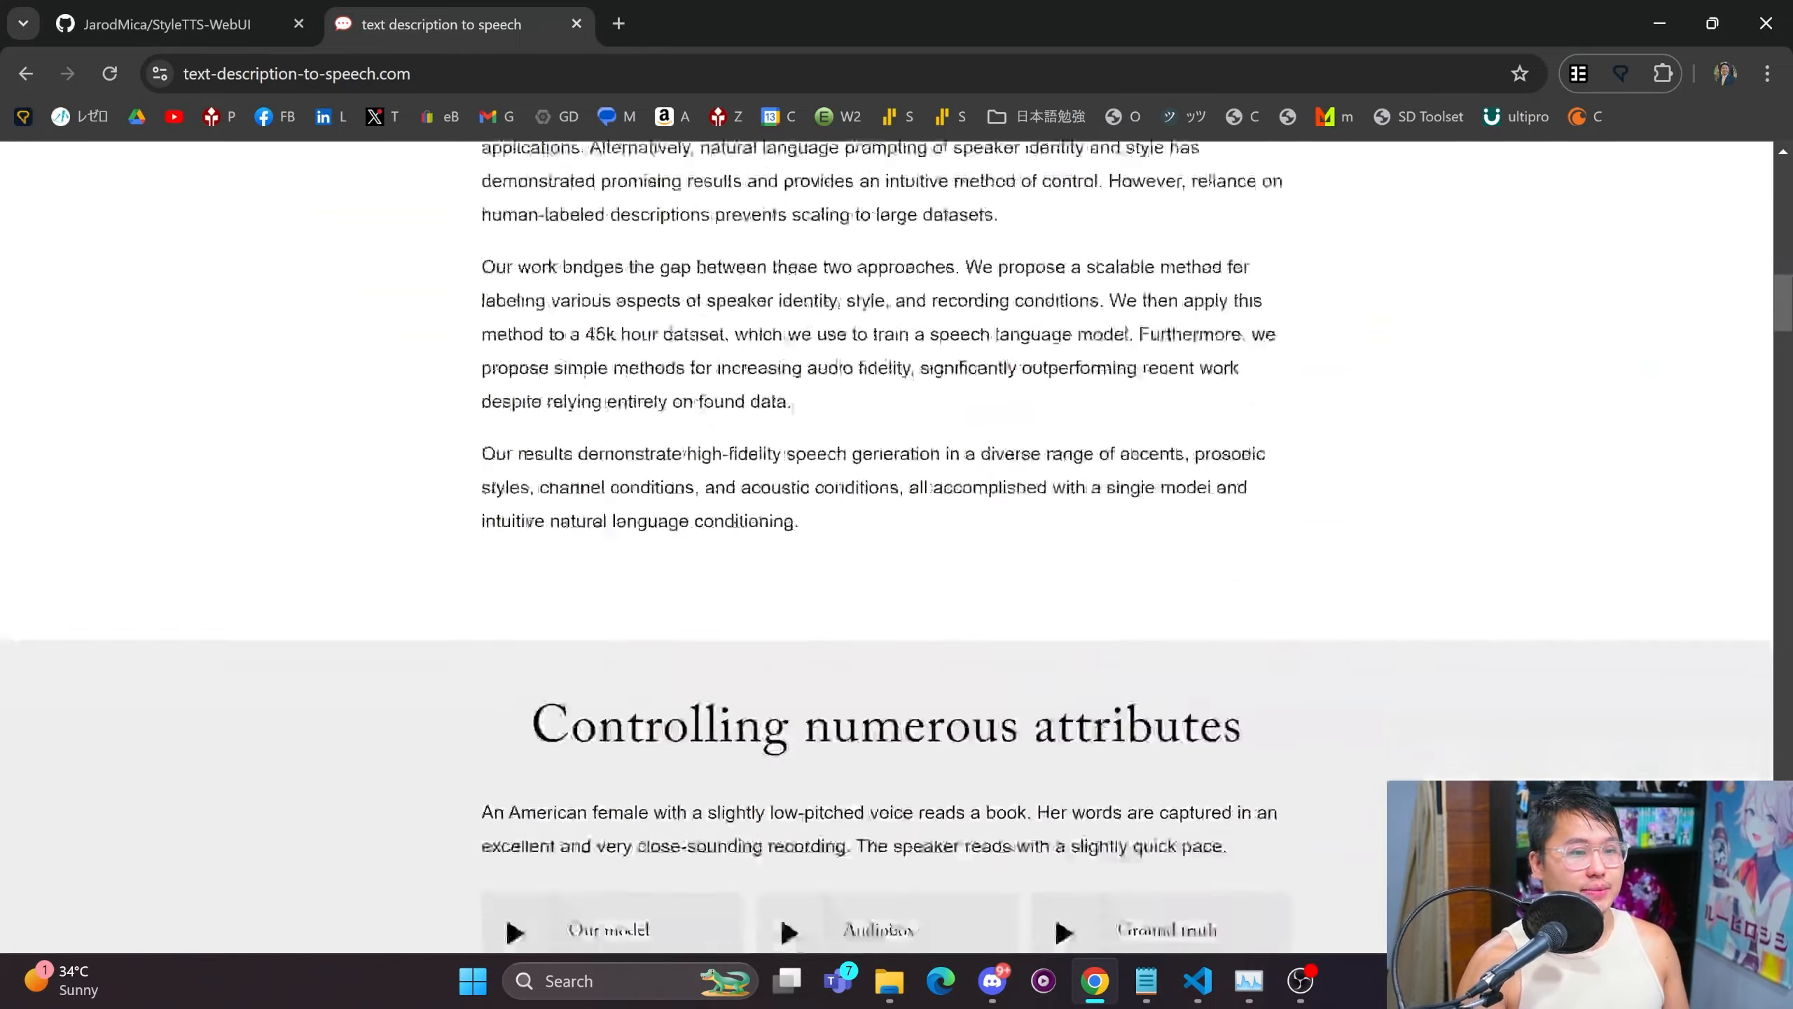
scroll(down, 3)
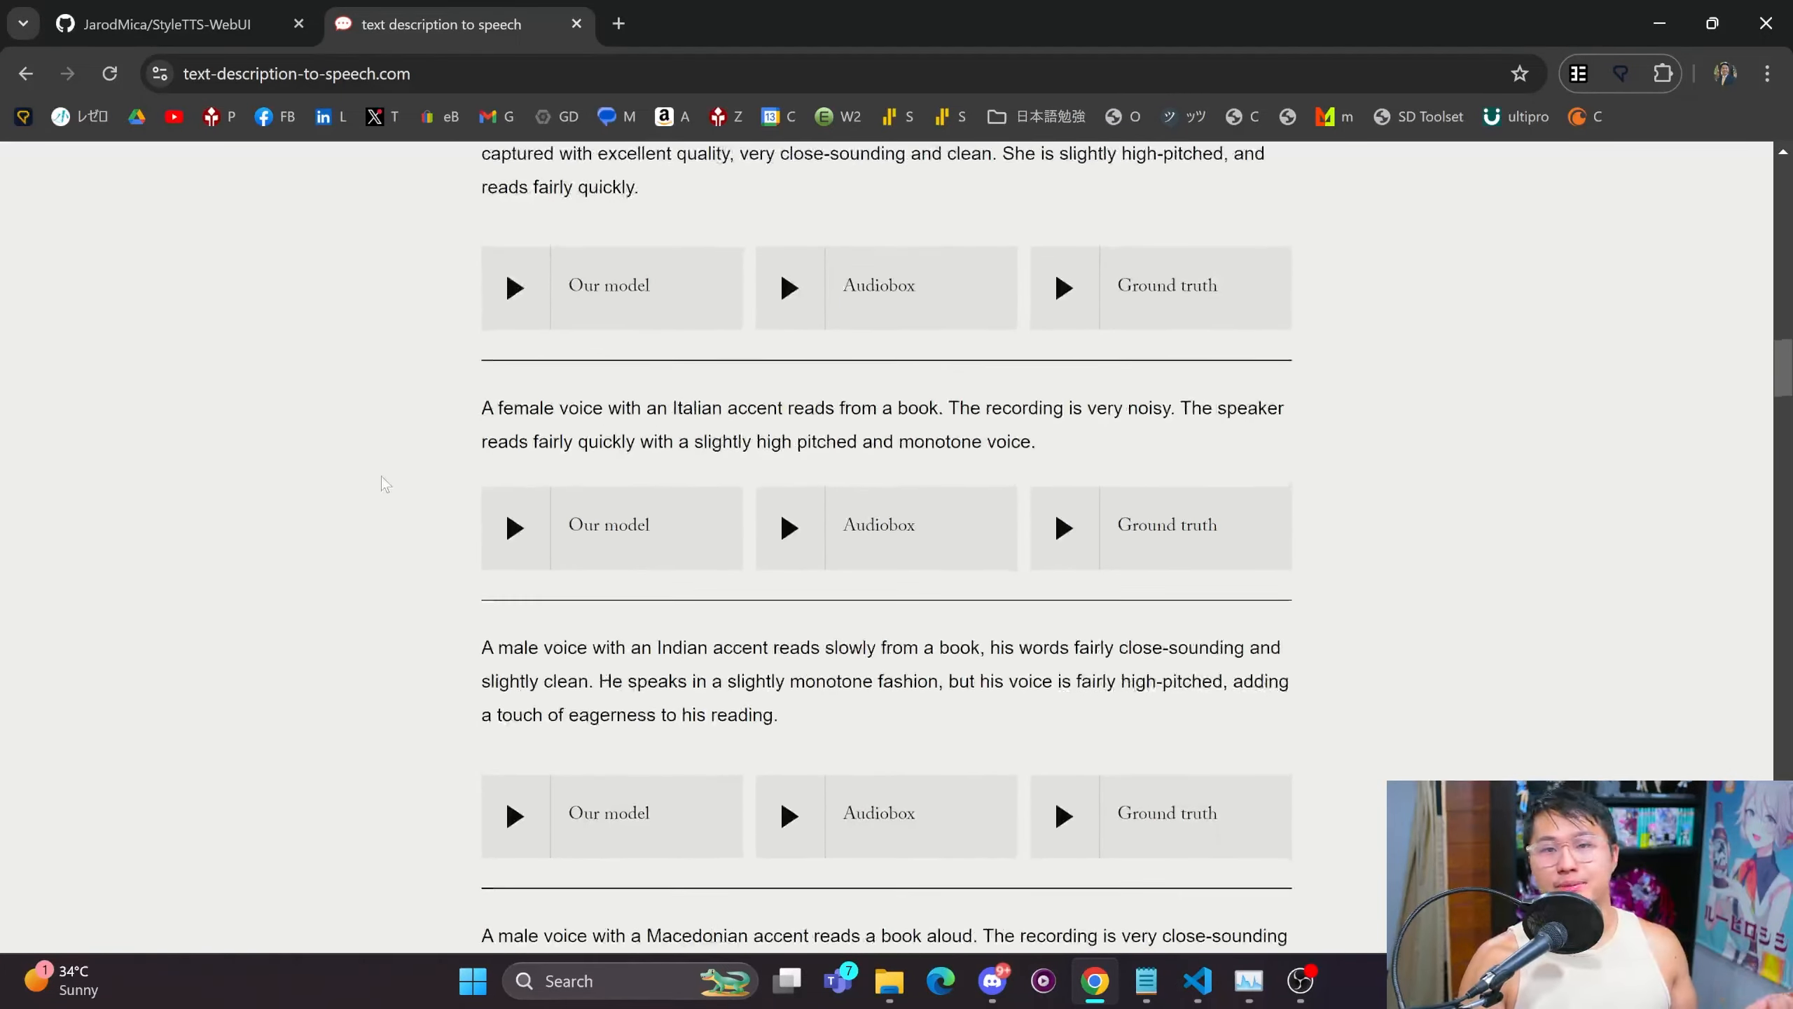
scroll(down, 3)
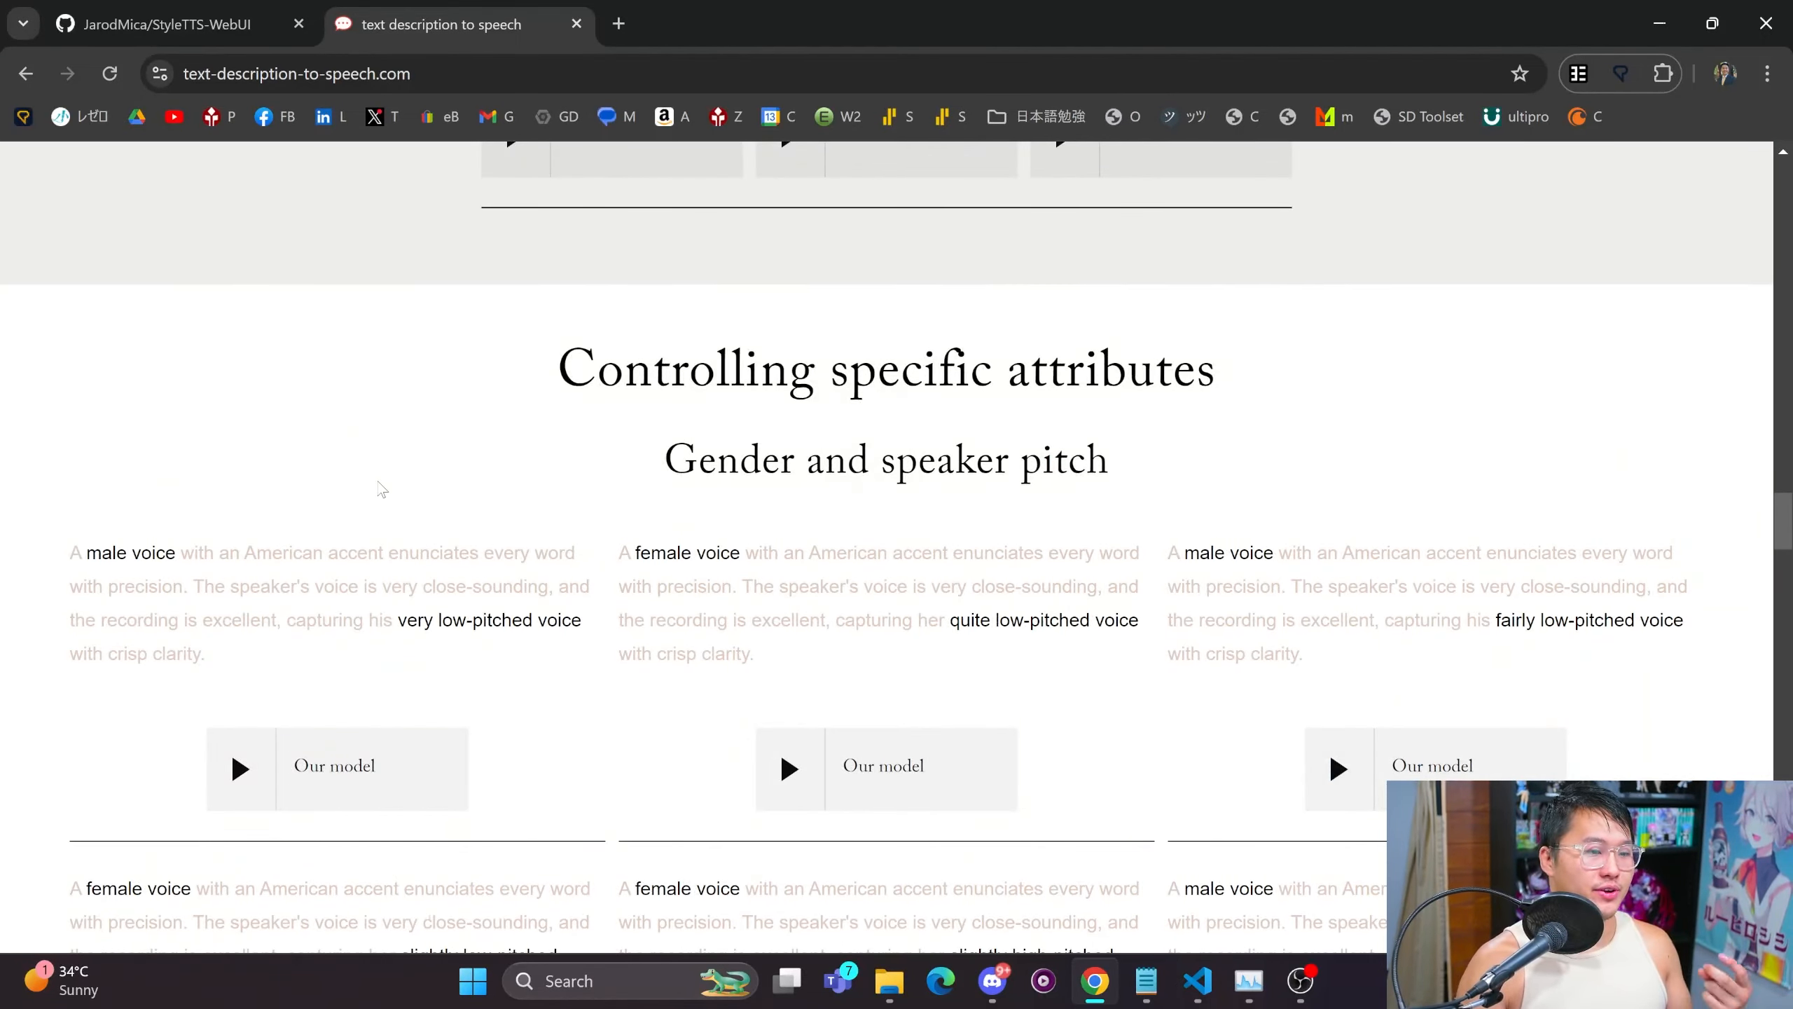
scroll(down, 3)
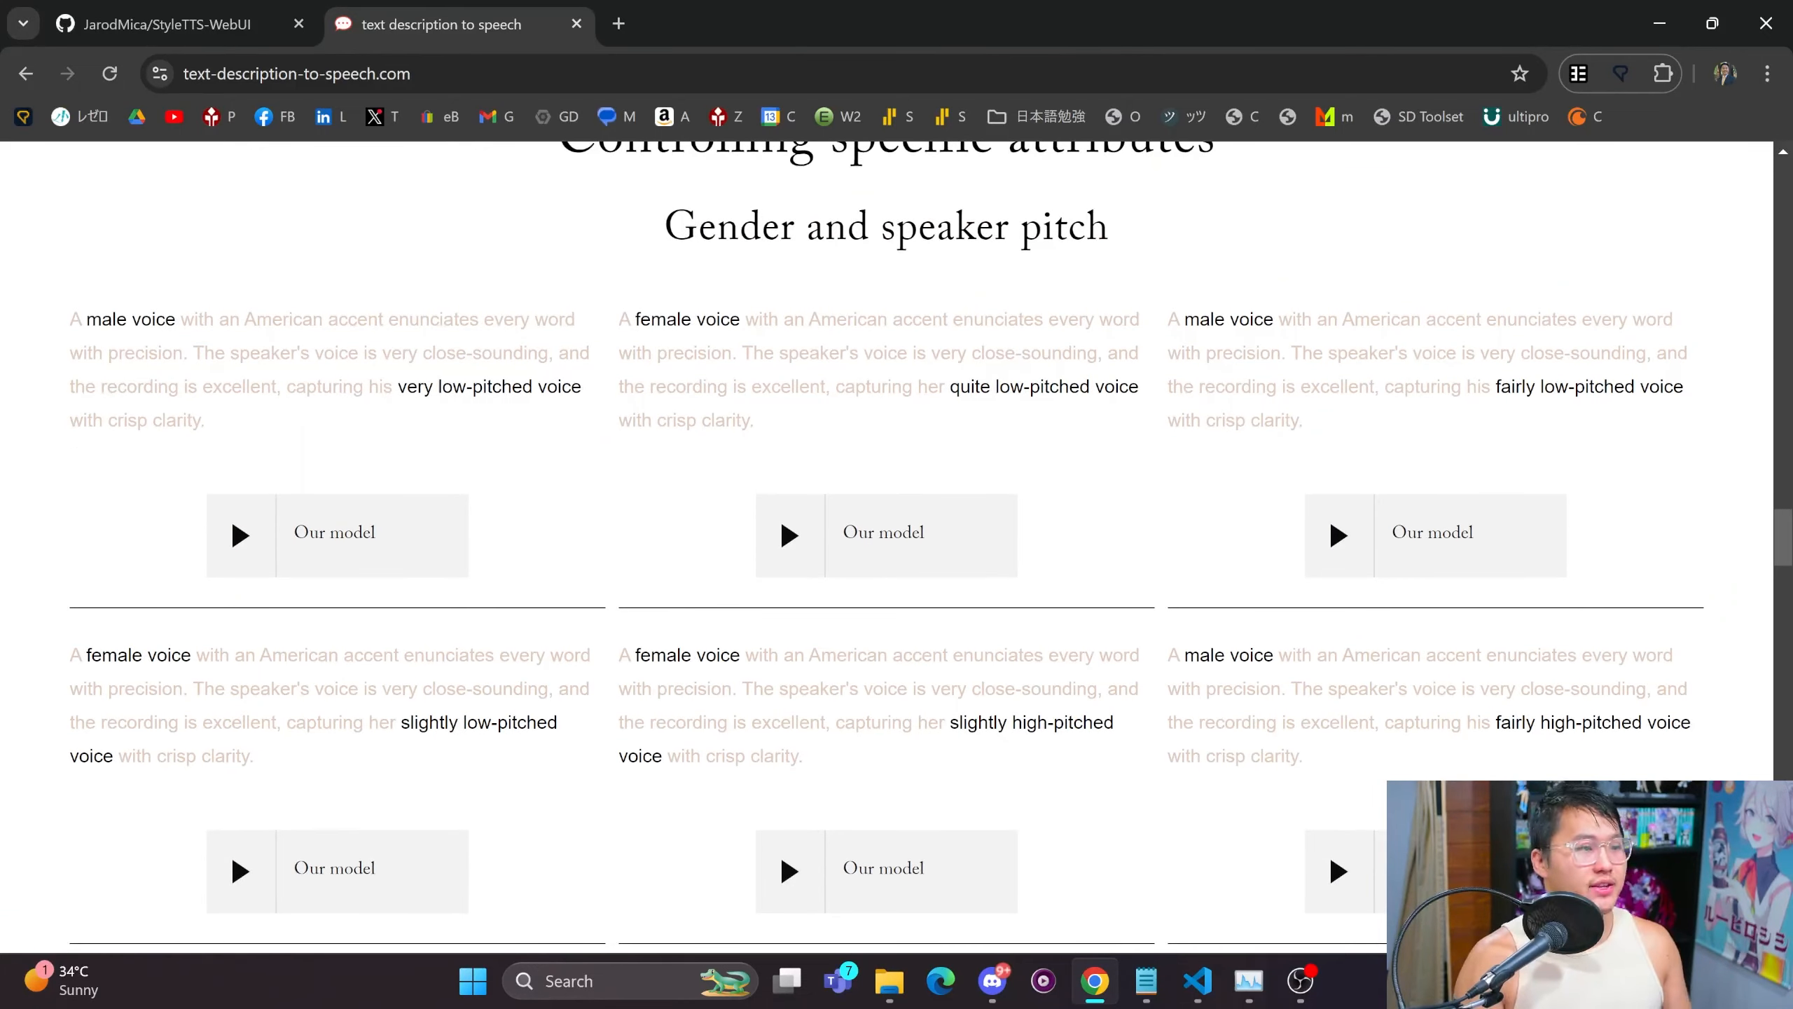
scroll(up, 3)
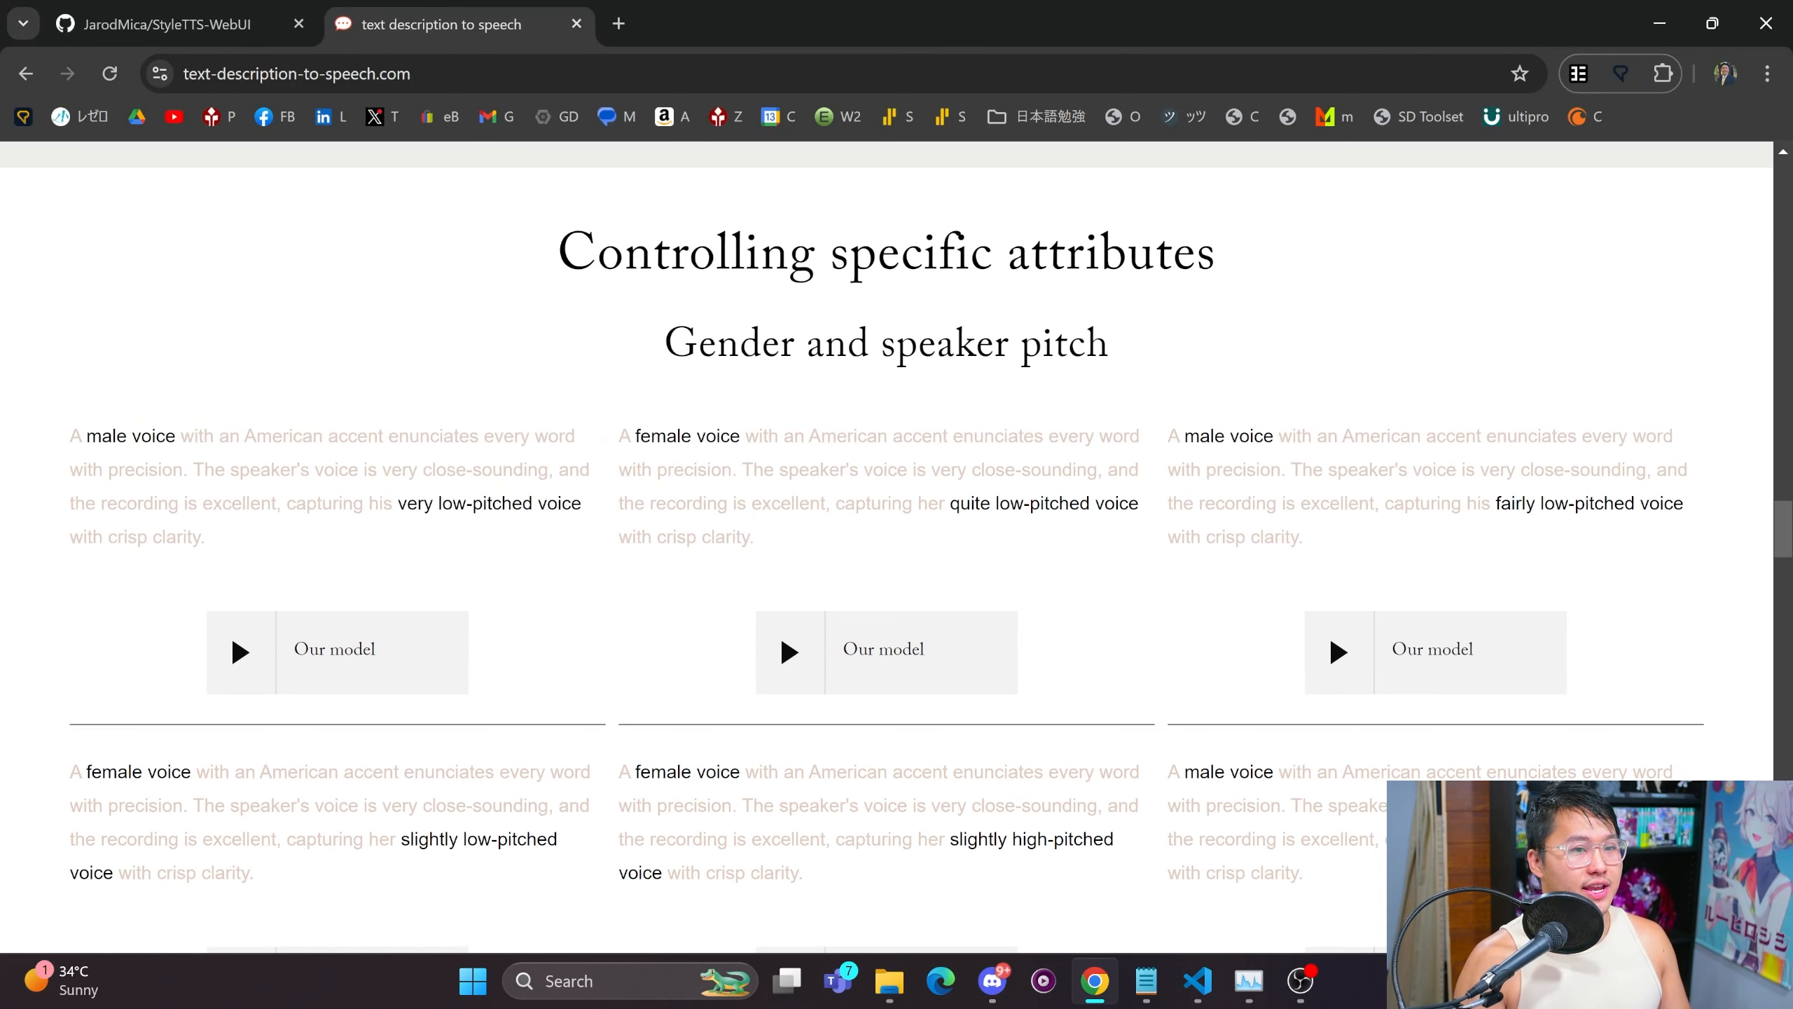
double_click(858, 252)
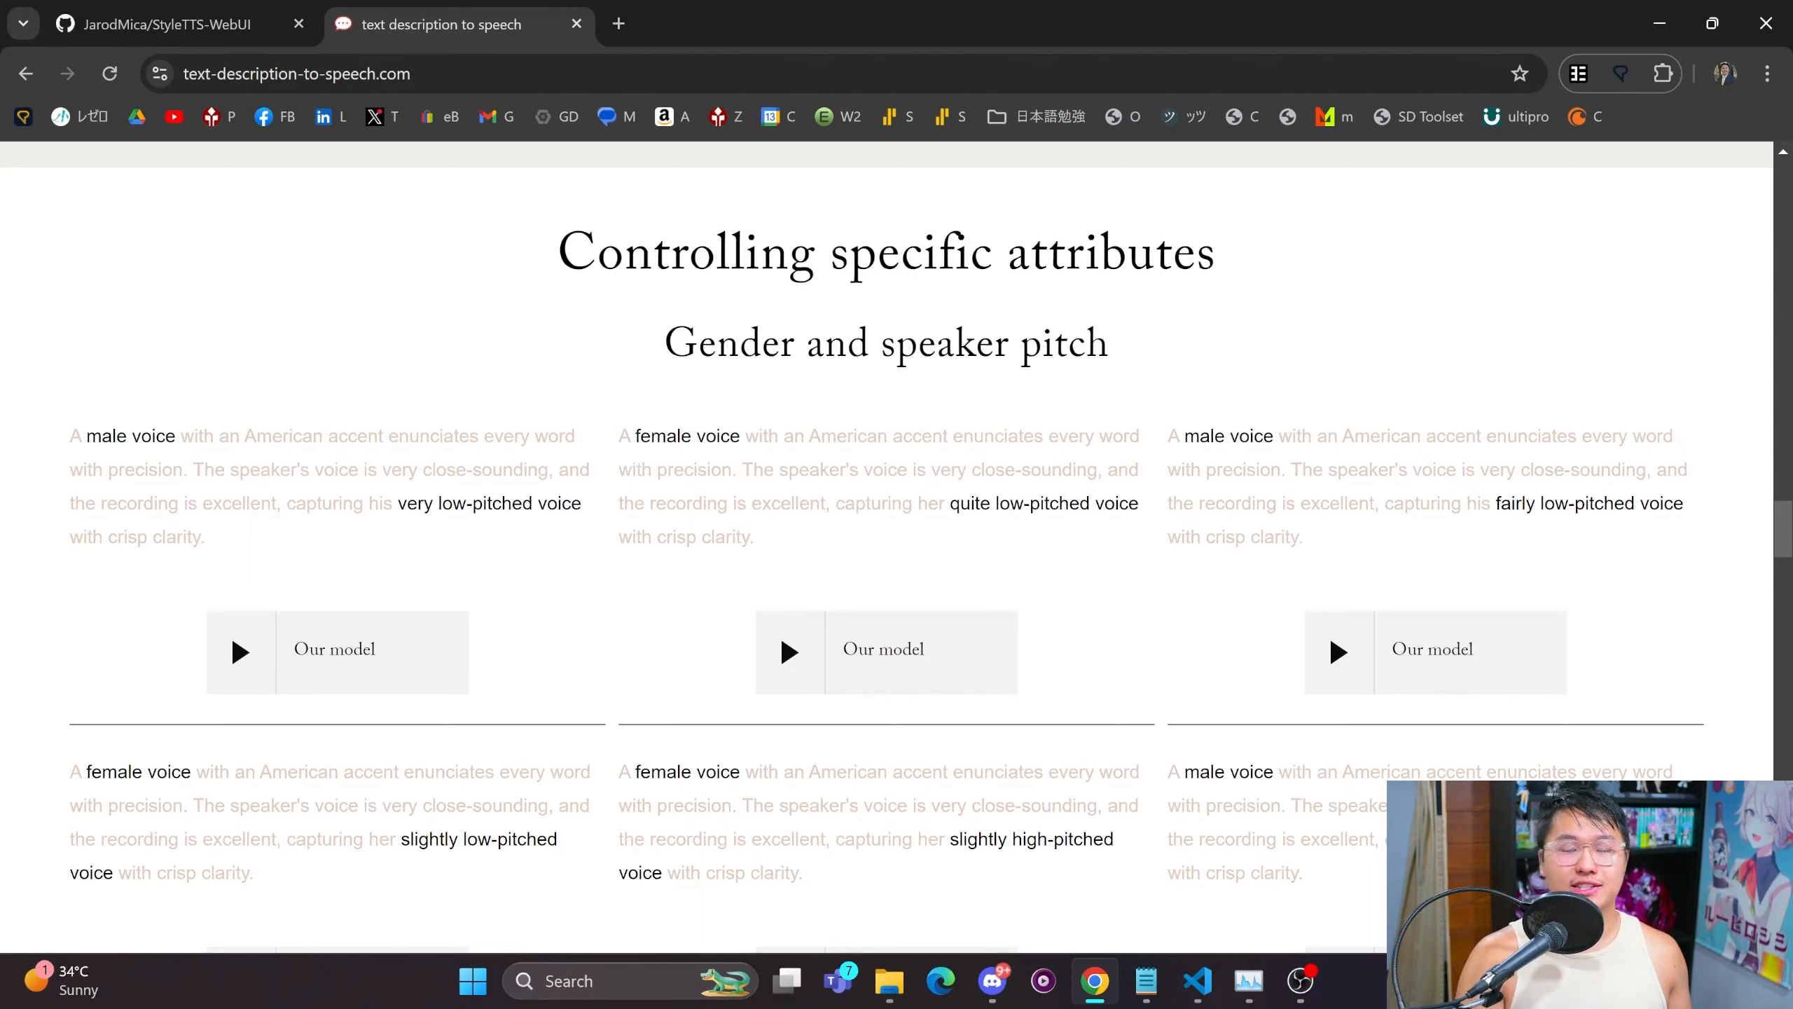
Play the 'very expressive and animated' and 'very monotone' pitch modulation samples.
scroll(down, 3)
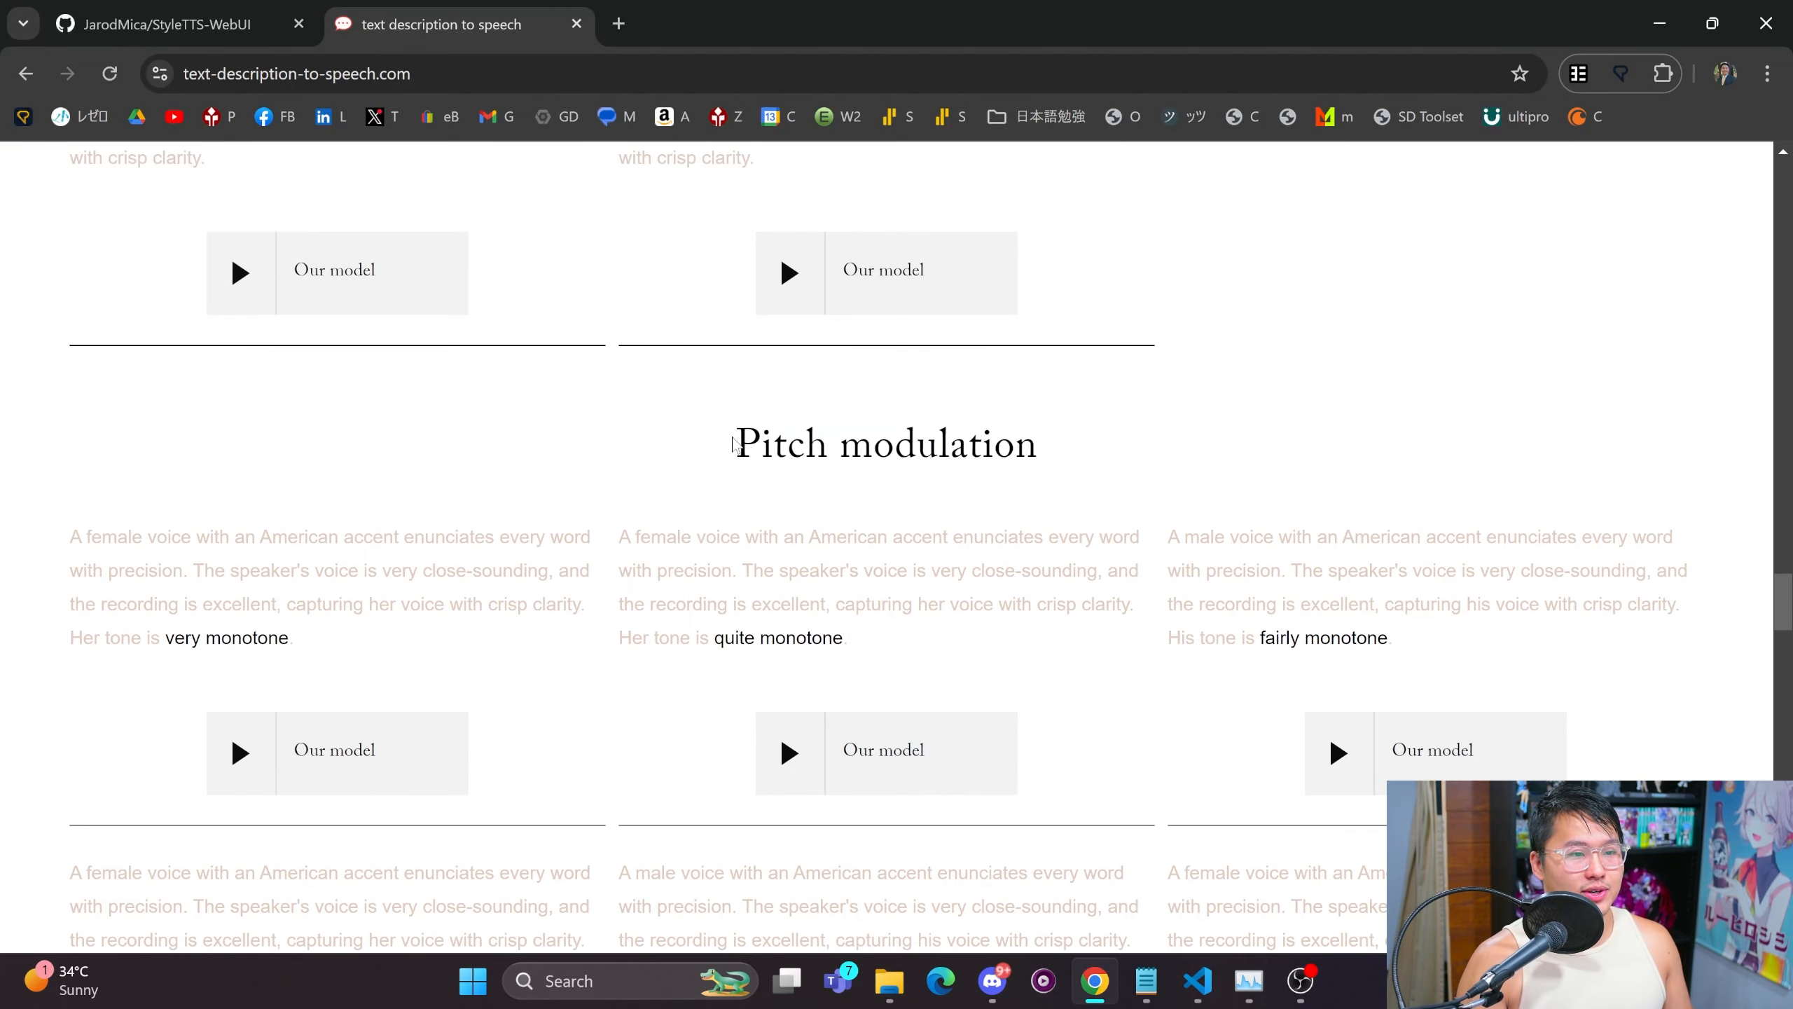
scroll(down, 3)
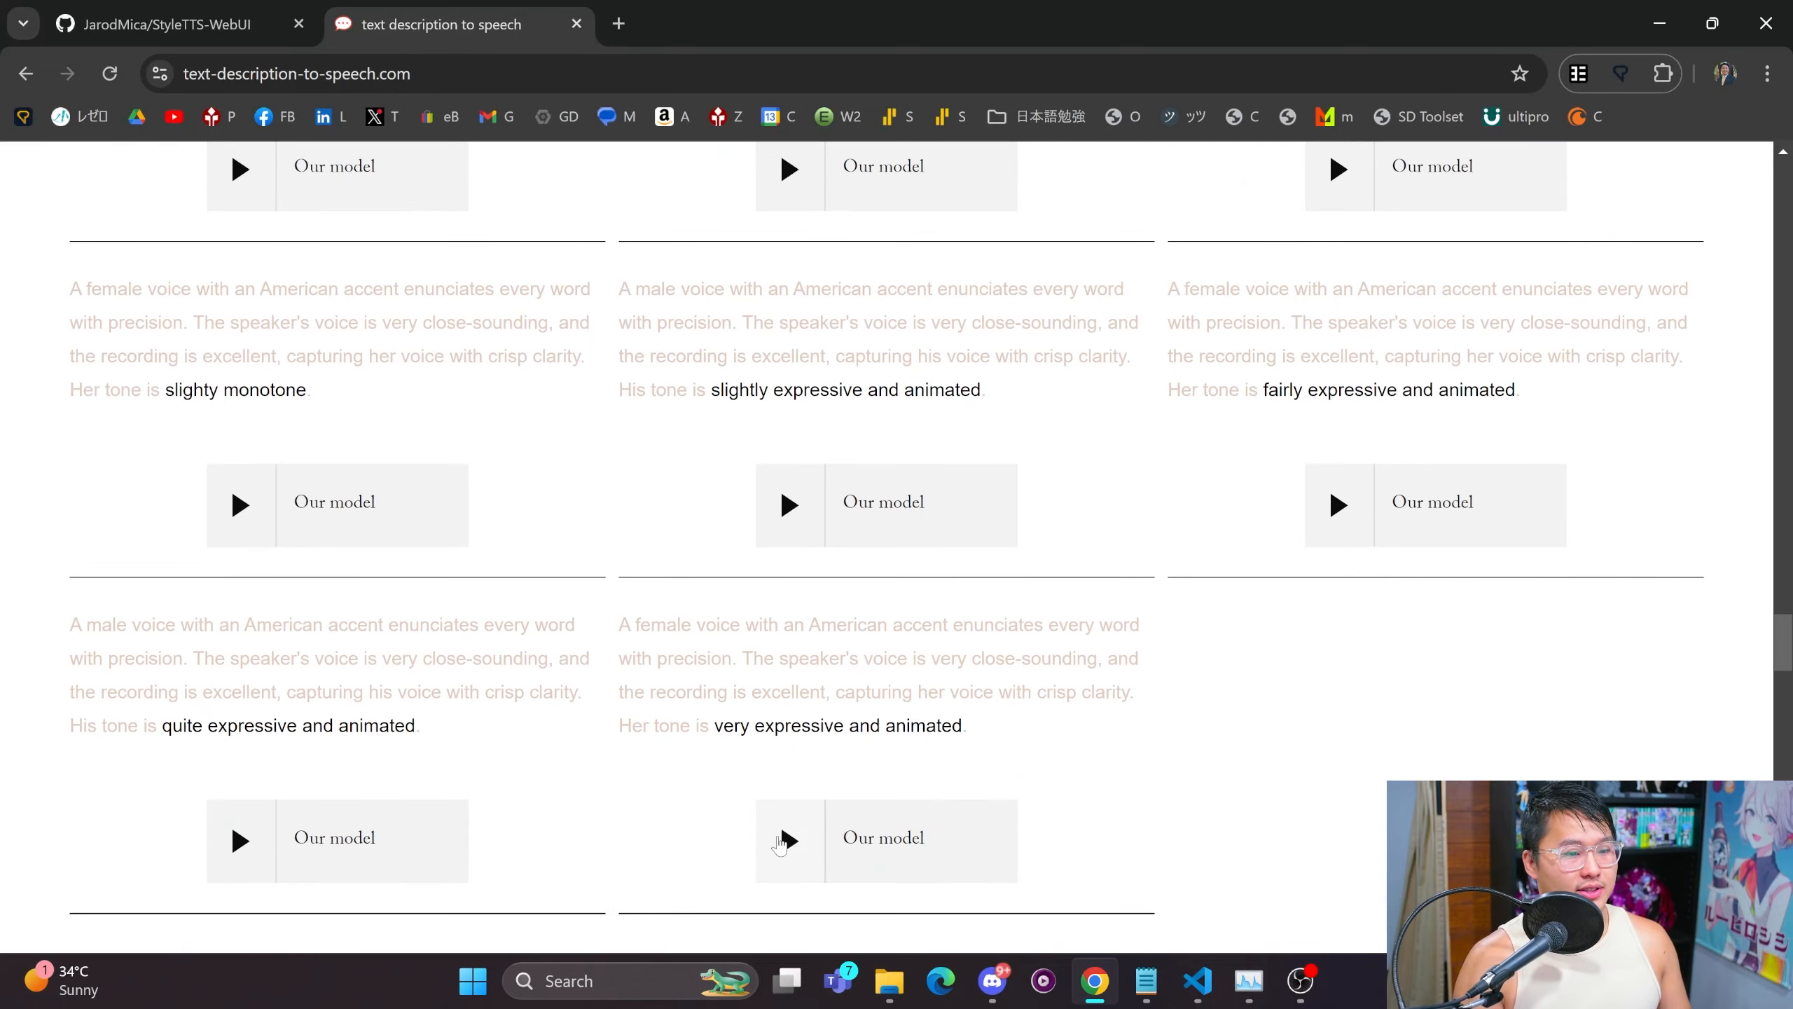
mouse_move(797, 846)
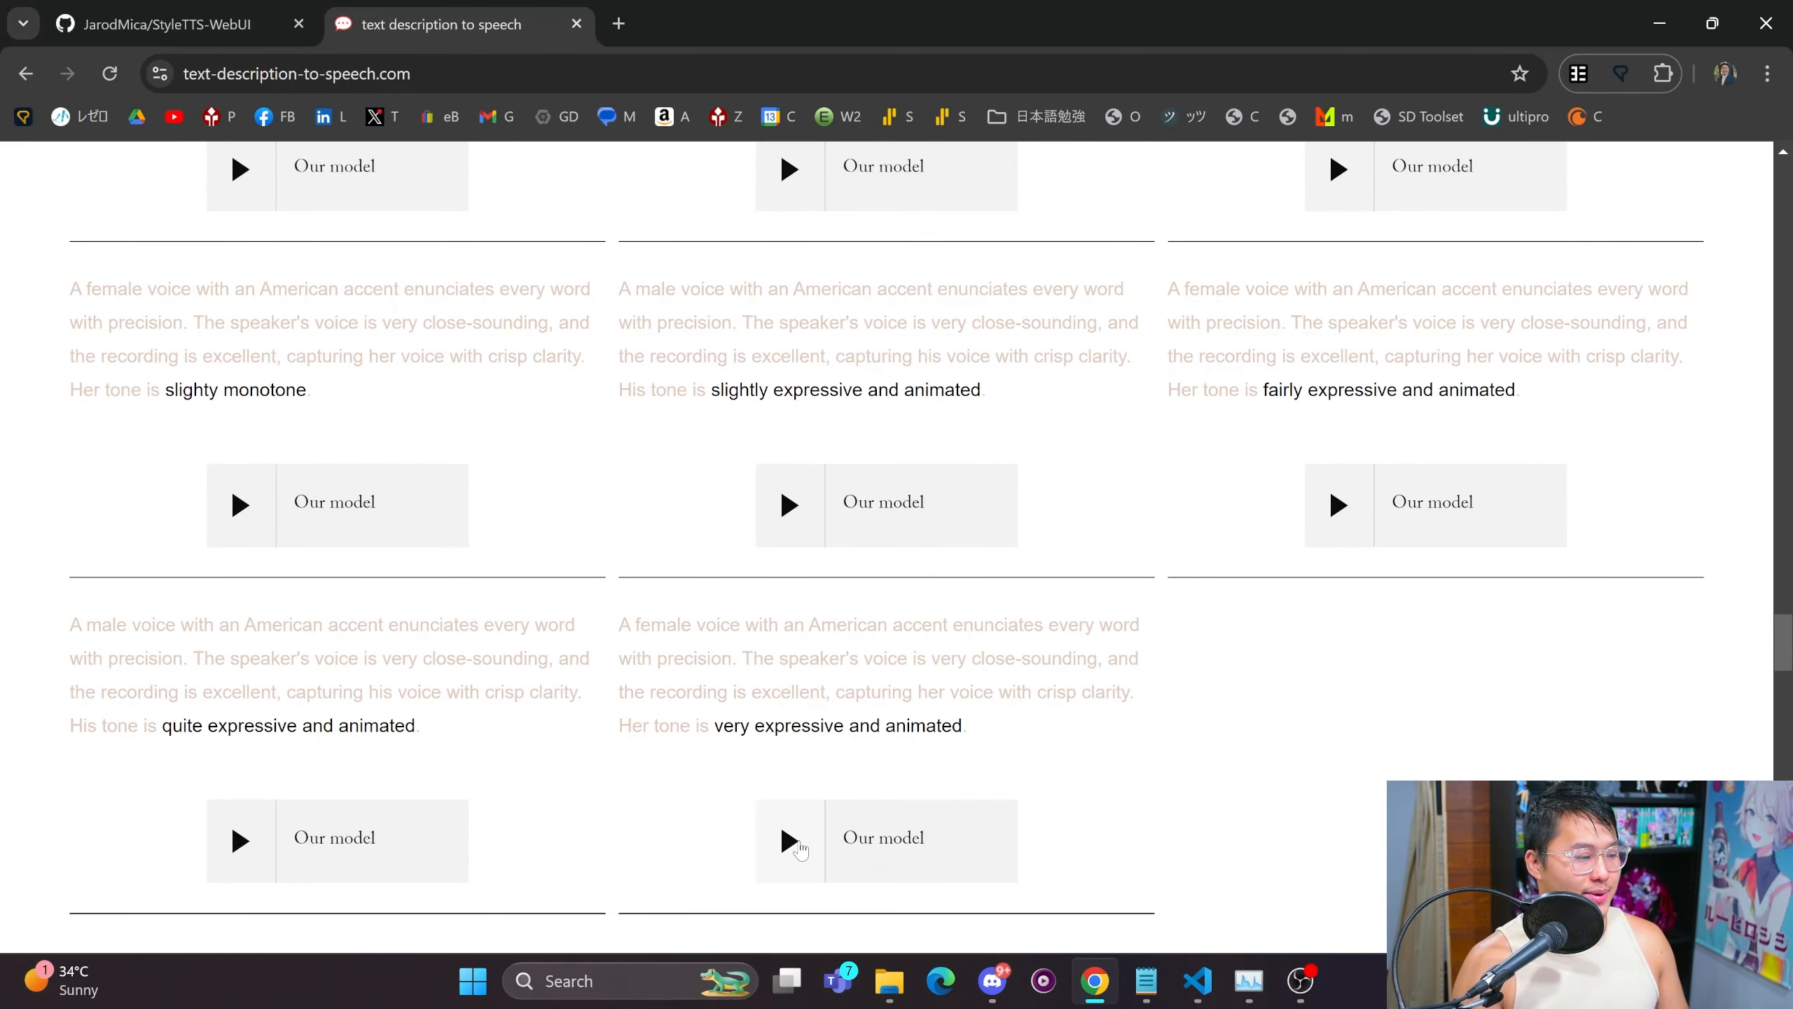
click(810, 842)
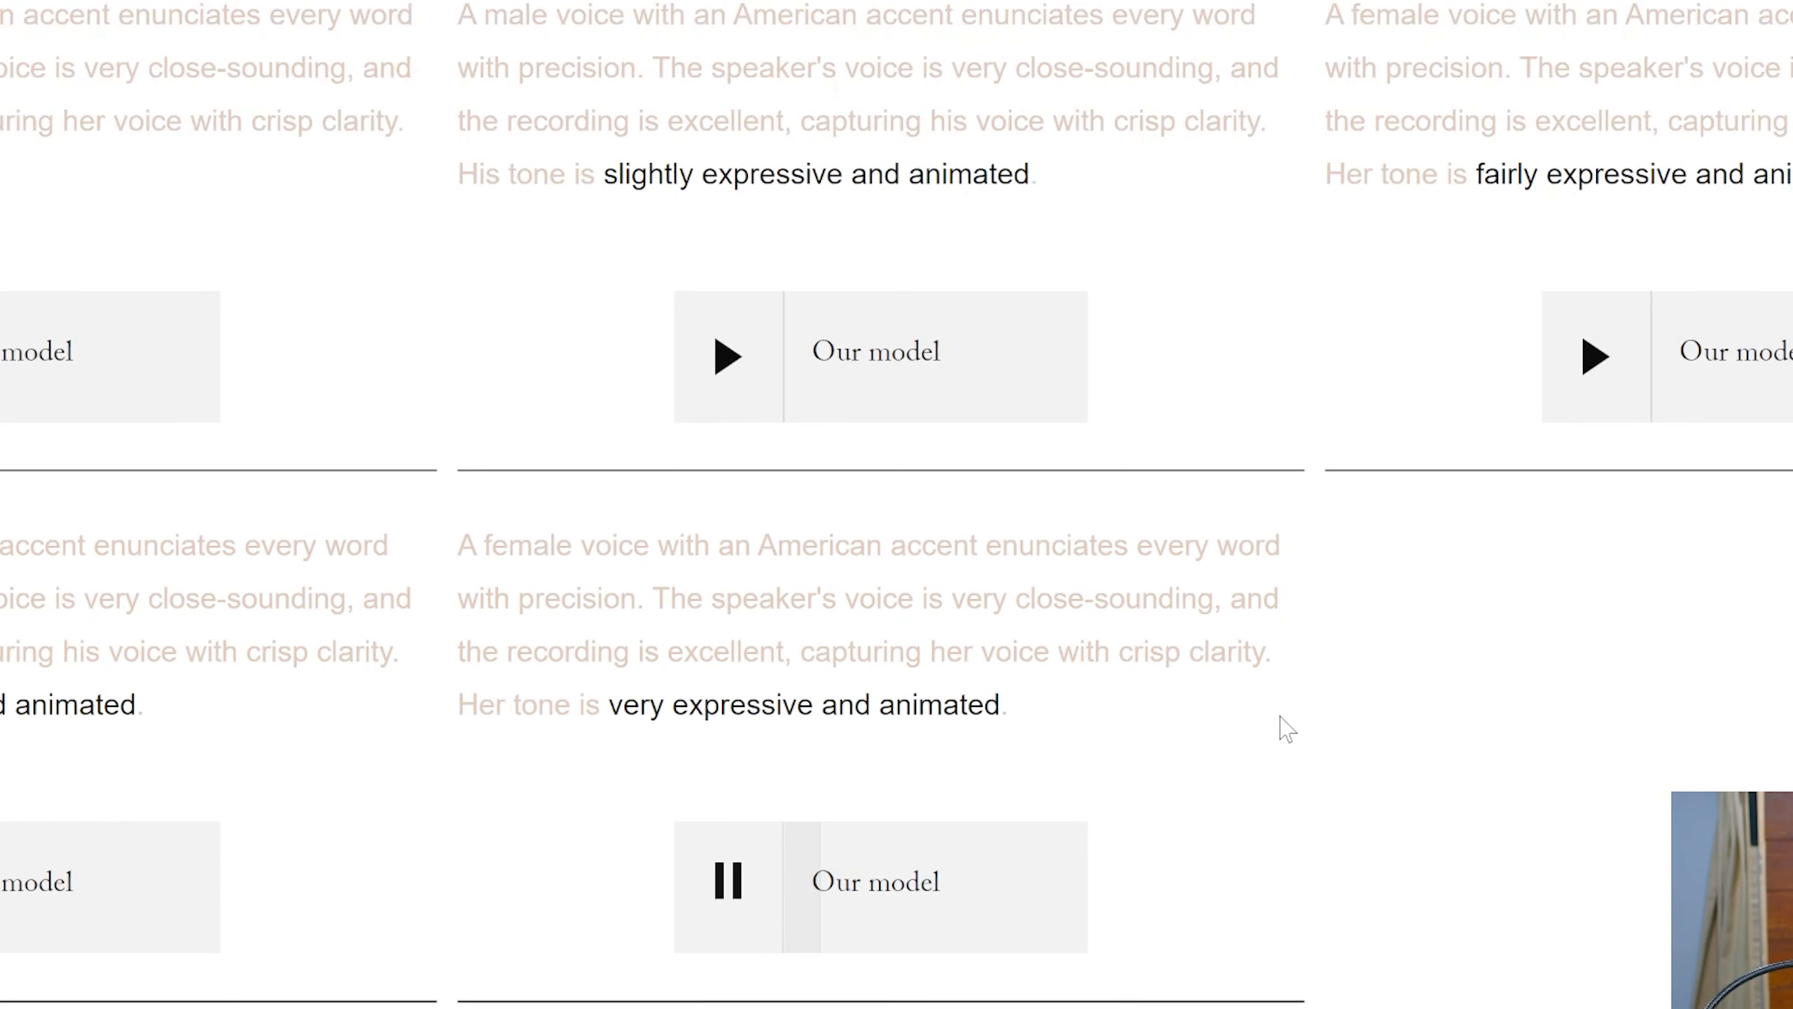
mouse_move(1275, 689)
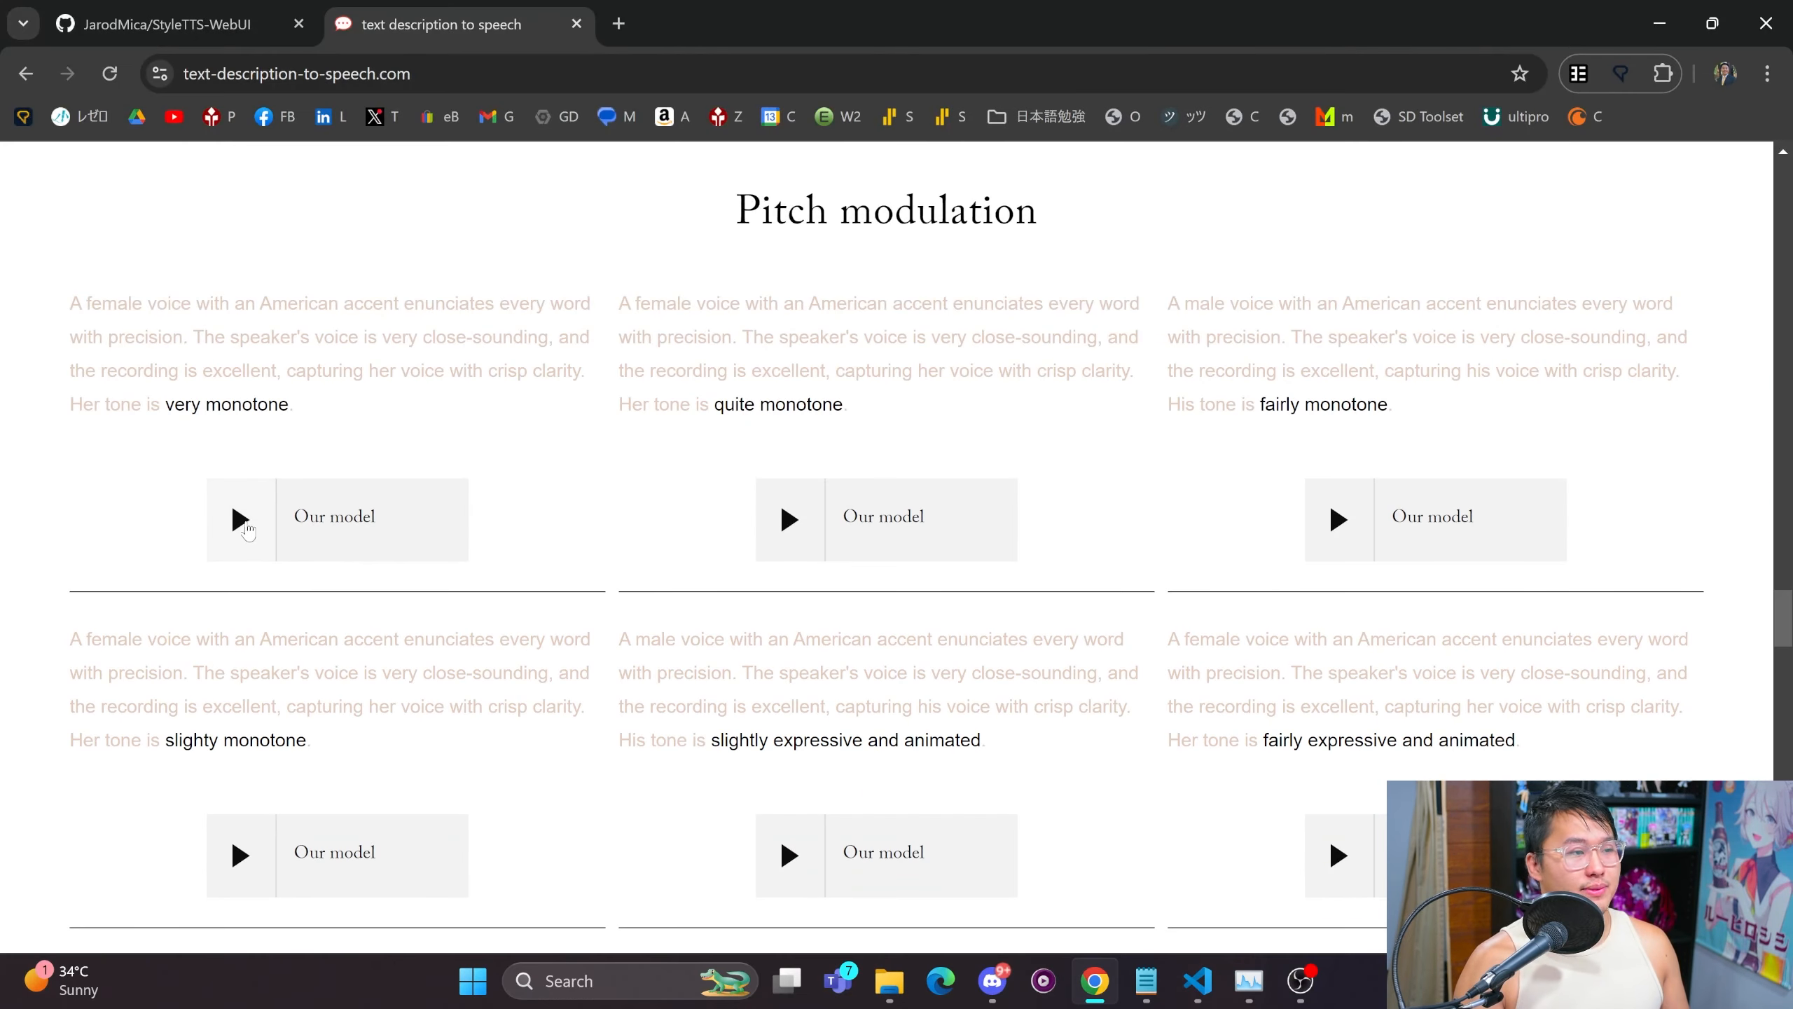
click(238, 519)
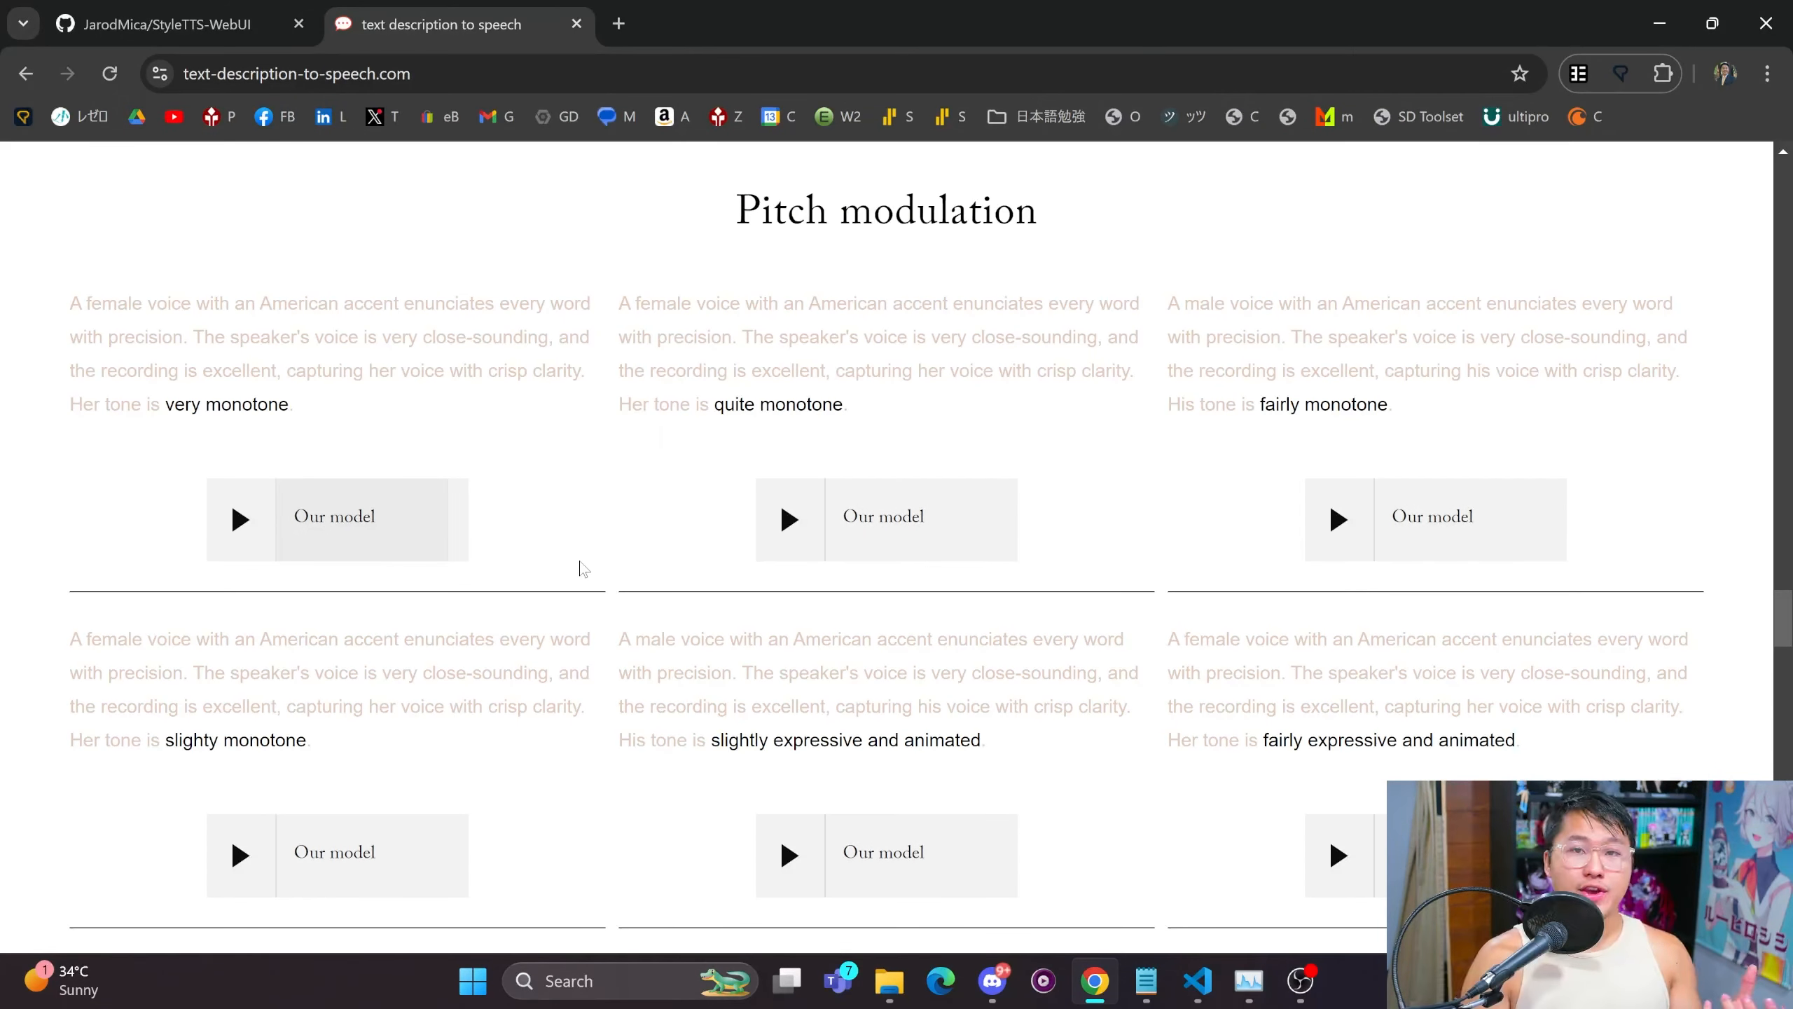
Browse down through the rest of the demo page's examples, then scroll back up.
scroll(down, 3)
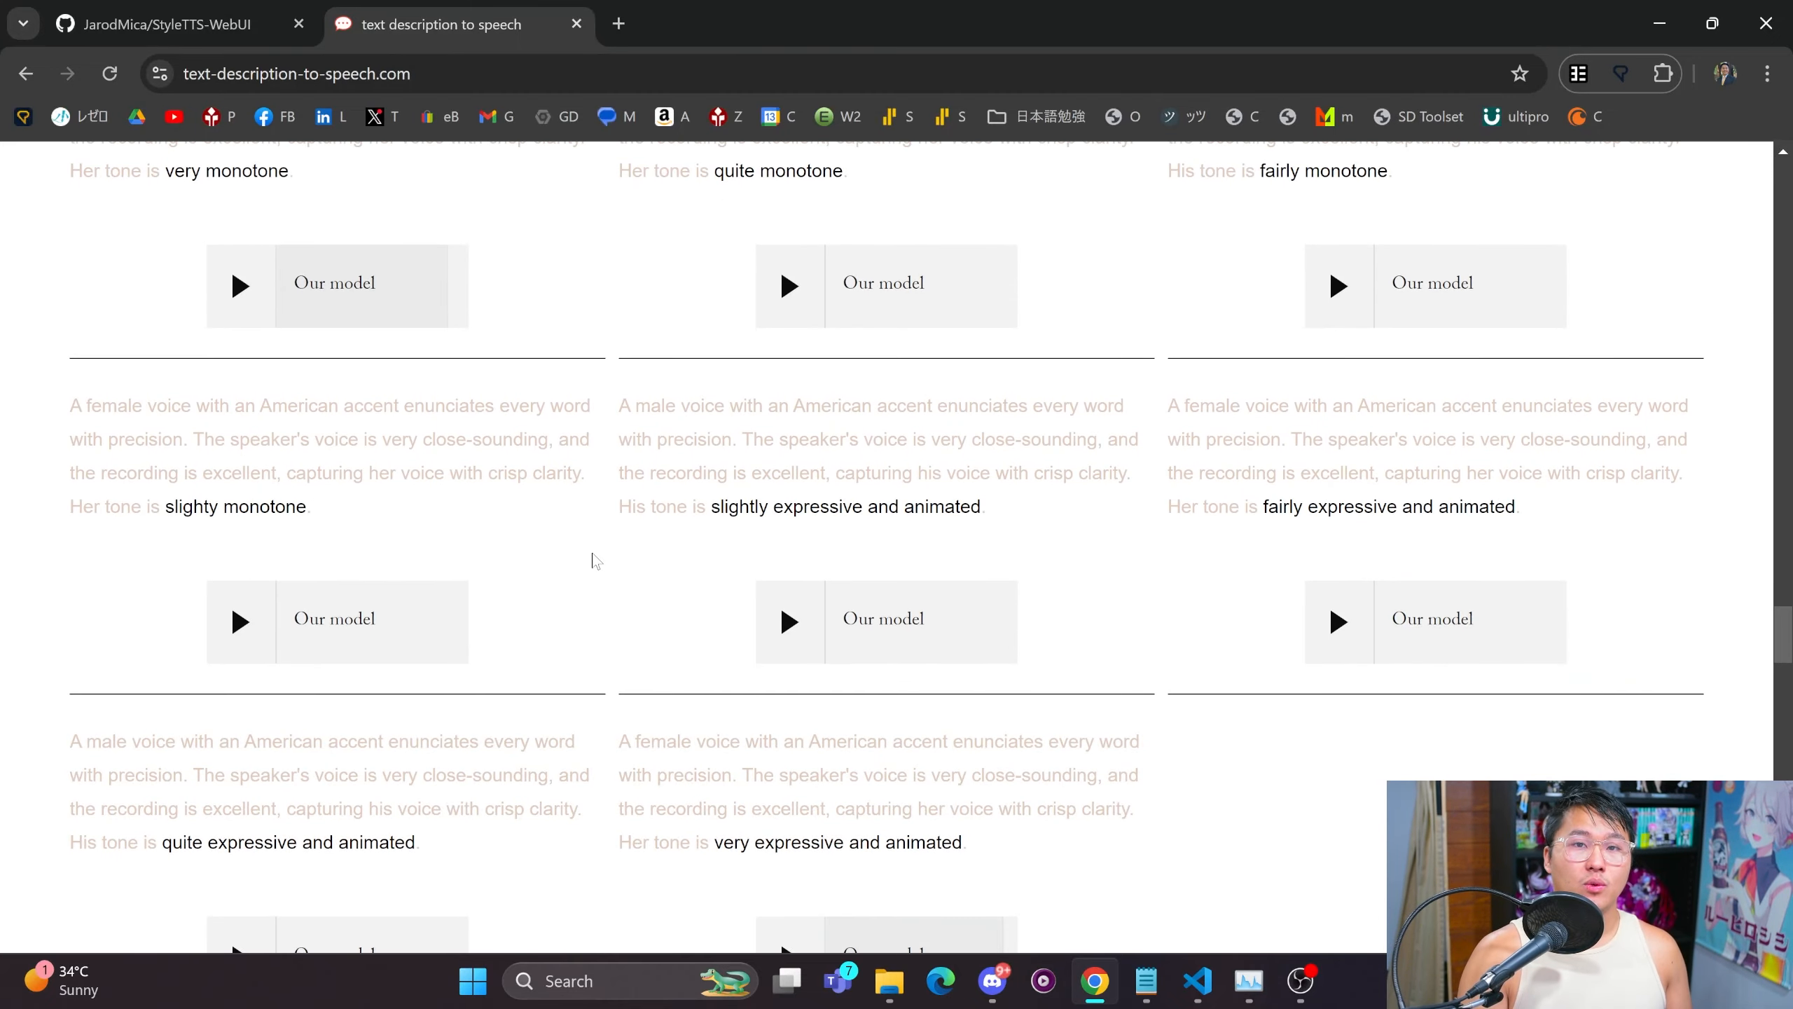
scroll(down, 3)
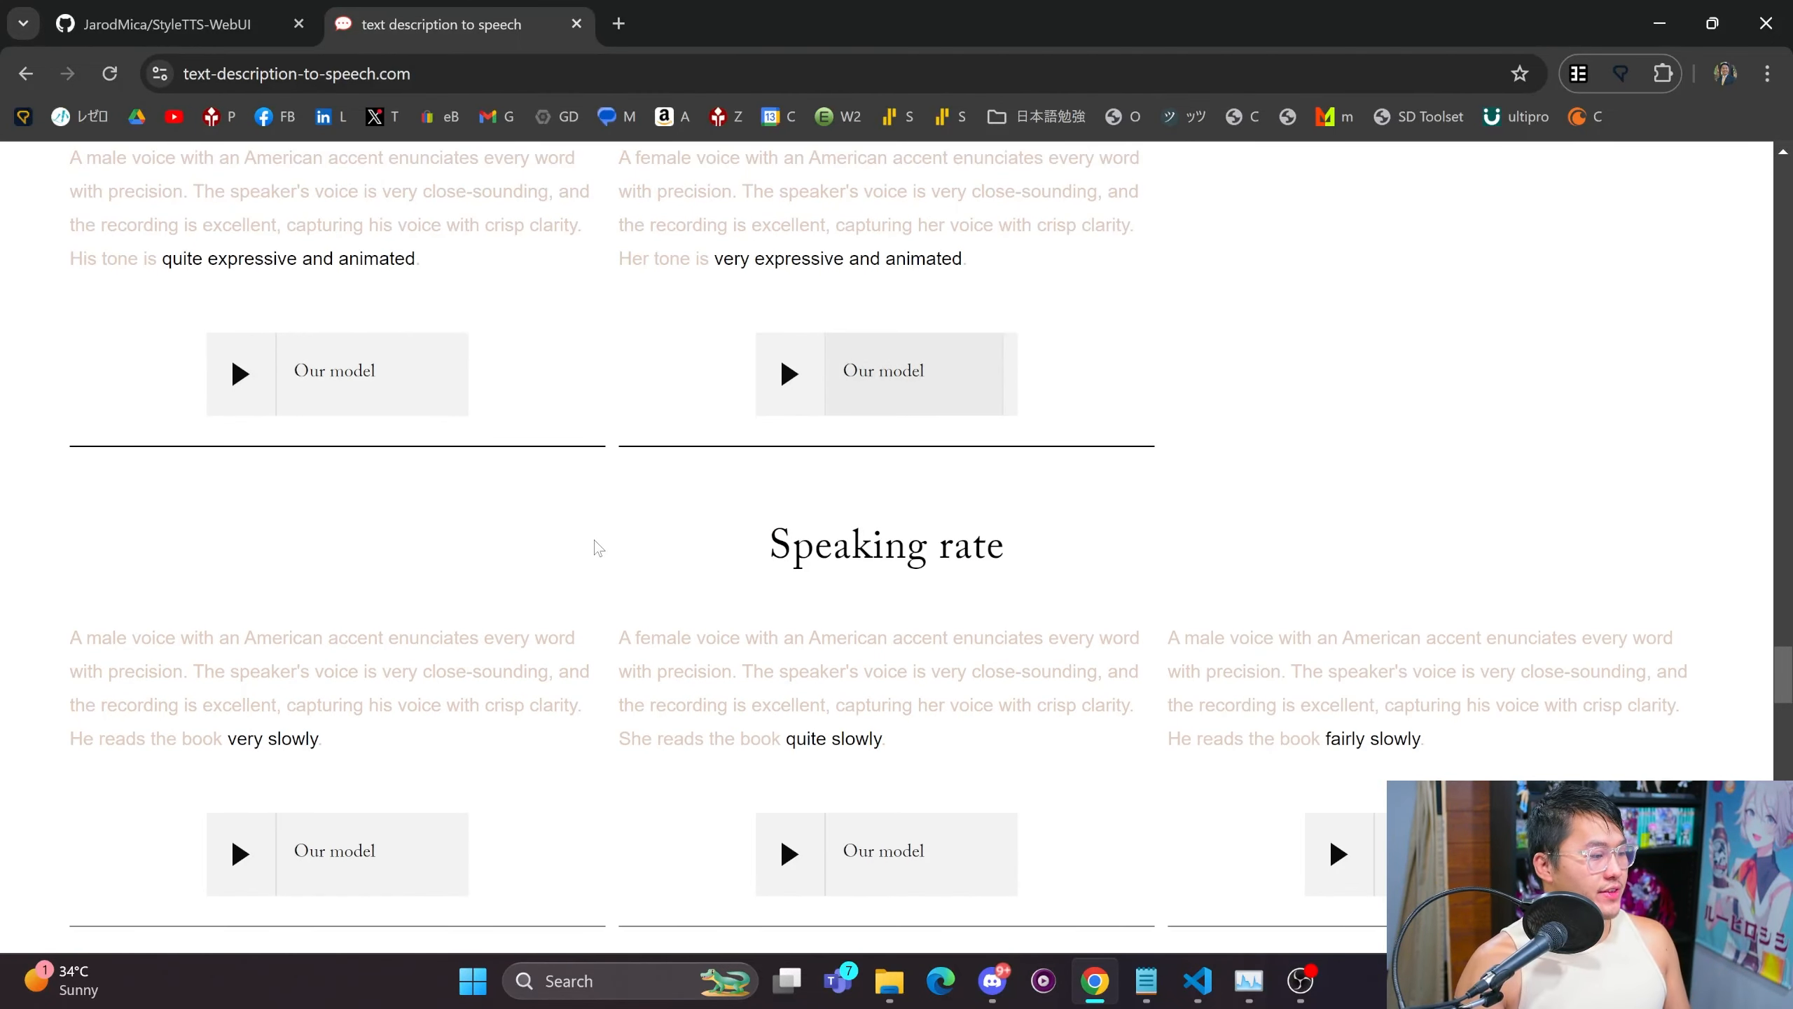
scroll(down, 3)
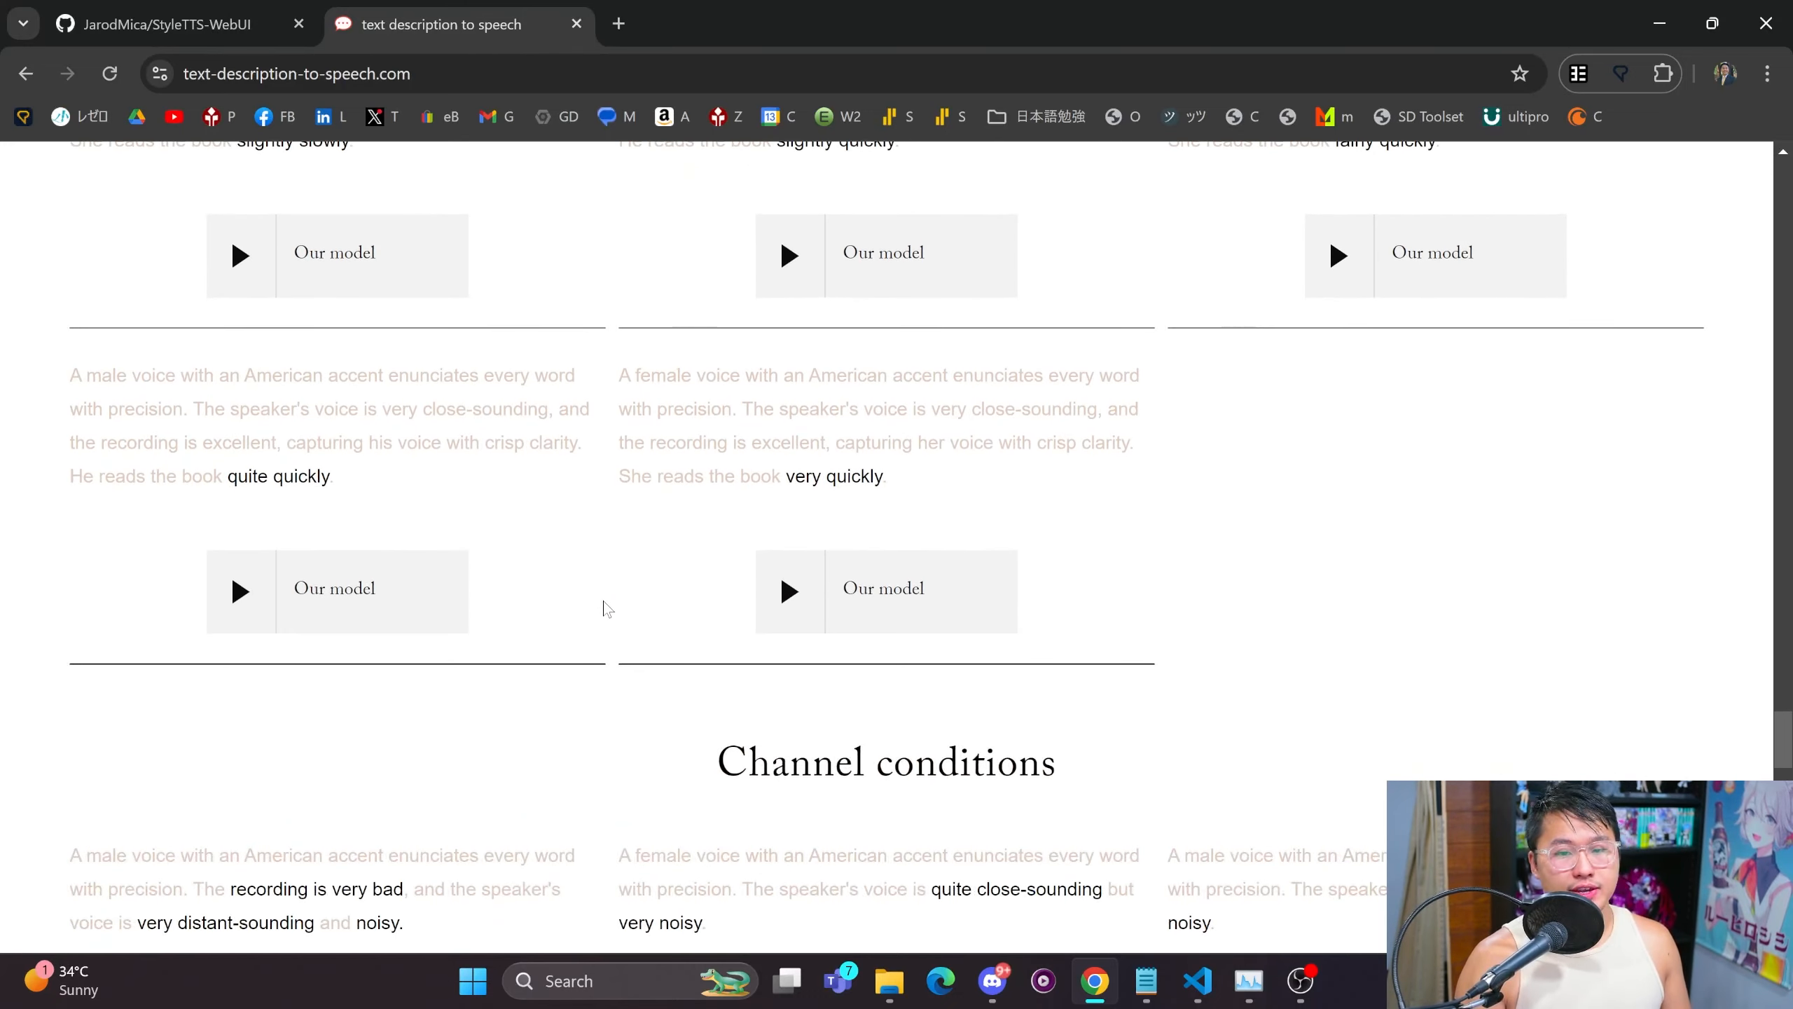
scroll(down, 3)
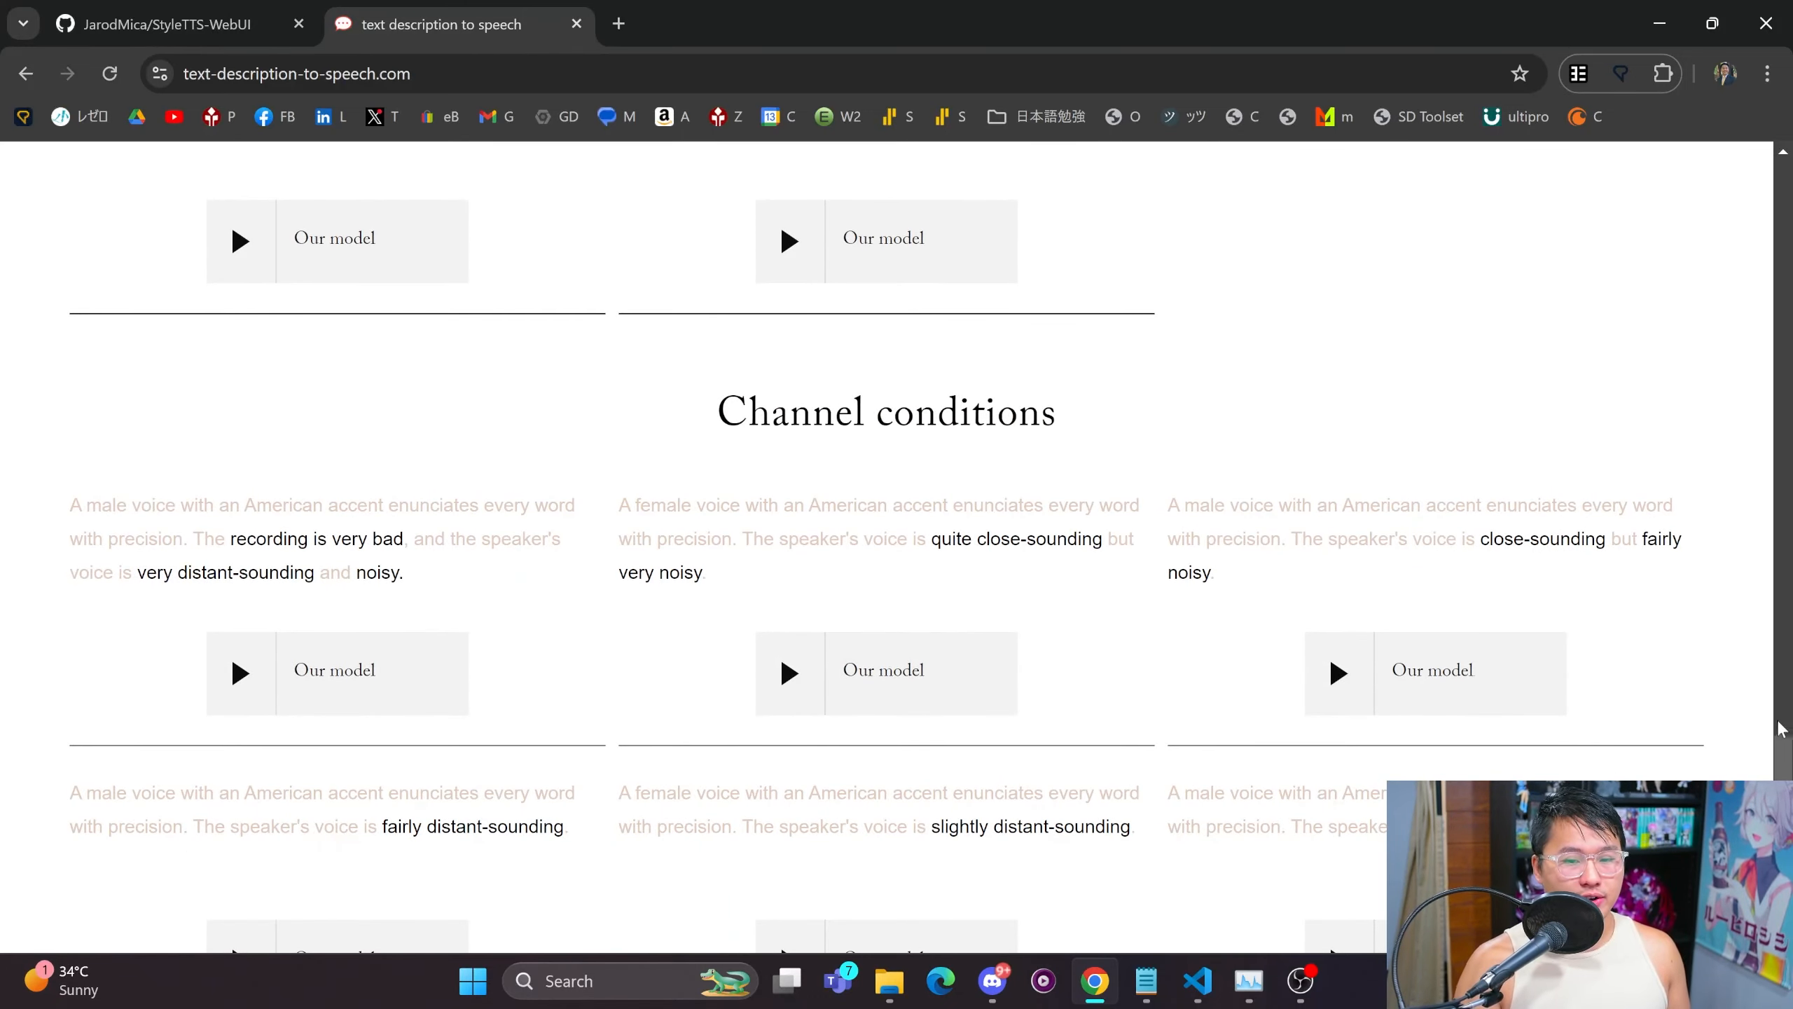
scroll(down, 3)
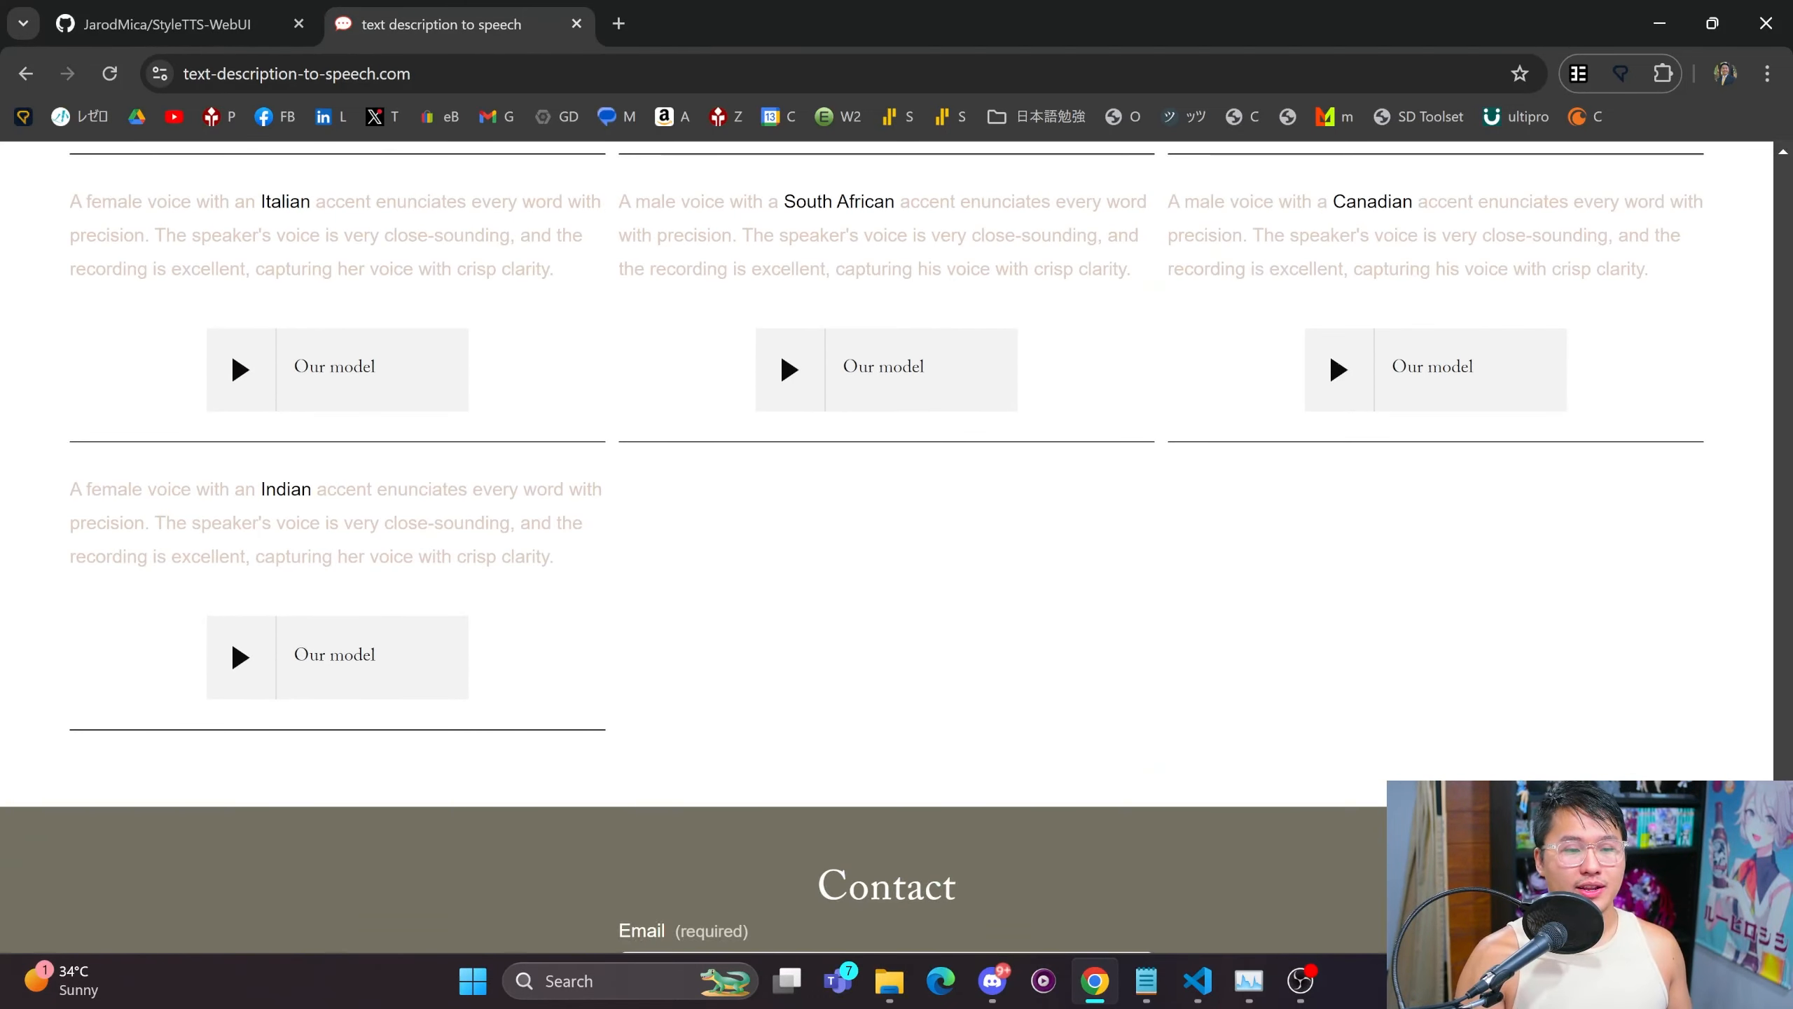
scroll(up, 3)
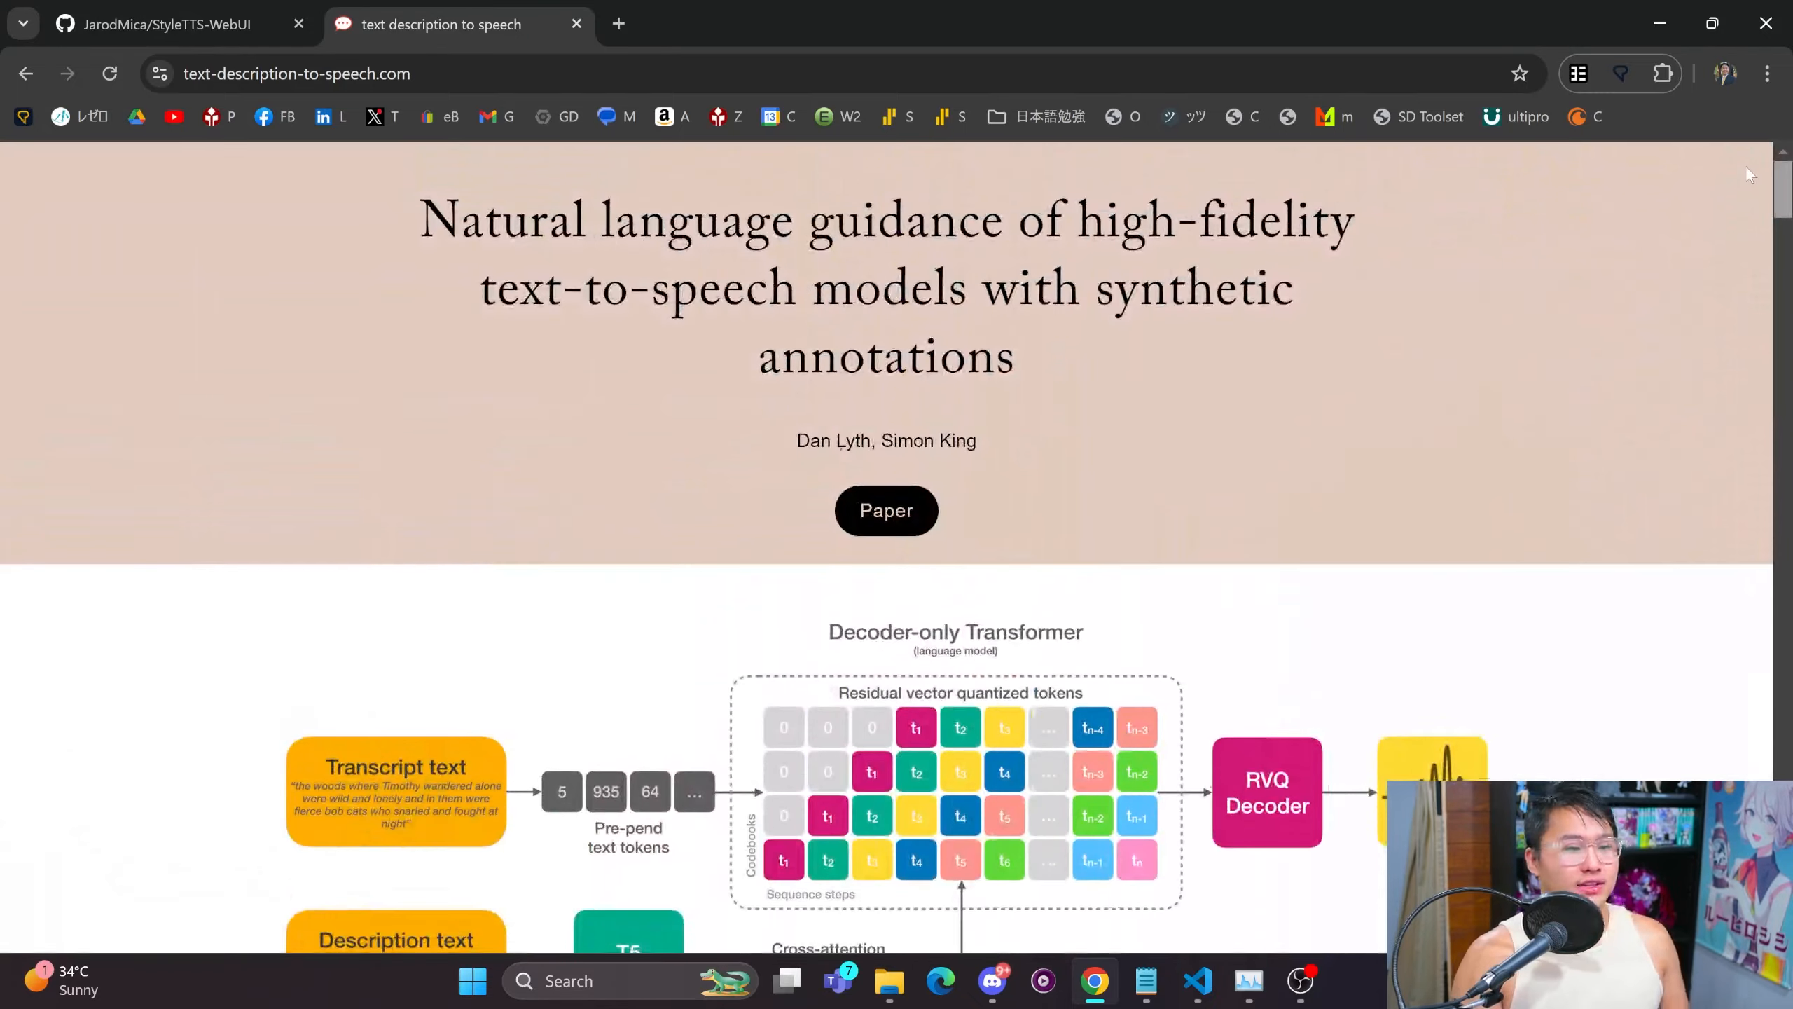
Scroll to the Abstract and briefly highlight the phrase '45k hour dataset'.
scroll(down, 3)
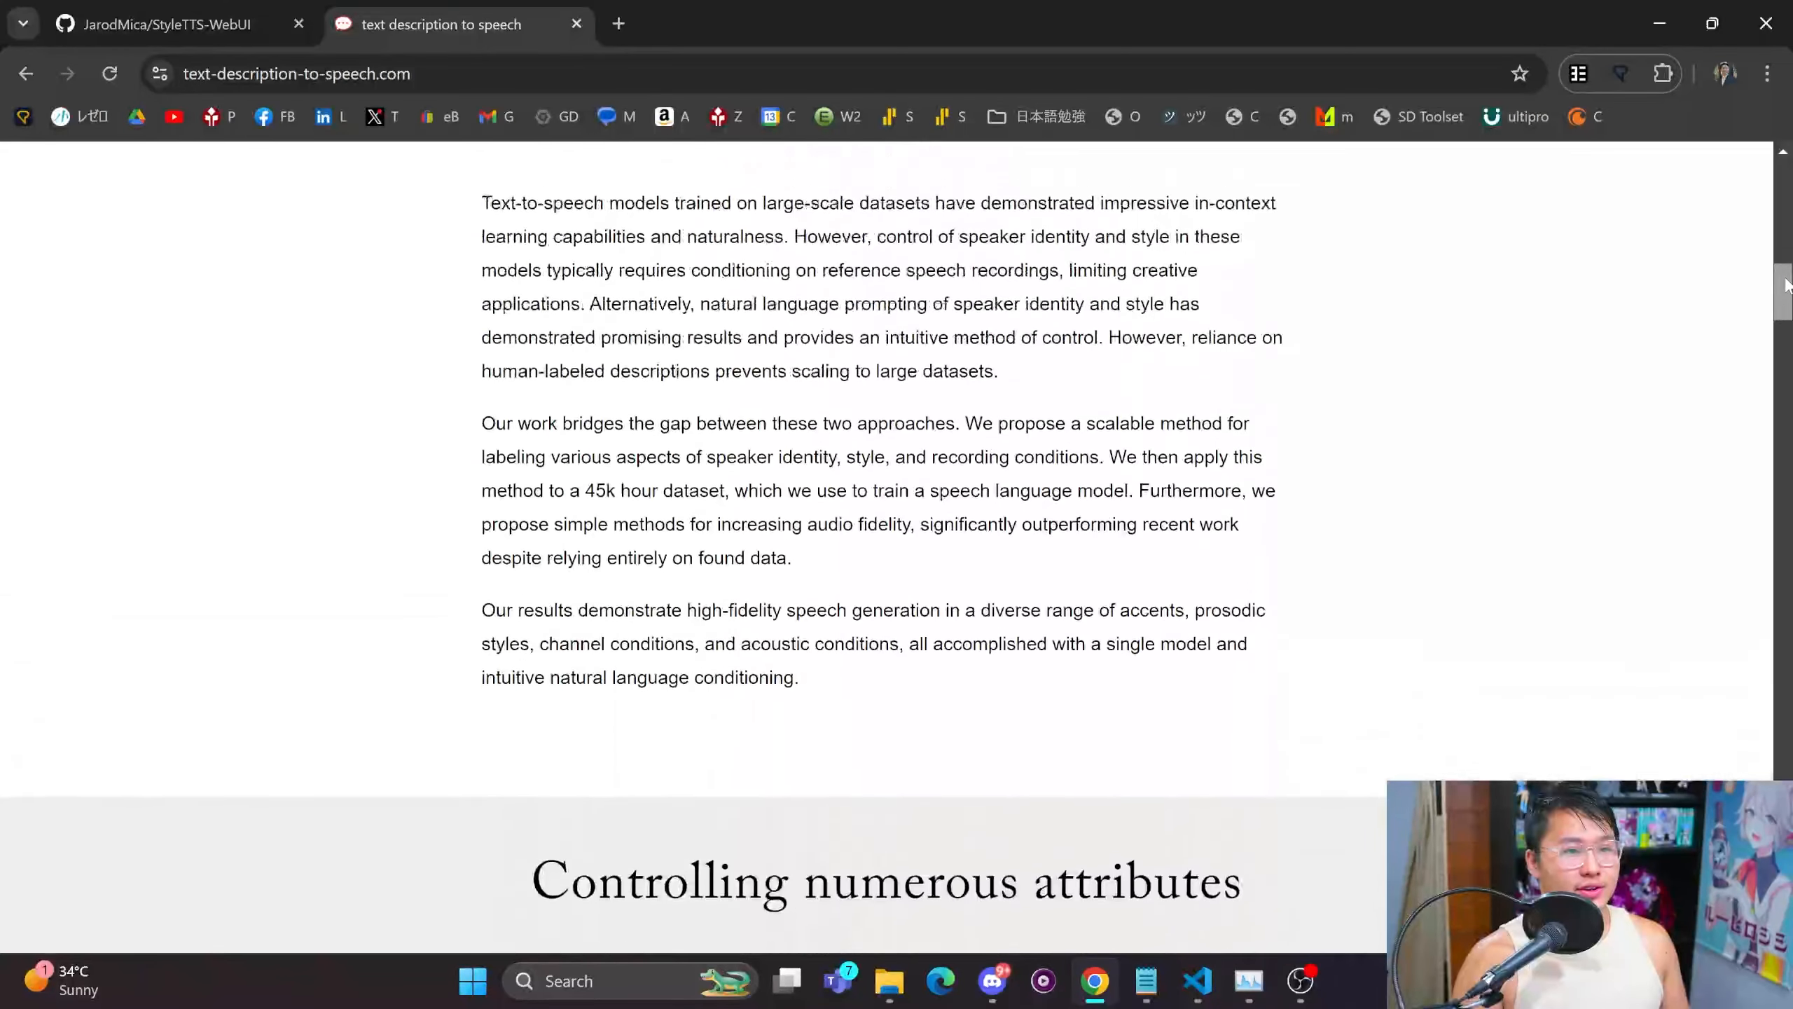
double_click(655, 530)
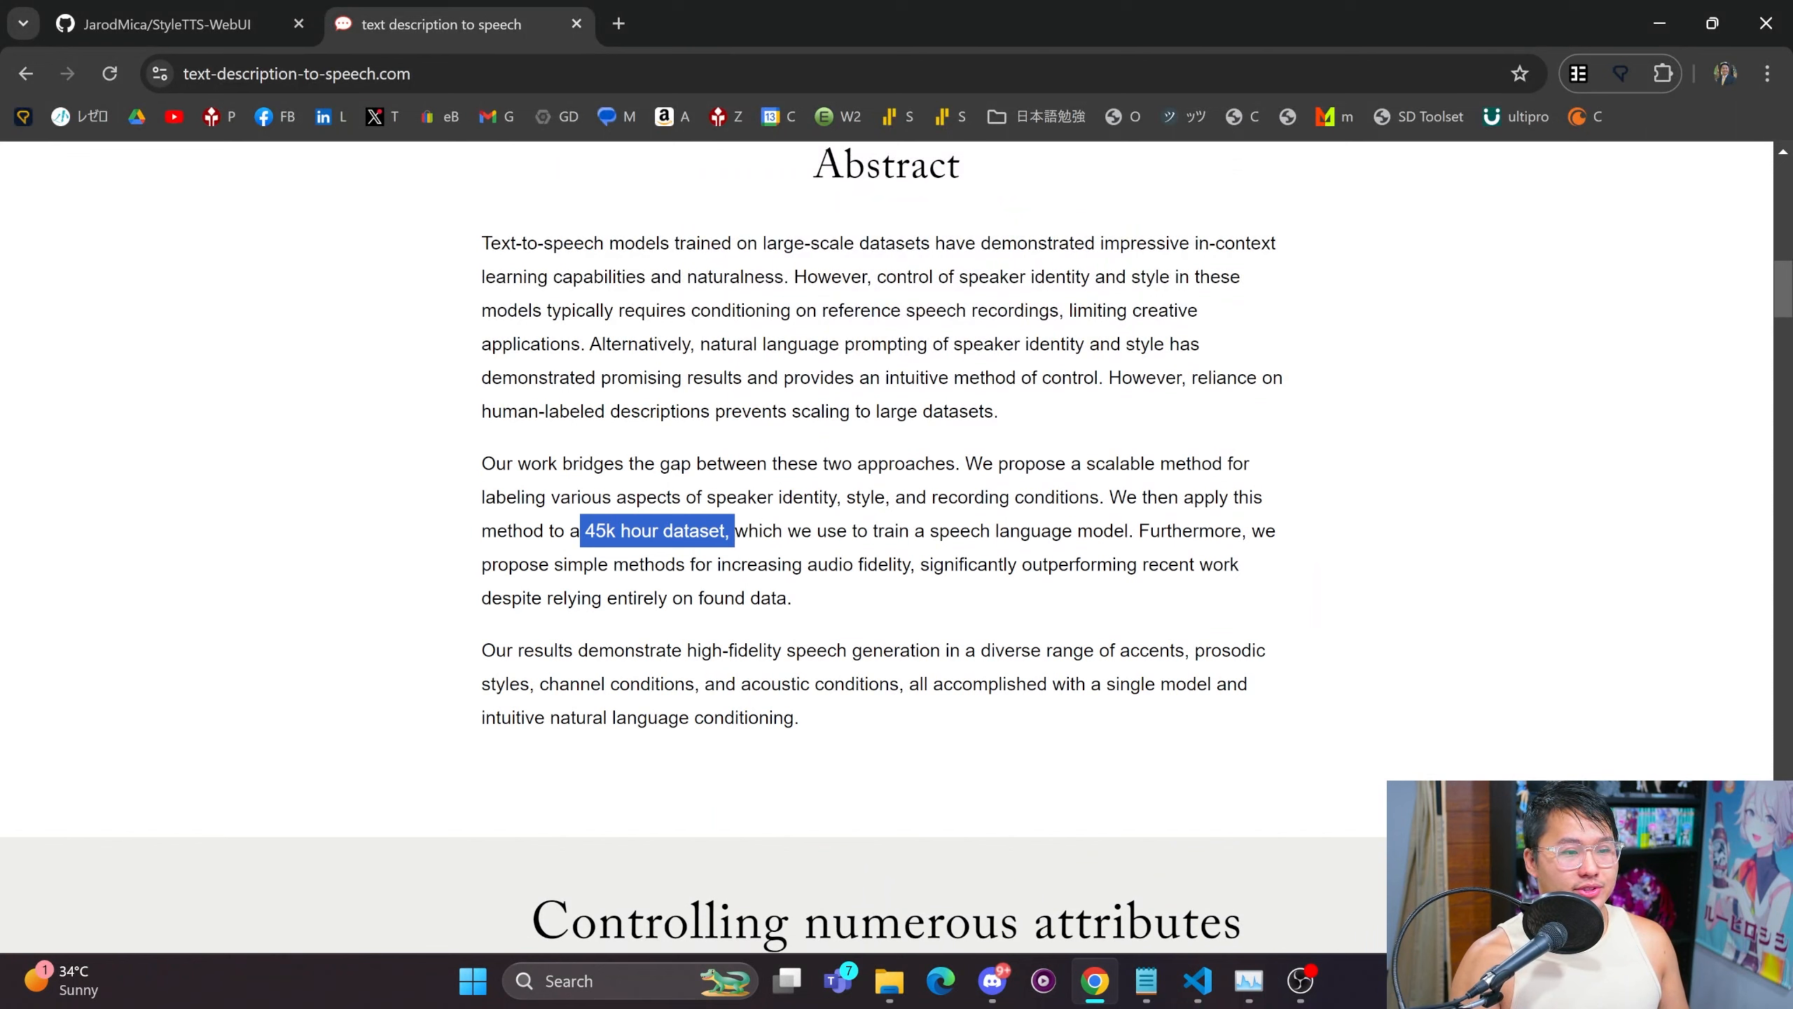
click(737, 531)
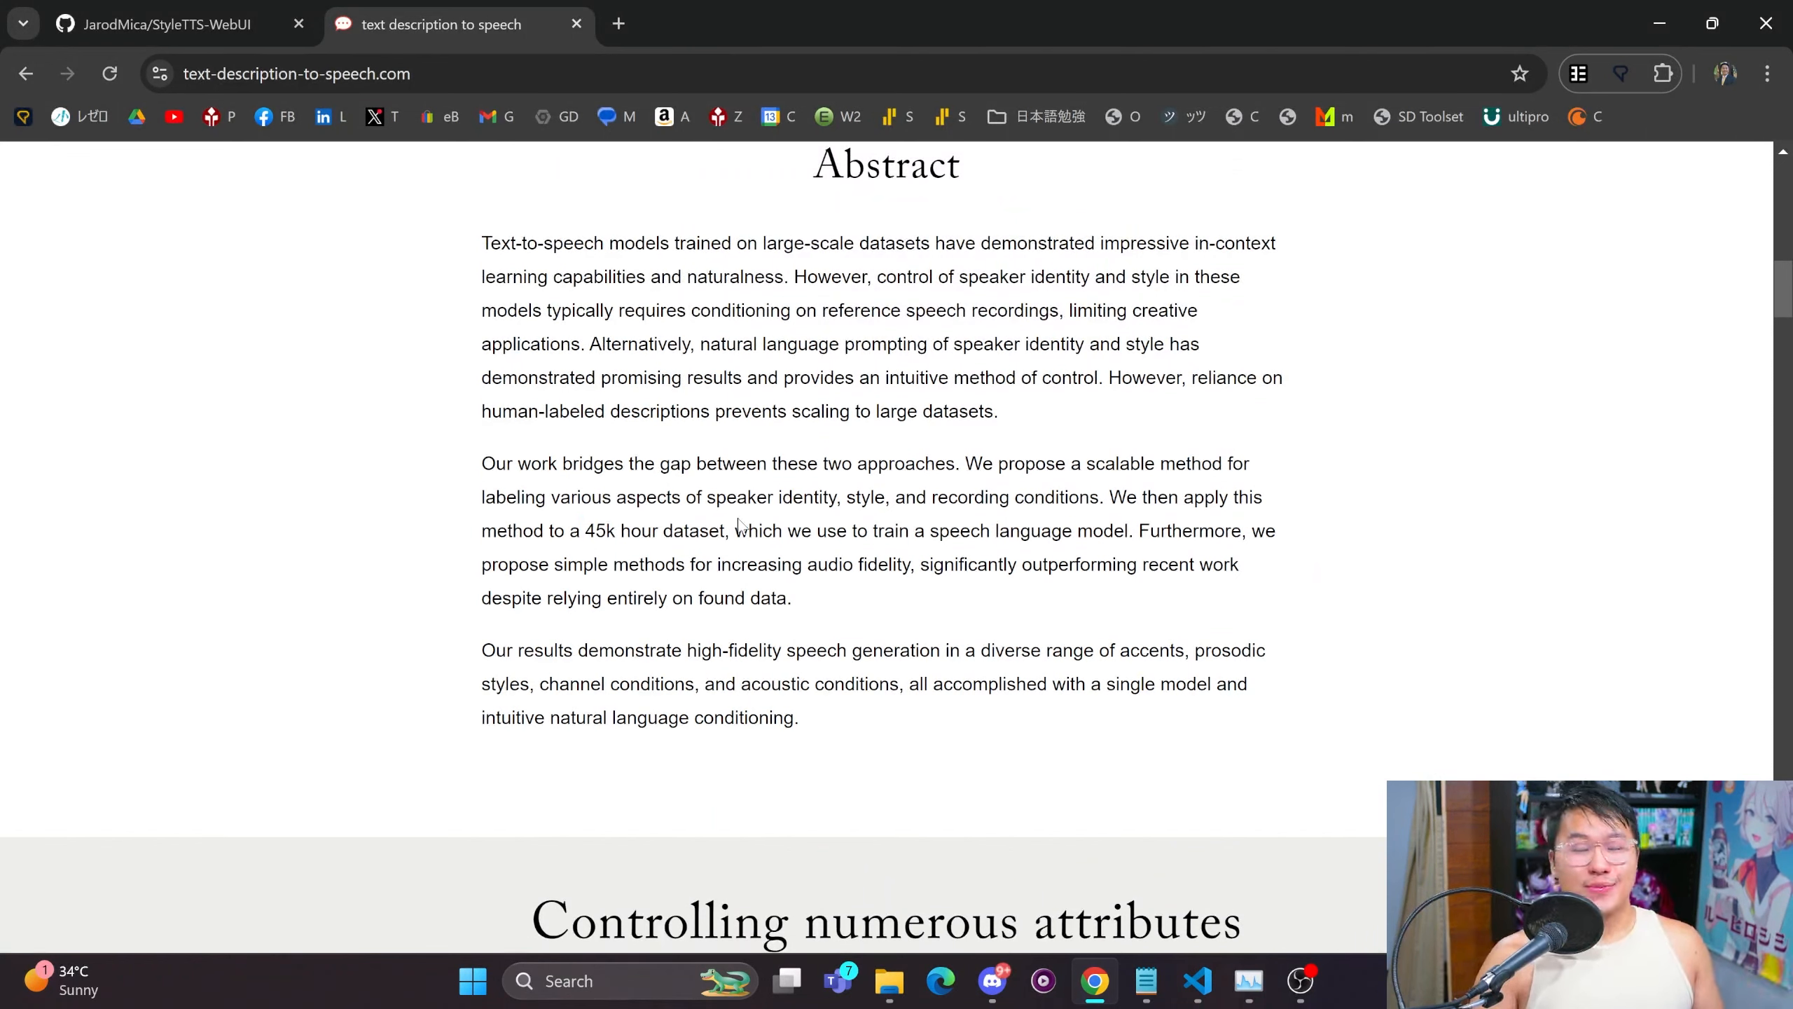